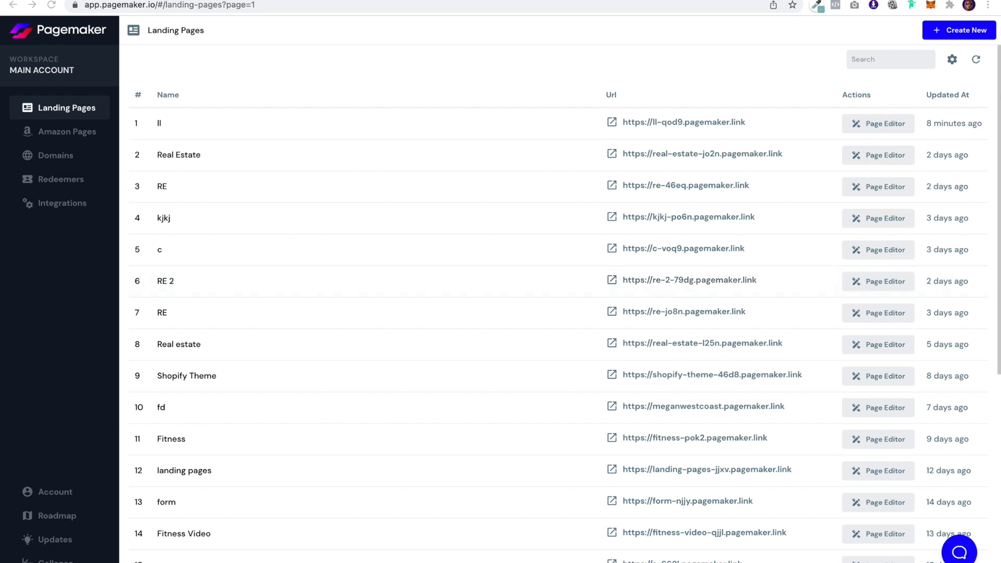
Step: Create a new landing page project named 'Spa' and open it in the editor
click(959, 31)
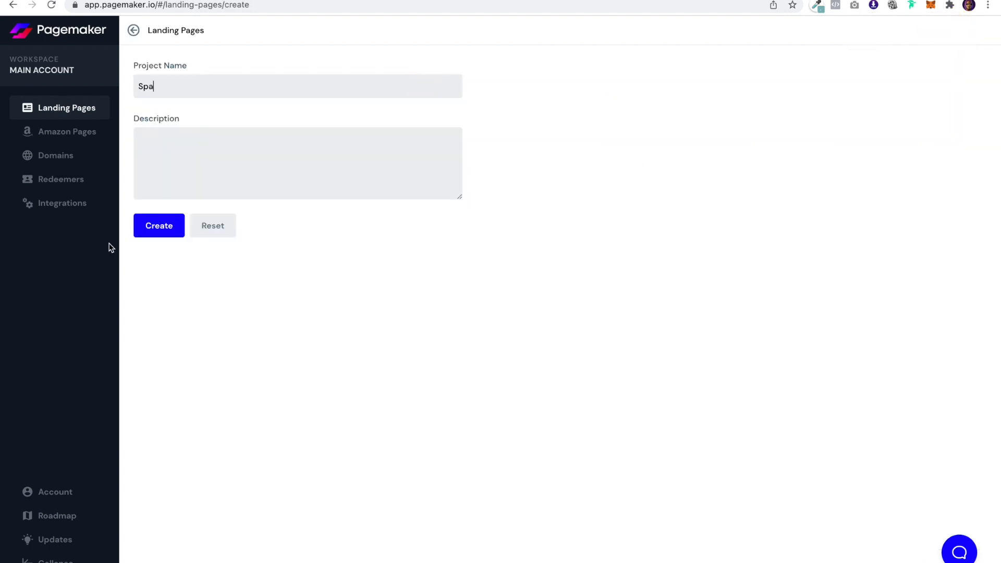
click(159, 225)
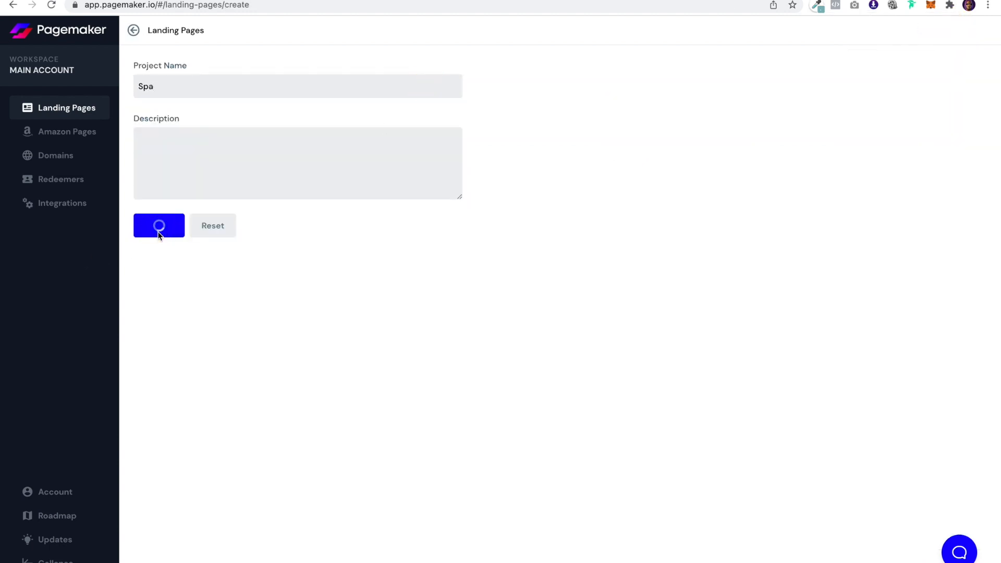
click(158, 225)
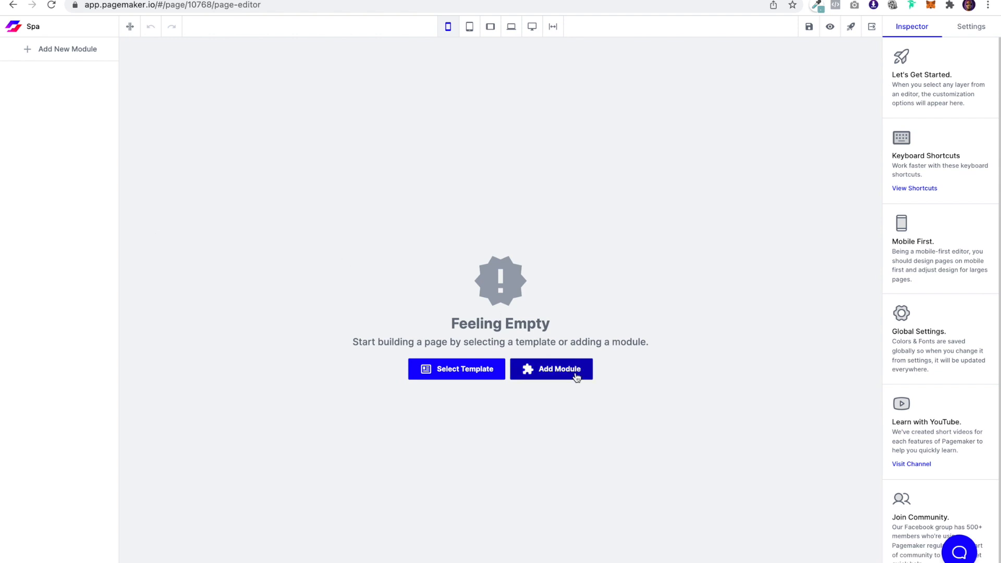
Step: Add the Keller countdown header from the Header modules to the empty page
click(552, 369)
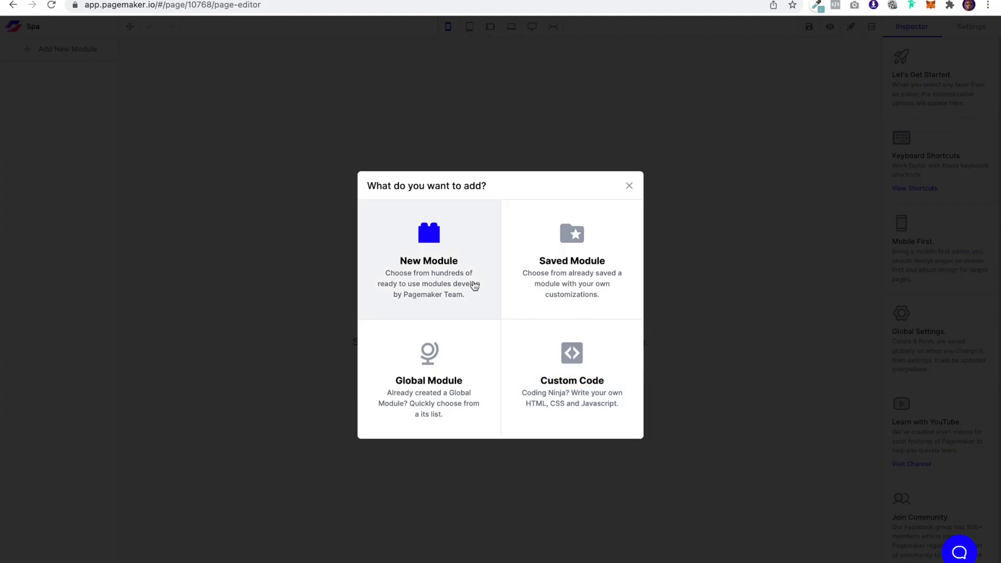
click(429, 259)
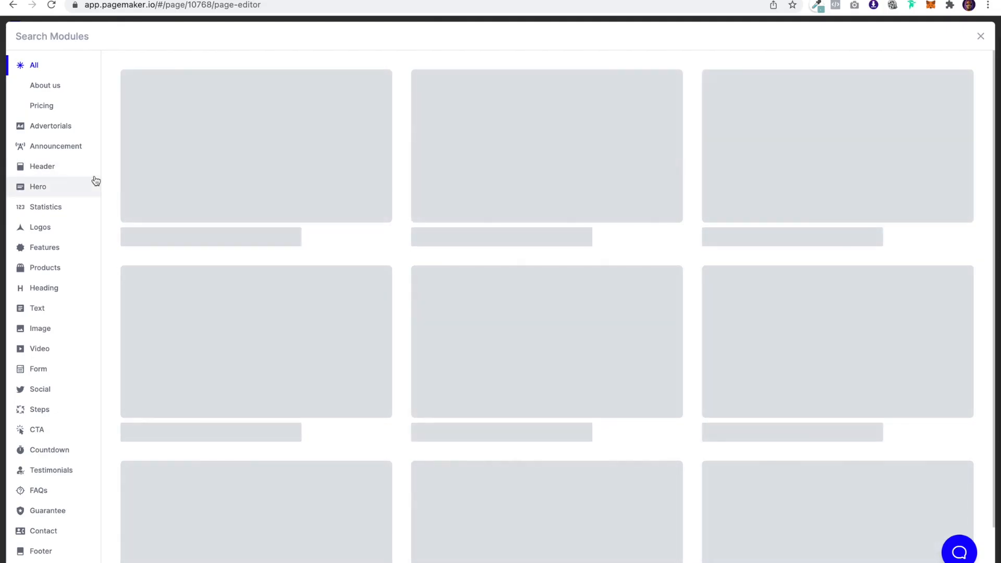
click(42, 167)
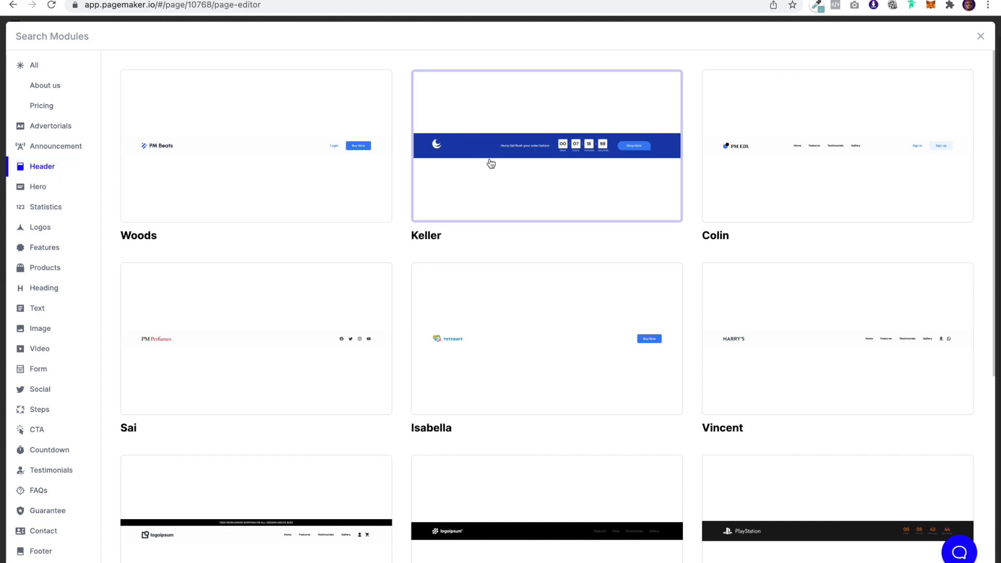
click(546, 146)
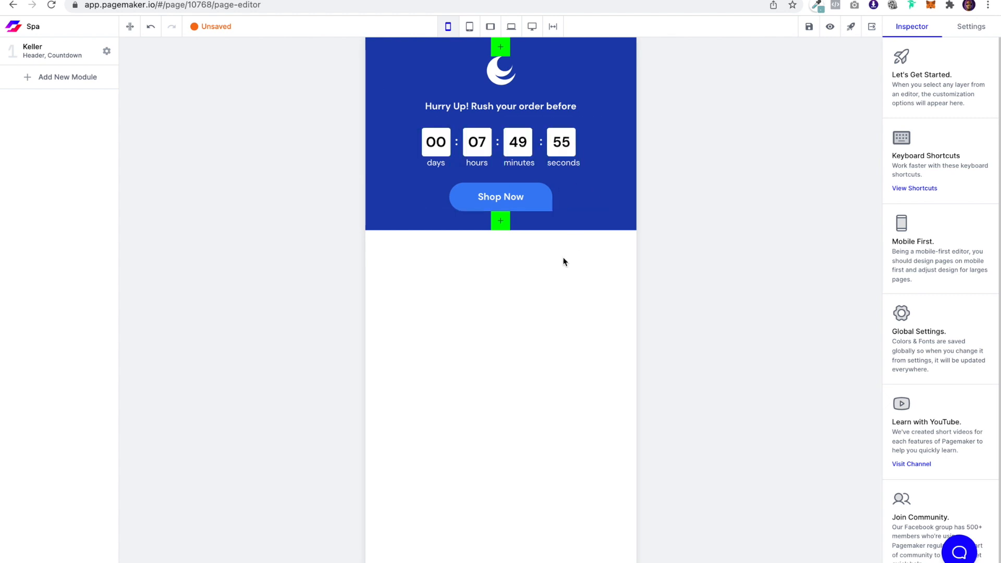
Step: Search the module library for 'baker' and add the Baker countdown section
click(500, 221)
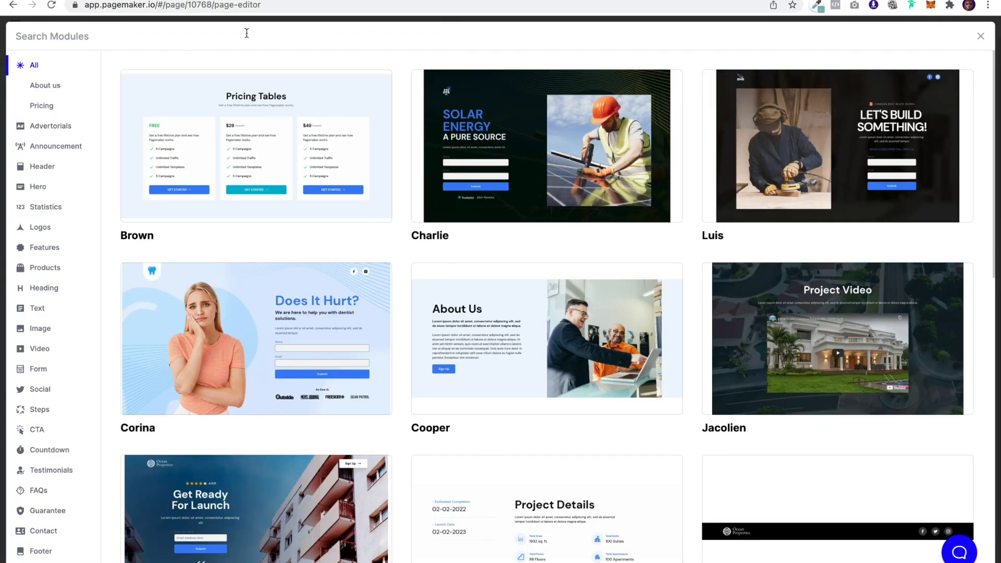
text(baker)
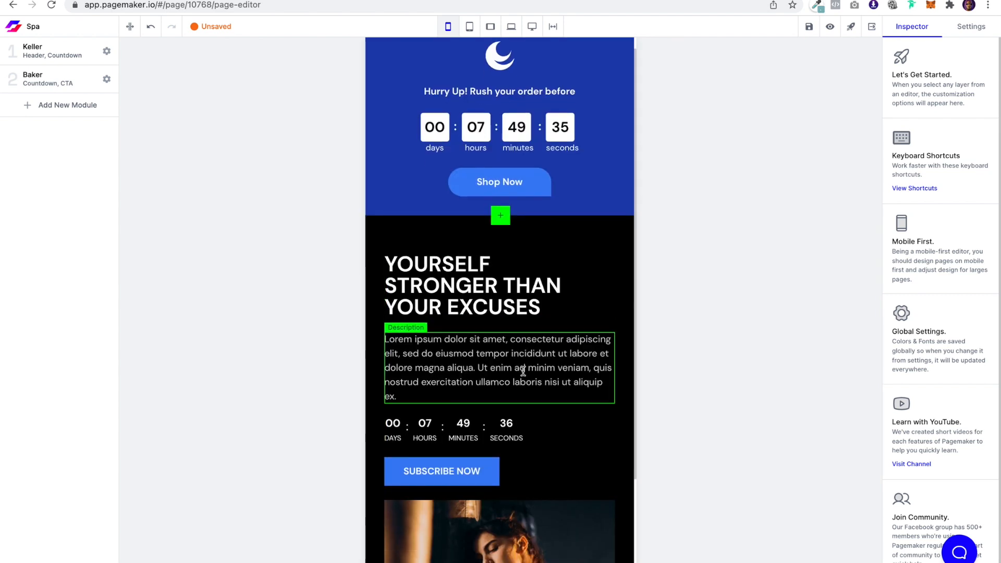
scroll(down, 3)
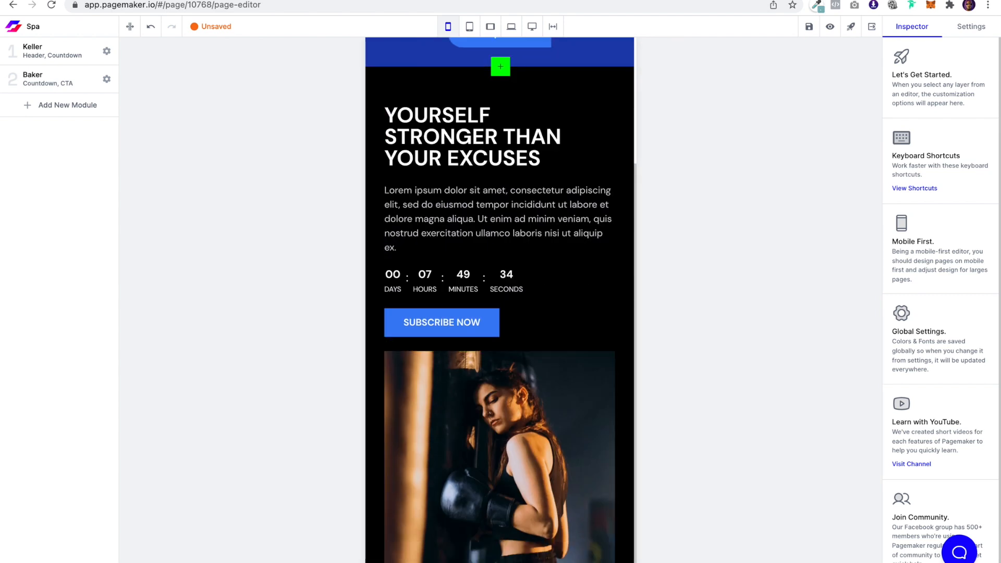
Step: Add the Max module from the Announcement category
click(500, 67)
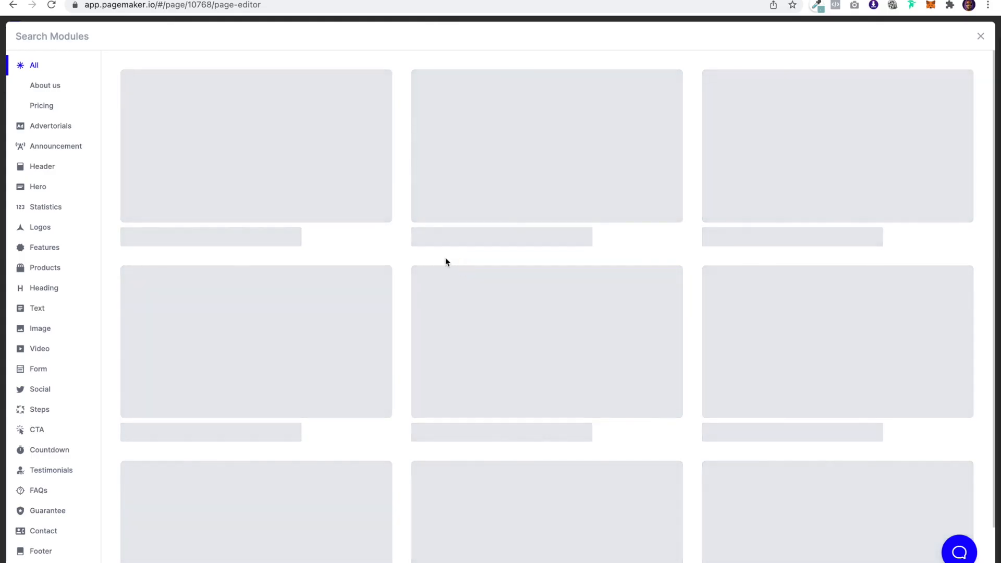
click(57, 146)
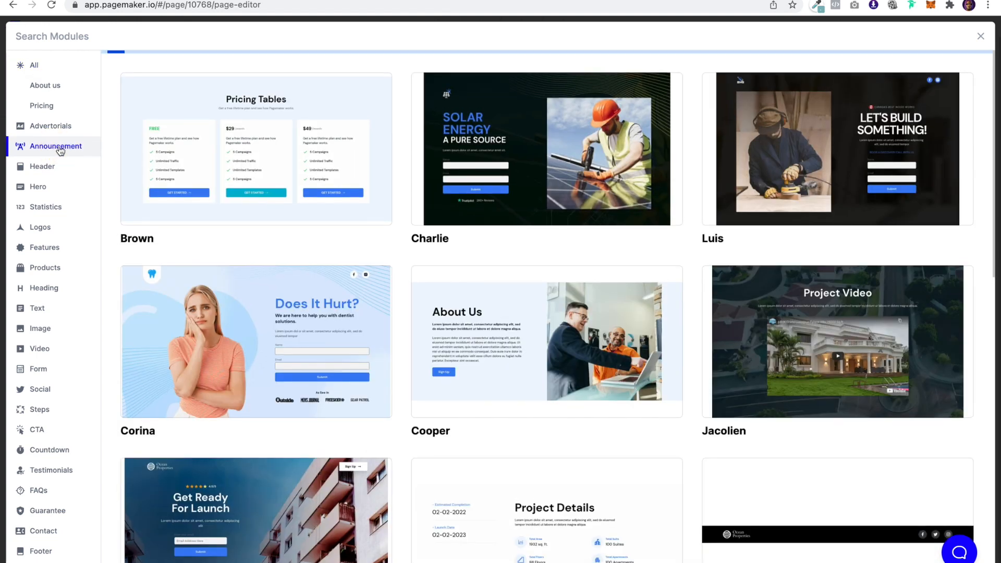
click(56, 146)
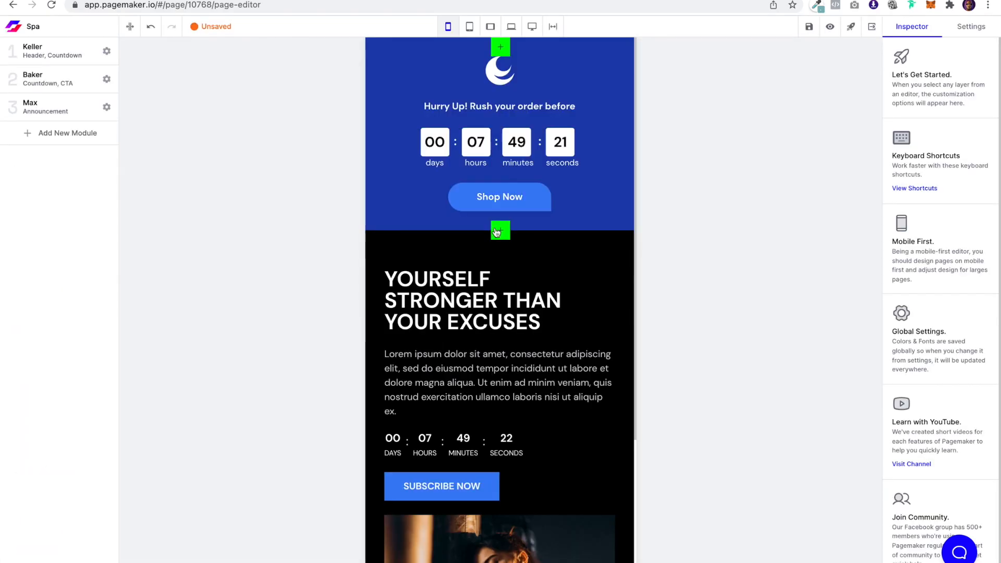
Step: Insert another Baker countdown-CTA section by searching 'baker' in the module library
scroll(down, 3)
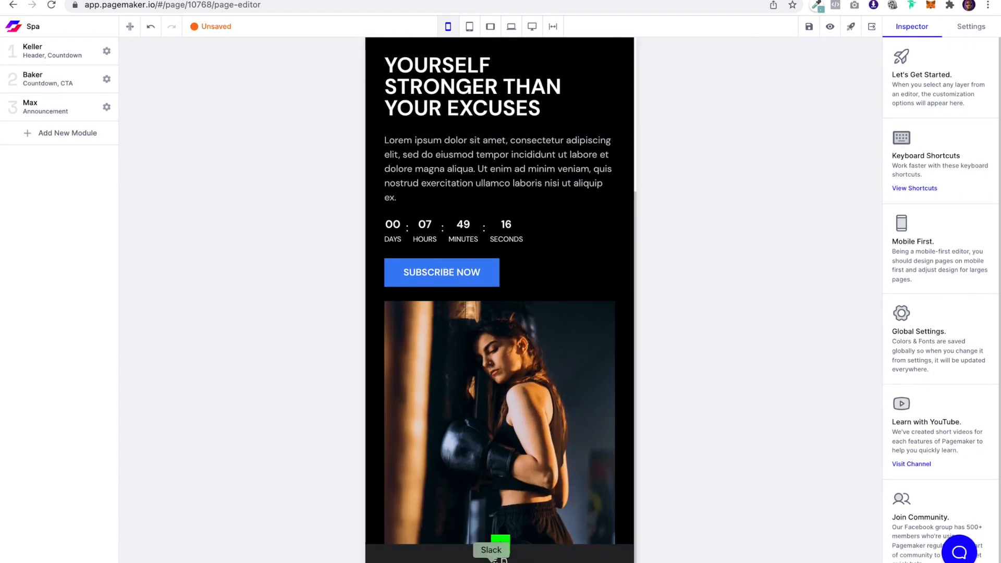
click(68, 133)
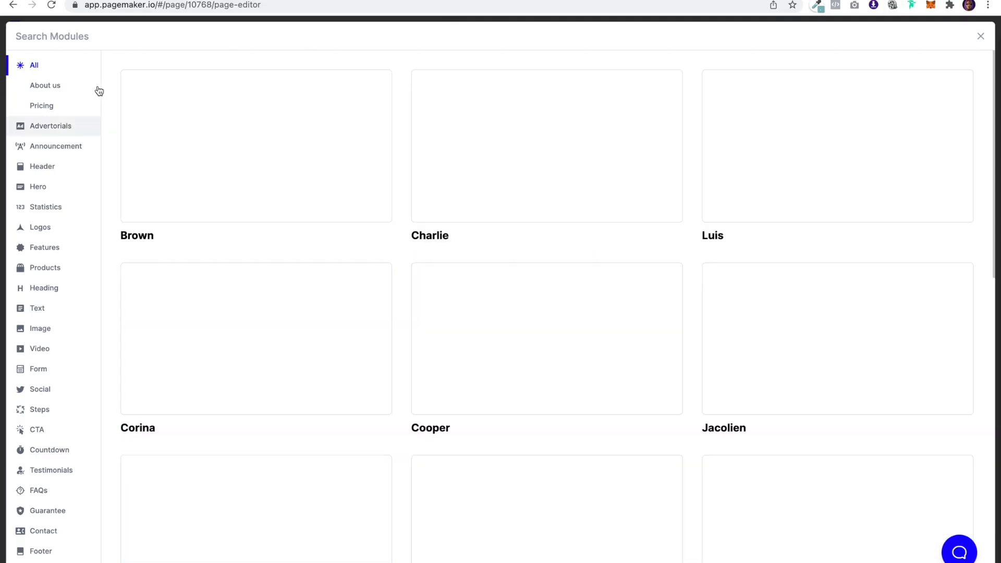
text(baker)
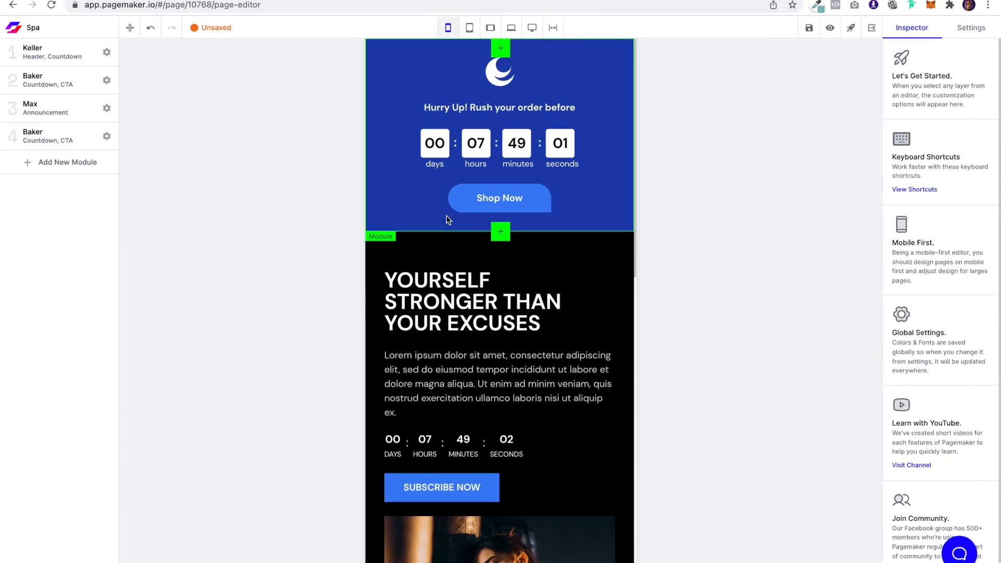
scroll(down, 3)
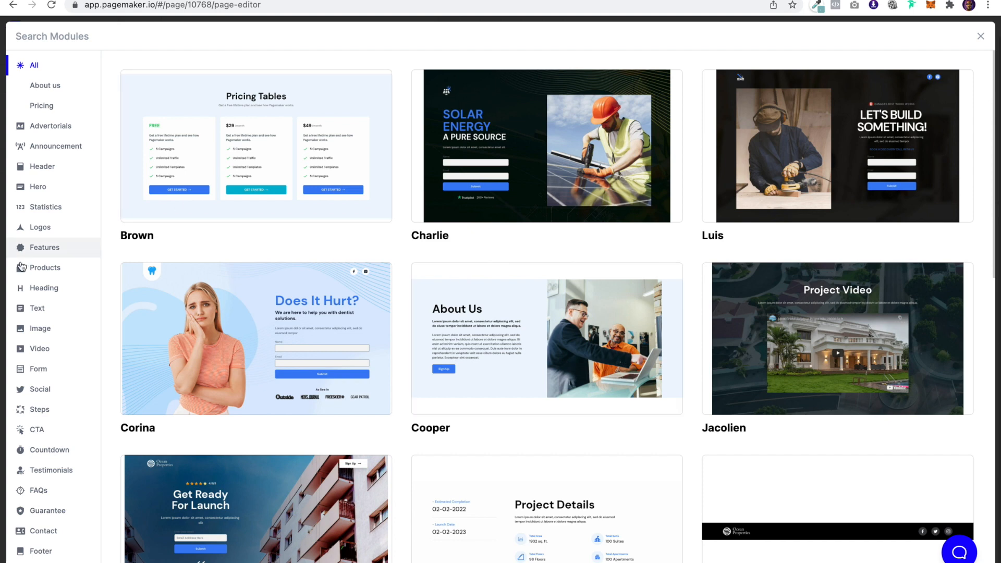
mouse_move(80, 151)
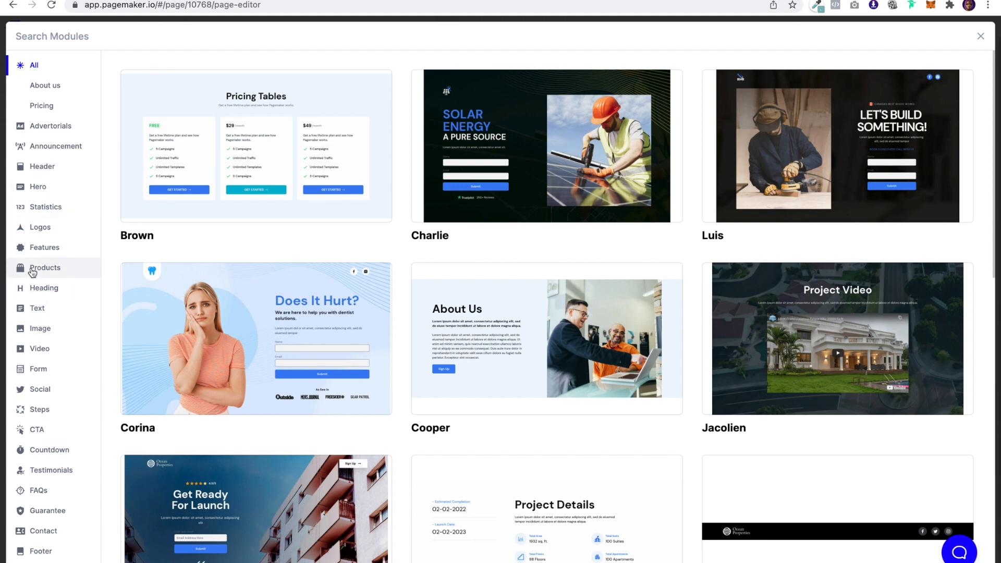
Step: Search modules for 'cris' across all categories and add the Cristiano contact module
click(42, 167)
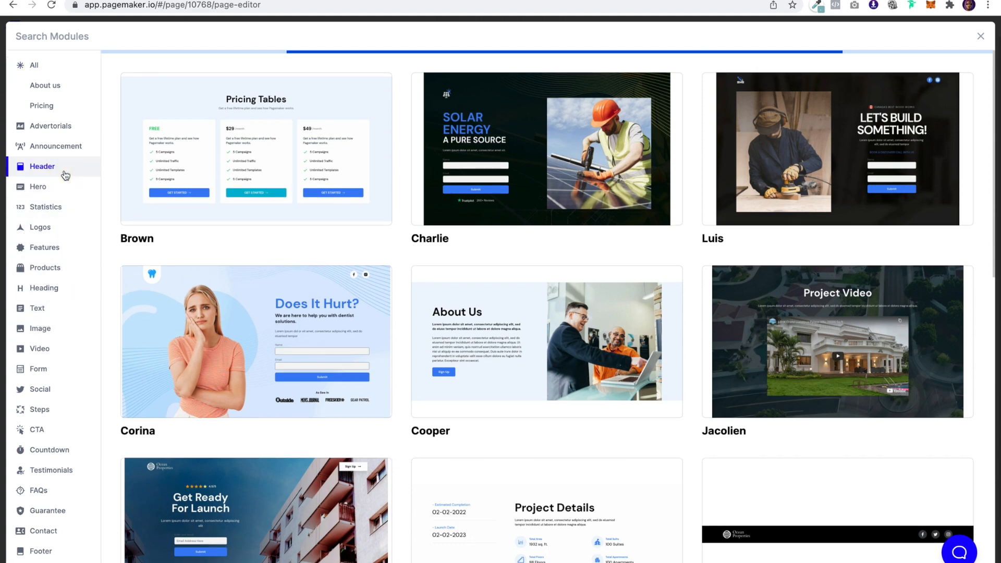
click(38, 186)
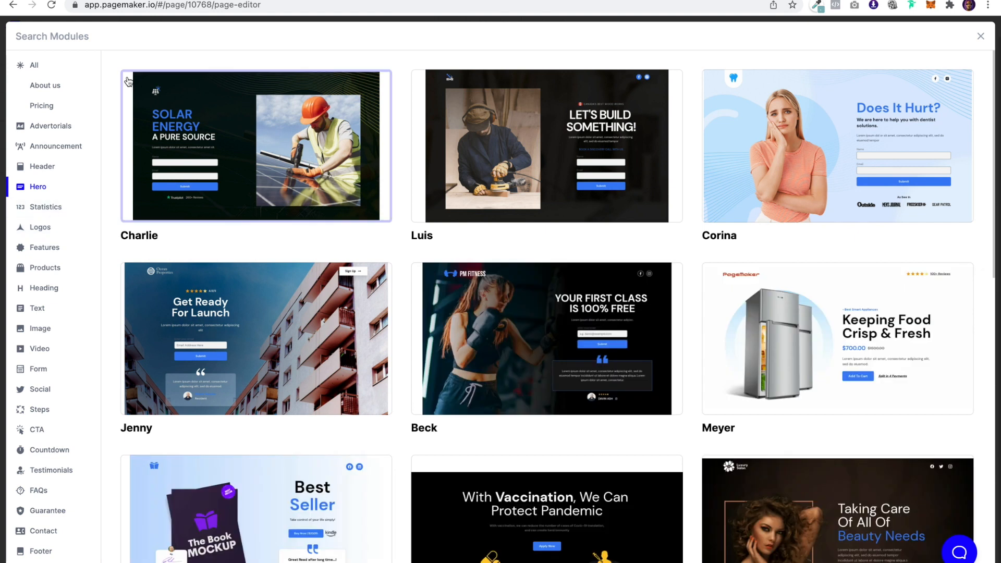
text(cristiano)
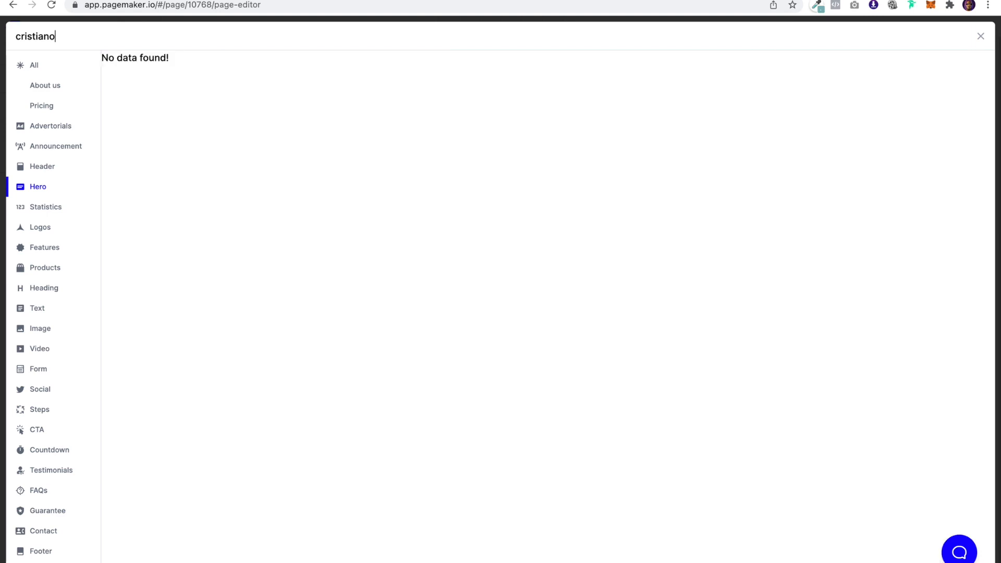
key(Backspace)
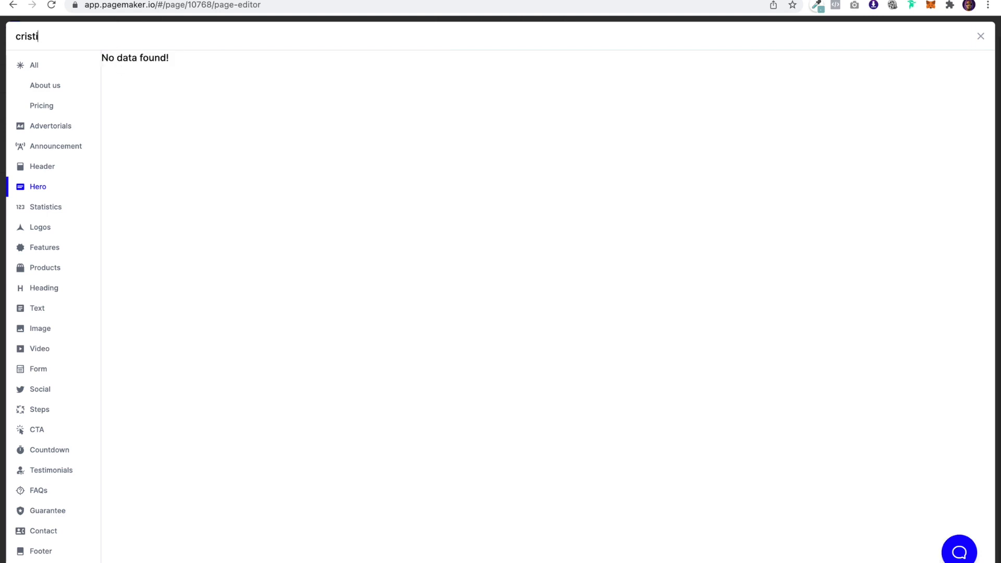
key(Backspace)
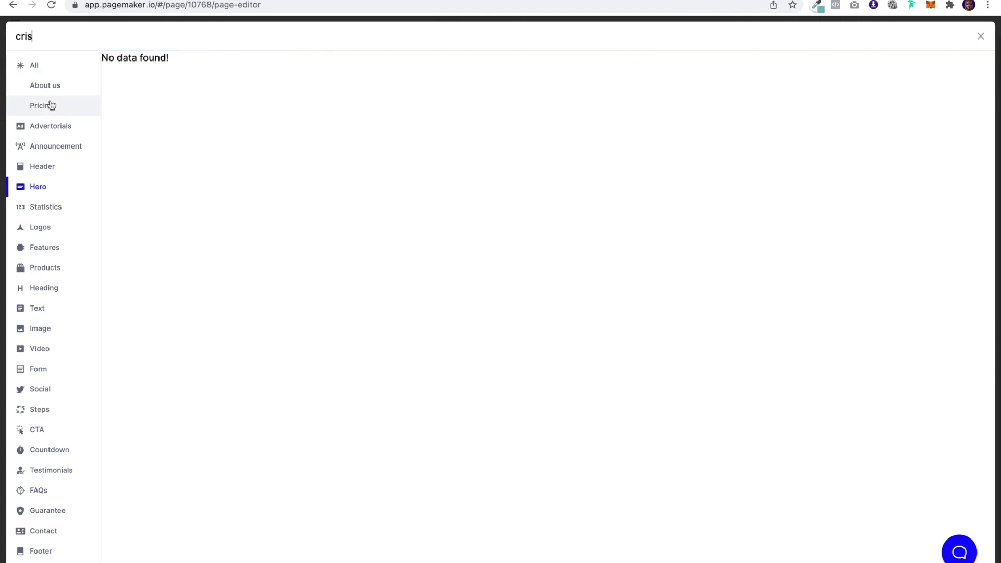
click(33, 65)
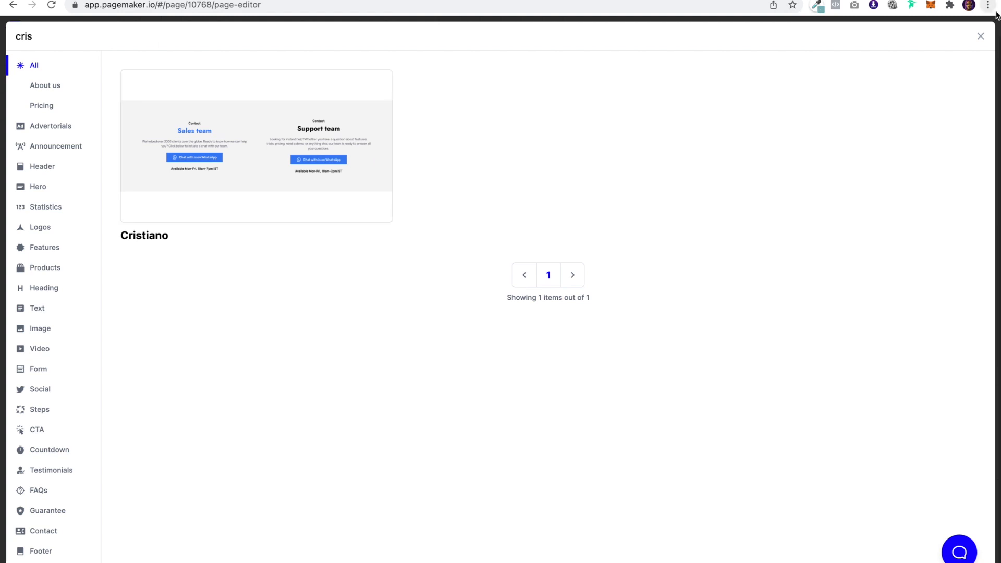
click(981, 36)
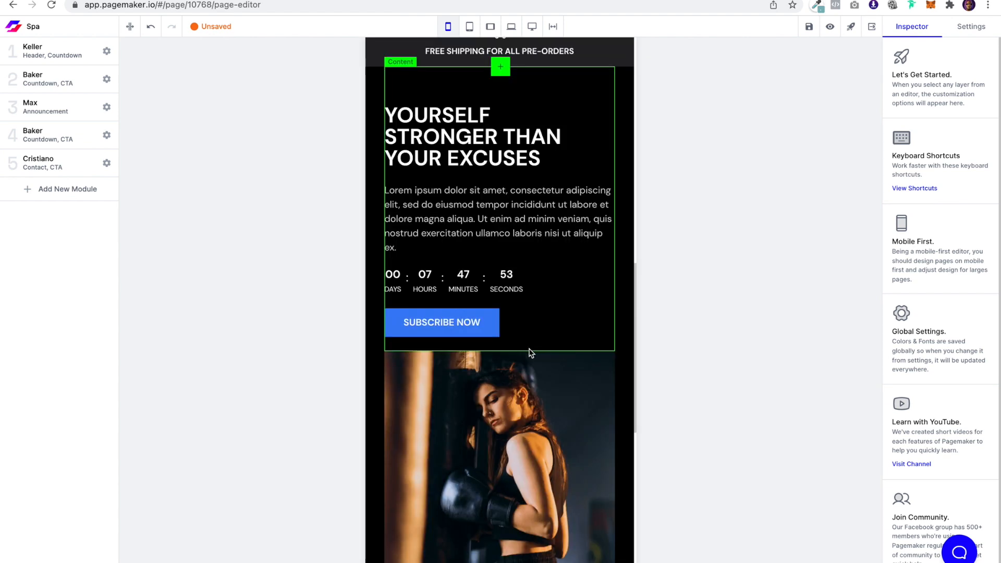
mouse_move(525, 350)
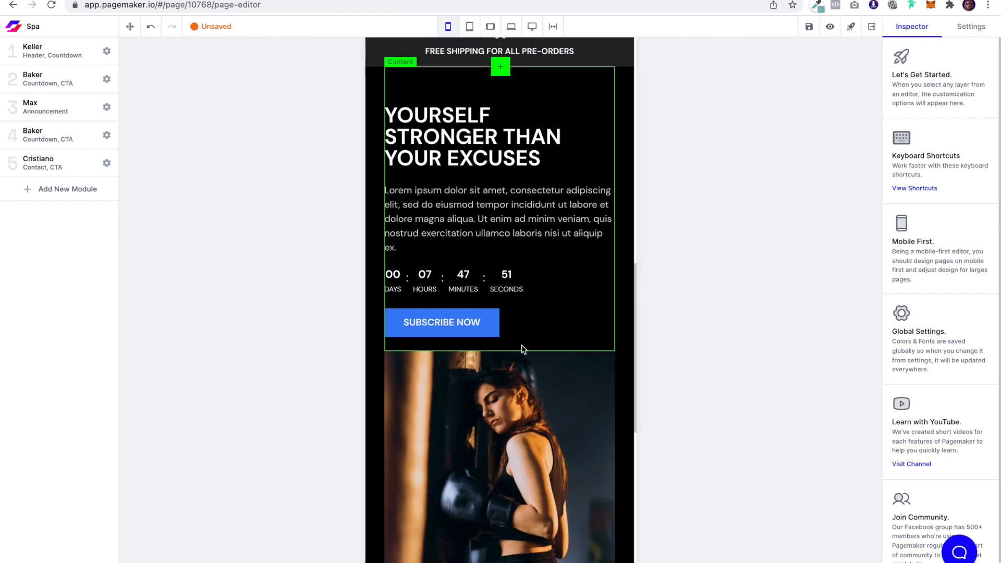
Step: Scroll through the five-module Spa page preview to reach an insertion point
scroll(down, 3)
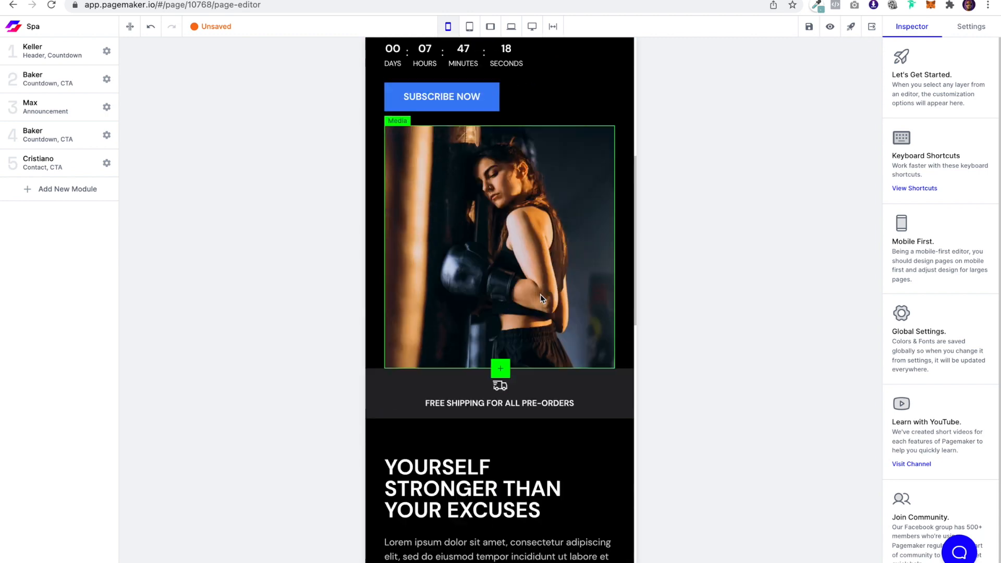
scroll(down, 3)
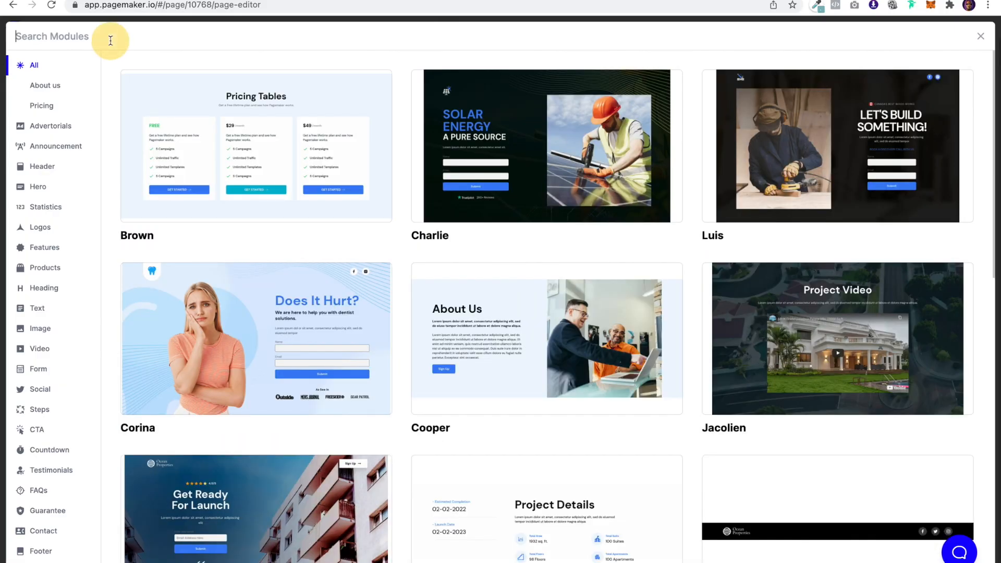
Step: Search for and add the Lewis features and Dylan image modules
text(lwqi)
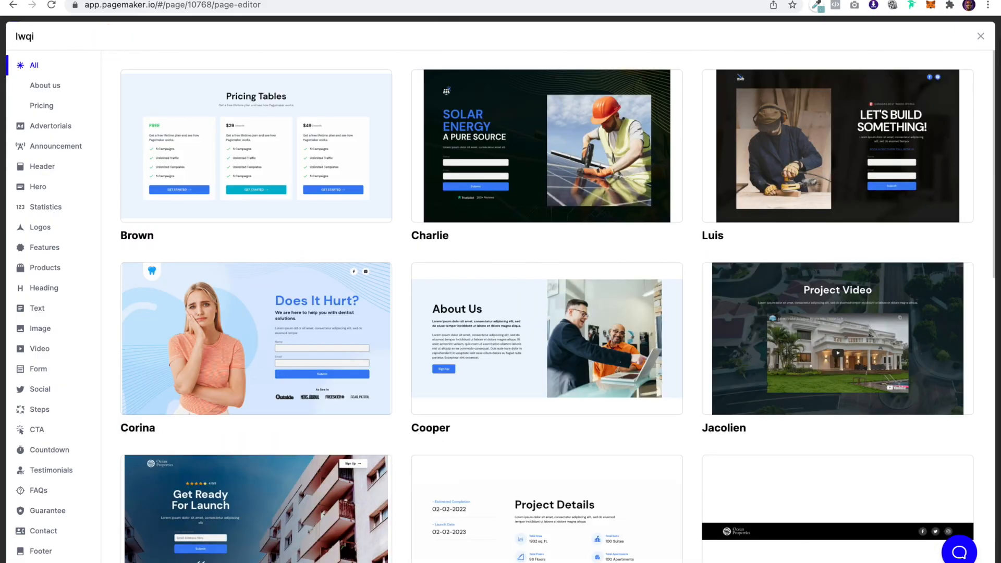
text(lewis)
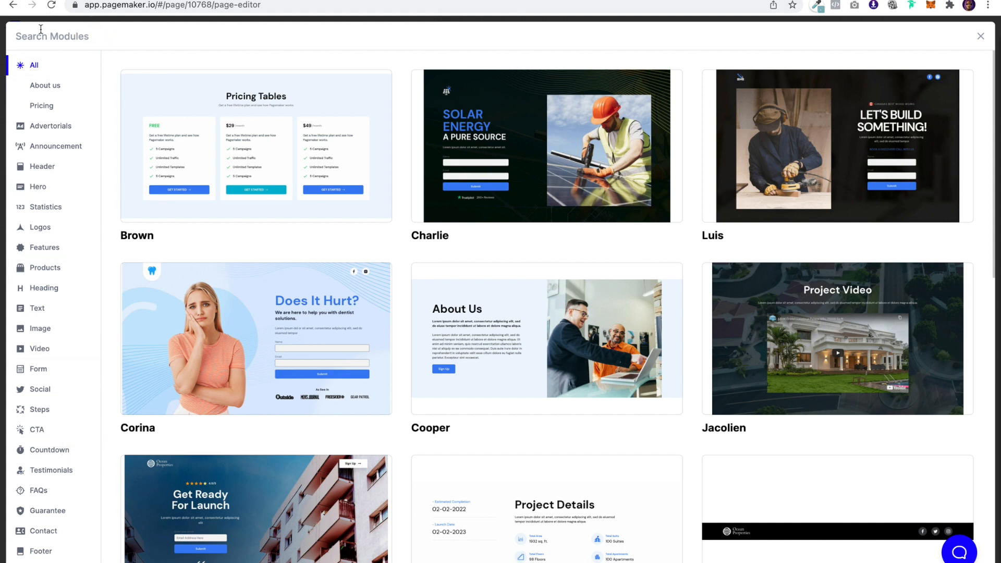
text(dylan)
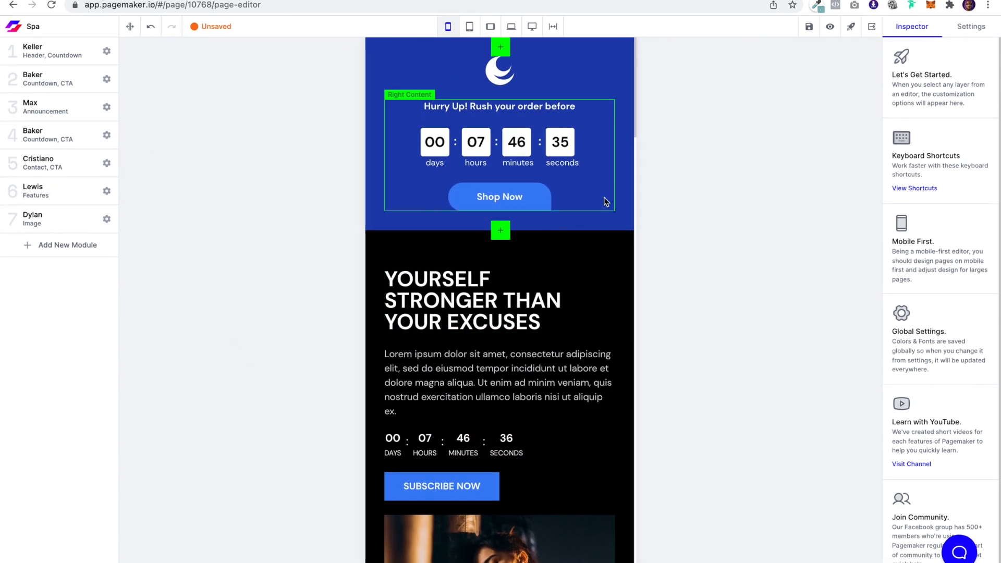
Step: Scroll to the bottom of the page and add the Greis footer module
scroll(down, 3)
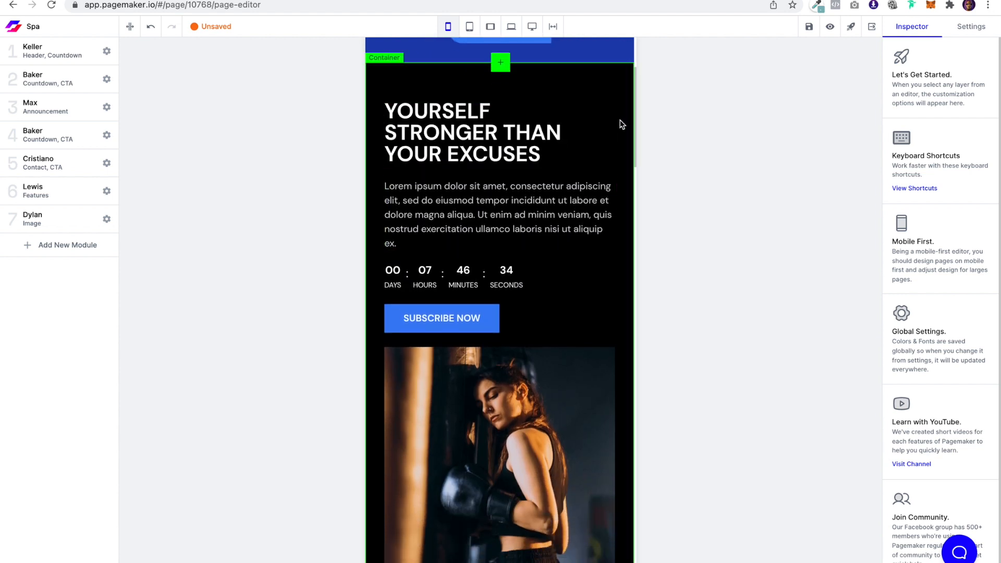
scroll(down, 3)
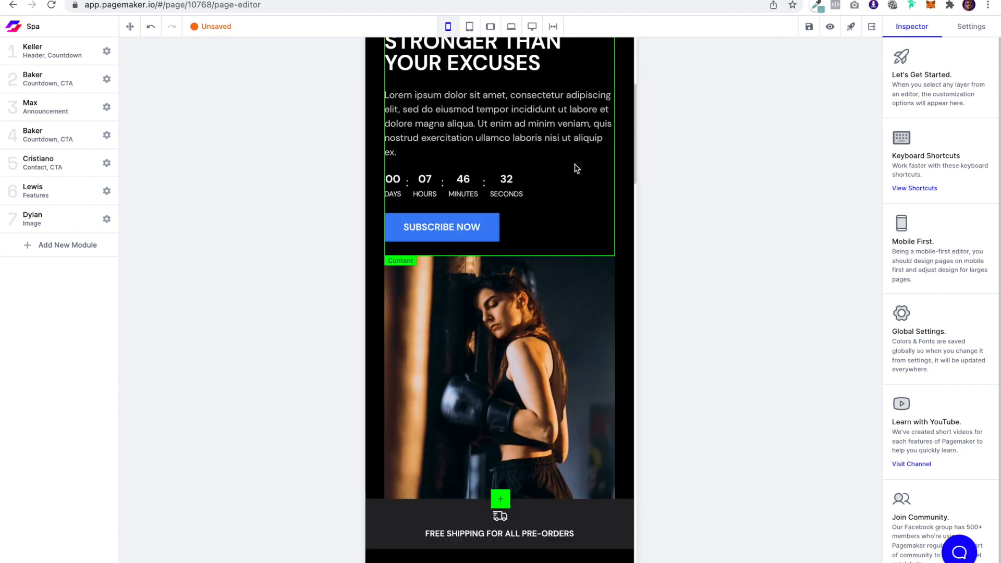
scroll(down, 3)
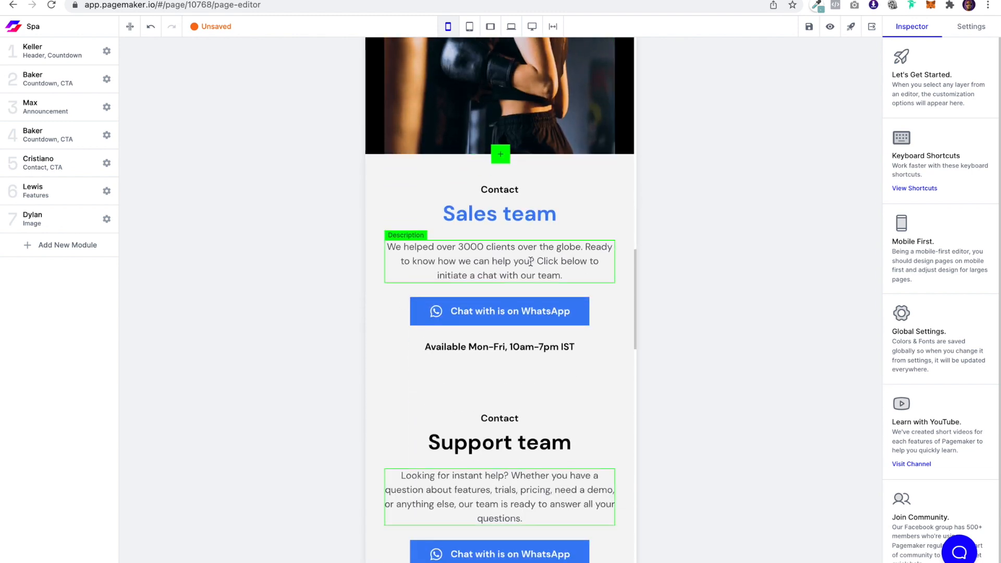
click(499, 214)
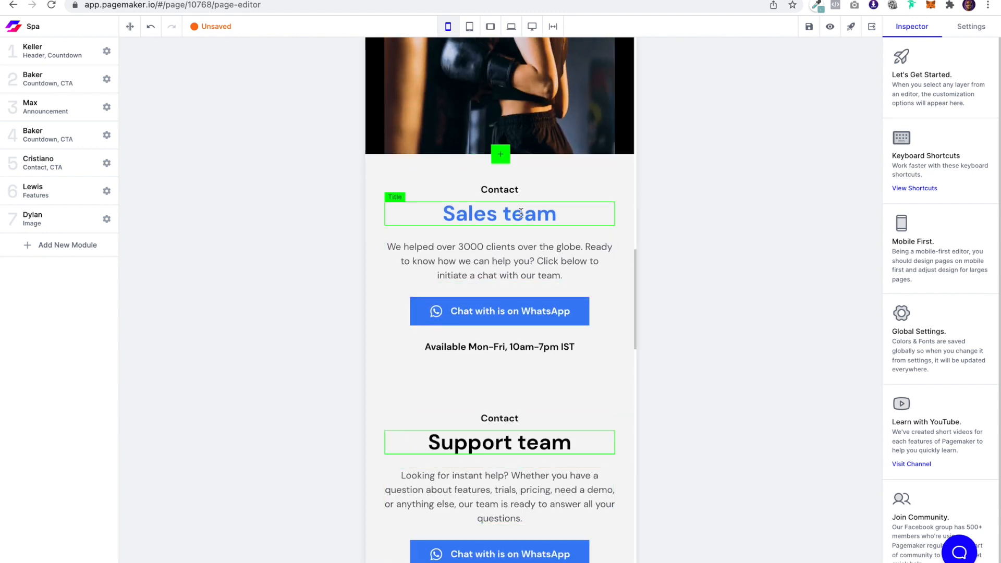
scroll(down, 3)
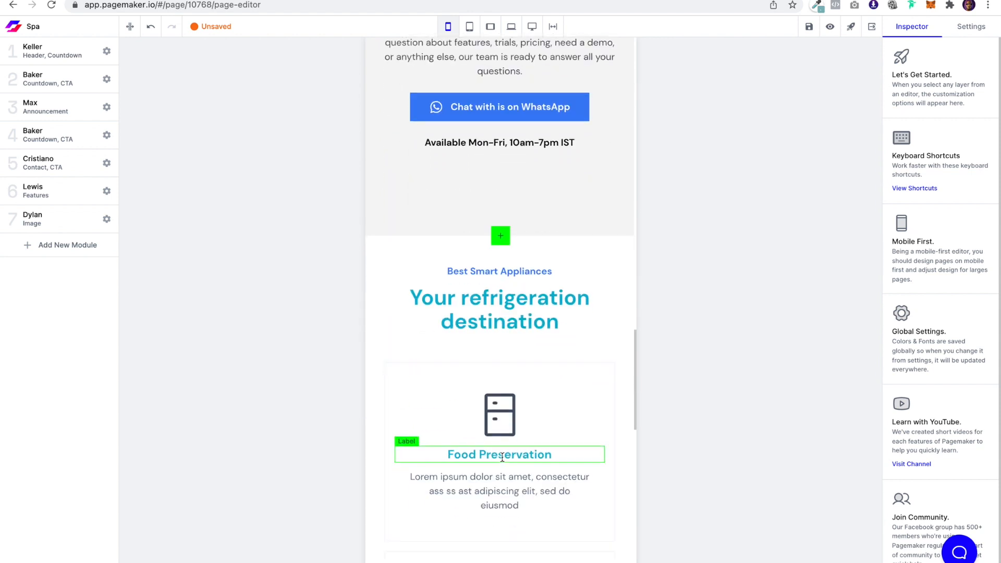
scroll(down, 3)
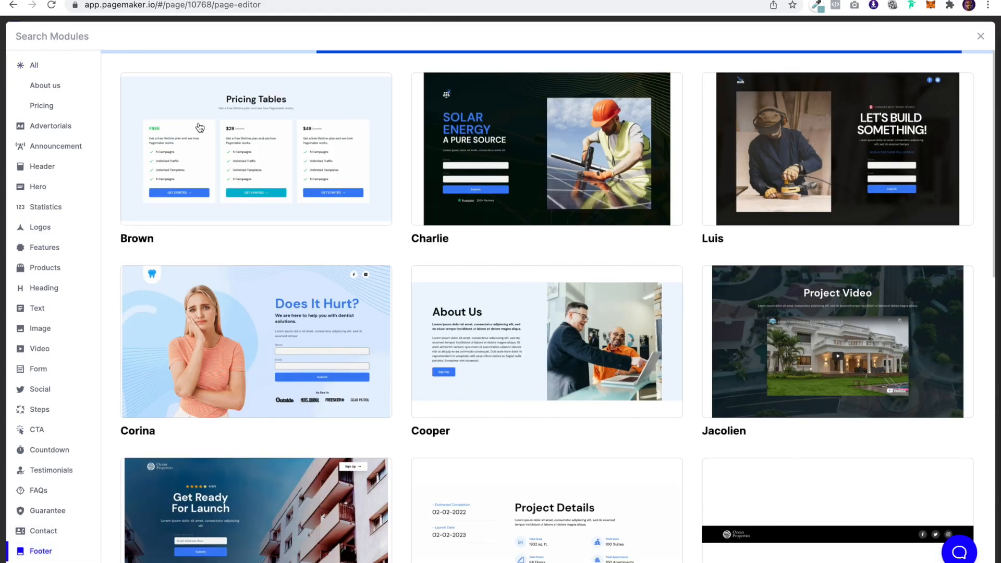
click(982, 36)
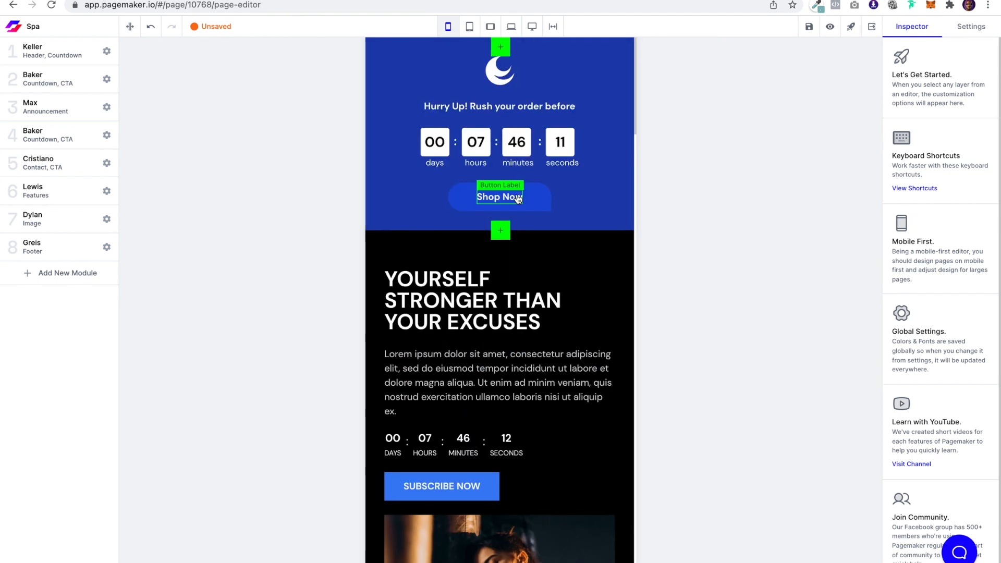
Step: Replace the header logo with the Atrium Health logo and set its width to 48
click(500, 64)
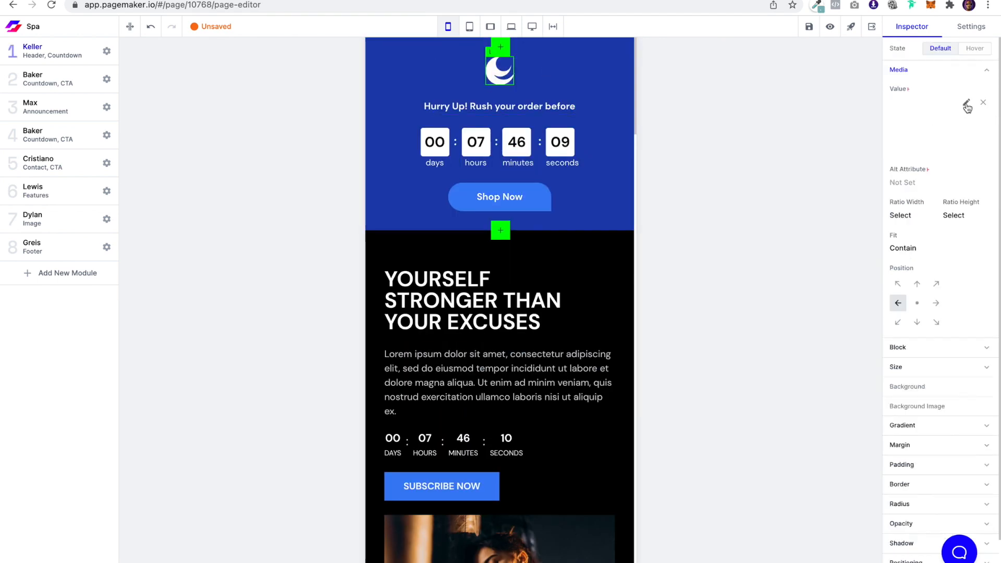
click(966, 103)
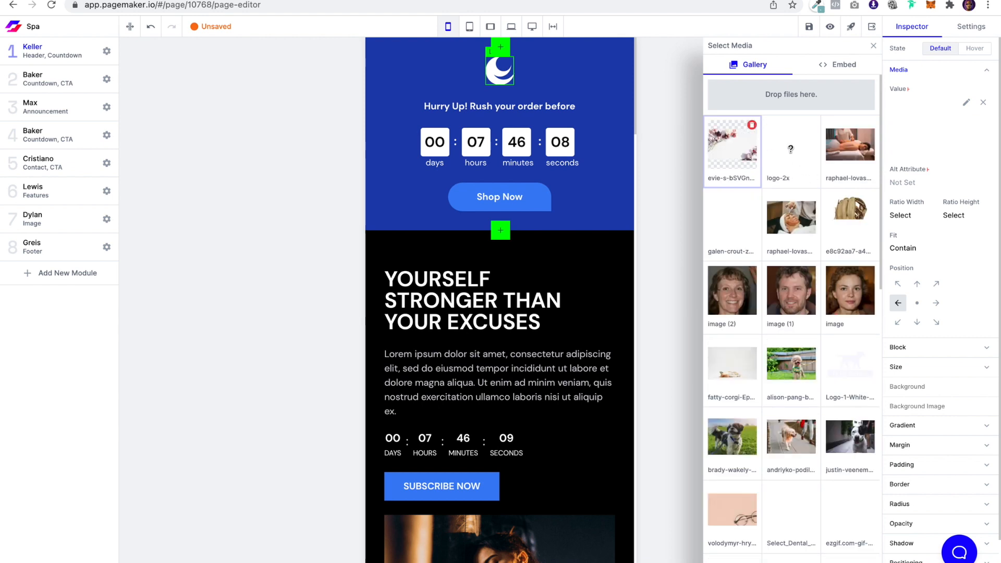
click(790, 148)
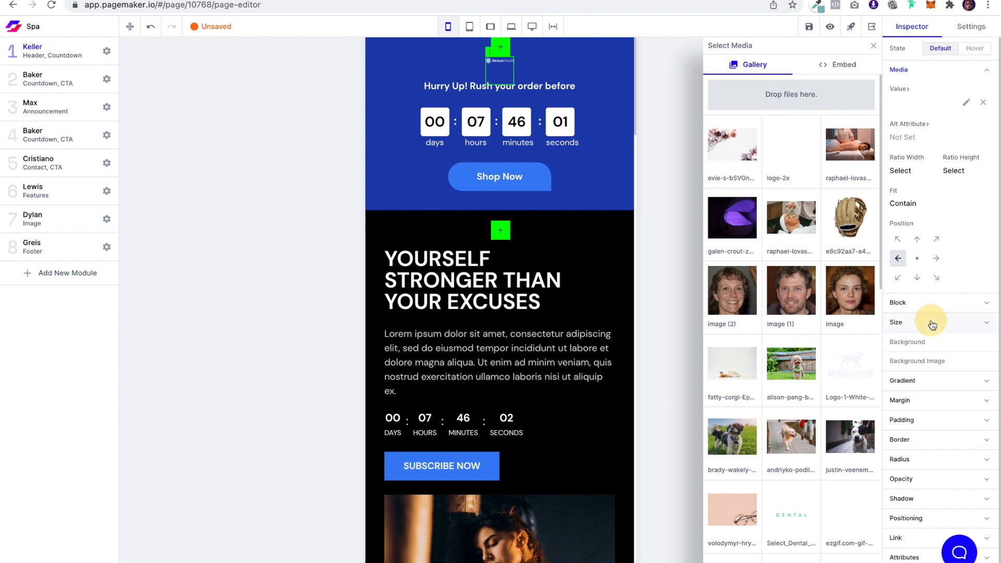
click(932, 323)
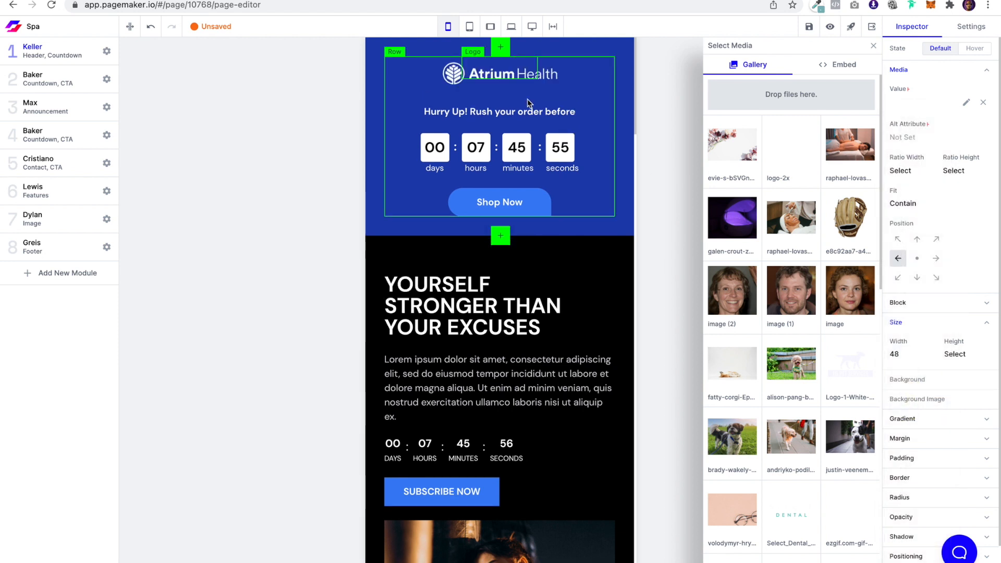
Step: Overwrite the 'Hurry Up! Rush your order before' caption with 'Promtions ends in:'
click(500, 111)
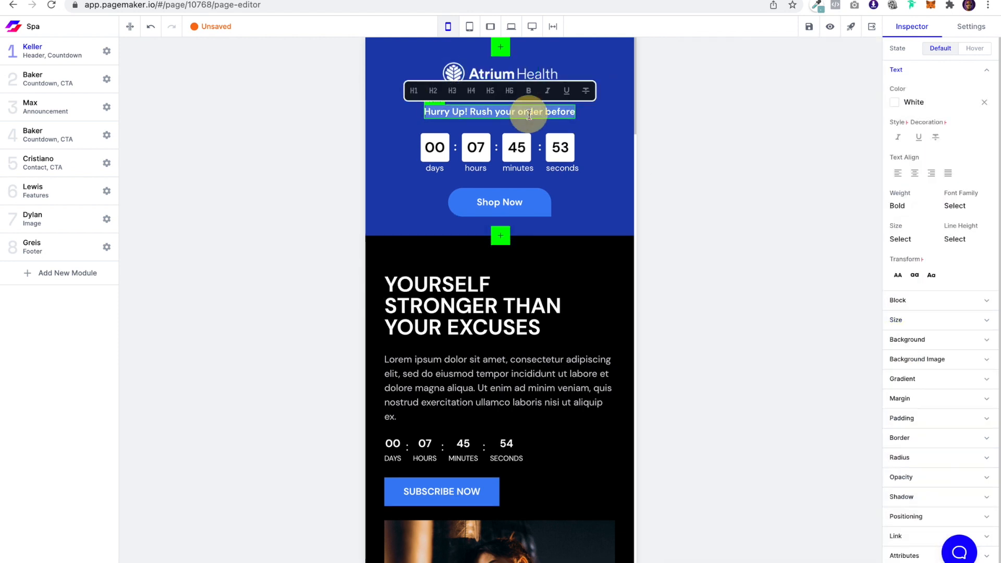
text(Proomtions ends in:)
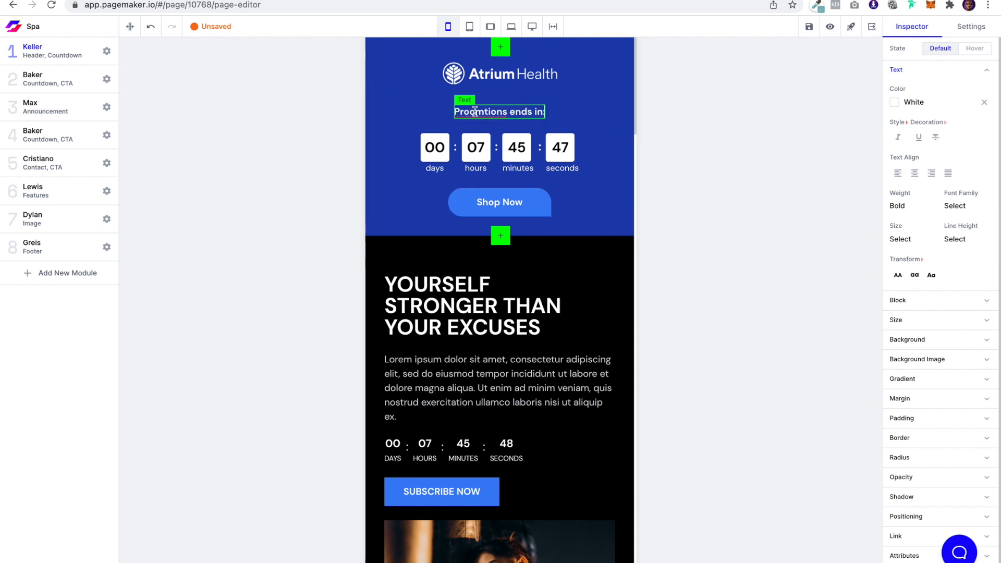
mouse_move(410, 66)
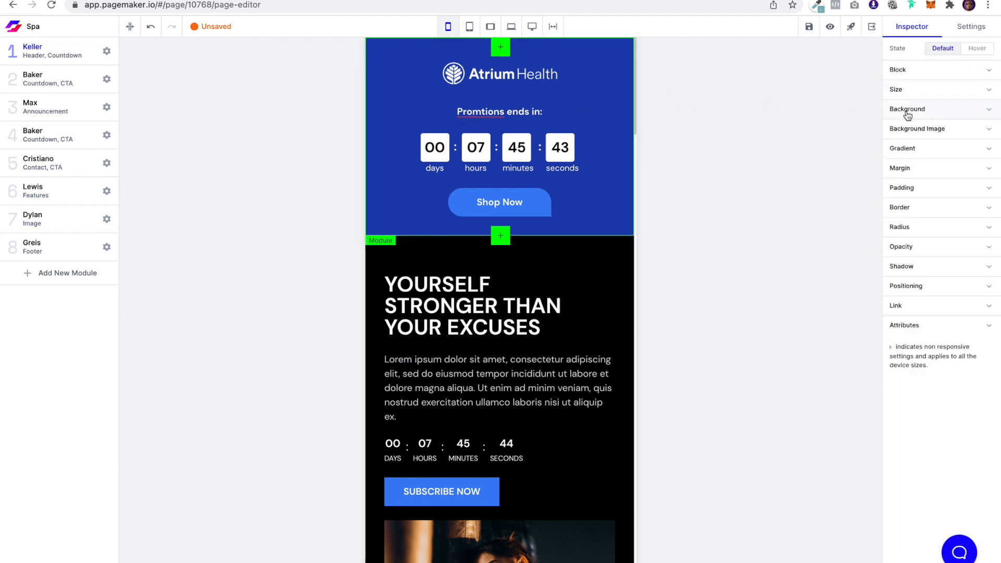
Step: Give the header a Pink 800 background and correct the caption to 'Promotion ends in:'
click(907, 109)
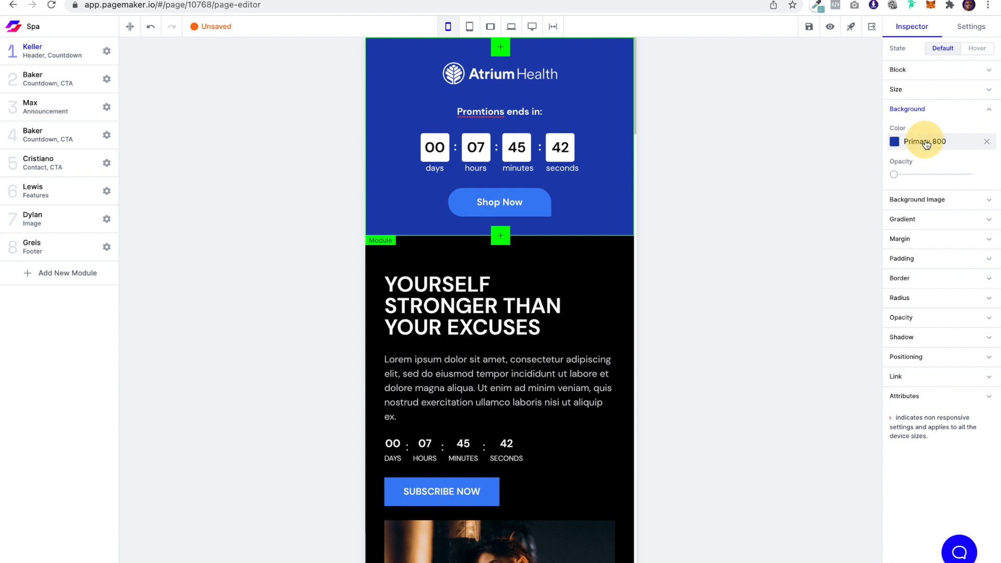
click(895, 142)
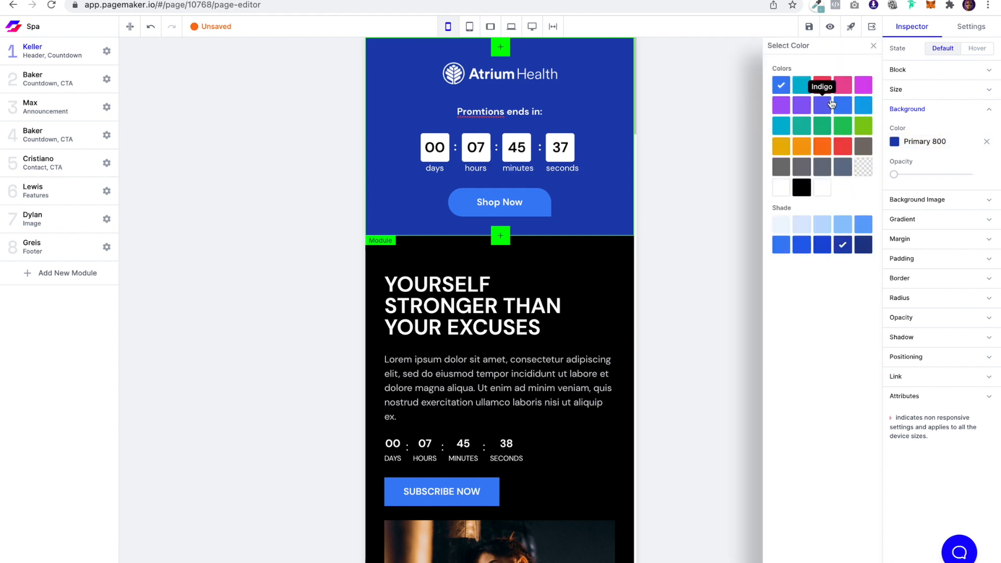
click(842, 85)
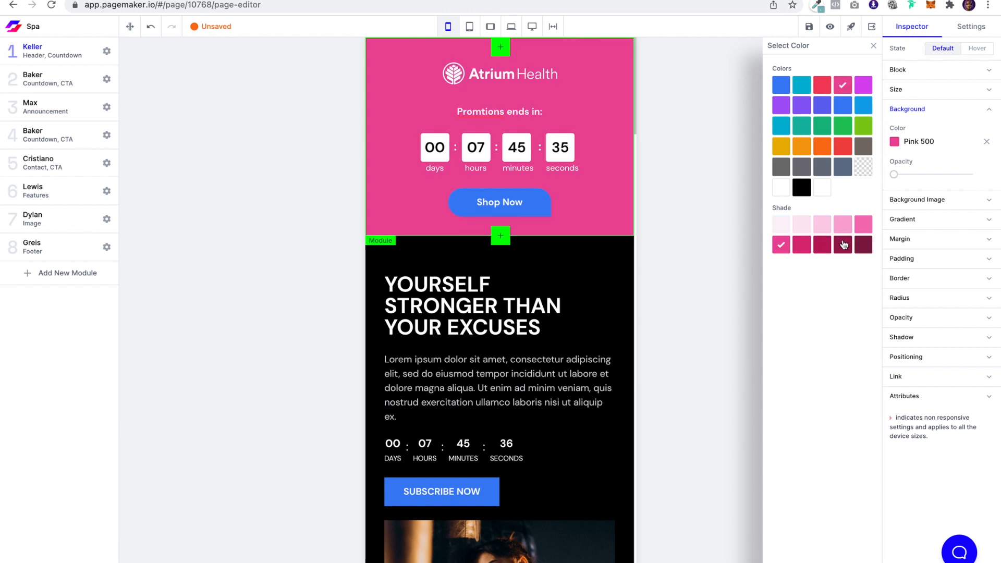
click(842, 245)
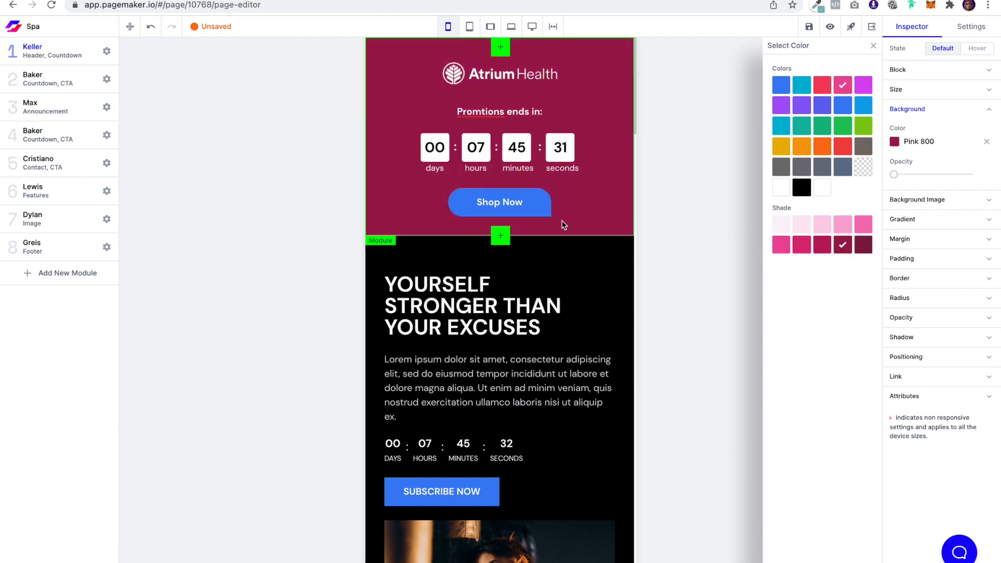
click(499, 111)
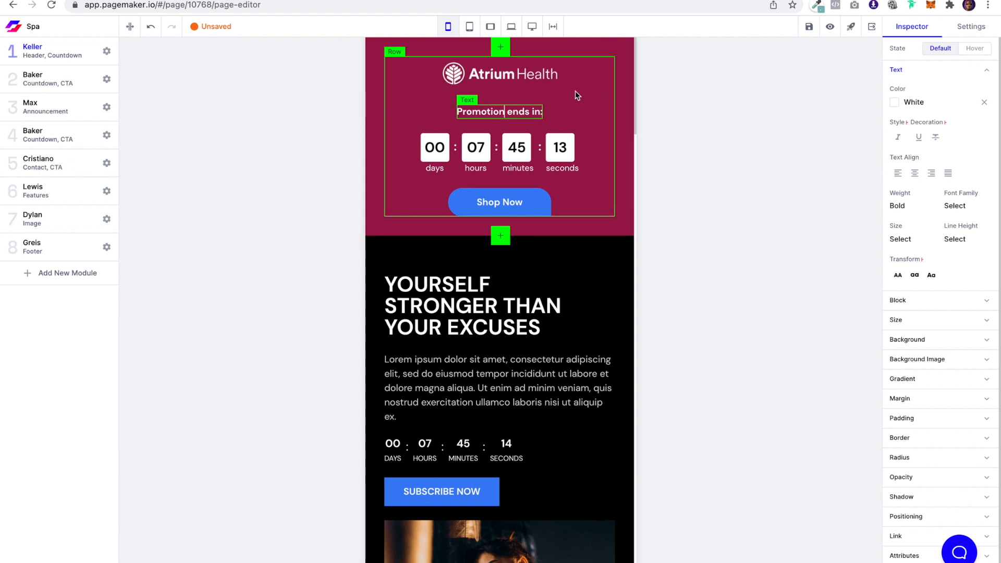
Step: Give the header's Shop Now button an Indigo 700 background and start relabelling it BOOK ONLINE
click(500, 202)
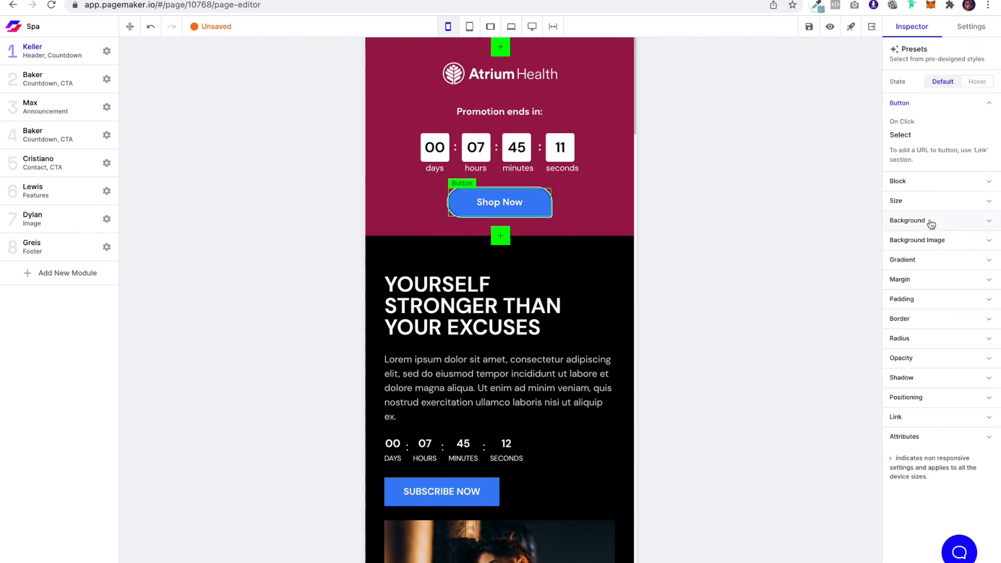
click(907, 220)
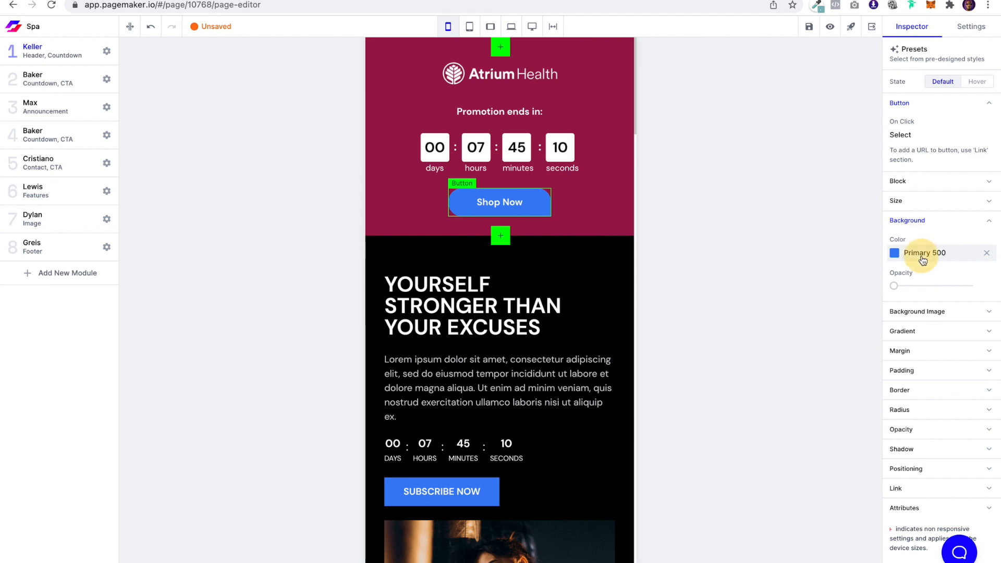
click(895, 253)
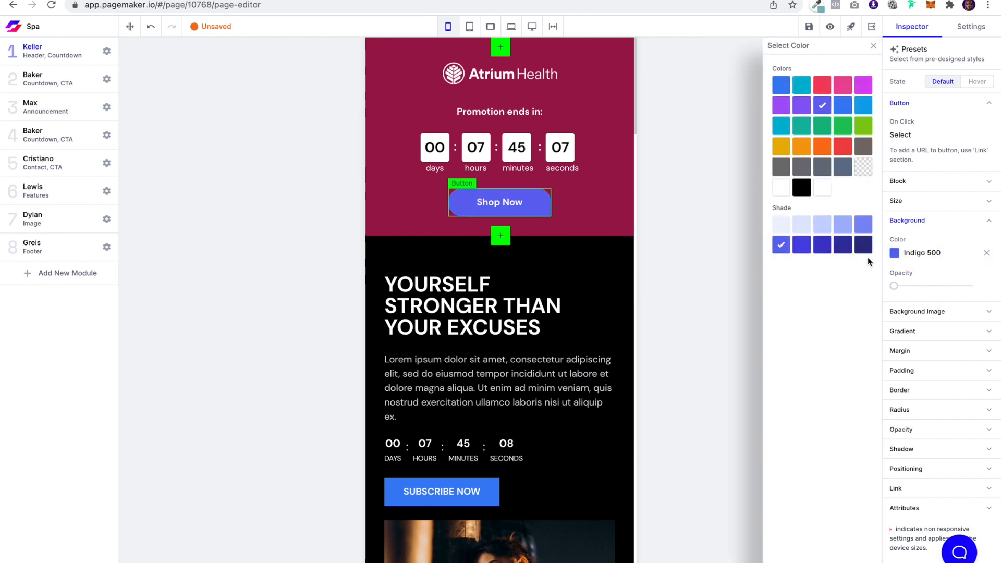
mouse_move(862, 245)
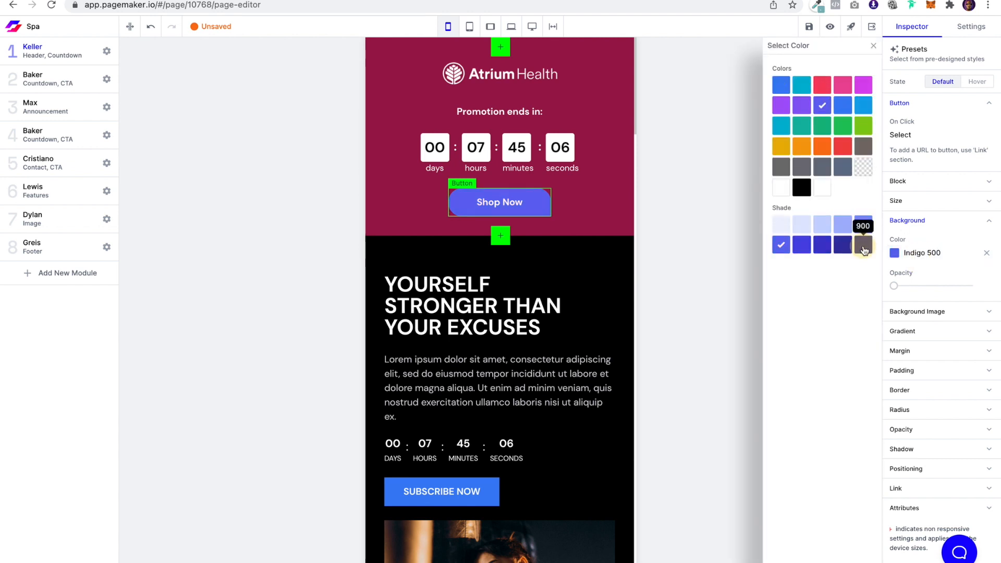
click(801, 245)
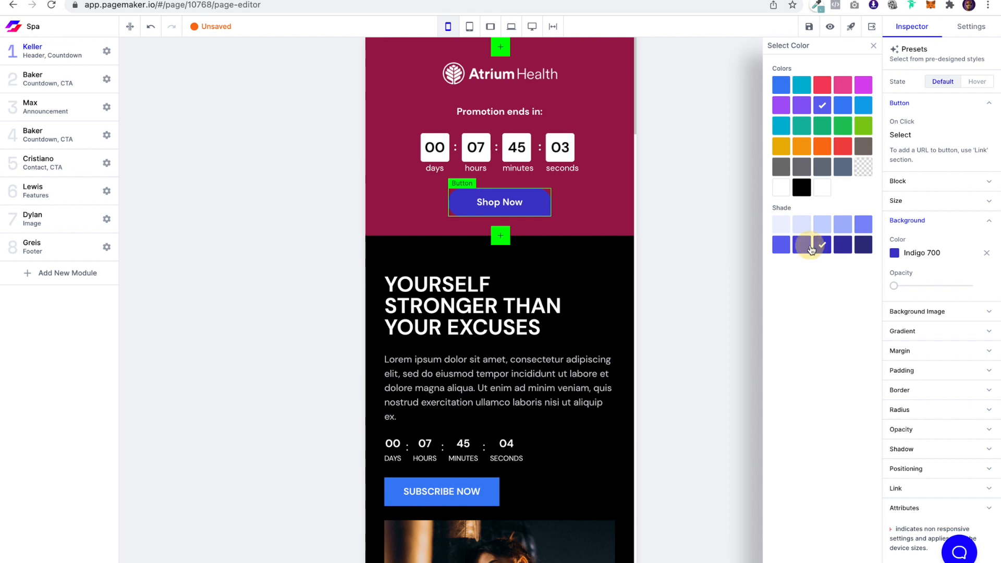
click(802, 245)
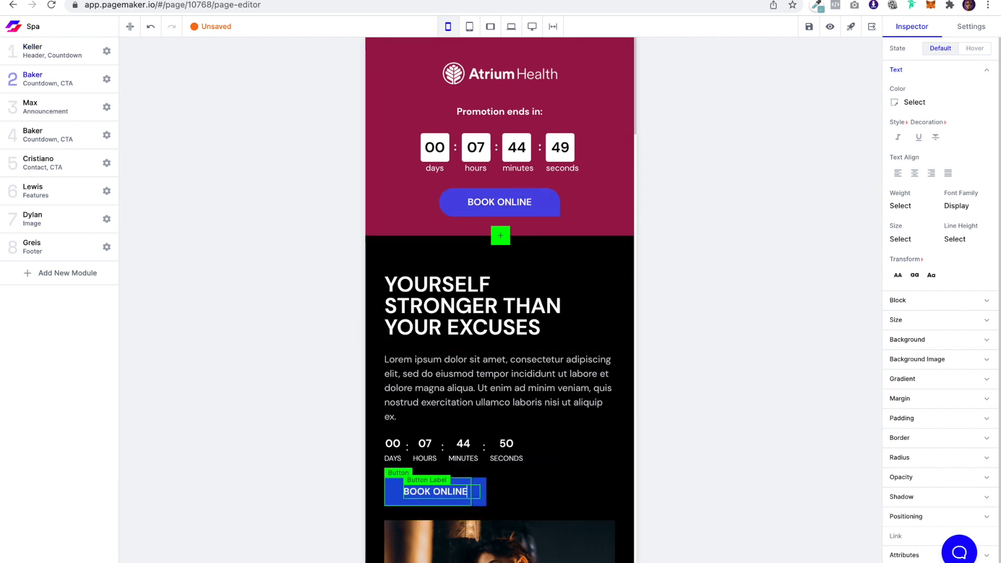
Step: Relabel the countdown and Sales team contact buttons as BOOK ONLINE
scroll(down, 3)
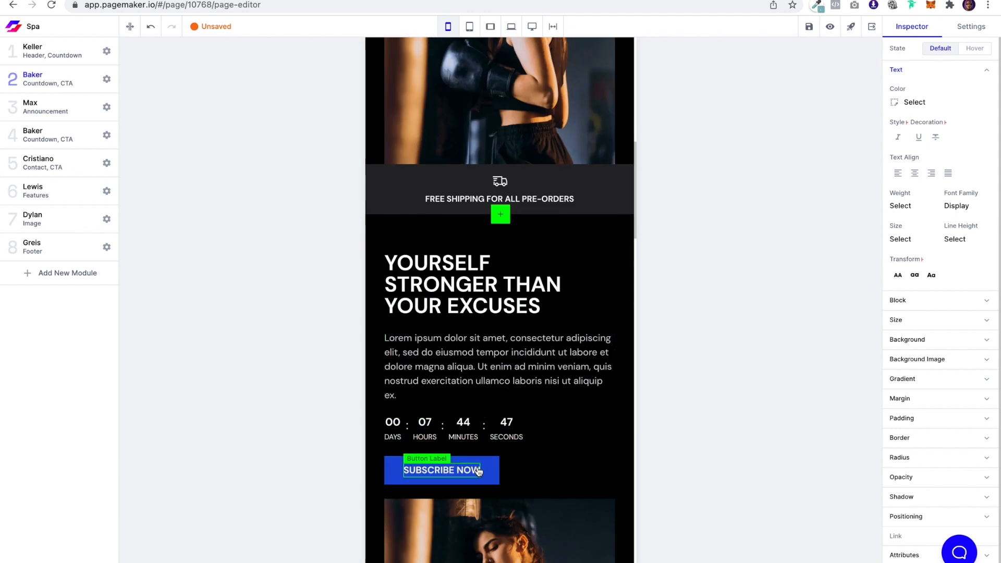
text(BOOOK ONL)
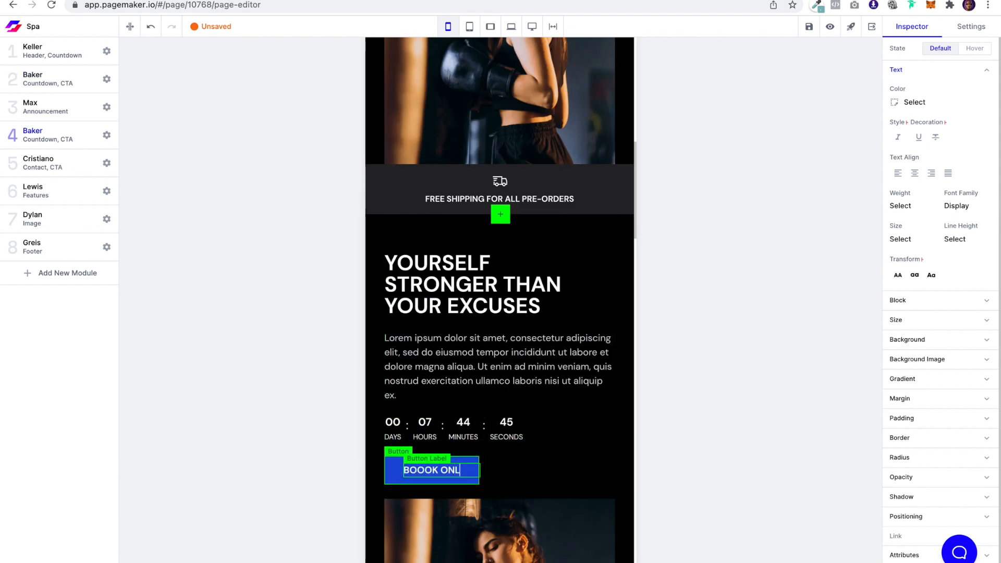
text(BOOK ONLINE)
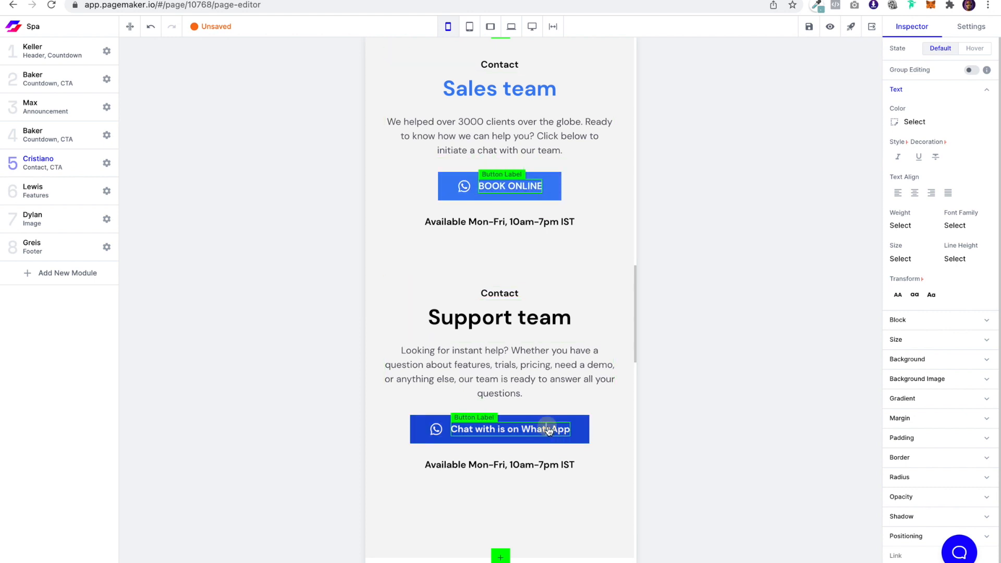
text(BOOK BY PH)
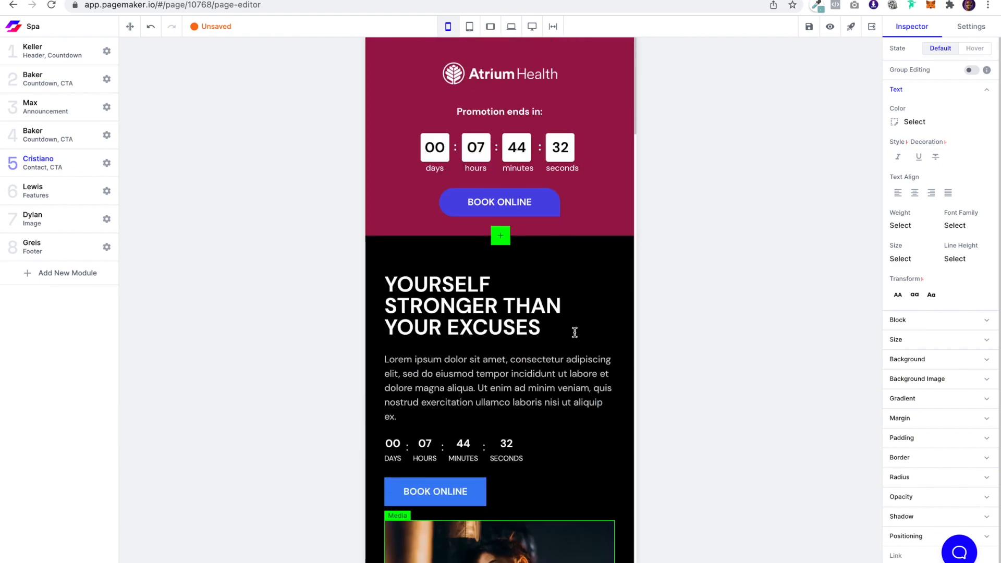
scroll(down, 3)
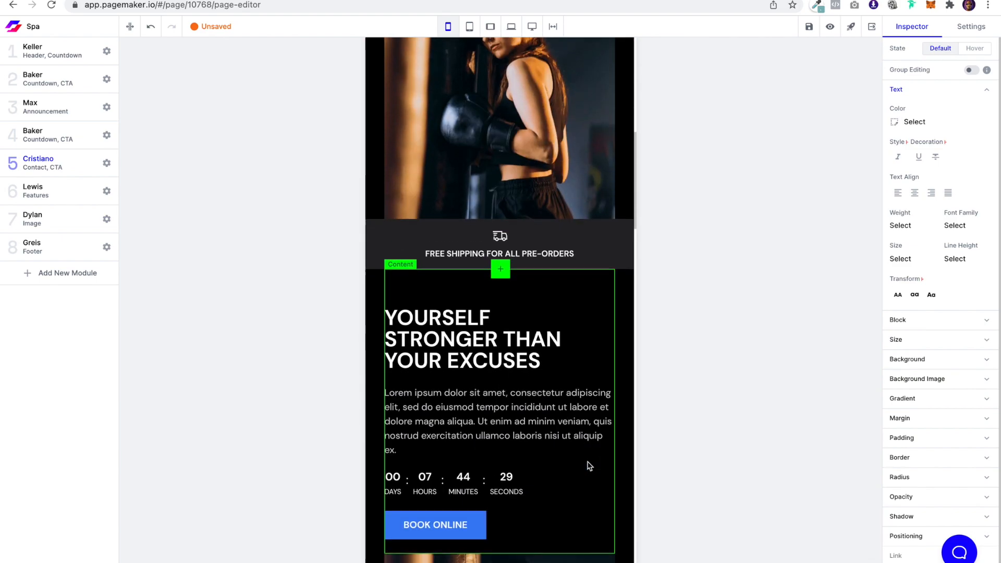
scroll(down, 3)
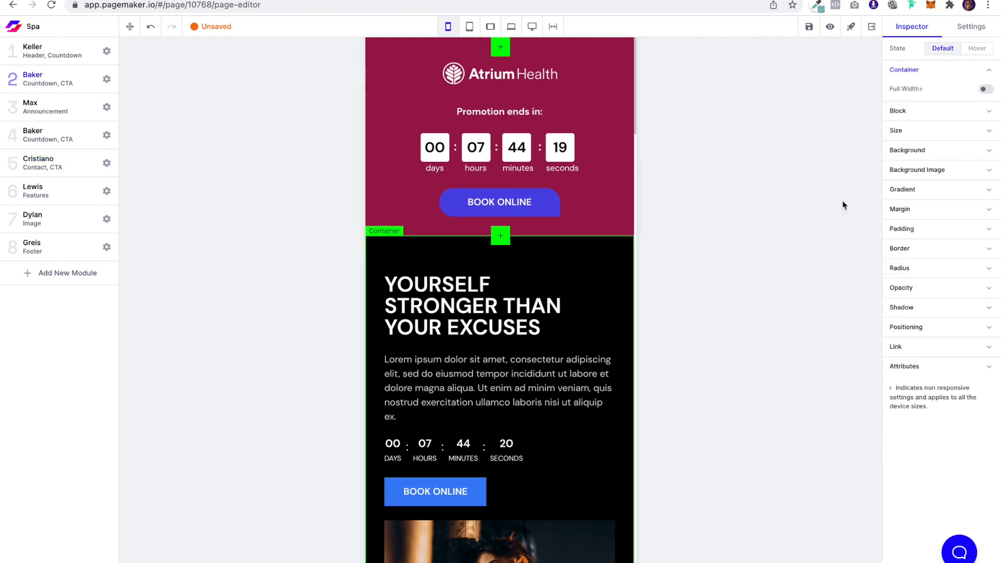
Step: Try Pink 800/900 and blue on the hero section background, then settle on indigo
click(908, 150)
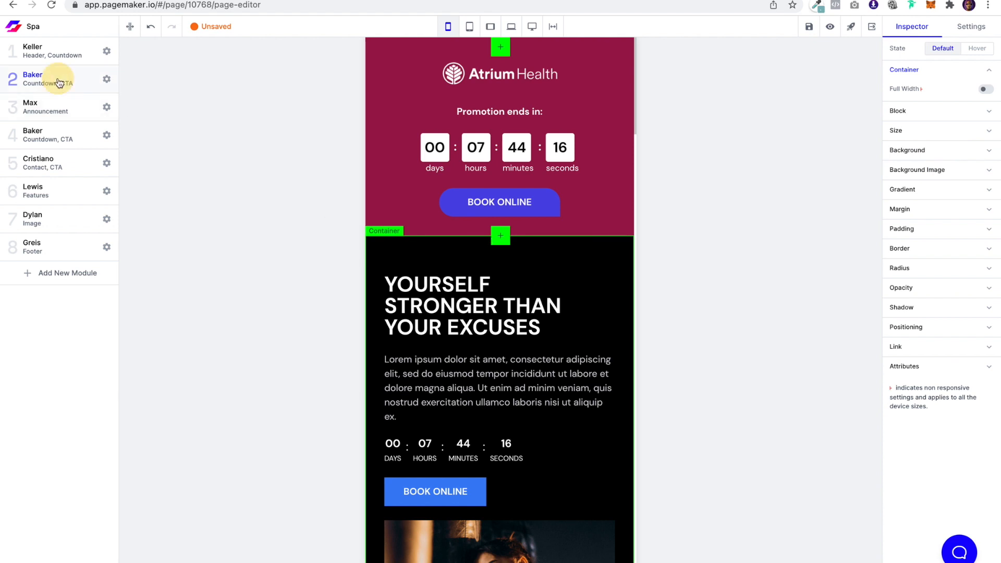
click(32, 79)
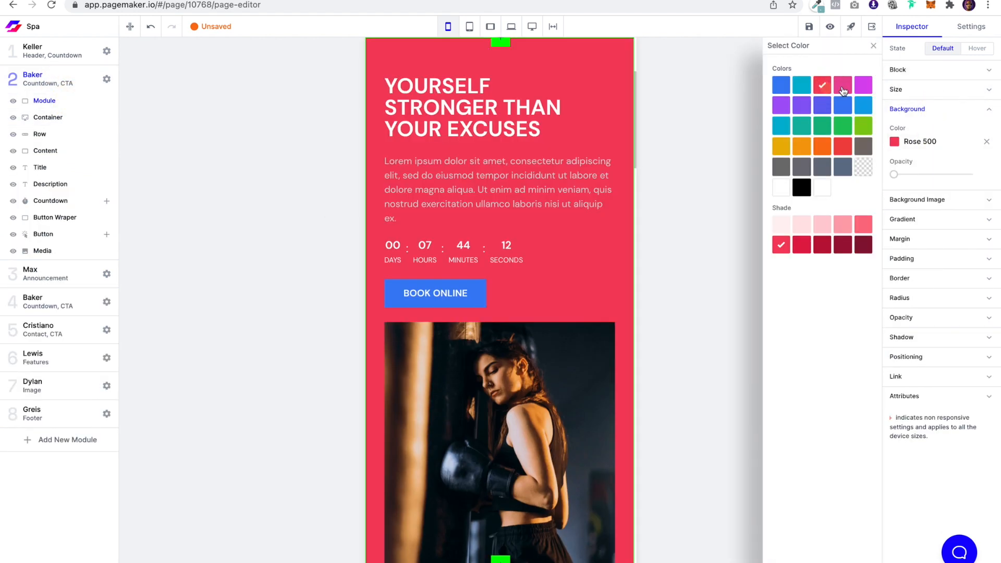
click(842, 245)
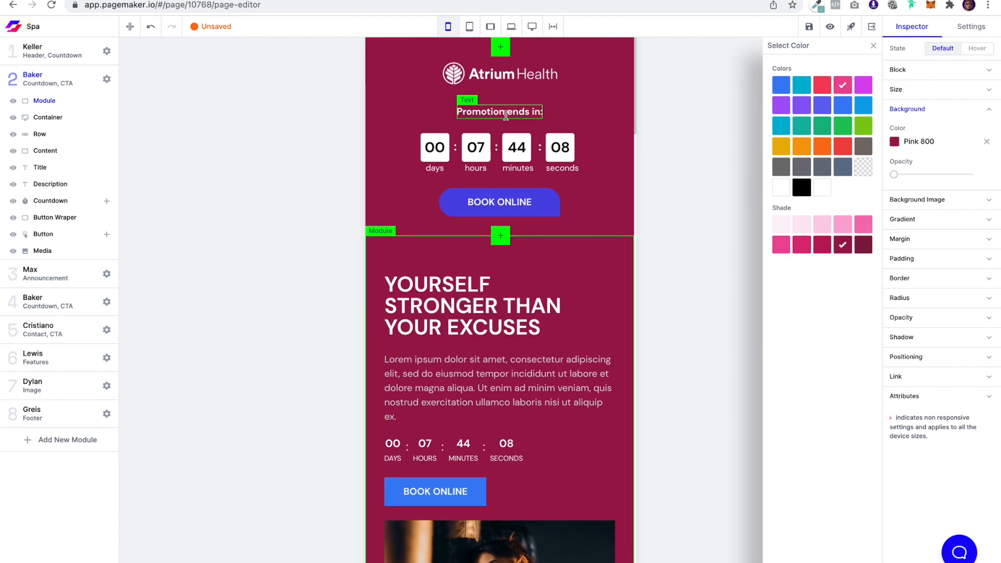
click(863, 245)
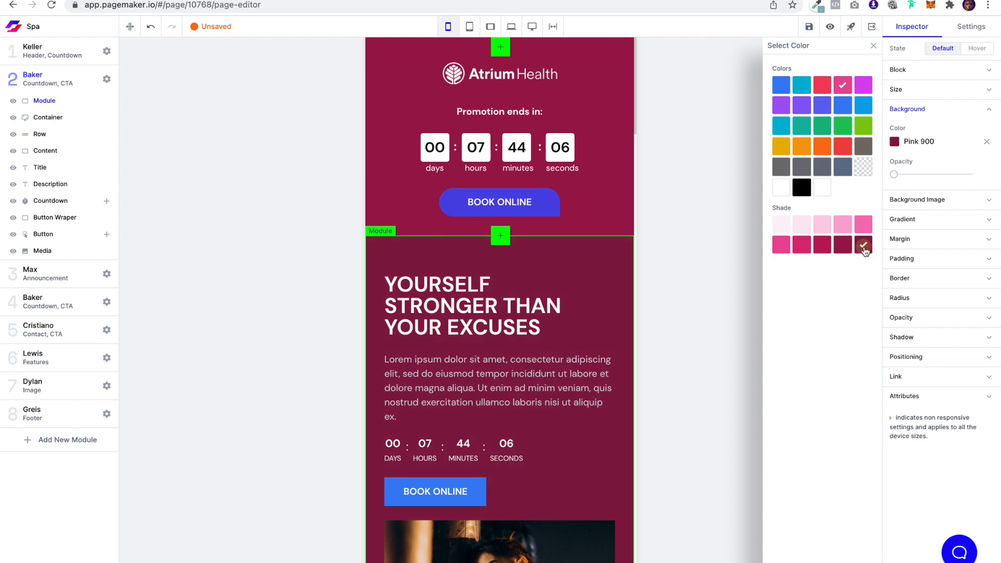
click(843, 245)
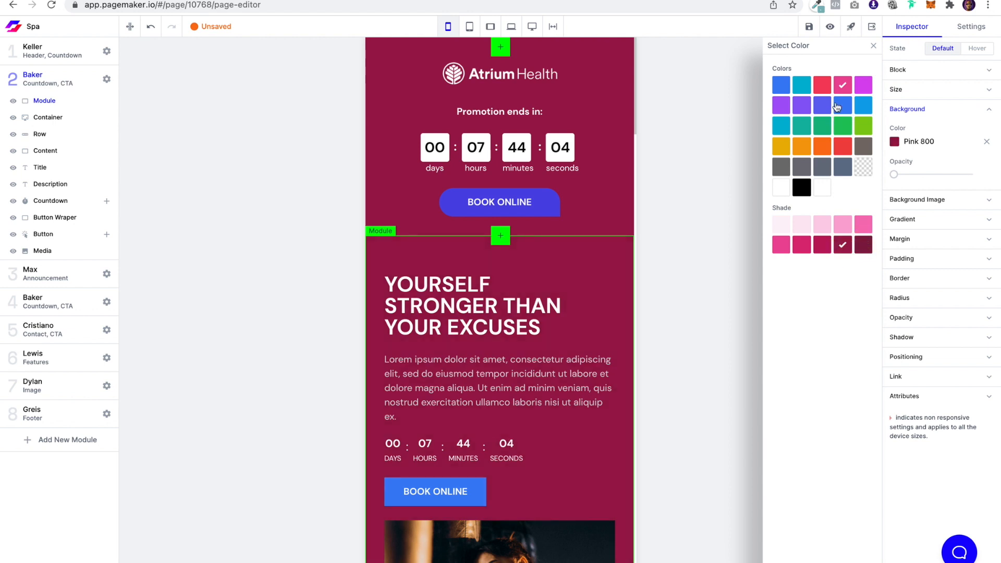
mouse_move(842, 116)
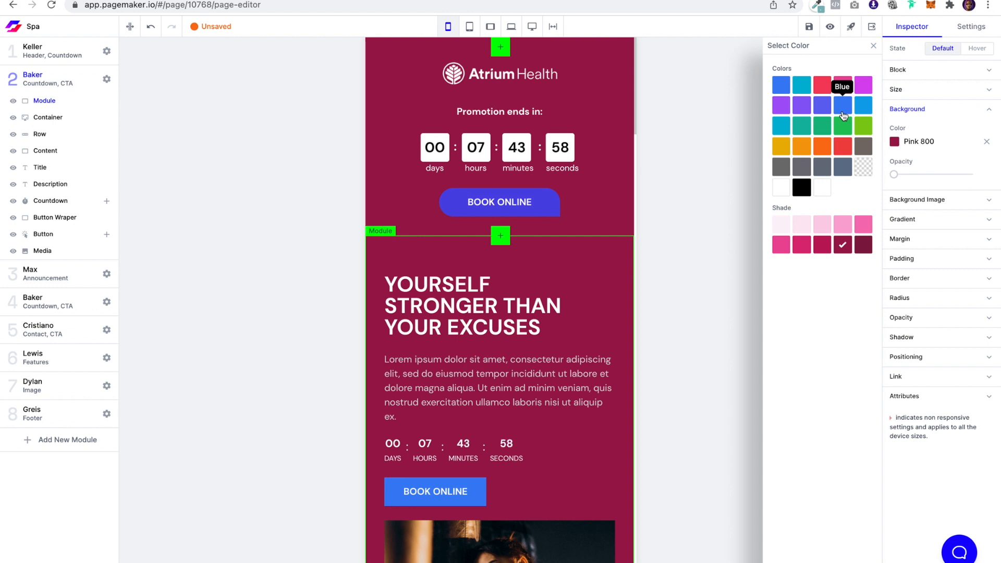
mouse_move(823, 105)
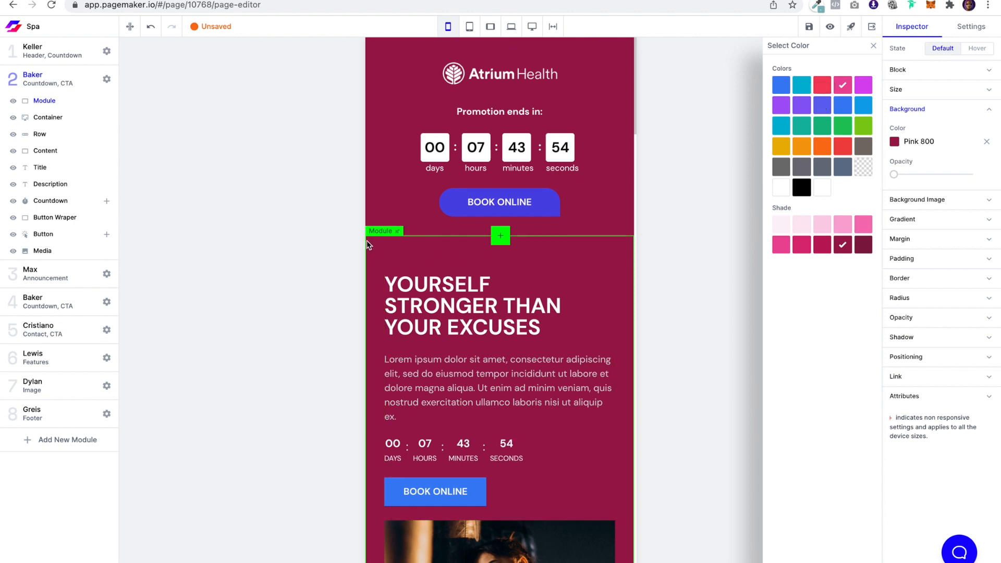
click(47, 116)
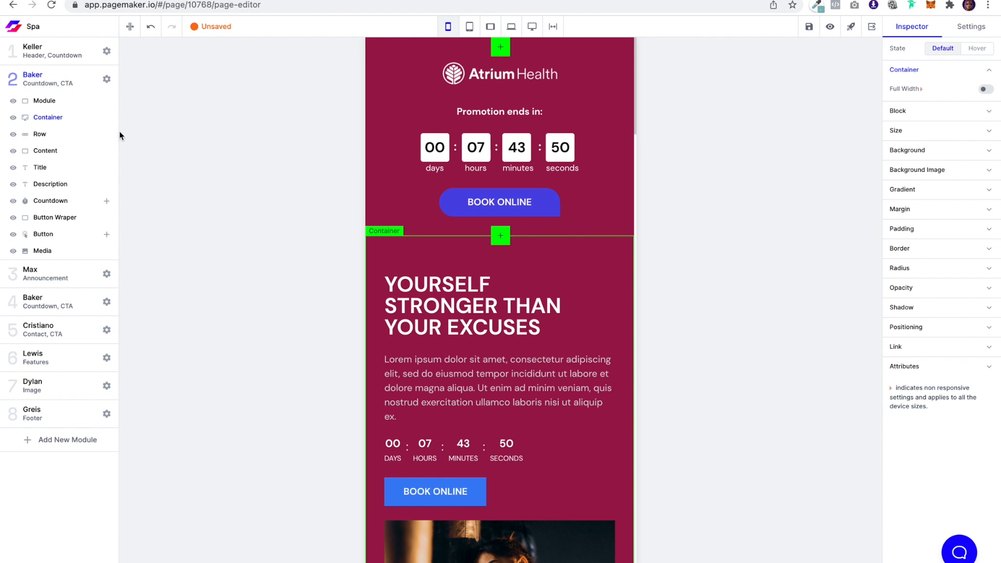
click(908, 108)
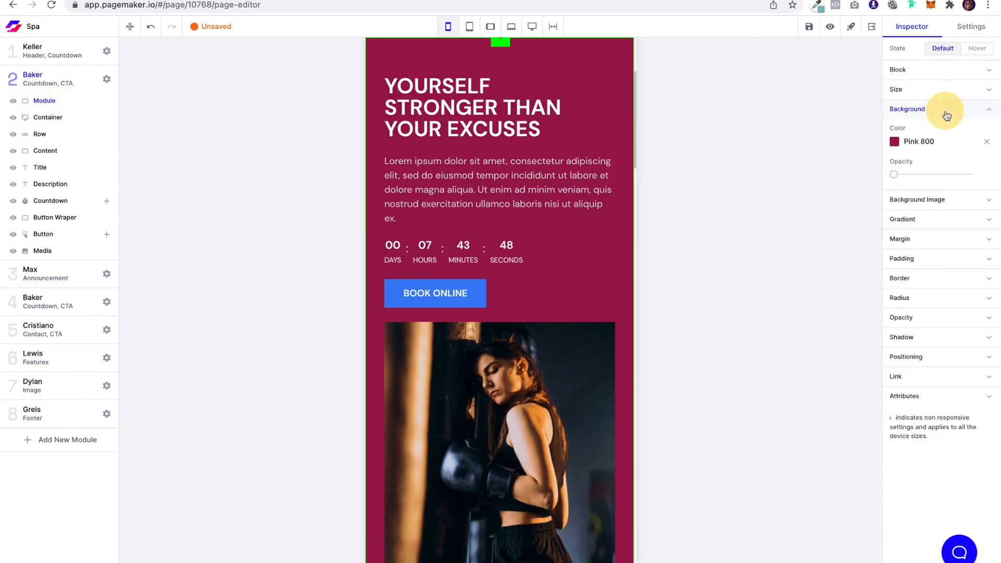
click(843, 105)
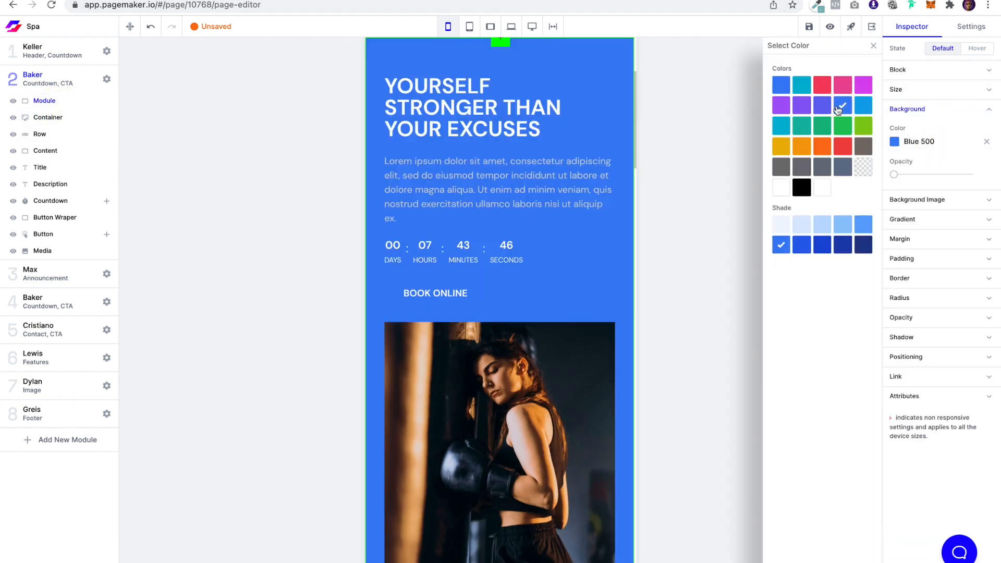
click(802, 245)
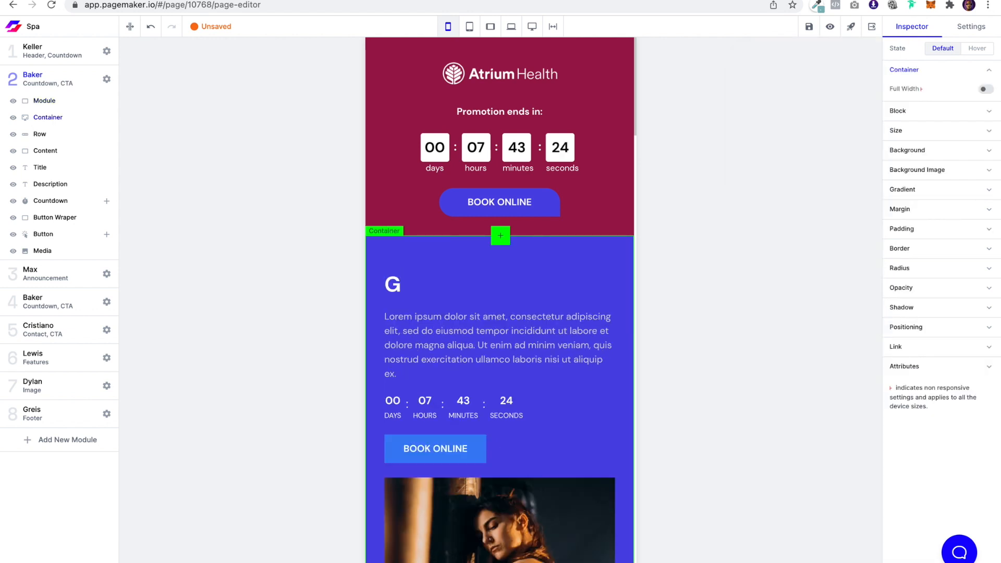
Step: Retype the hero headline as 'Get a Free Organic Coffee Face Mask', fixing a typo
text(et a Free O)
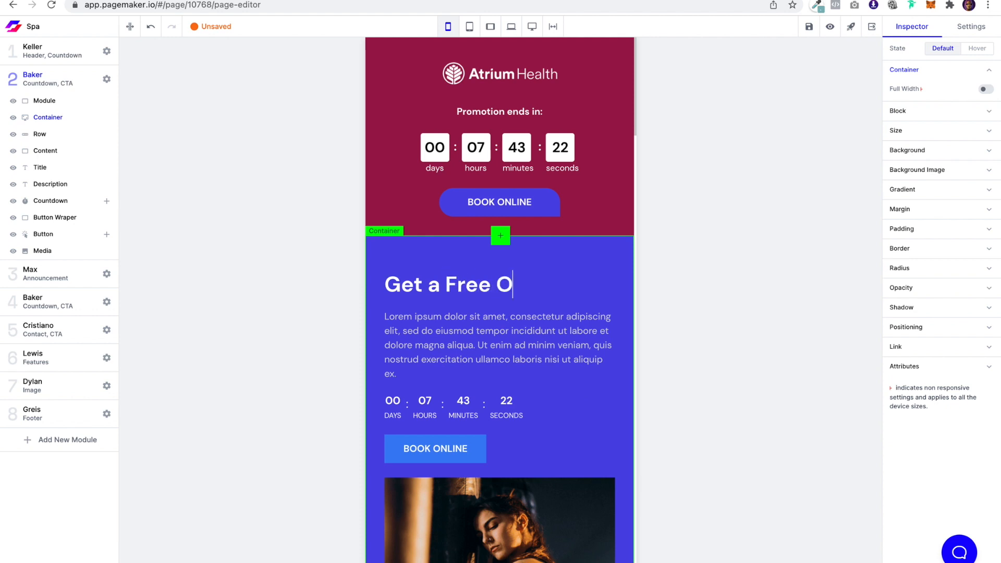
text(rganic Coffee Faceo M)
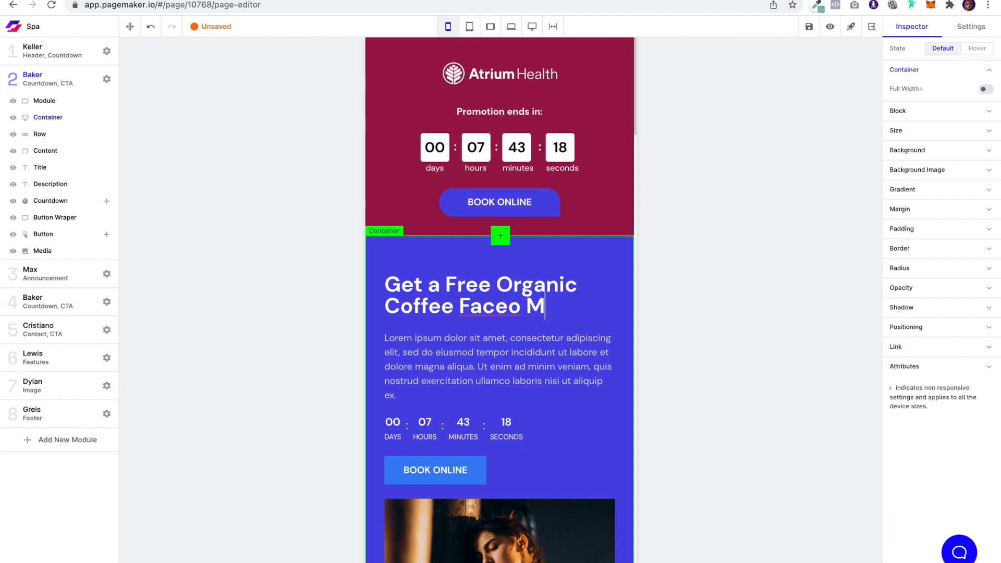
key(Backspace)
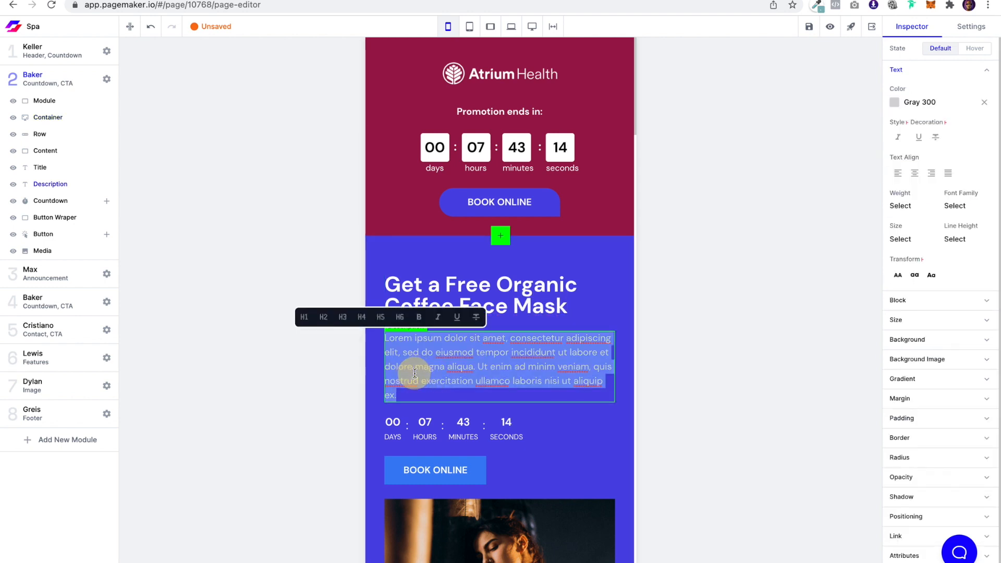
text(Get a)
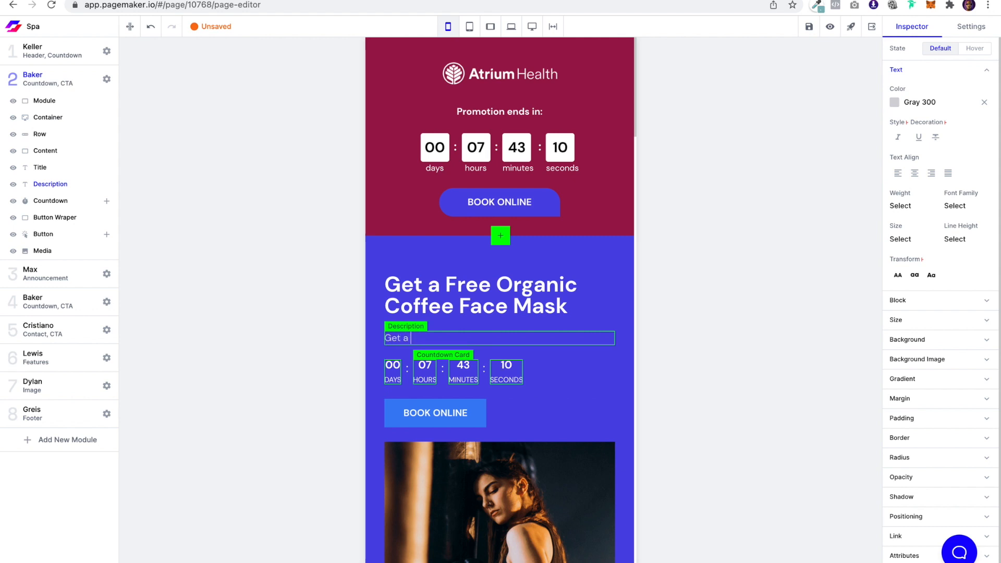
Step: Replace the description with a relaxing face mask promo ending 'Hurry! Limited time offer.'
text(relaxing and fresh)
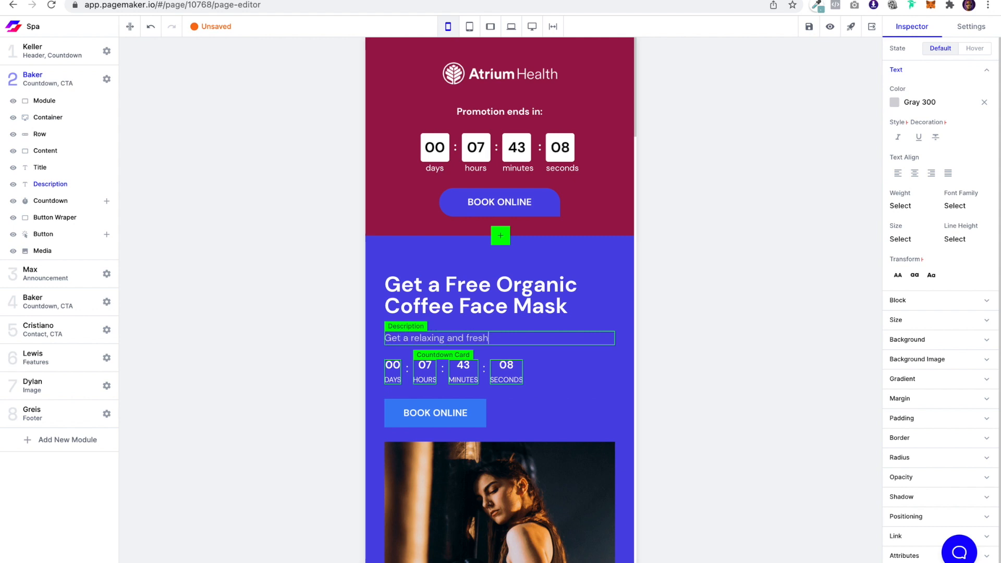
text(face mask when you book ay)
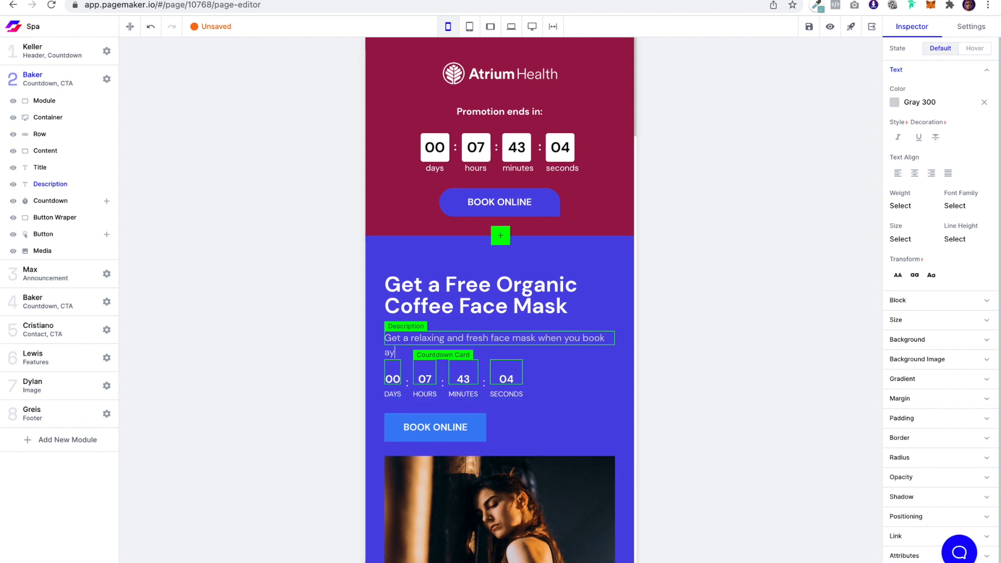
text(ny of)
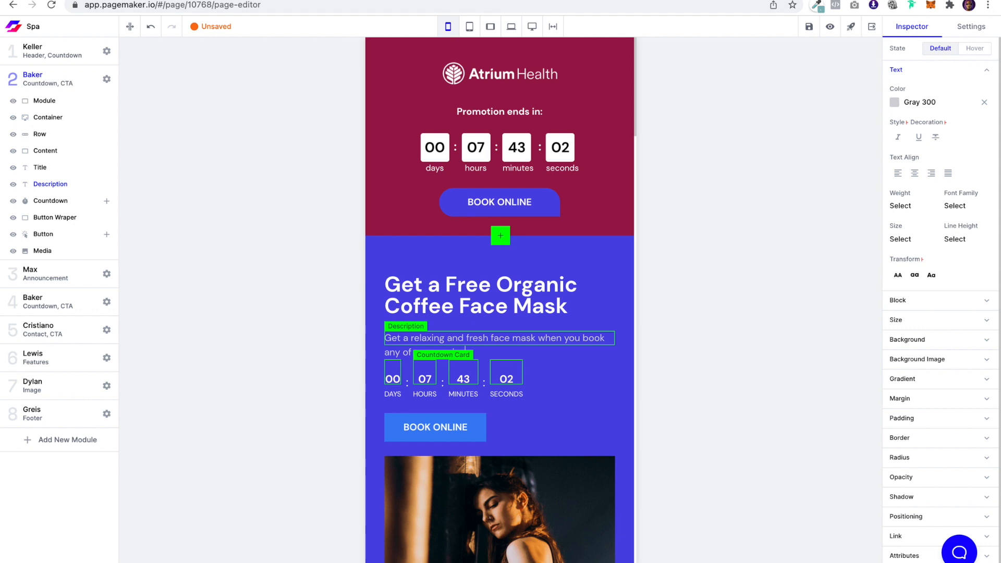
text(Hurry! L)
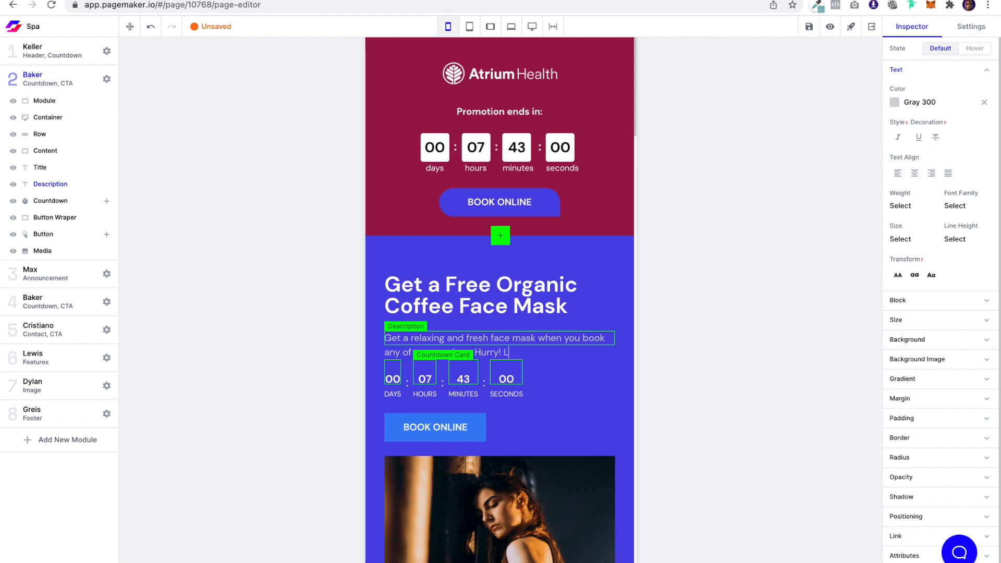
text(imited time offer.)
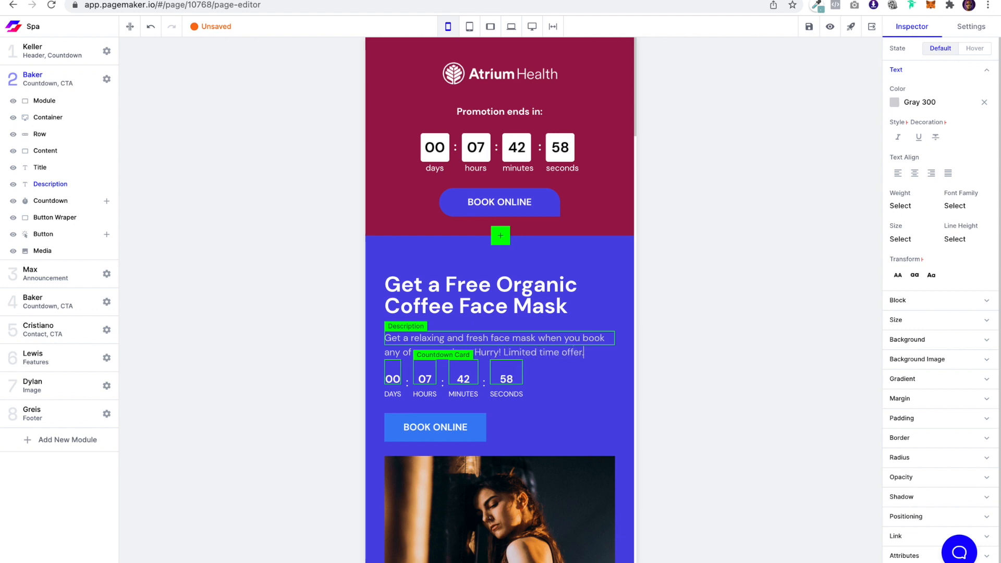
Step: Change the hero's Book Online button background from blue to pink
click(435, 427)
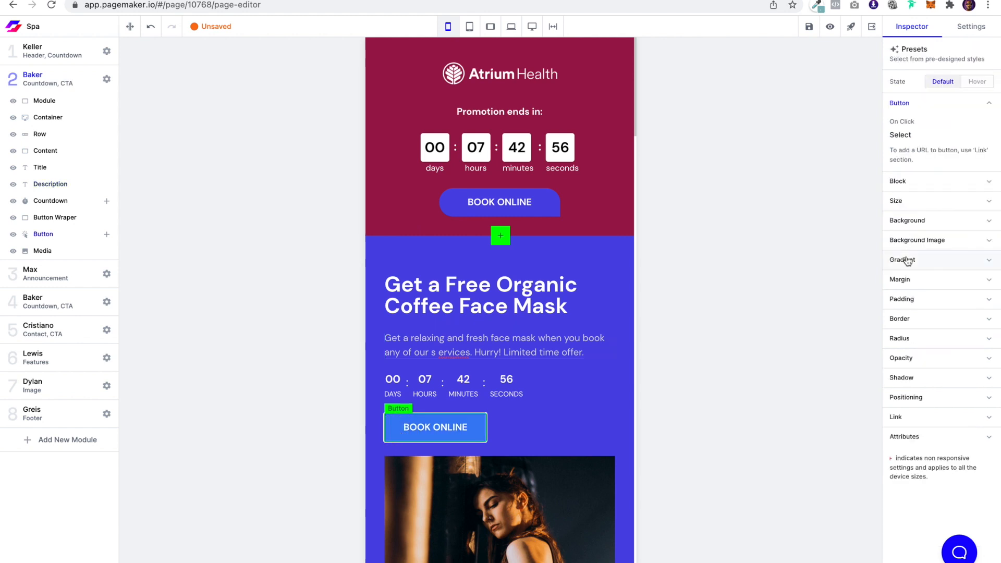
click(907, 221)
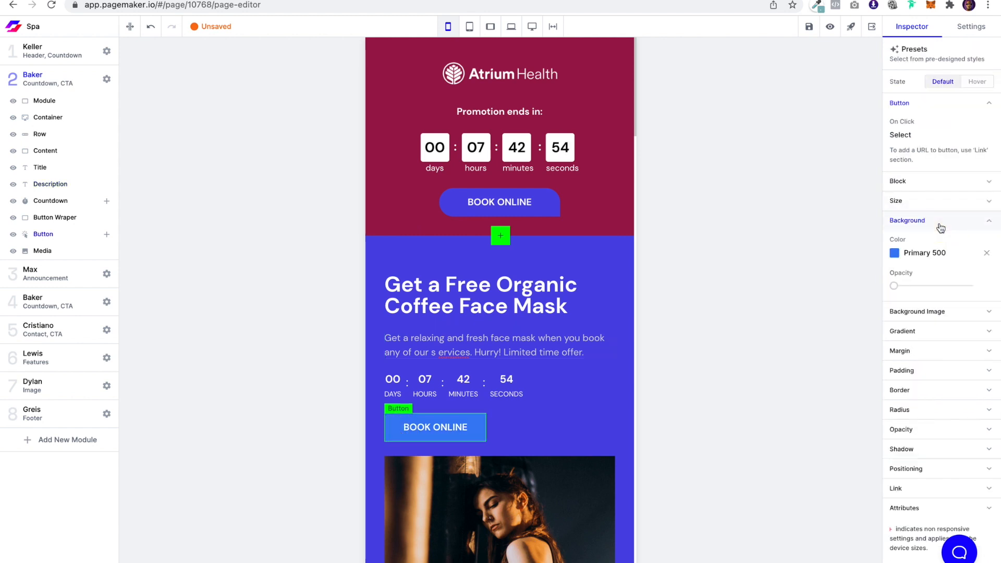
click(896, 252)
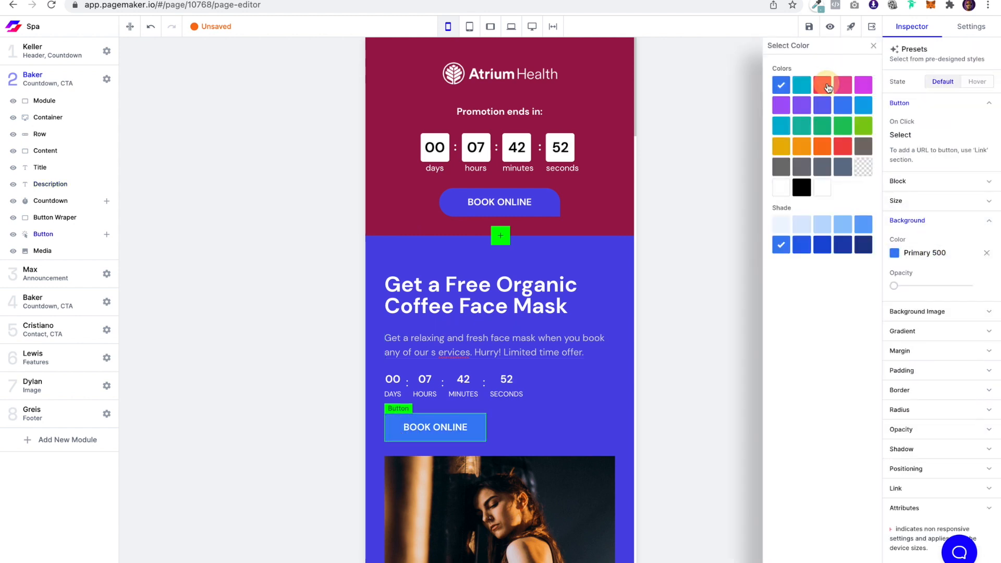
click(842, 84)
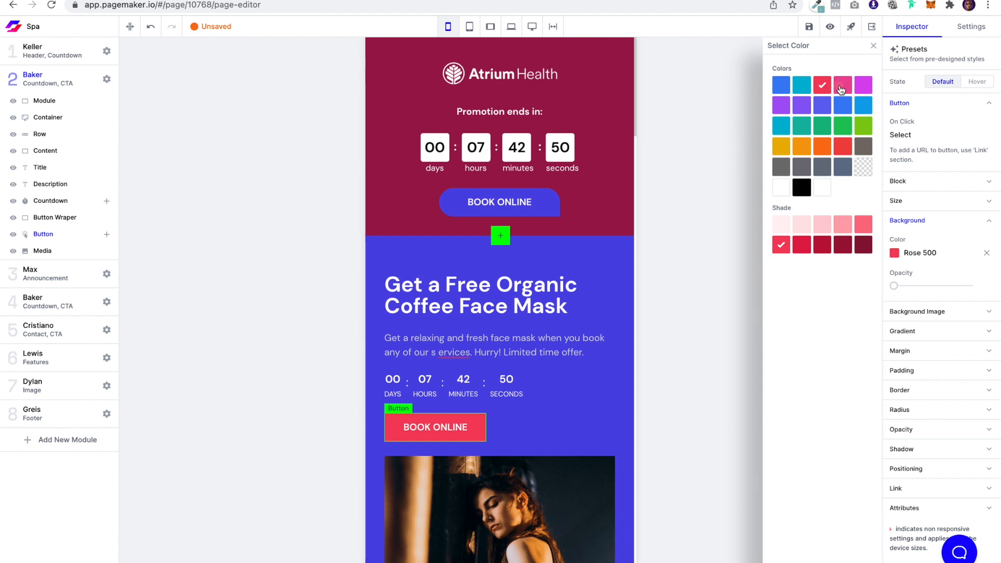
click(802, 244)
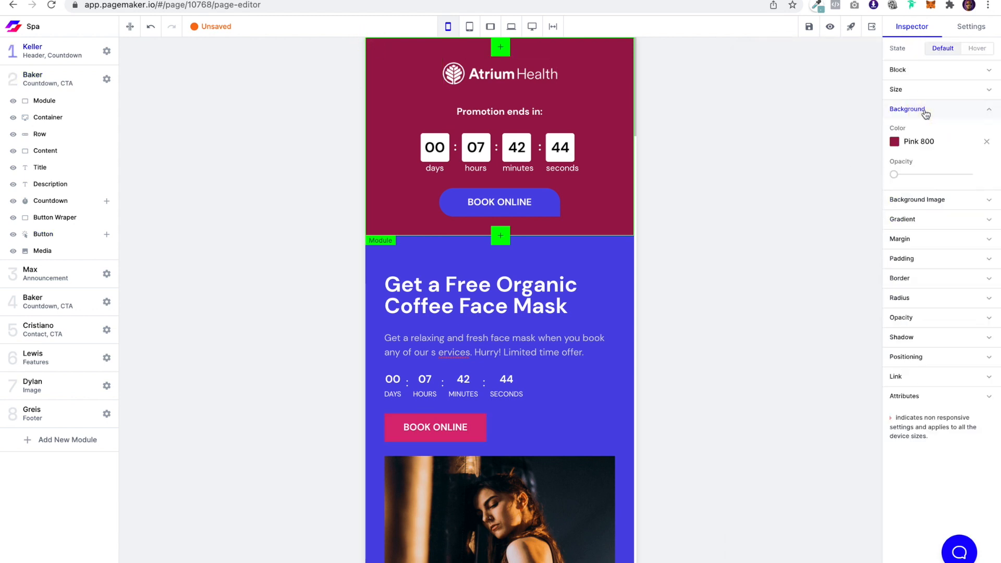
Step: Test Pink 700 and 600 on the promotion banner, then return it to Pink 800
click(894, 141)
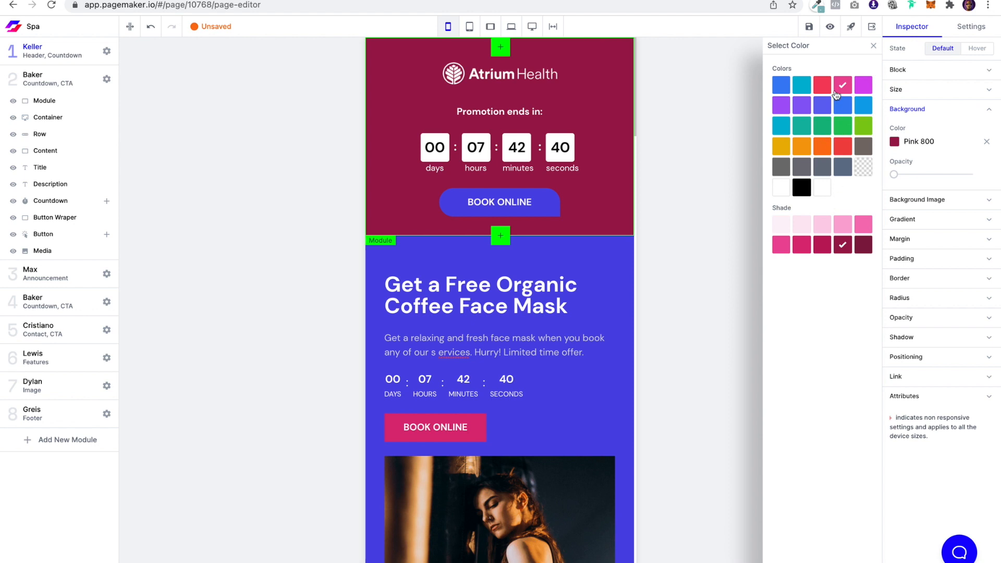
click(802, 245)
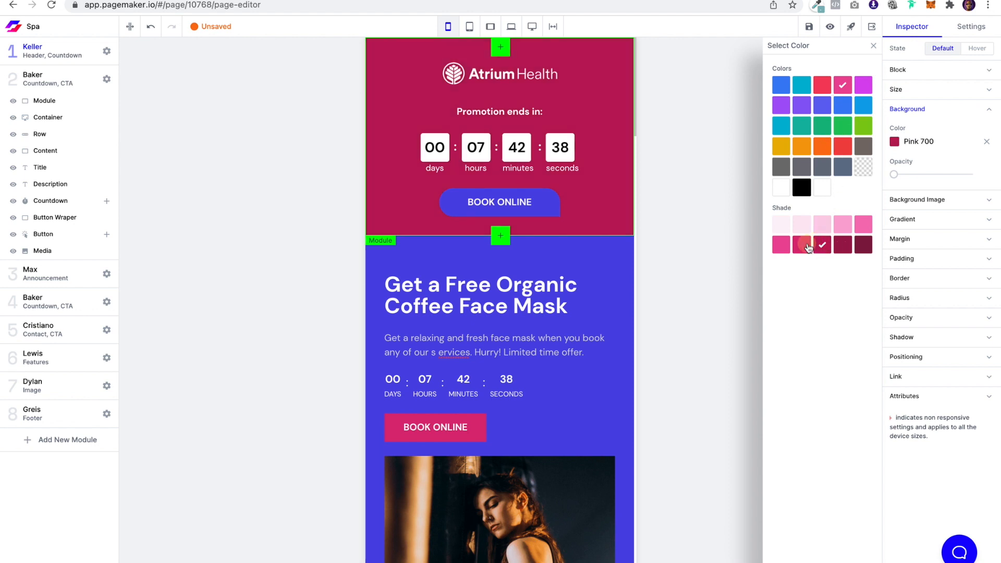
click(801, 244)
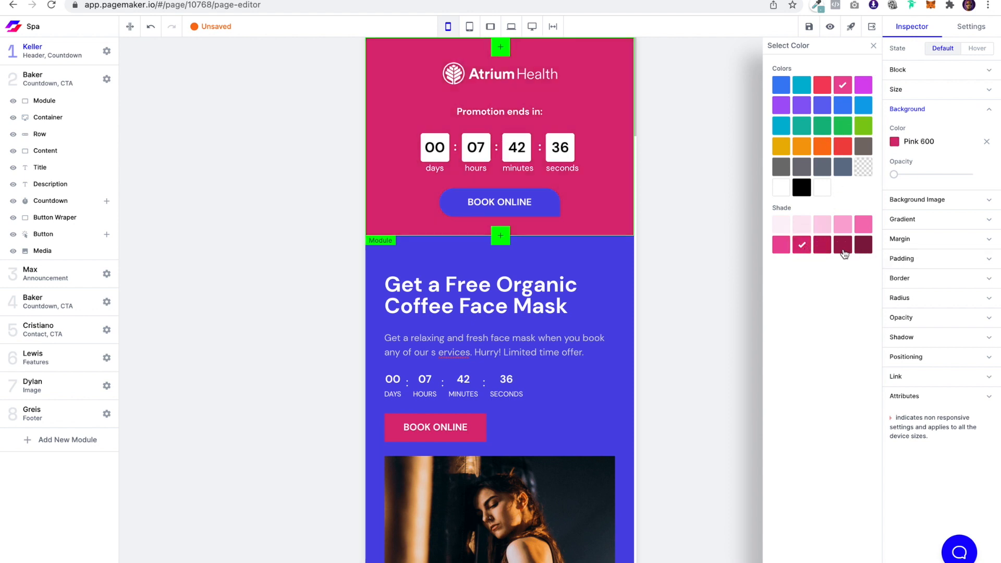
click(842, 244)
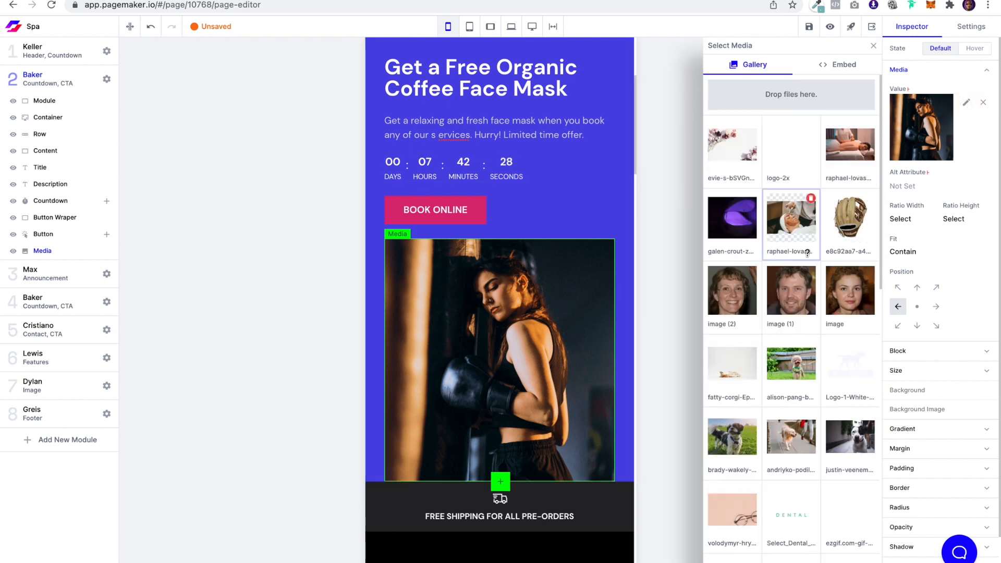
mouse_move(803, 227)
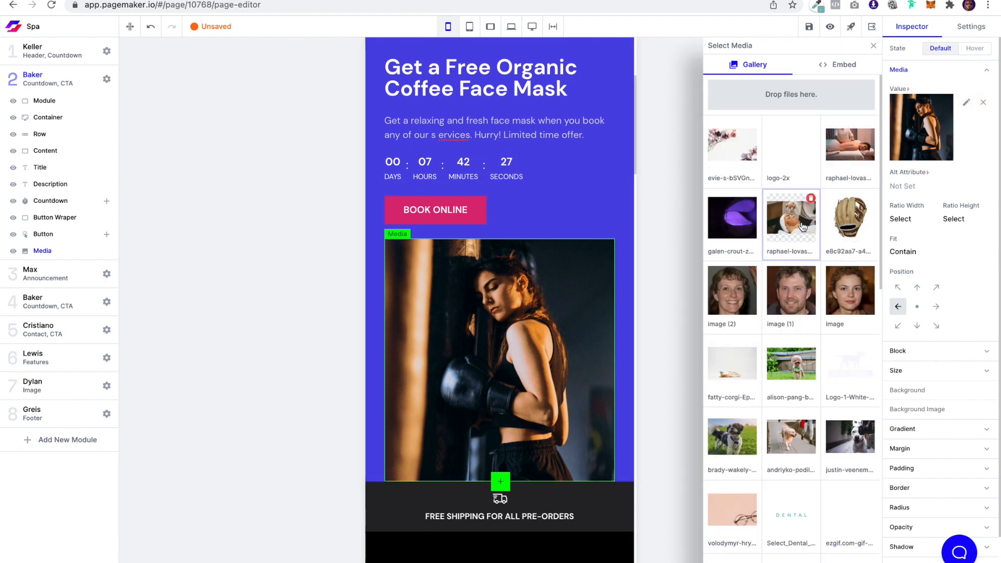
Step: Replace the hero photo with the facial treatment image from the media gallery
click(790, 217)
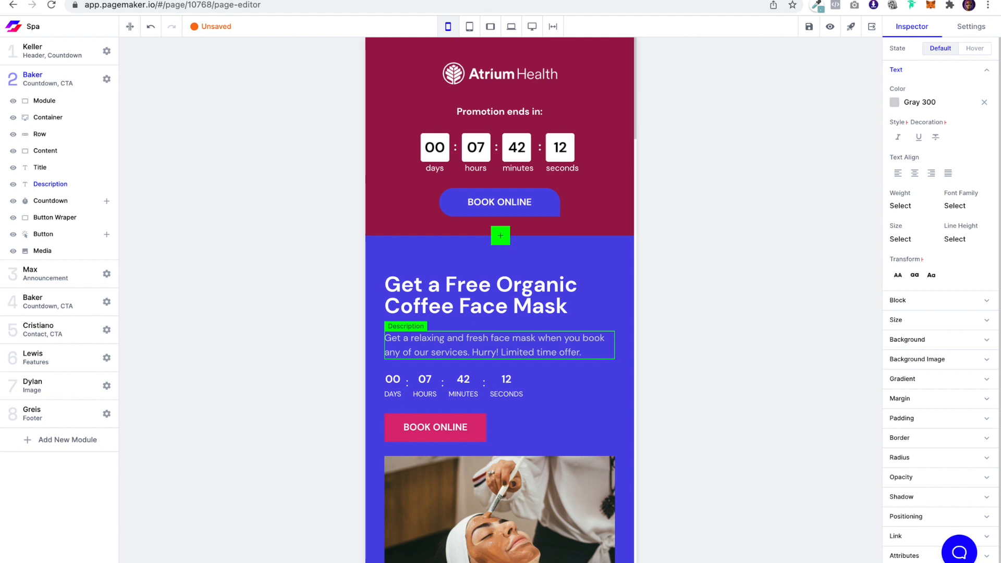
scroll(down, 3)
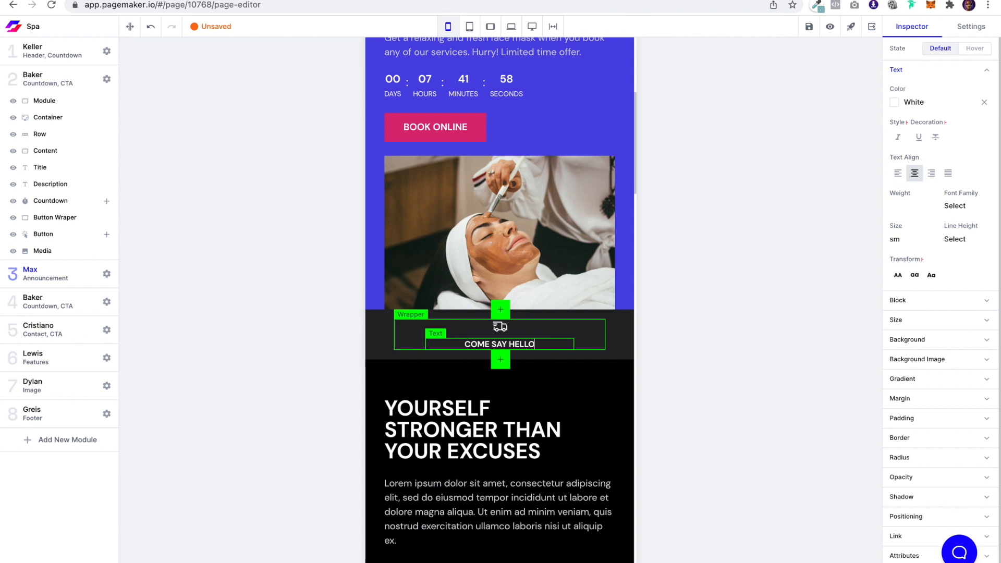
text(AT 21)
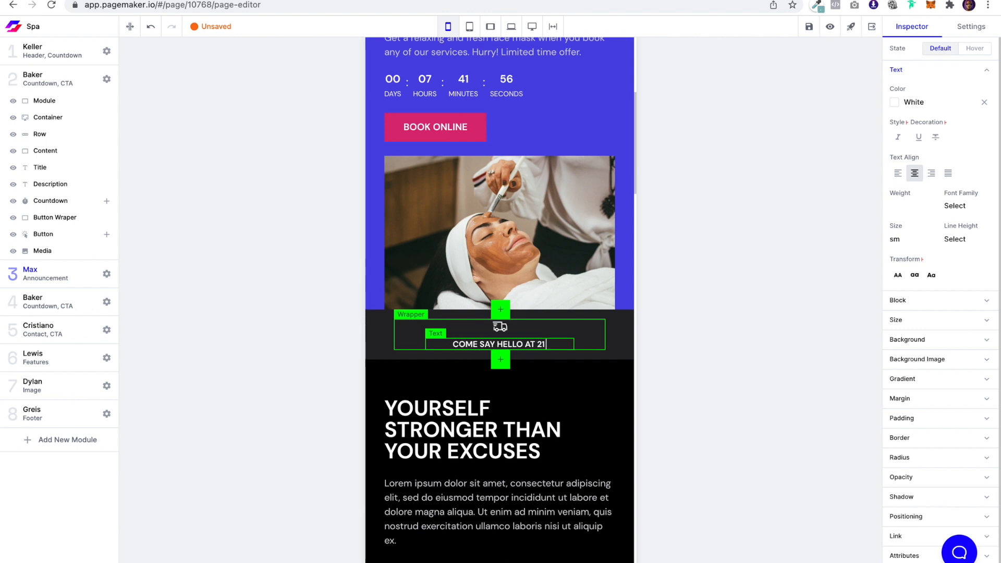
text(EL)
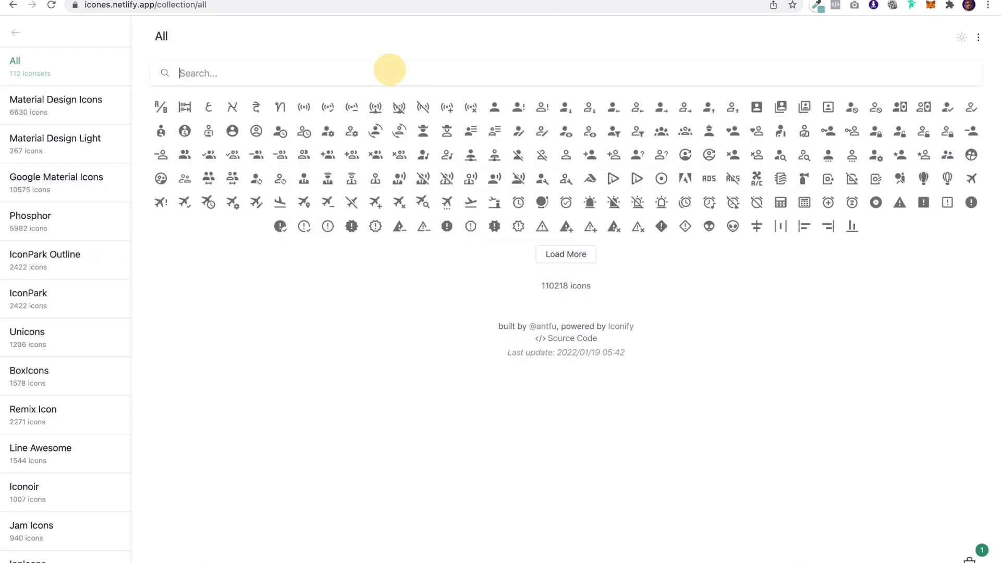
text(WAVING)
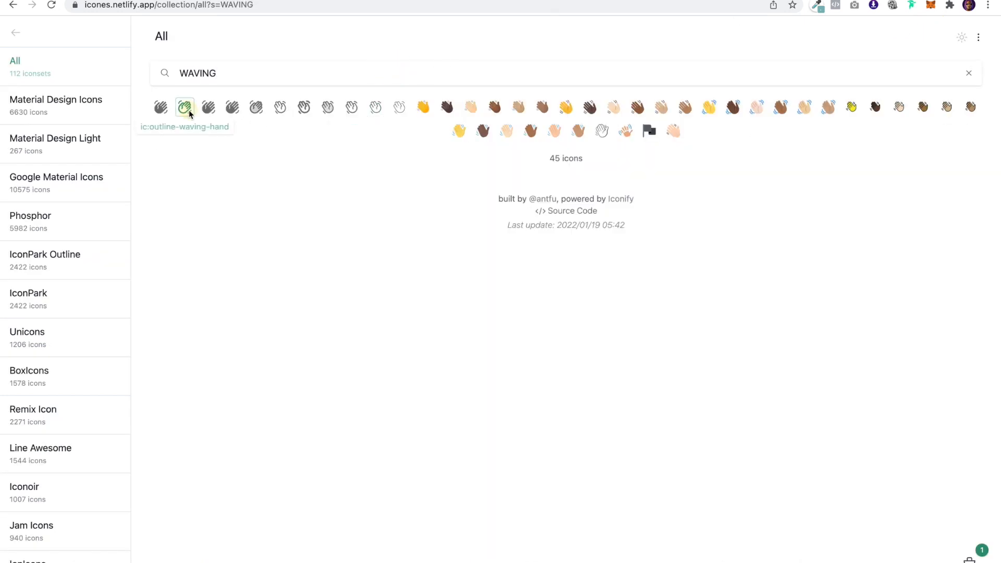
click(184, 107)
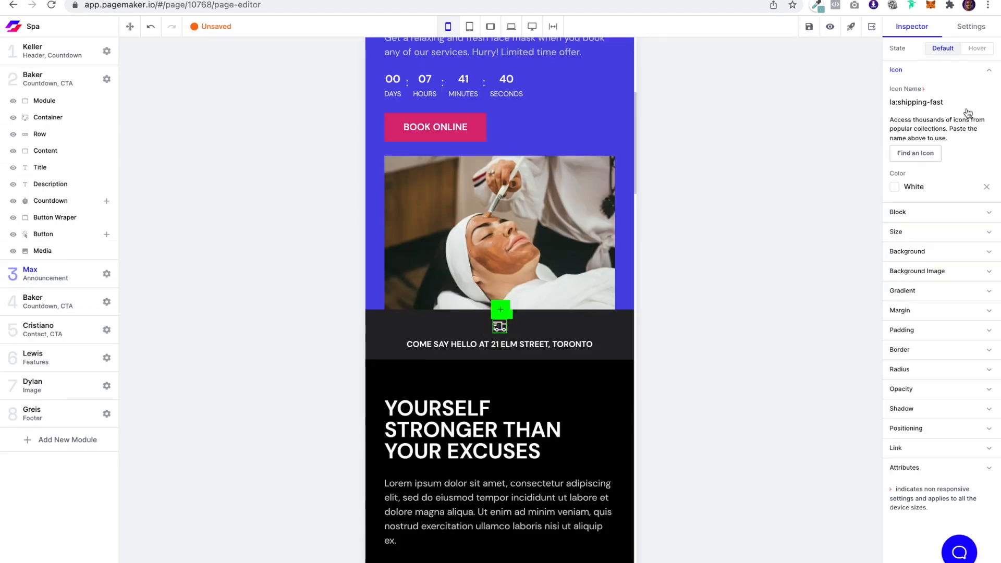
Step: Set the icon to ic:outline-waving-hand and enlarge the Toronto address text
text(ic:outline-waving-hand)
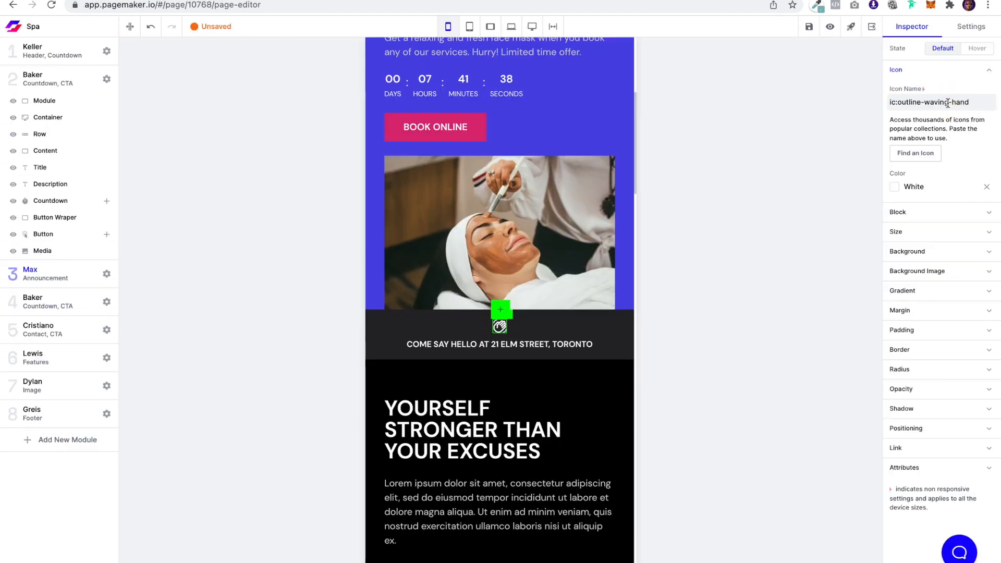
click(498, 343)
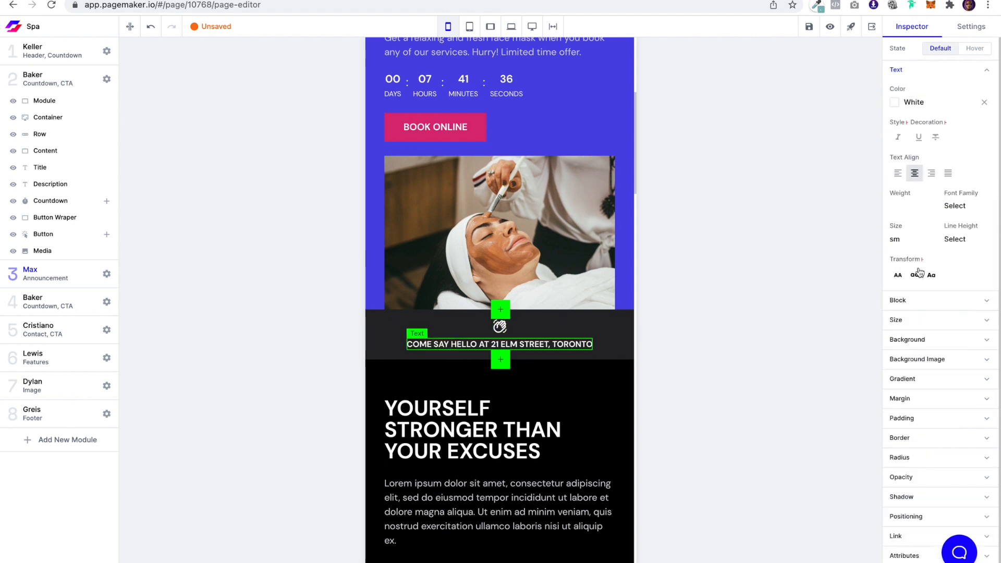
click(910, 239)
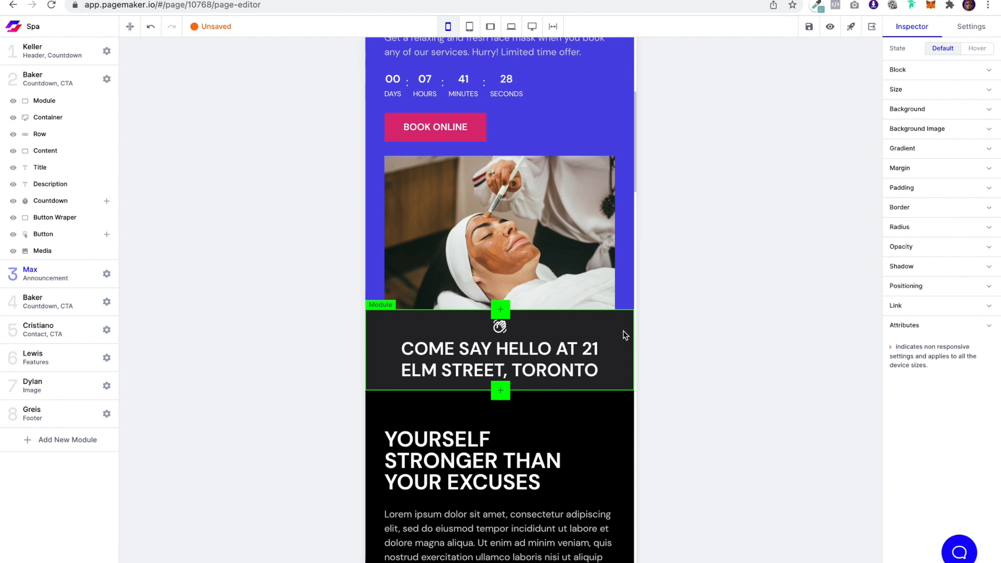
mouse_move(964, 146)
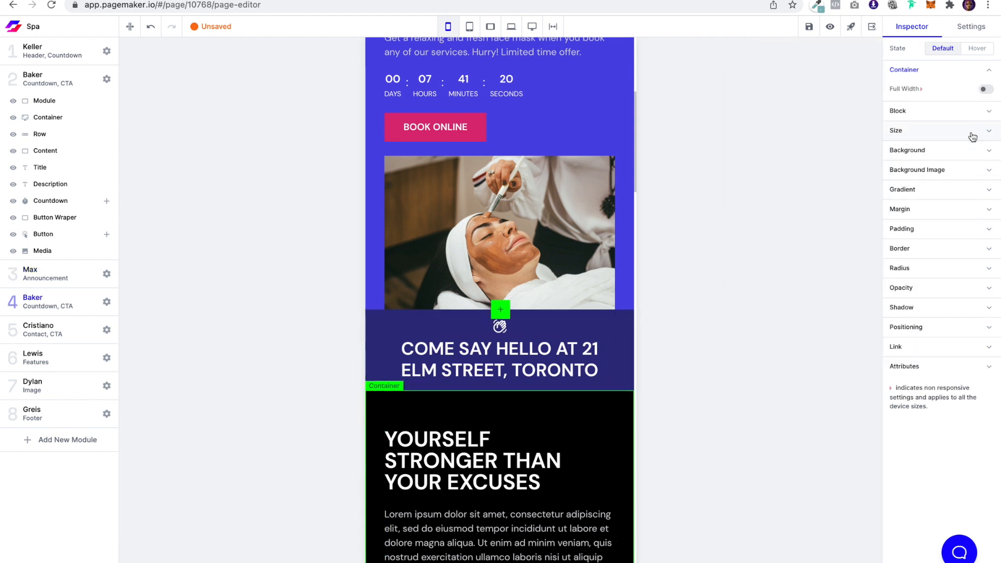
Step: Give the black motivational section a Pink 600 background and review the page
click(907, 150)
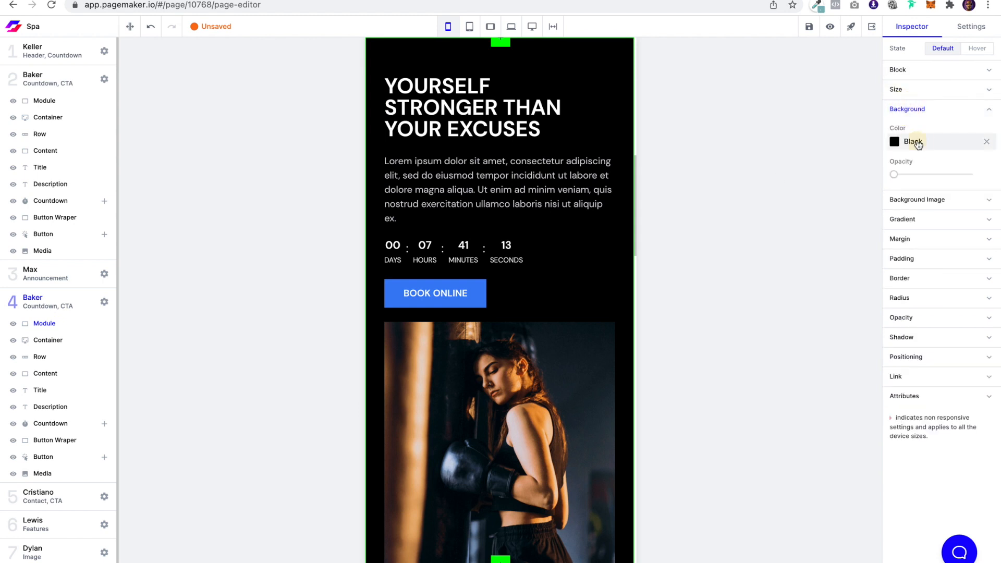
click(895, 142)
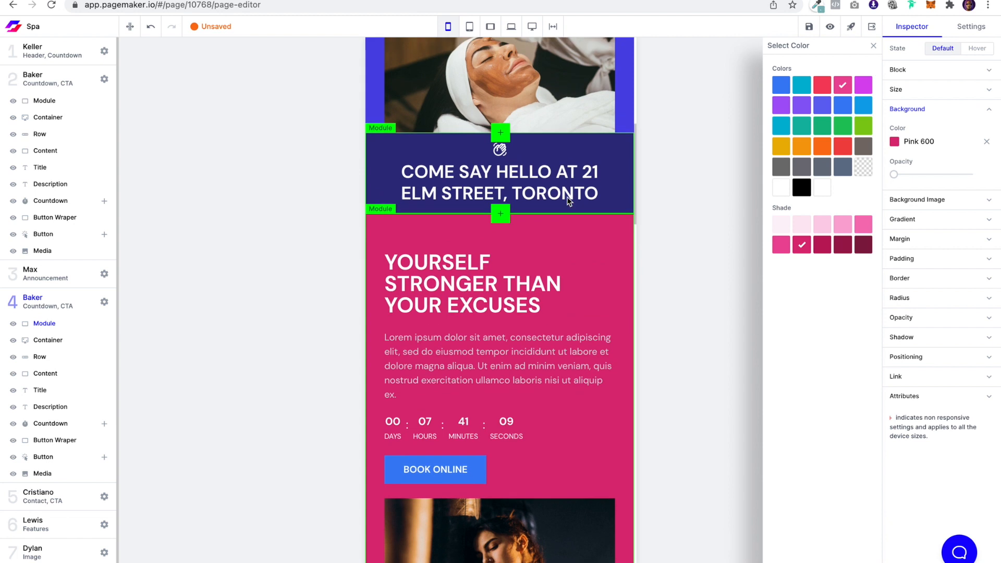
scroll(down, 3)
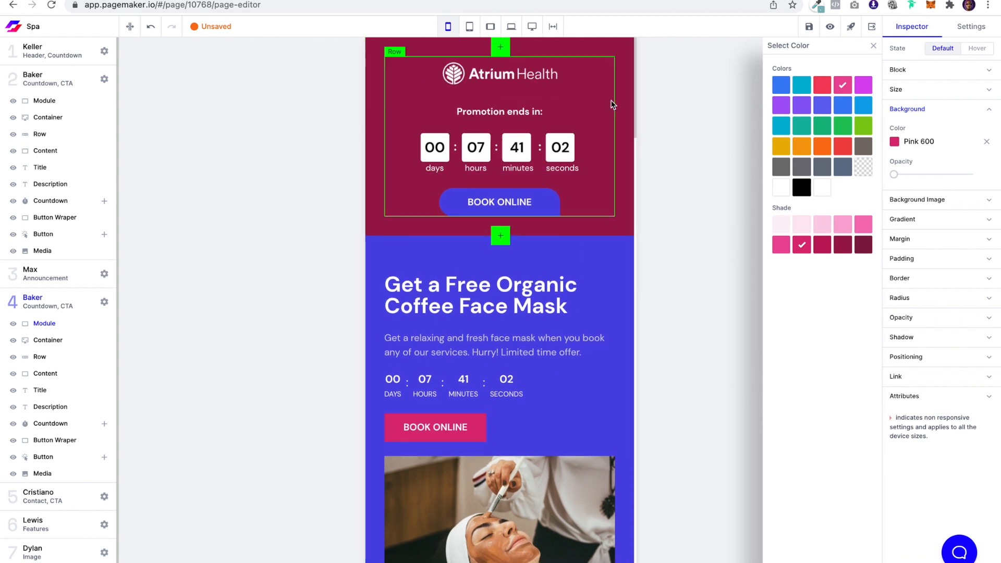
scroll(down, 3)
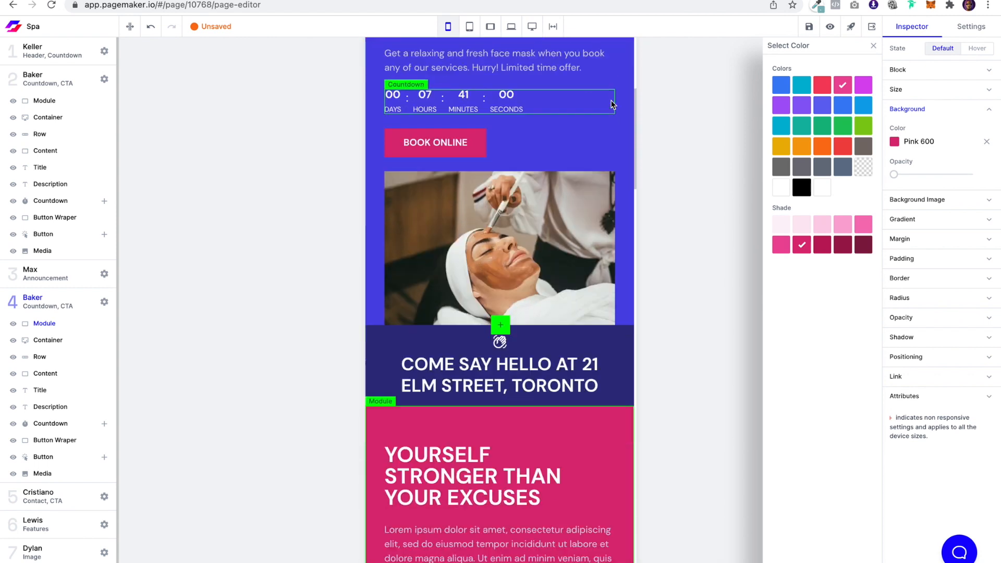
scroll(down, 3)
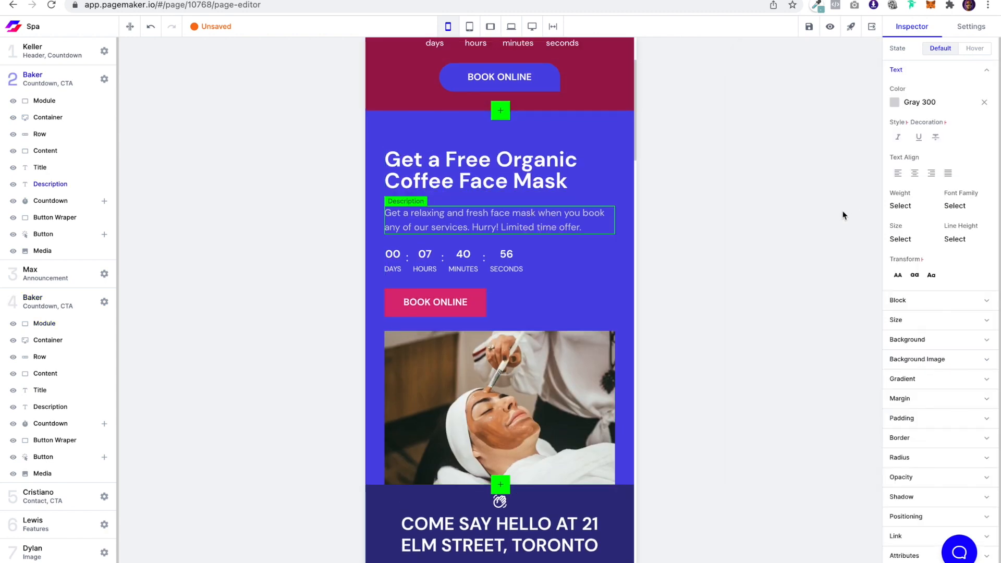
Step: Recolour the pink section's description text and trim it to one shorter sentence
click(895, 102)
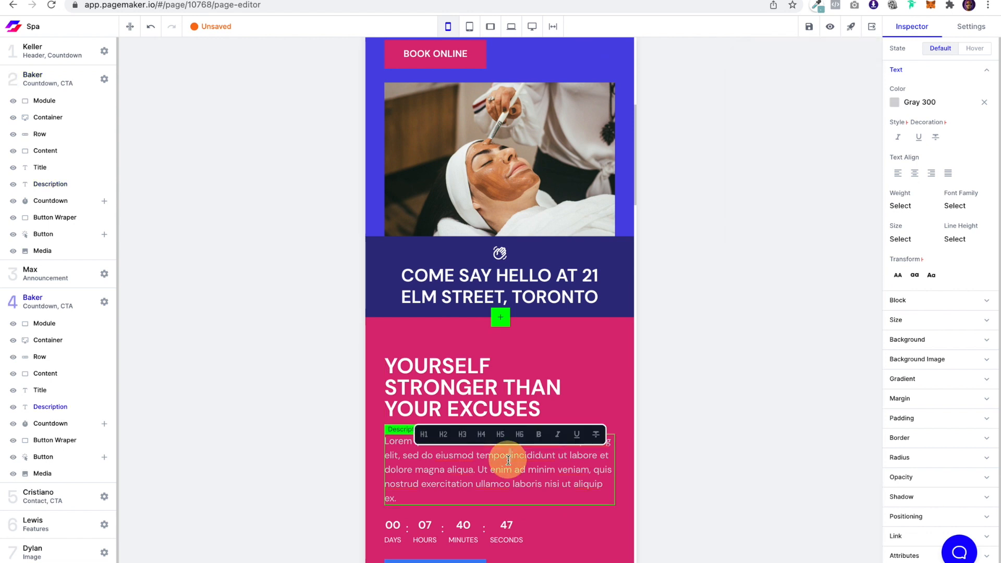
click(920, 102)
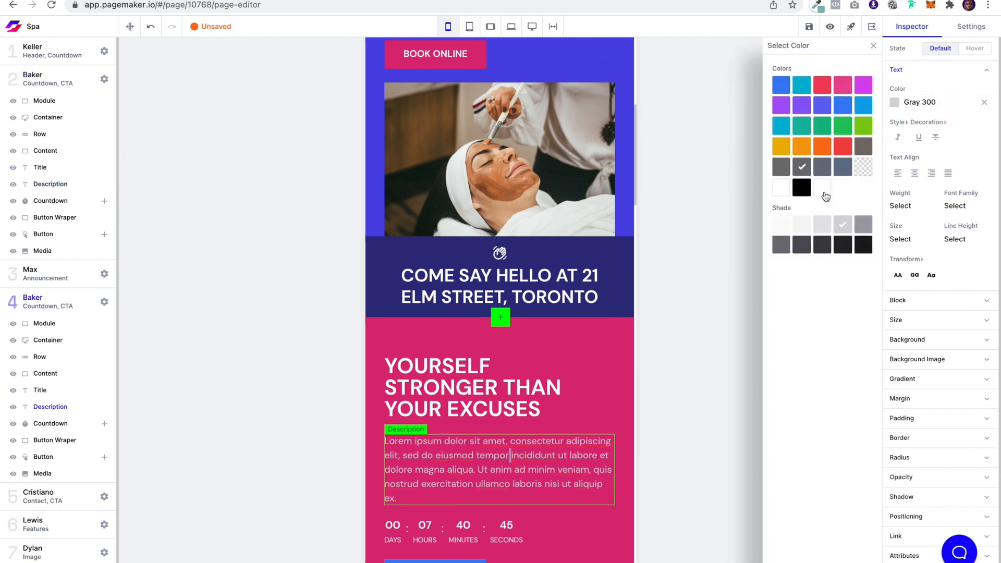
click(780, 188)
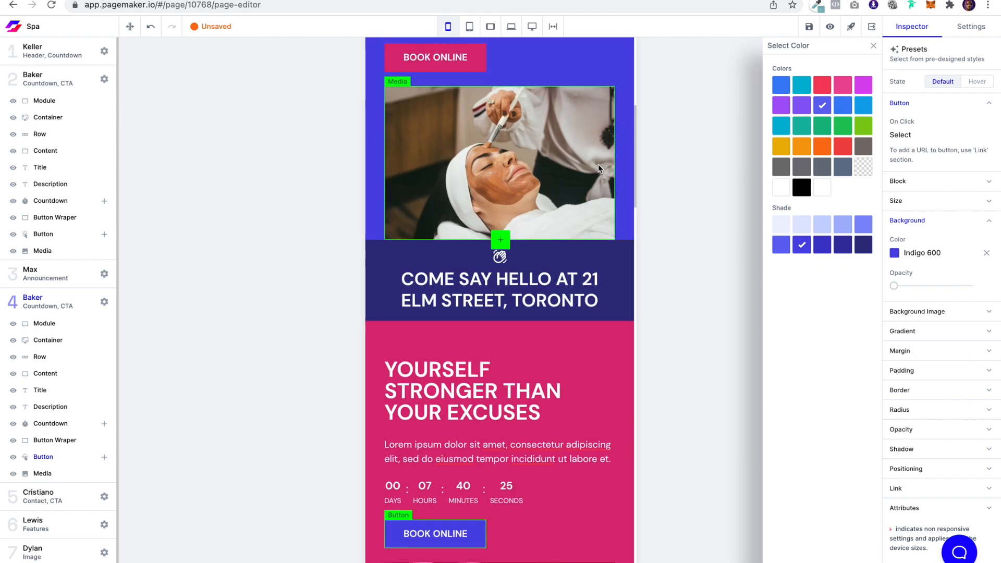
scroll(down, 3)
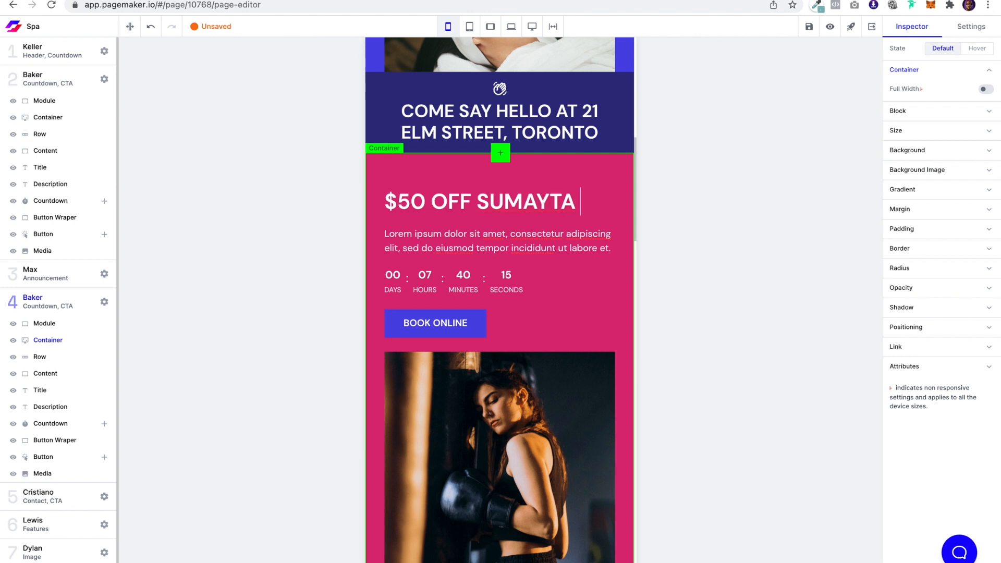
Step: Retitle the pink section '$50 OFF SUMAYTA DEEP THAI MASSAGE' and swap the boxer for a massage photo
text(DEEP THAI)
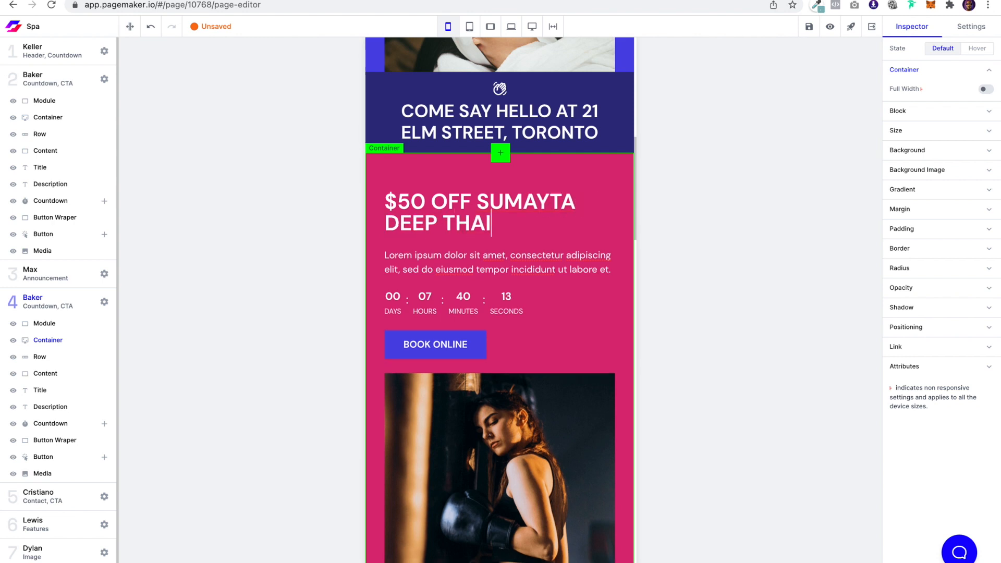
text(MASSAGE)
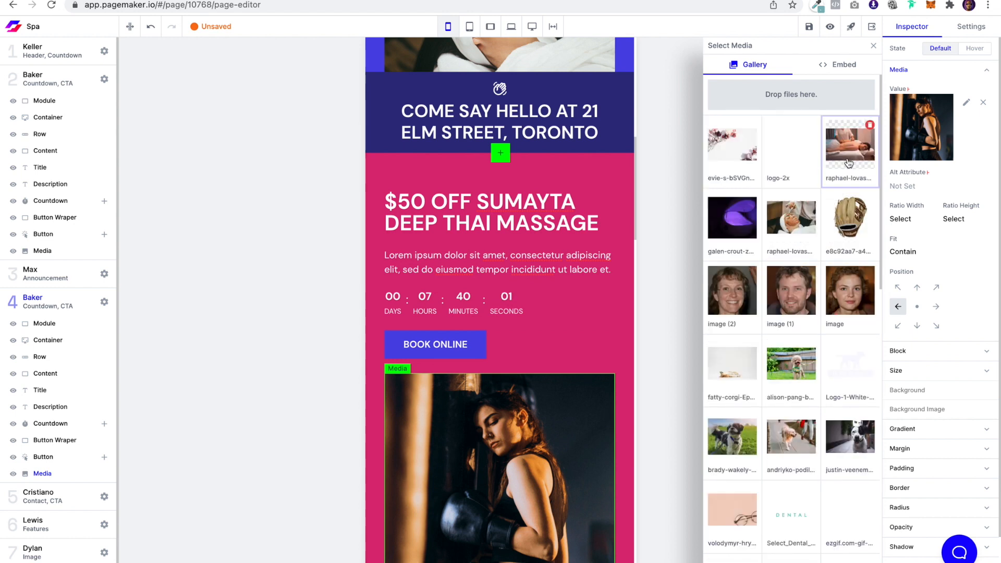
click(850, 144)
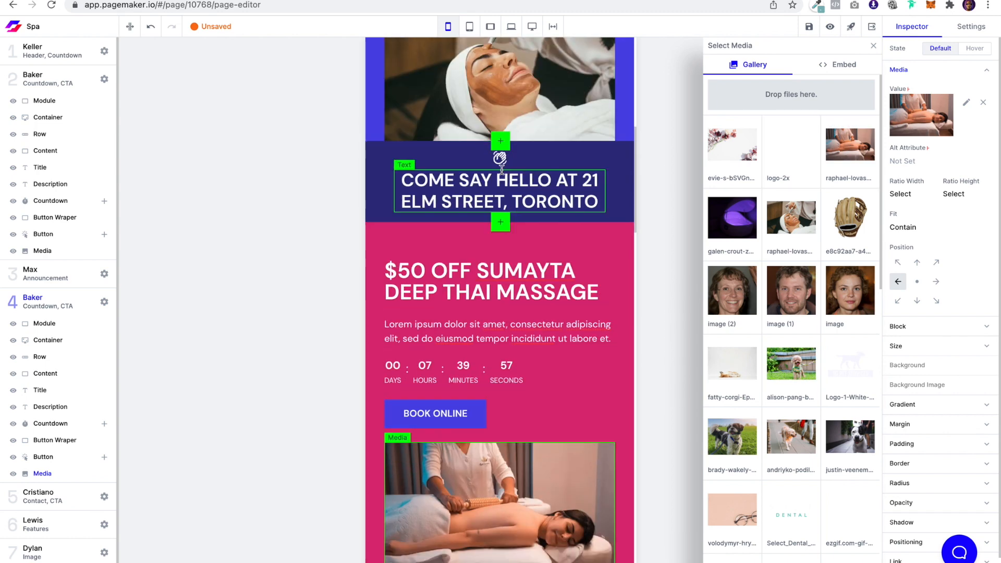
scroll(down, 3)
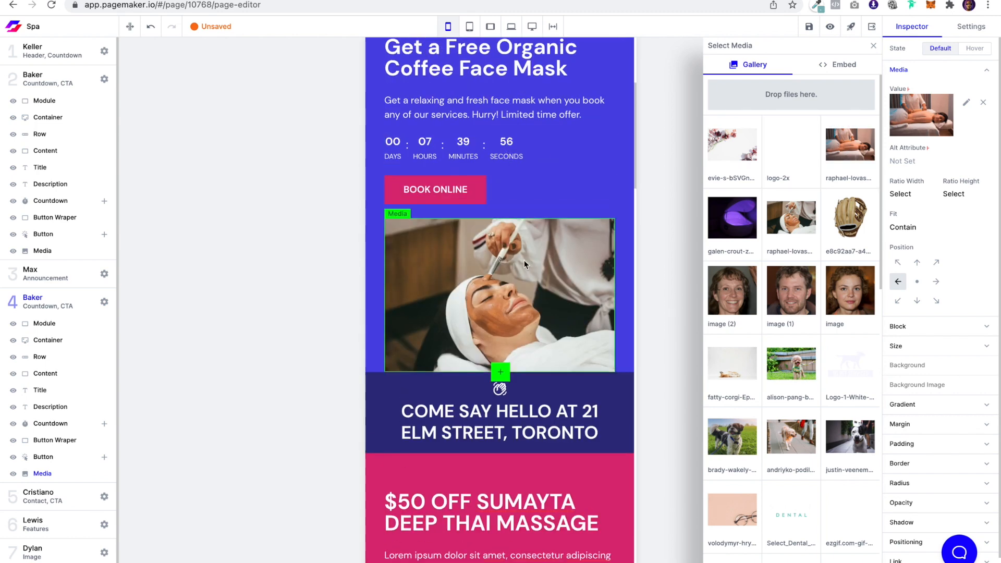
scroll(down, 3)
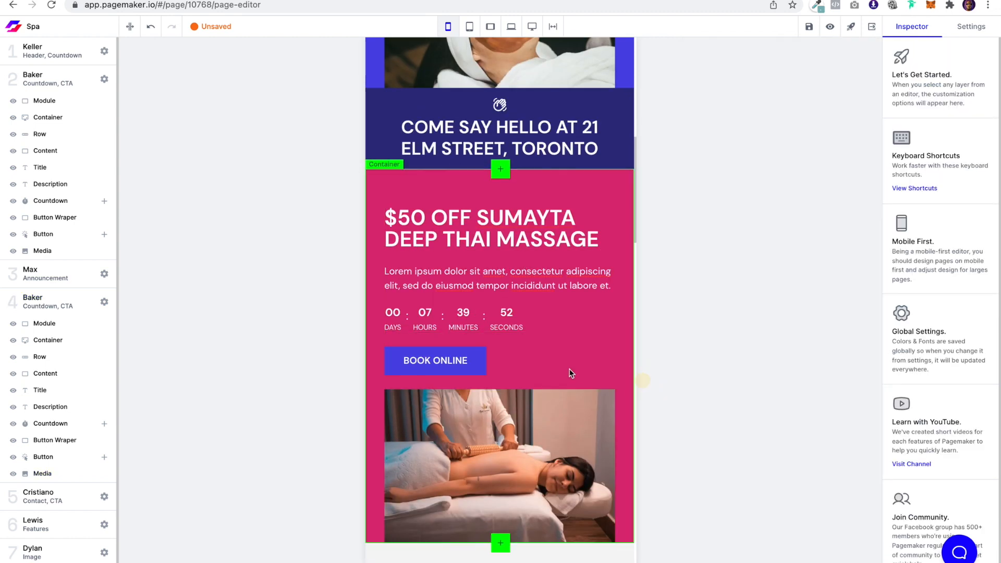
scroll(down, 3)
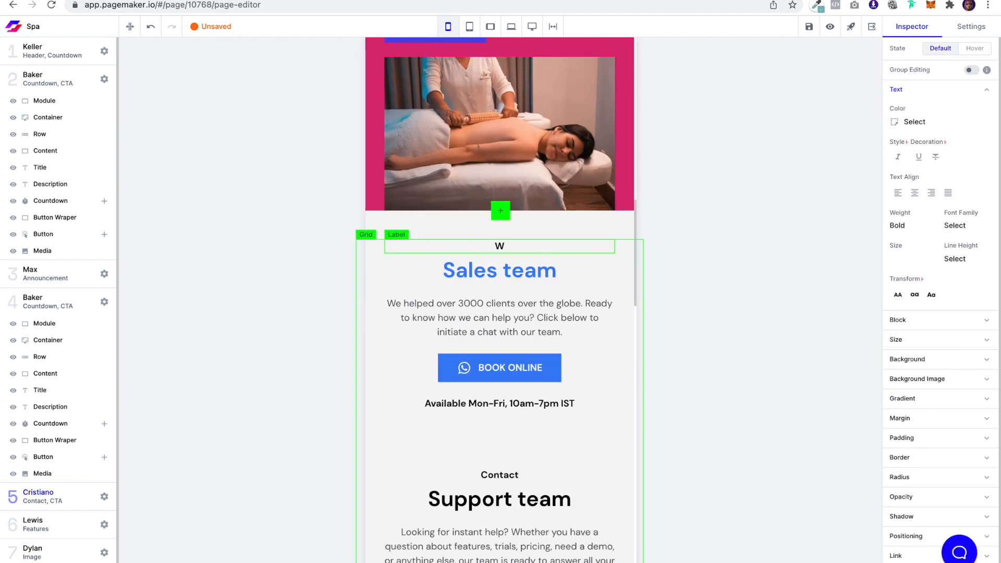
text(ww.)
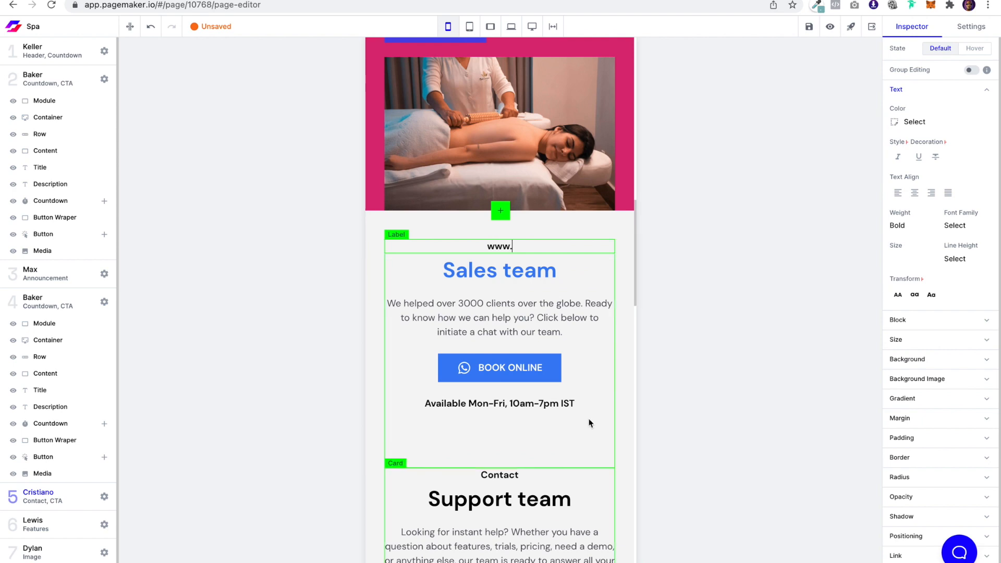
scroll(down, 3)
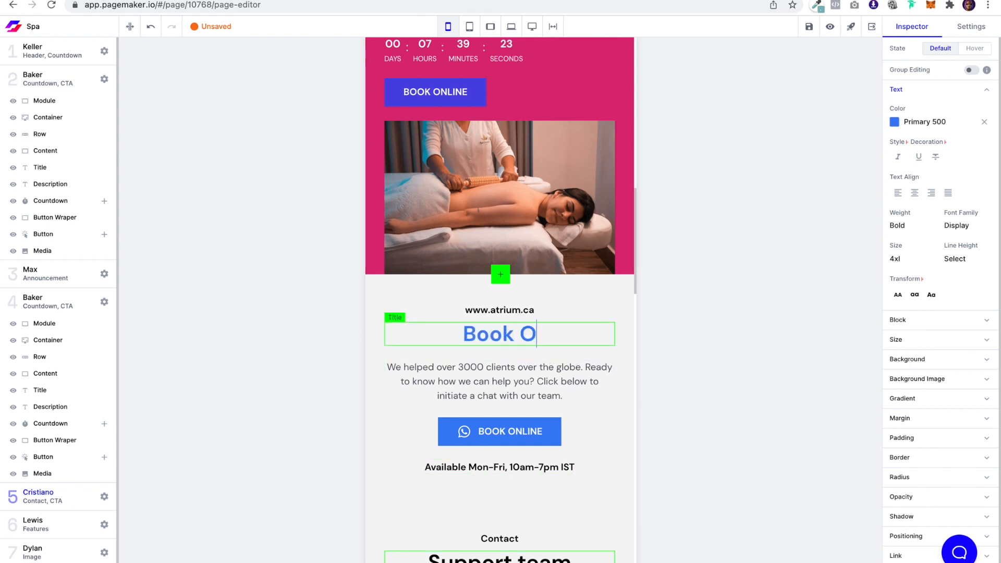
text(nl)
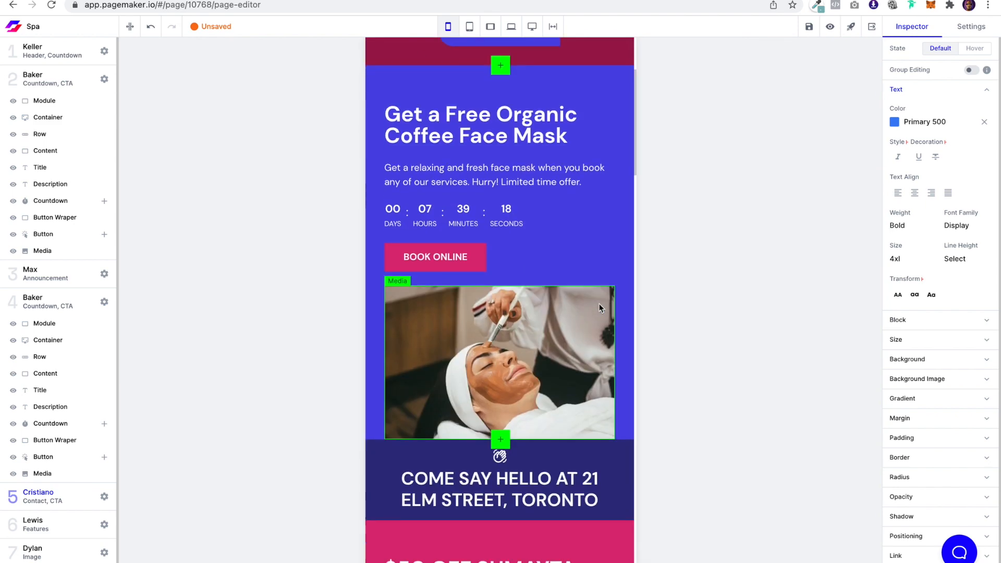
scroll(down, 3)
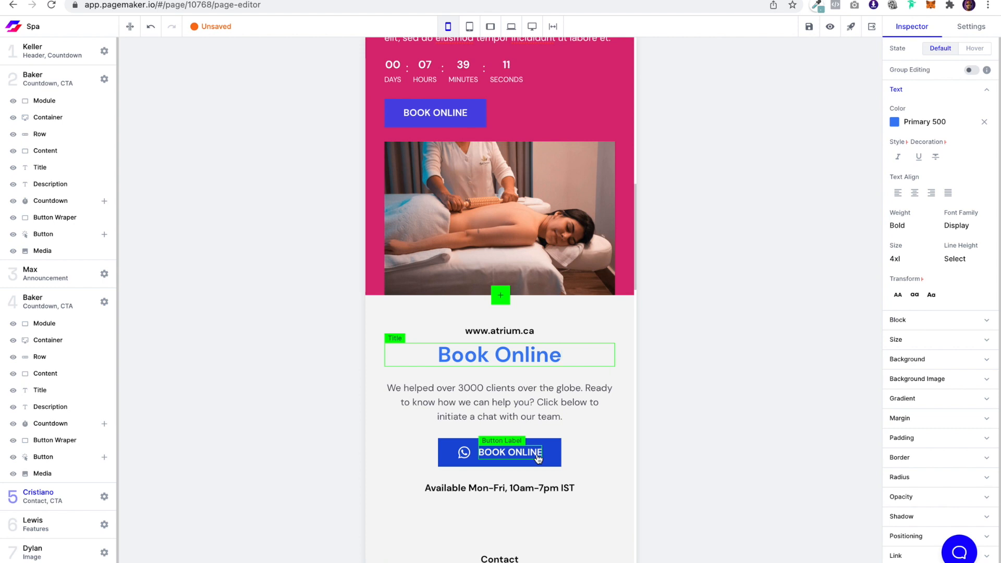
scroll(down, 3)
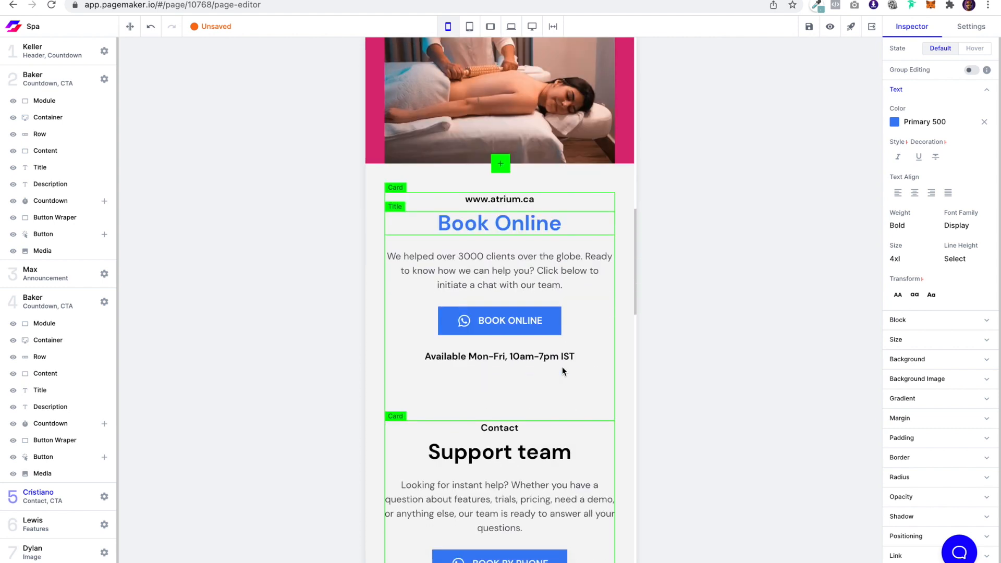
text(b)
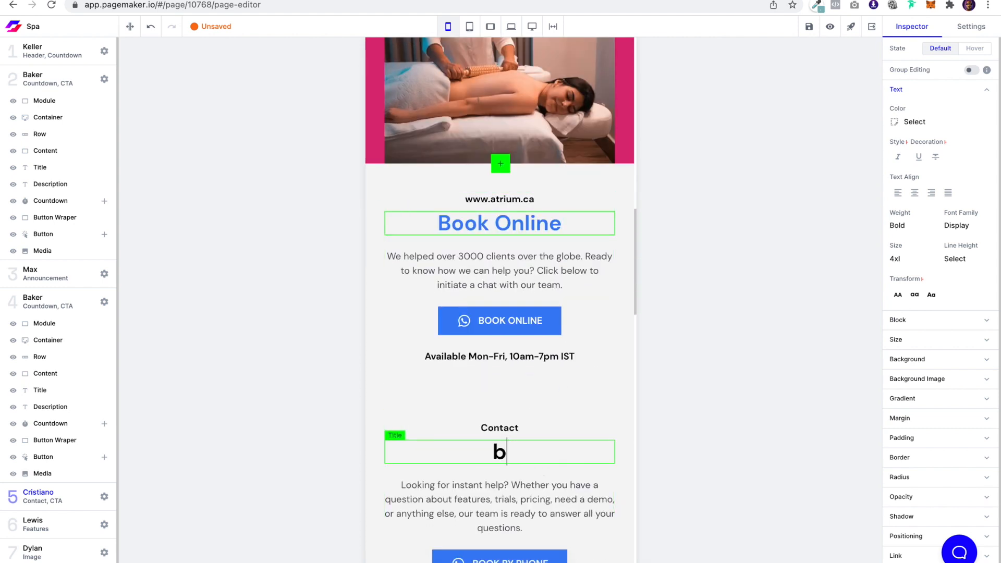
key(Backspace)
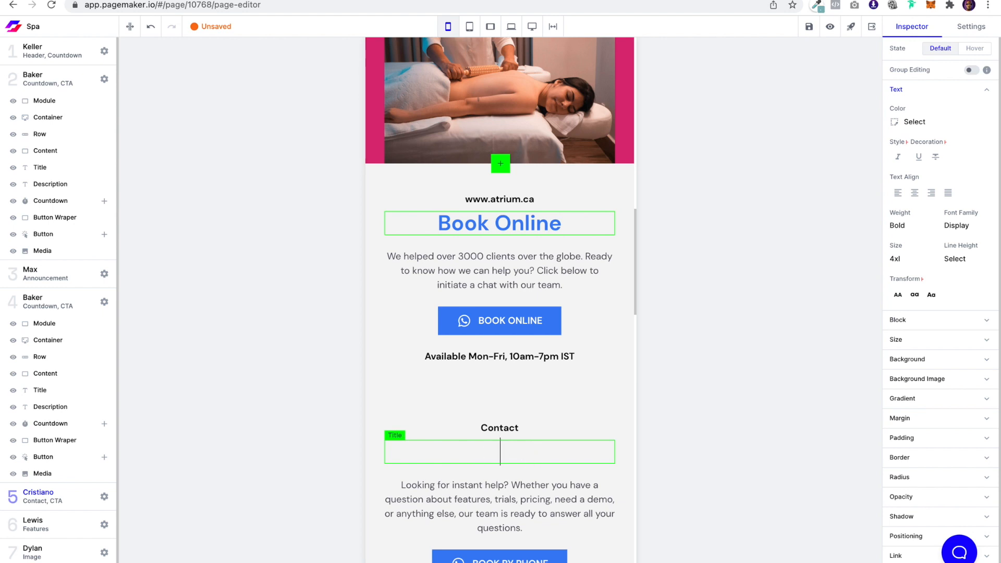
text(Book by Phone)
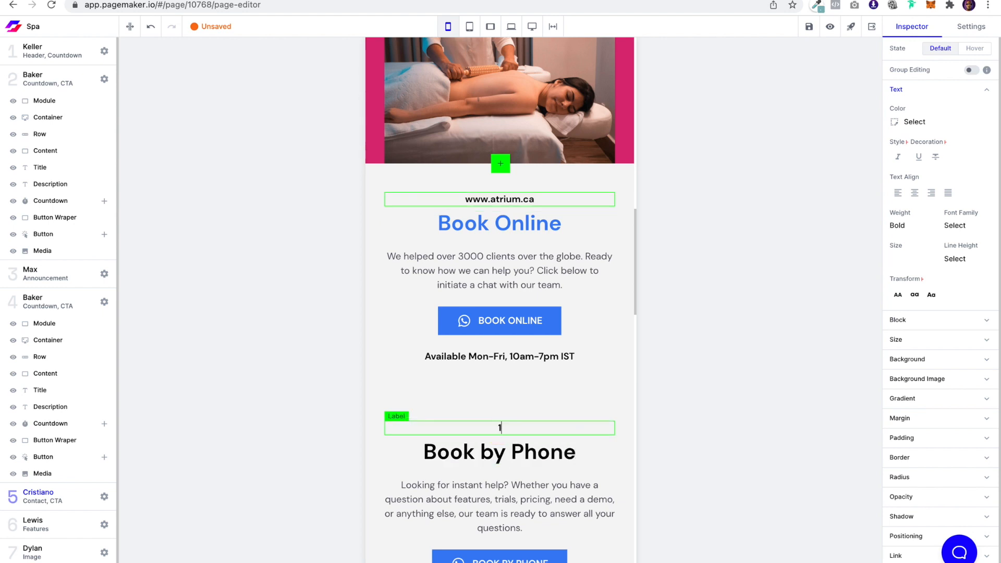
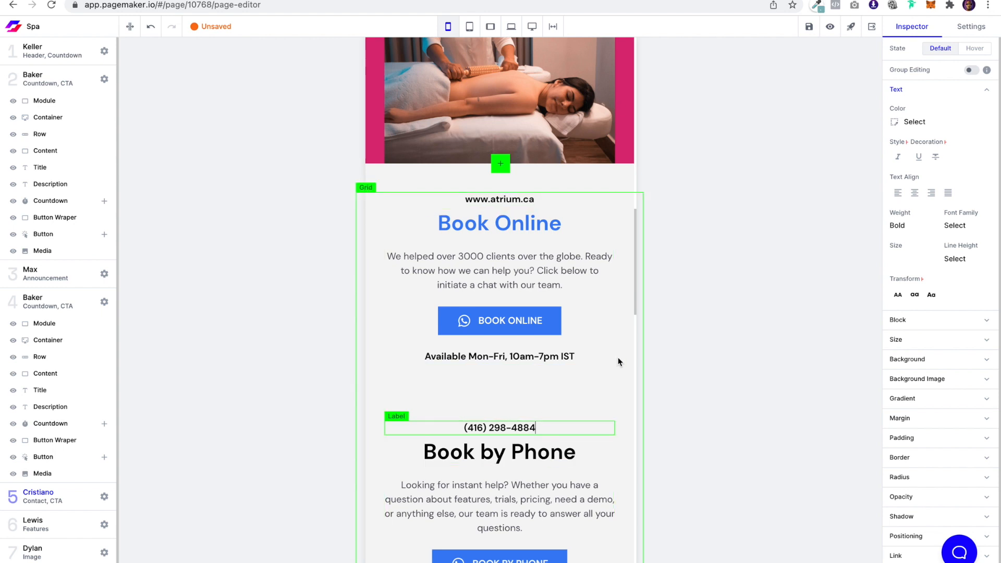
scroll(down, 3)
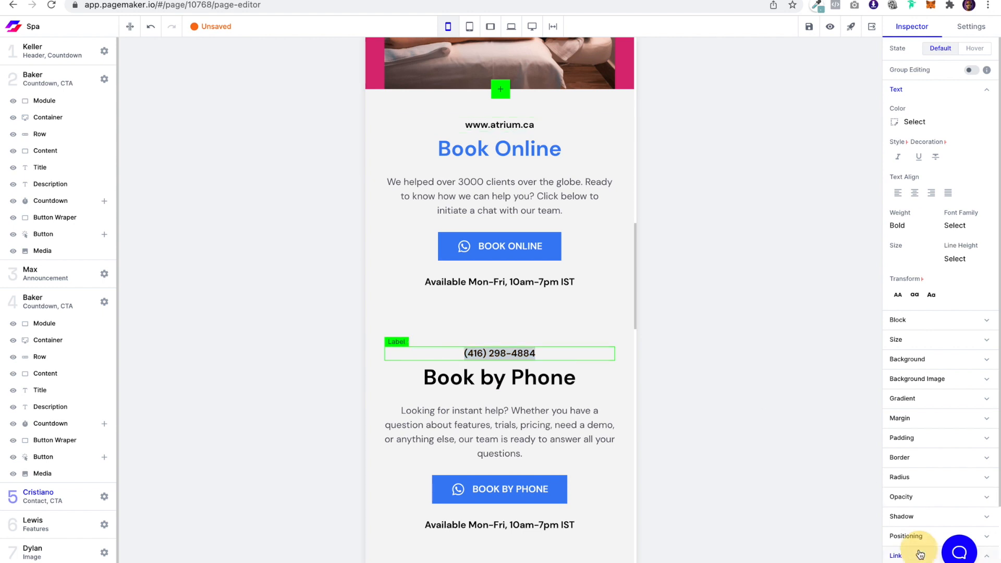
click(896, 555)
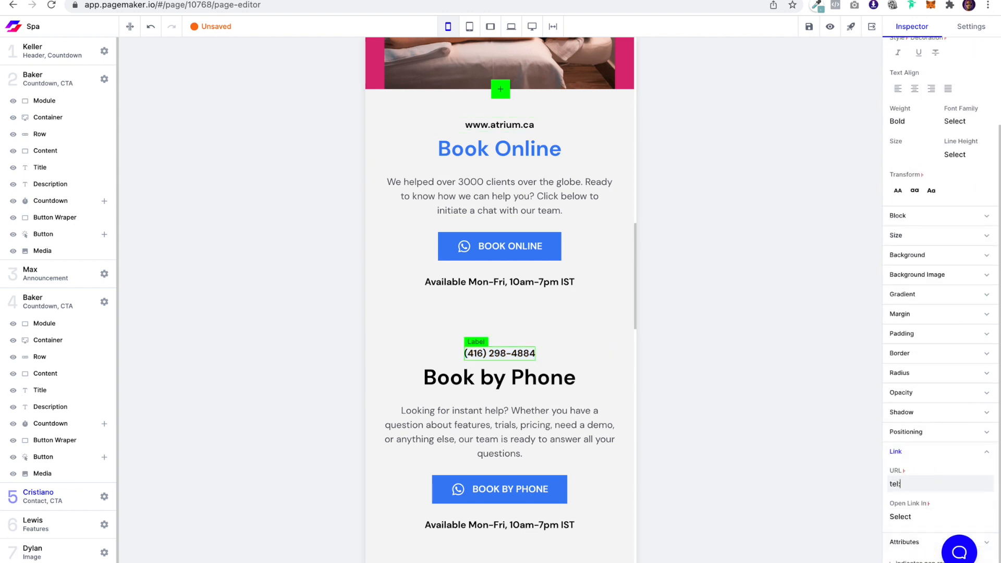
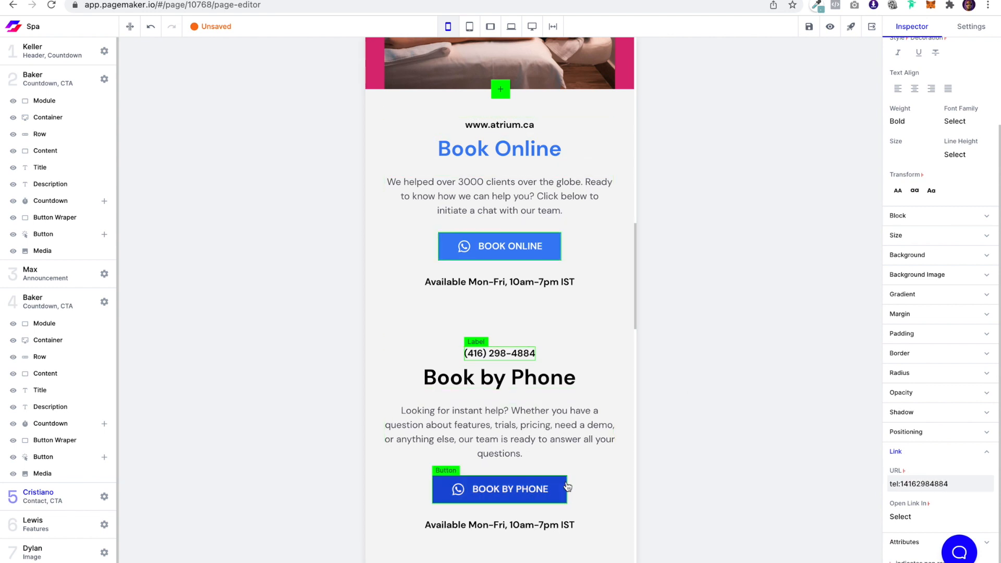
click(499, 377)
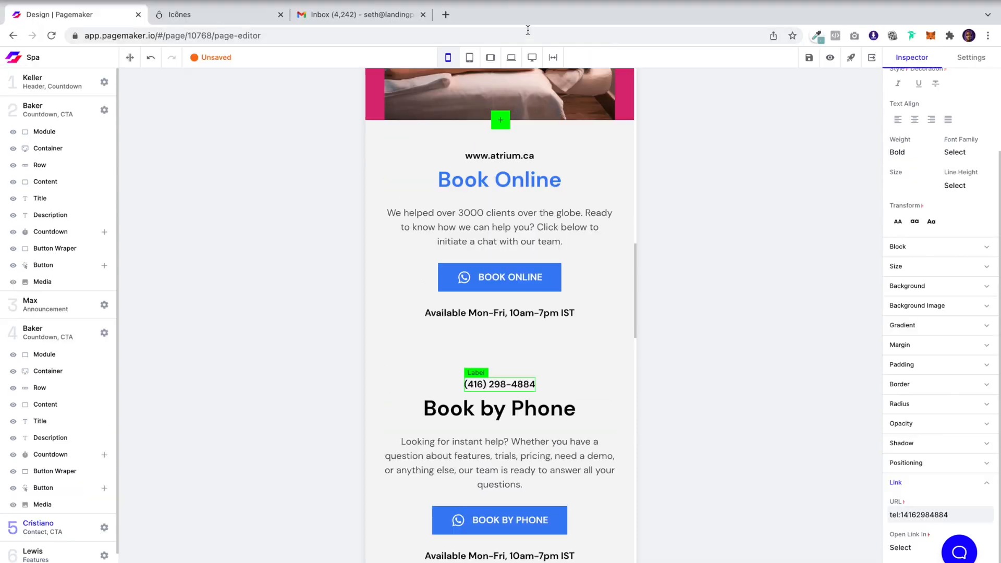
scroll(down, 3)
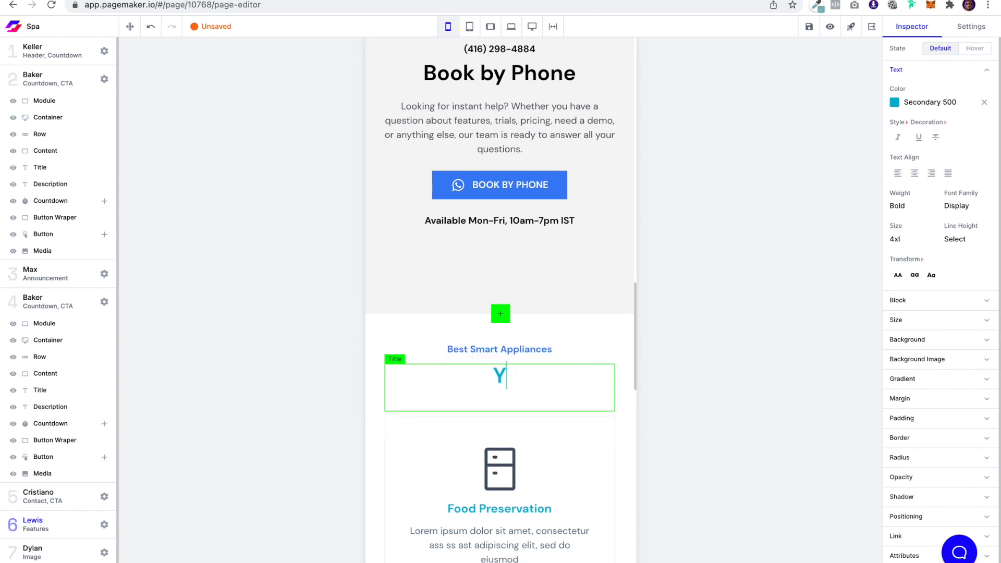
Step: Retype the services title as 'Your Body in Our Hands' at size 5xl and relabel the third card 'Meditate'
text(our. Body)
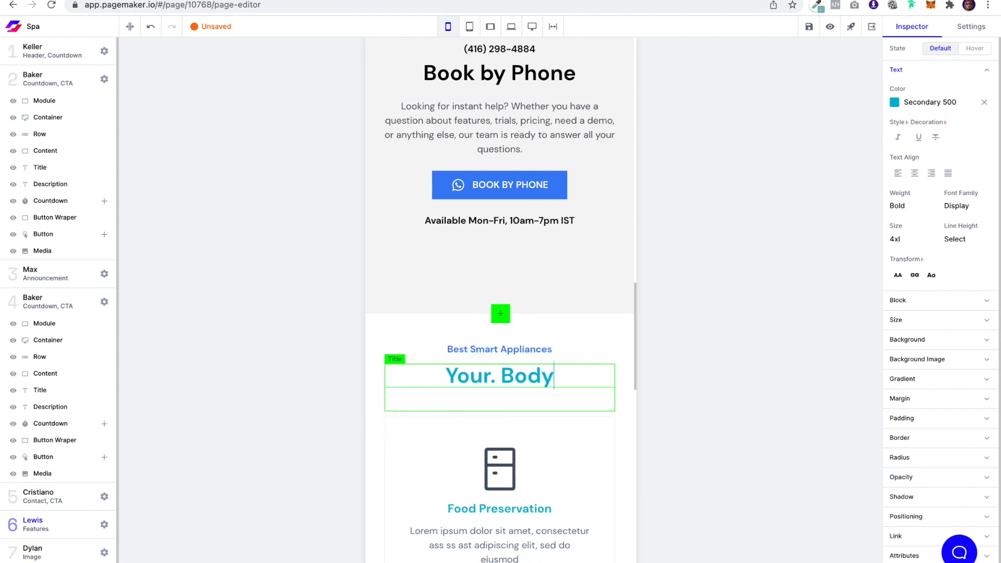
text(in Our Hands)
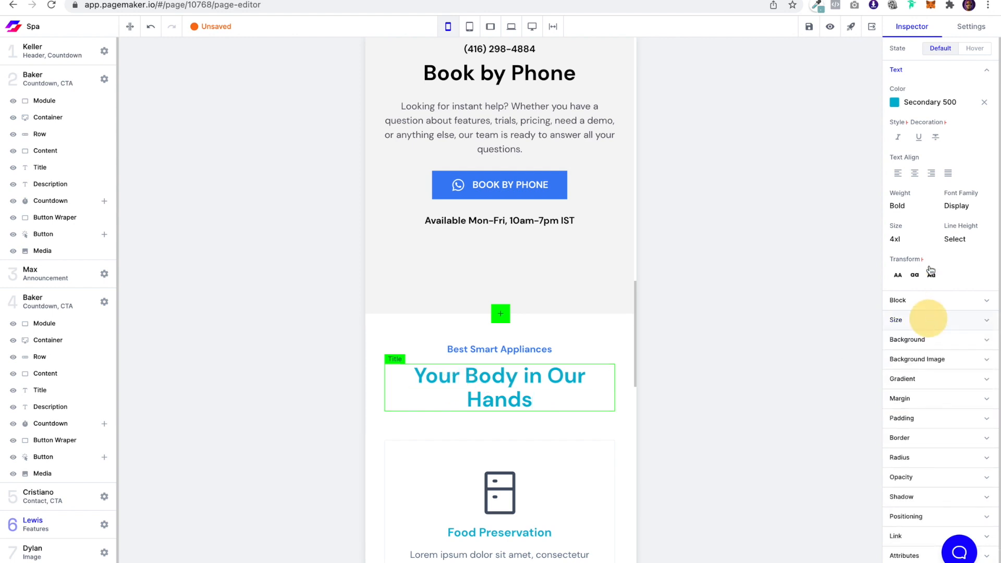
click(911, 238)
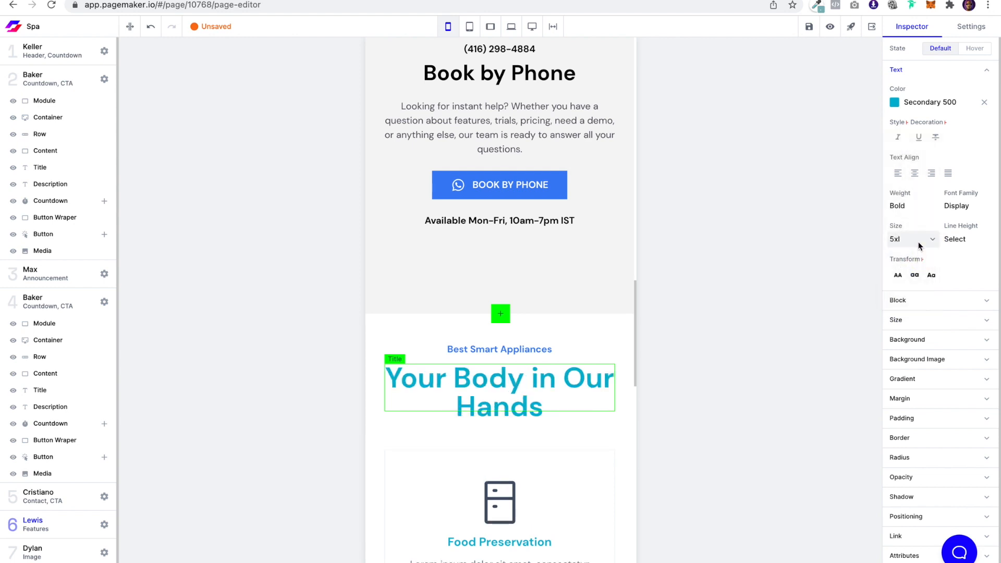
click(913, 239)
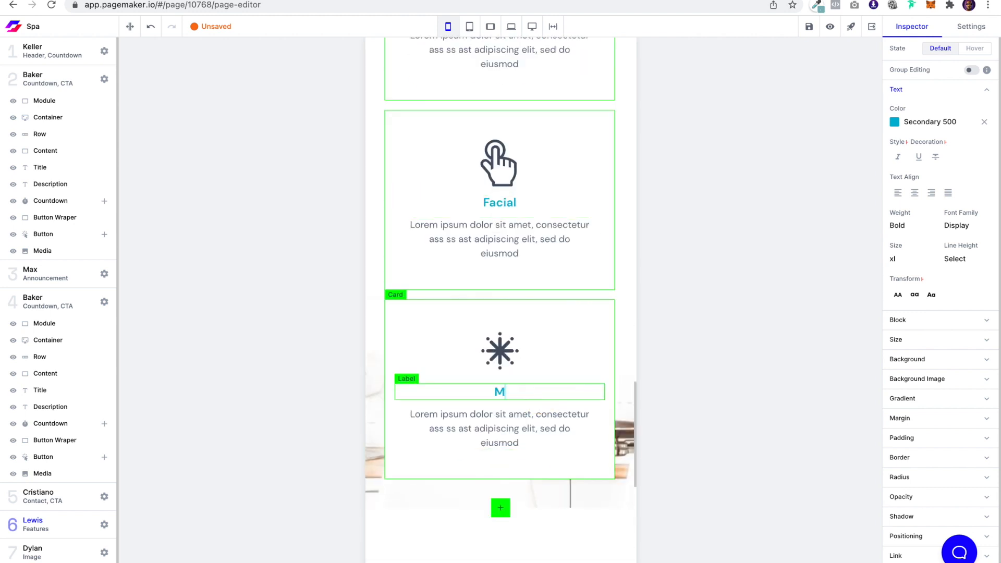
text(editate)
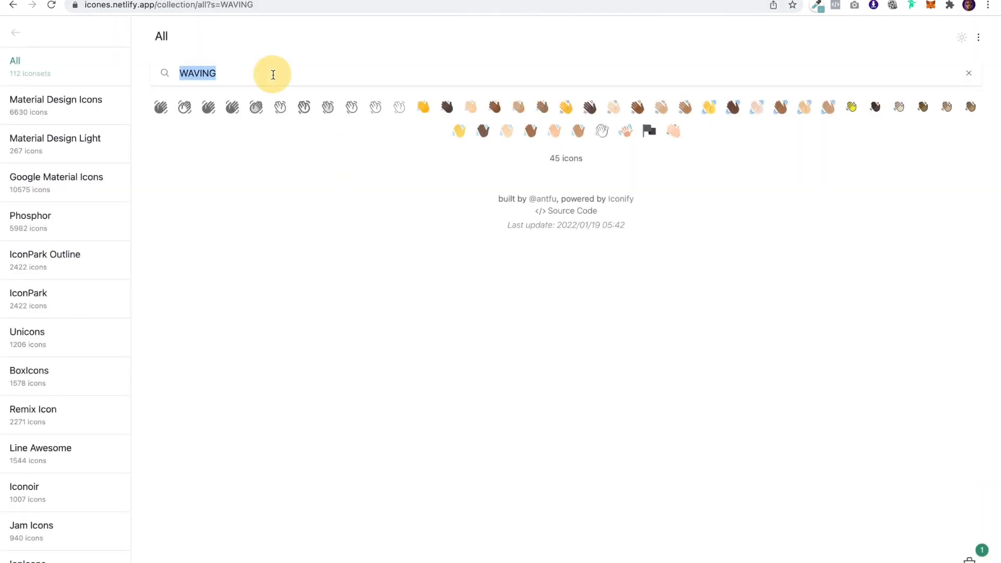
Step: Find a massage icon in Icones and apply it to the Massage card
text(massage)
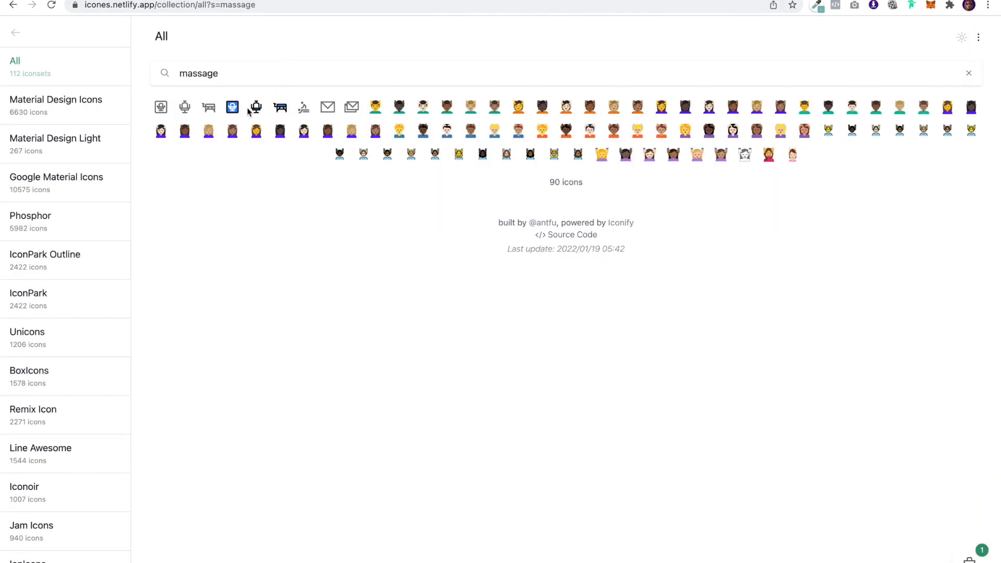
click(303, 106)
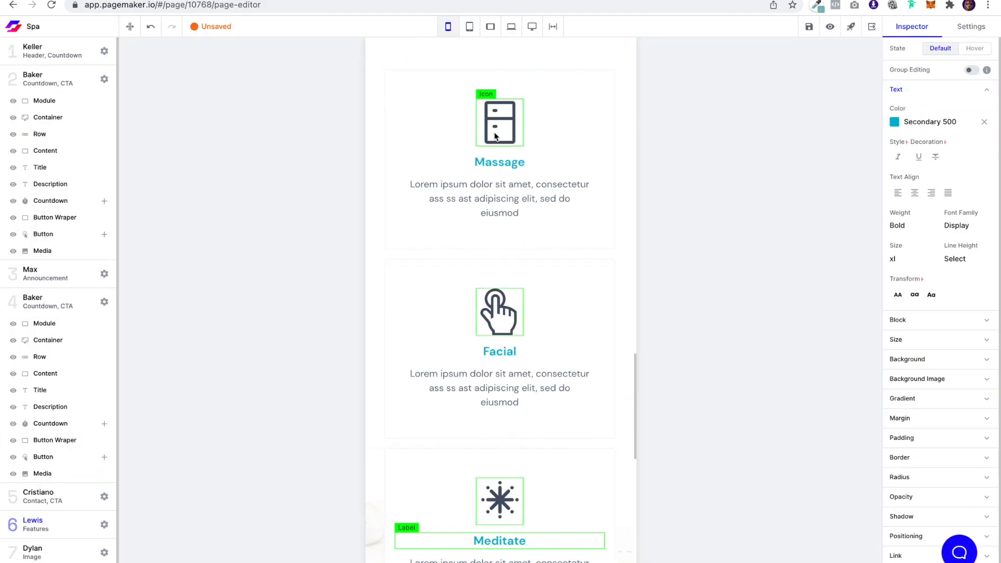
click(500, 121)
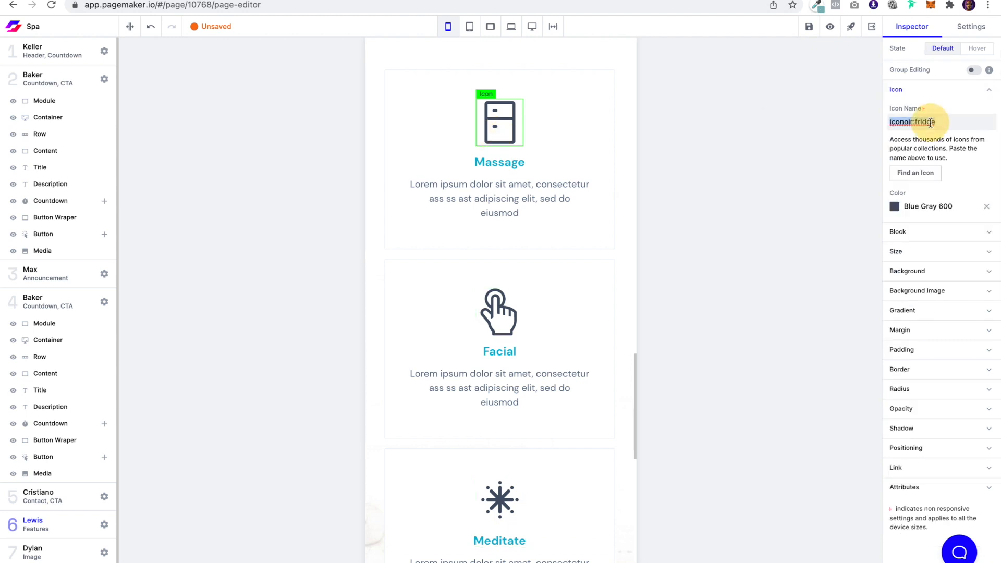
click(915, 173)
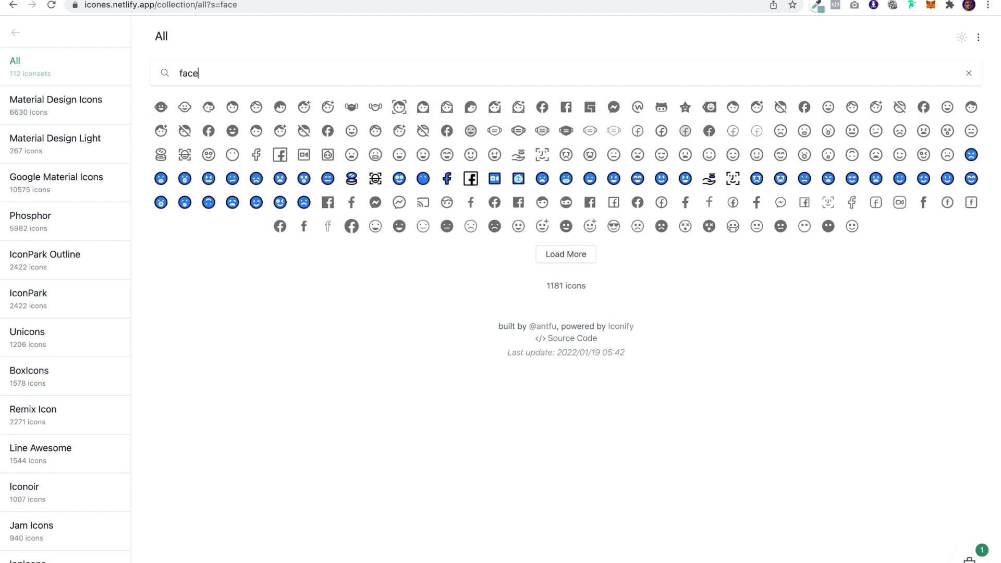
click(495, 107)
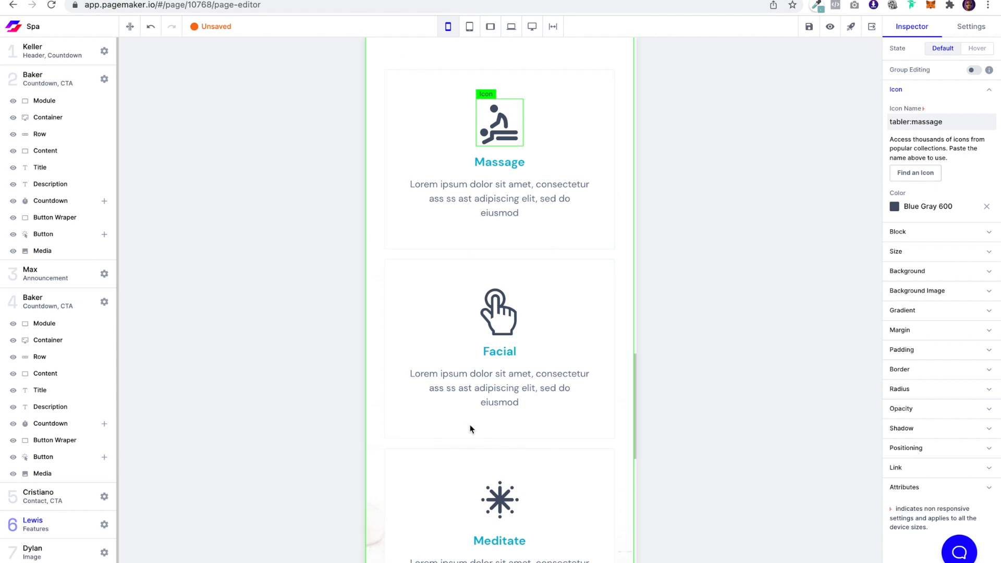
Step: Set the Facial card icon to mdi:face-woman-shimmer
click(500, 312)
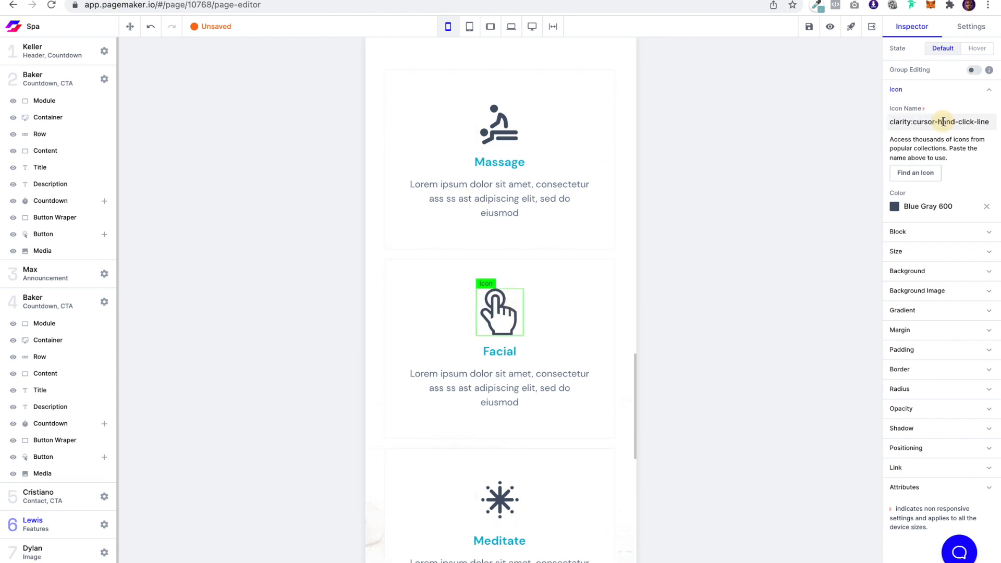
text(mdi:face-woman-shimmer)
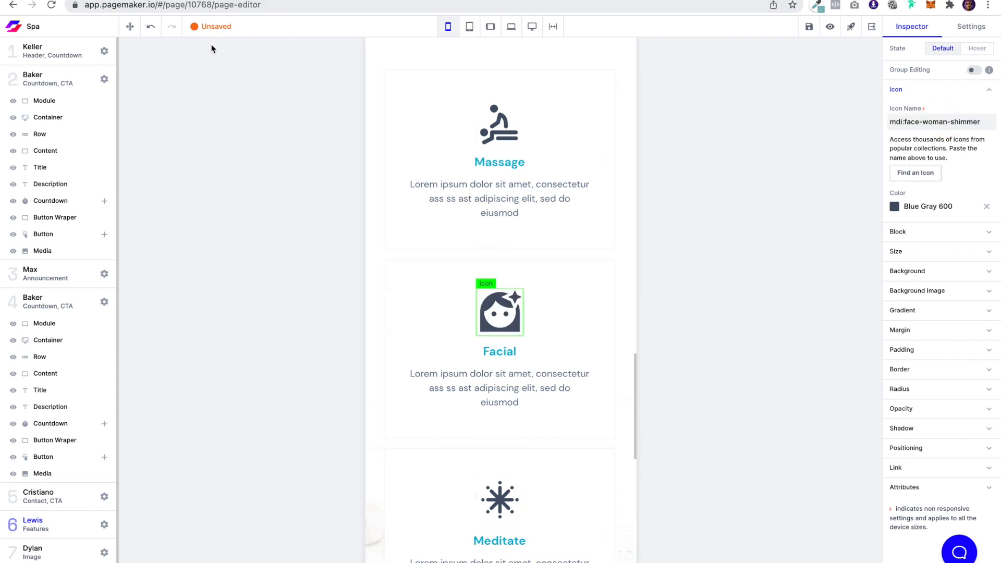
click(916, 172)
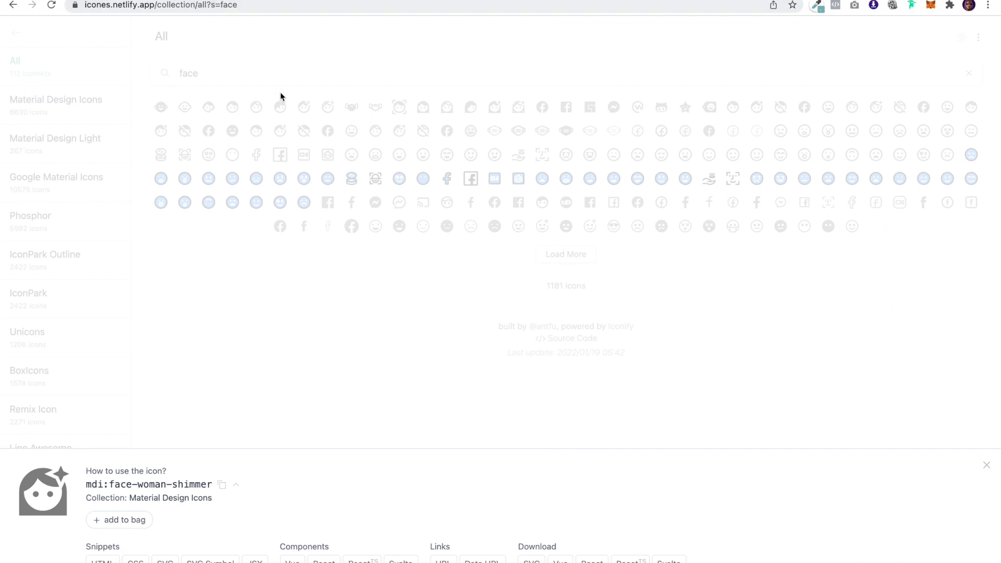
Step: Search Icones for meditation and set the Meditate card icon to mdi:meditation
text(medit)
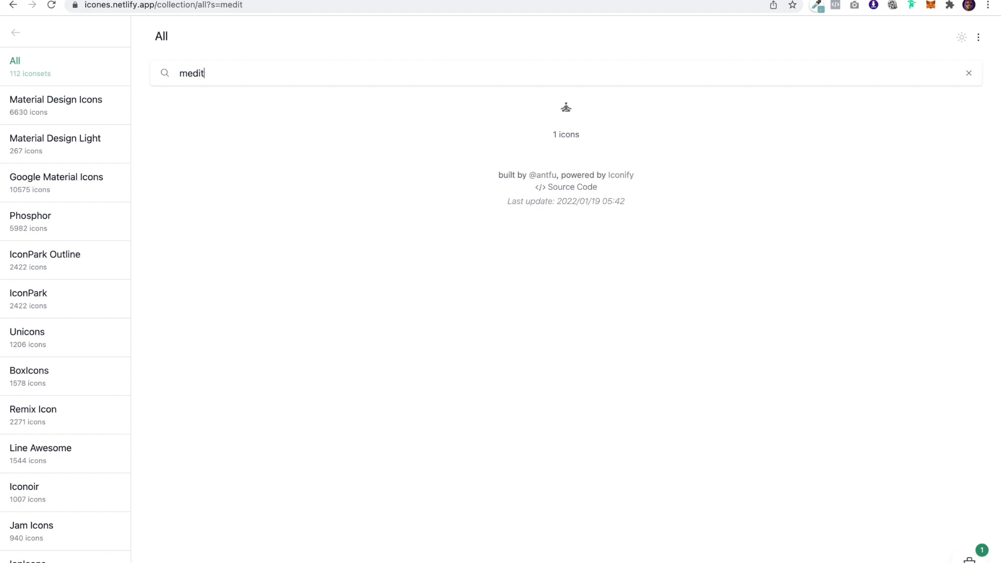
click(566, 107)
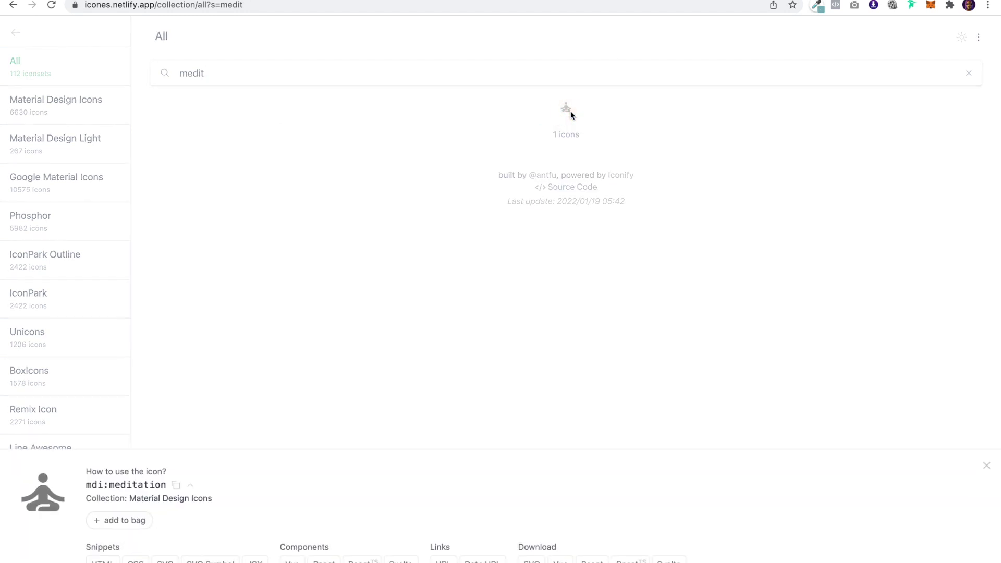
click(176, 485)
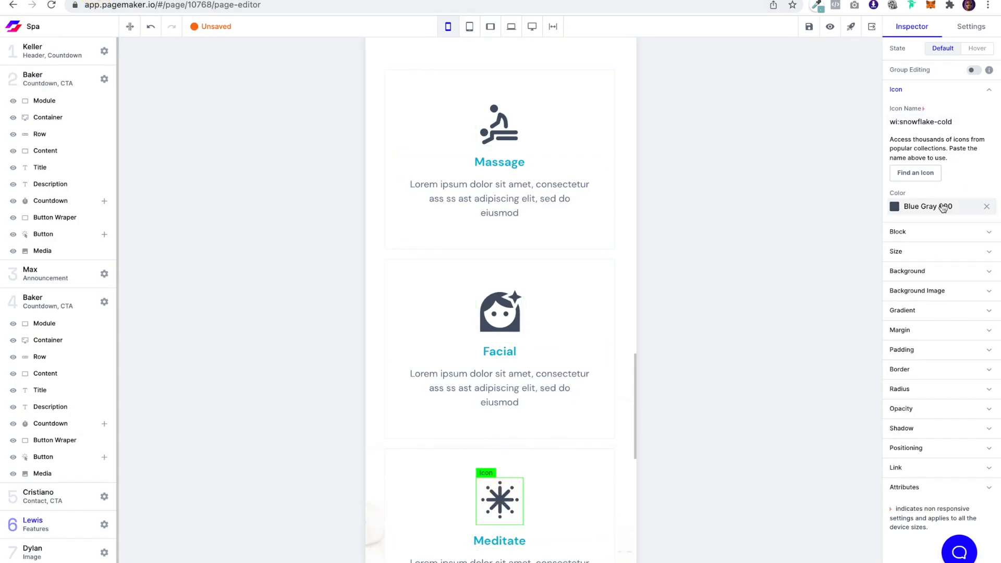
triple_click(921, 122)
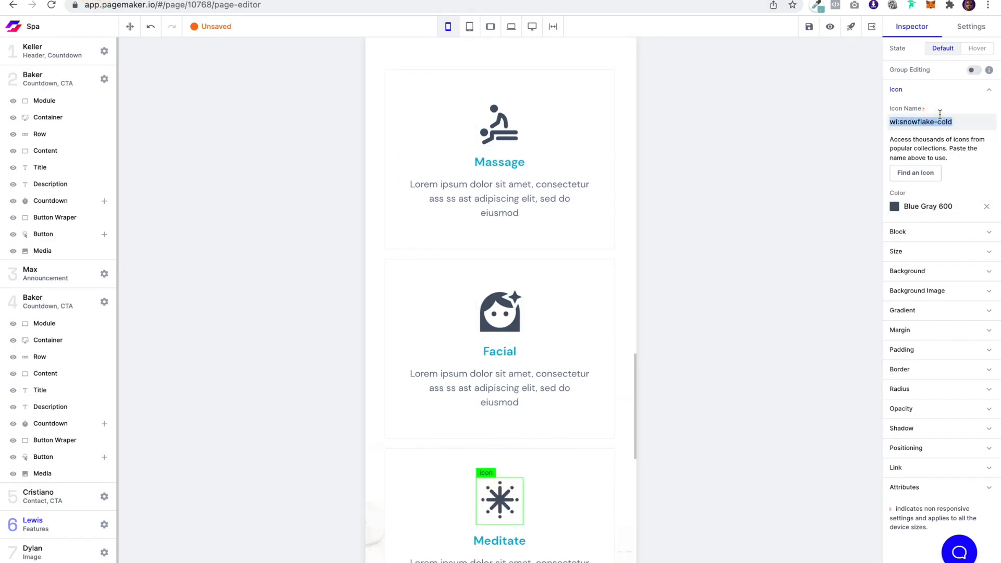
text(mdi:meditation)
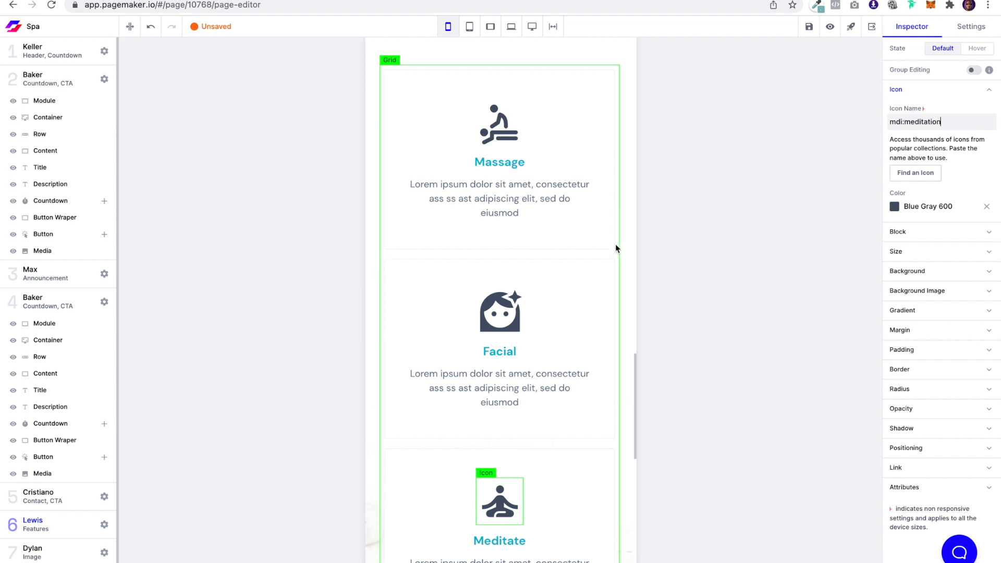
scroll(down, 3)
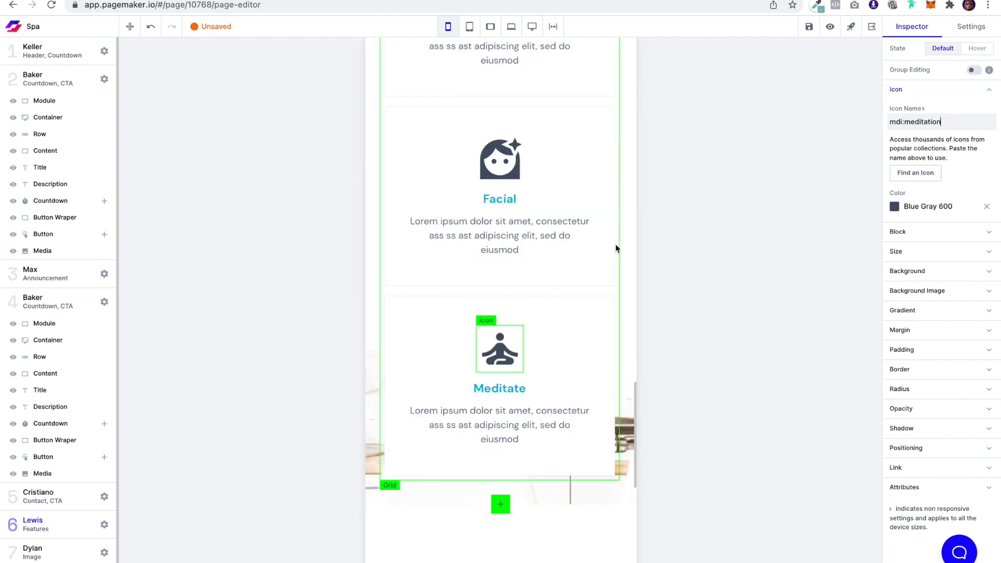
scroll(down, 3)
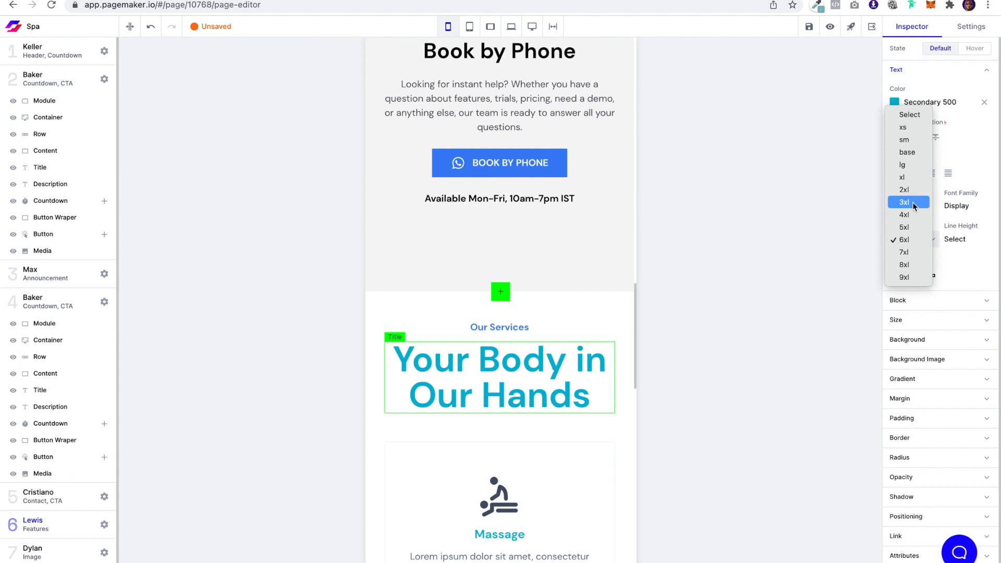
Step: Shrink the services title size and retype the promo title as '$50 Off Sumayta Deep Thai Massage'
click(904, 202)
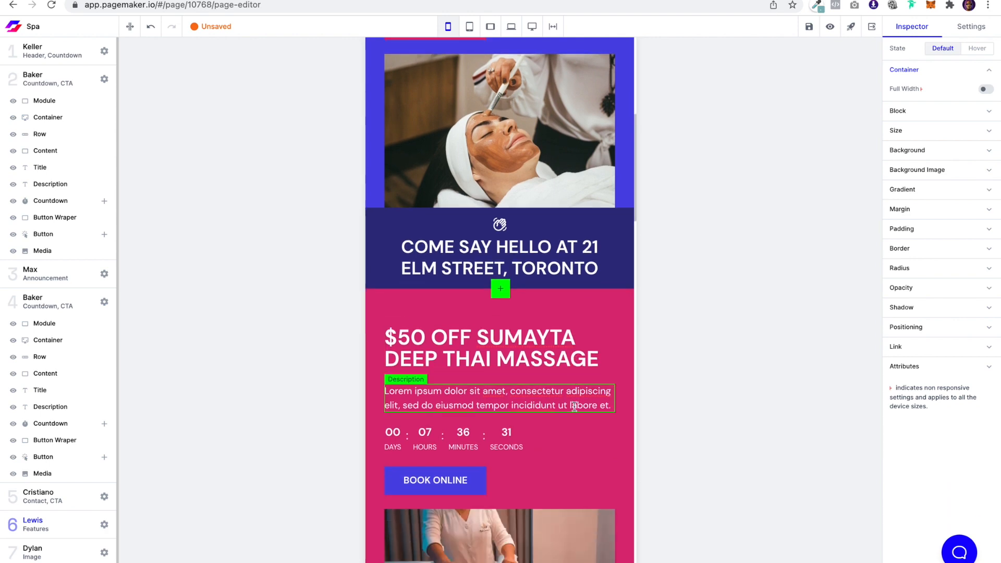
scroll(down, 3)
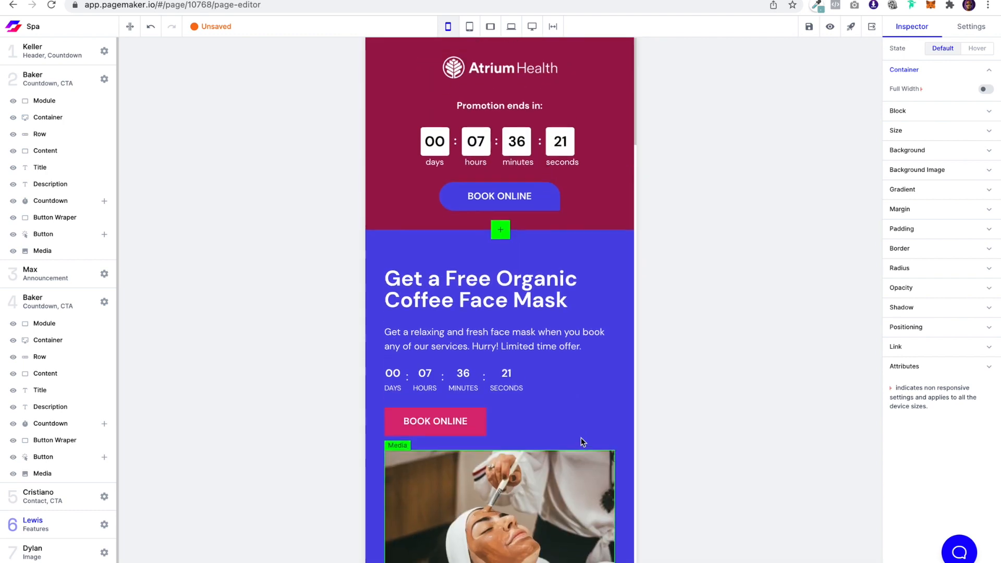
scroll(down, 3)
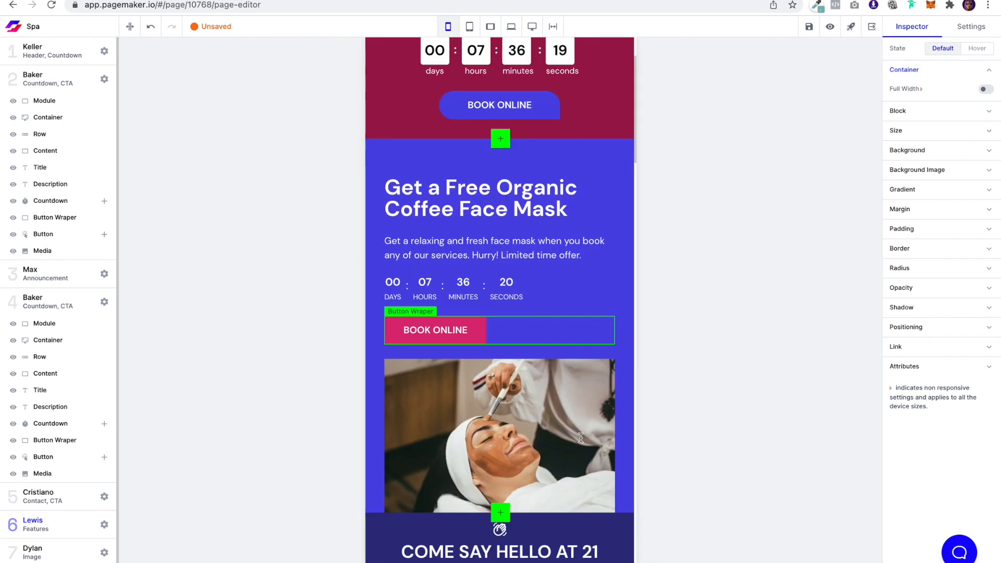
scroll(down, 3)
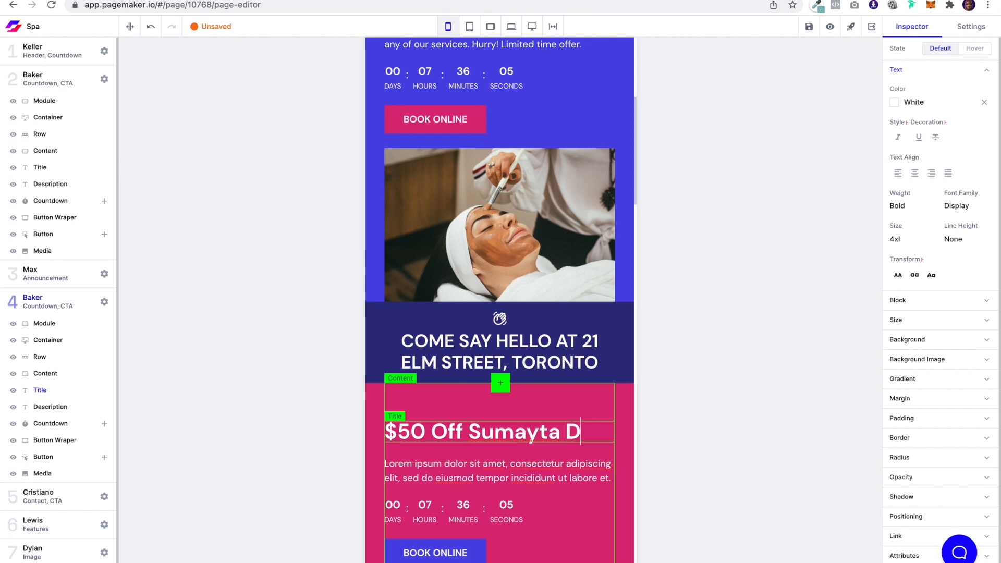
text(eep Thai Massage)
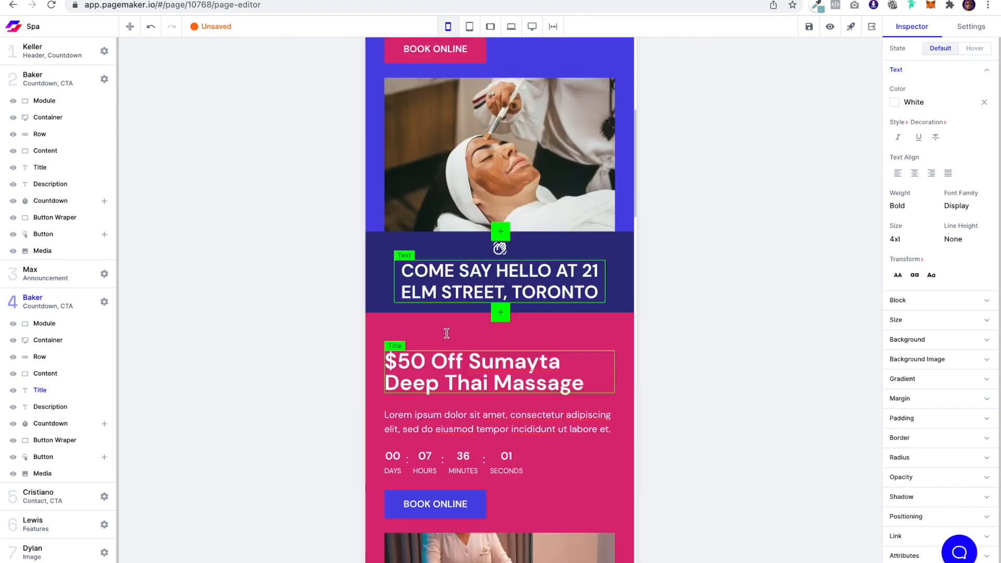
scroll(down, 3)
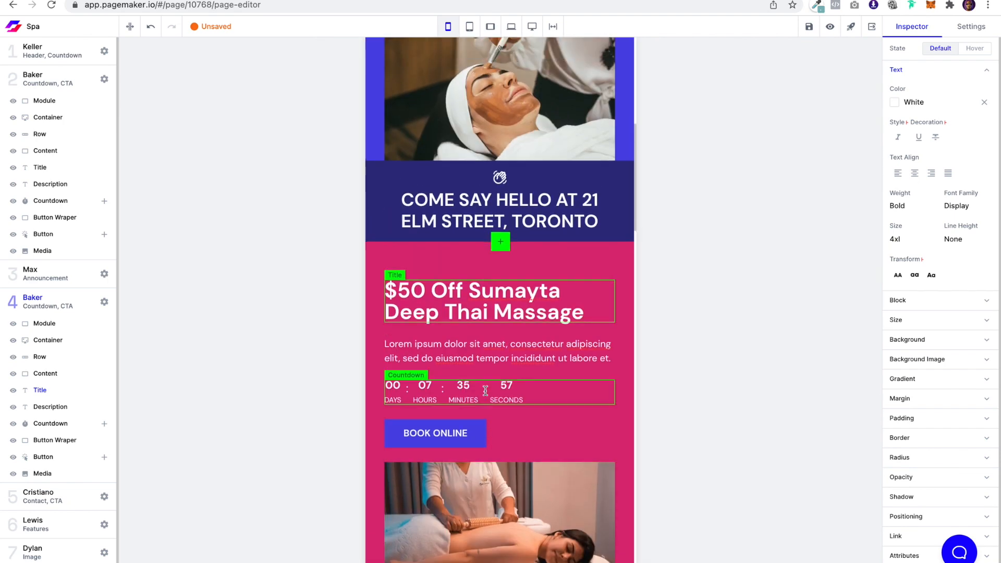
scroll(down, 3)
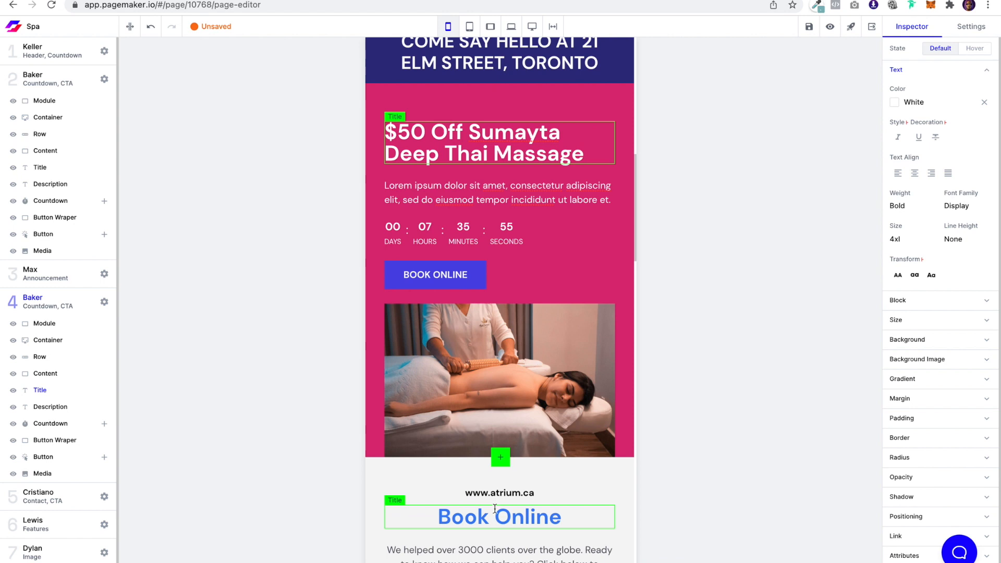
Step: Make the Book Online and Book by Phone headings indigo
click(894, 102)
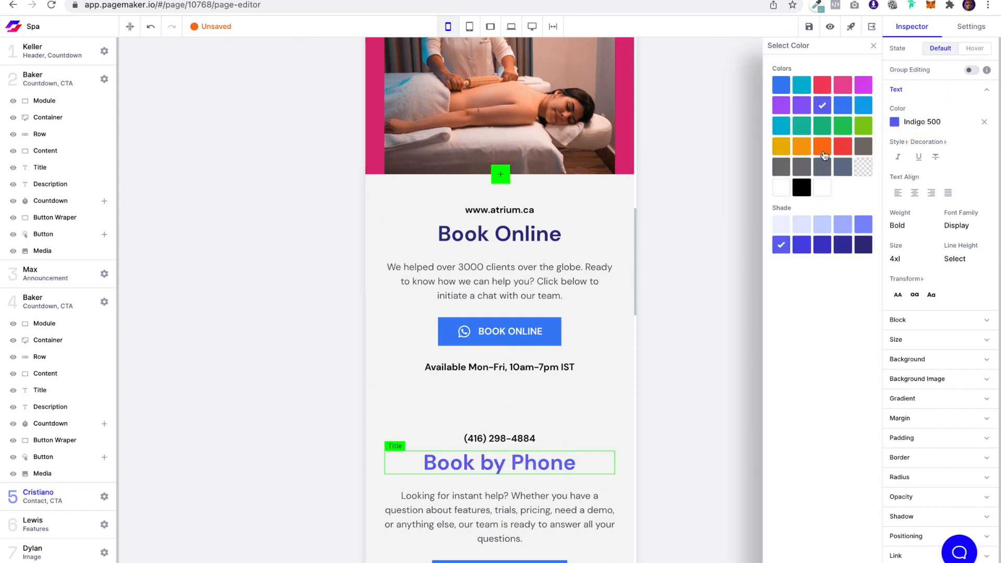
click(802, 245)
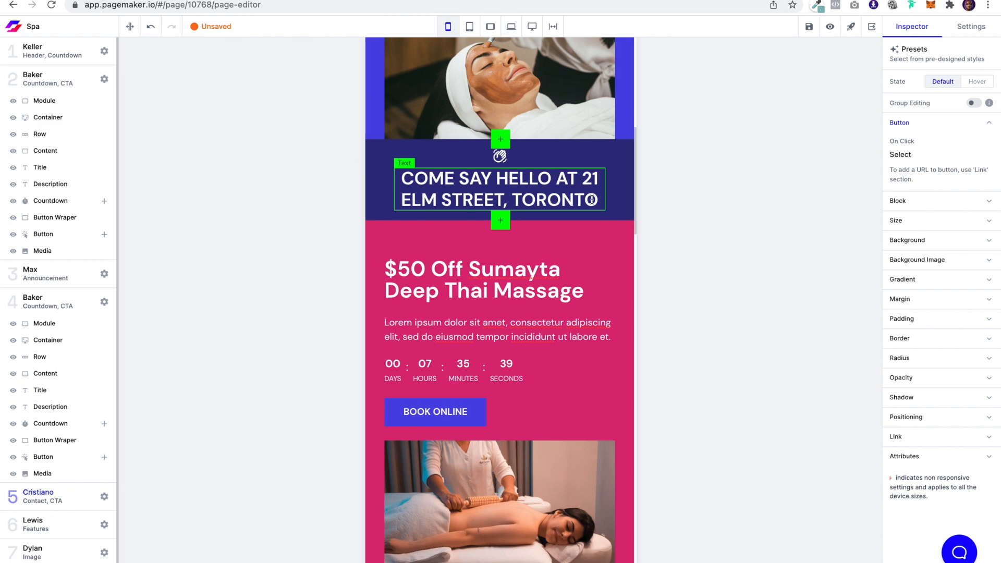
scroll(down, 3)
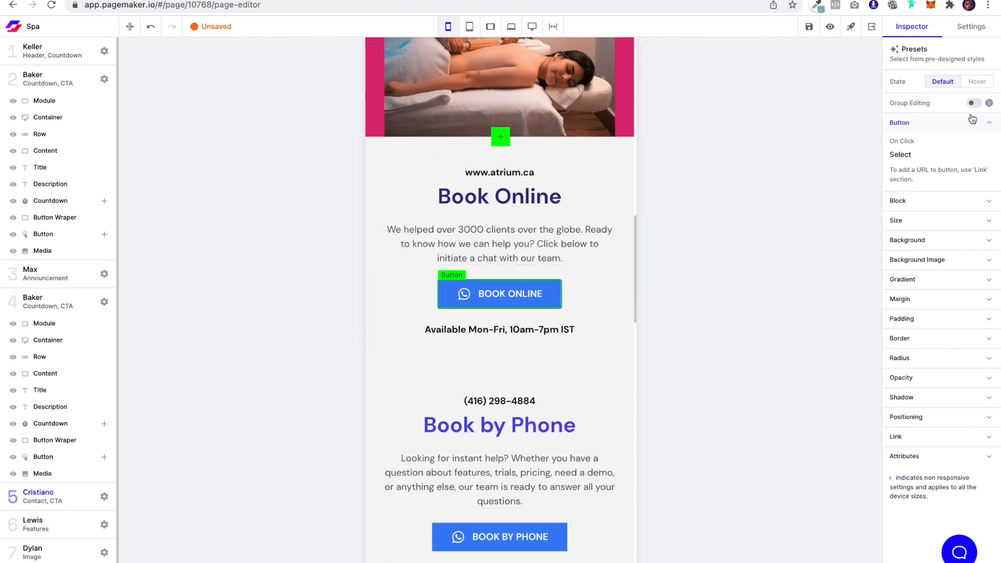
Step: With Group Editing on, give the contact card buttons an indigo background
click(974, 103)
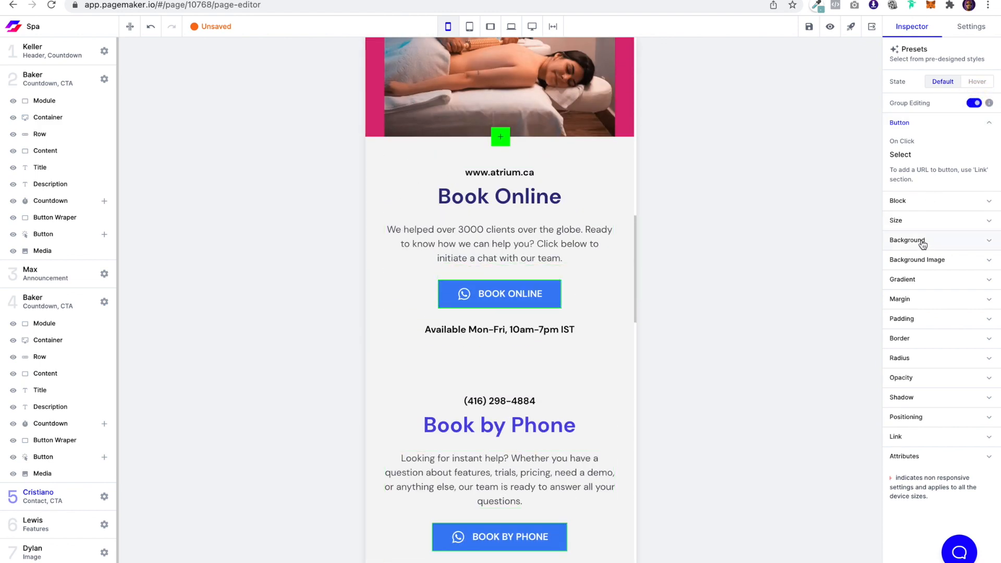
click(907, 240)
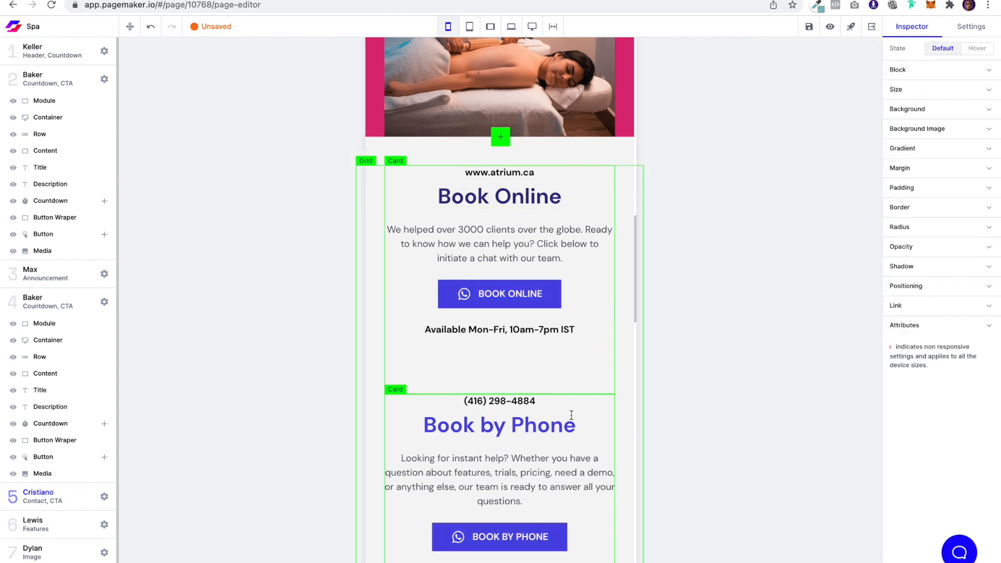
scroll(down, 3)
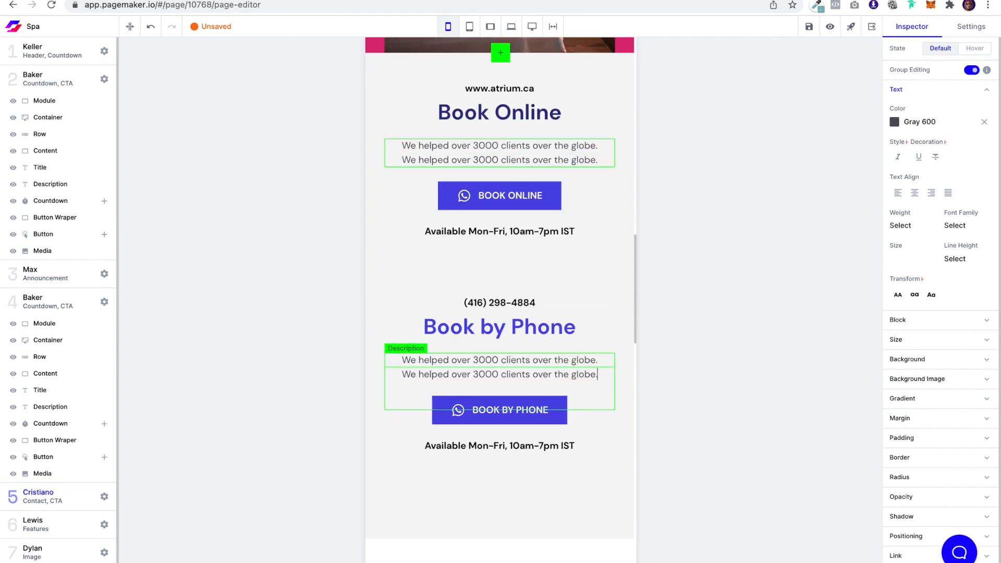
scroll(down, 3)
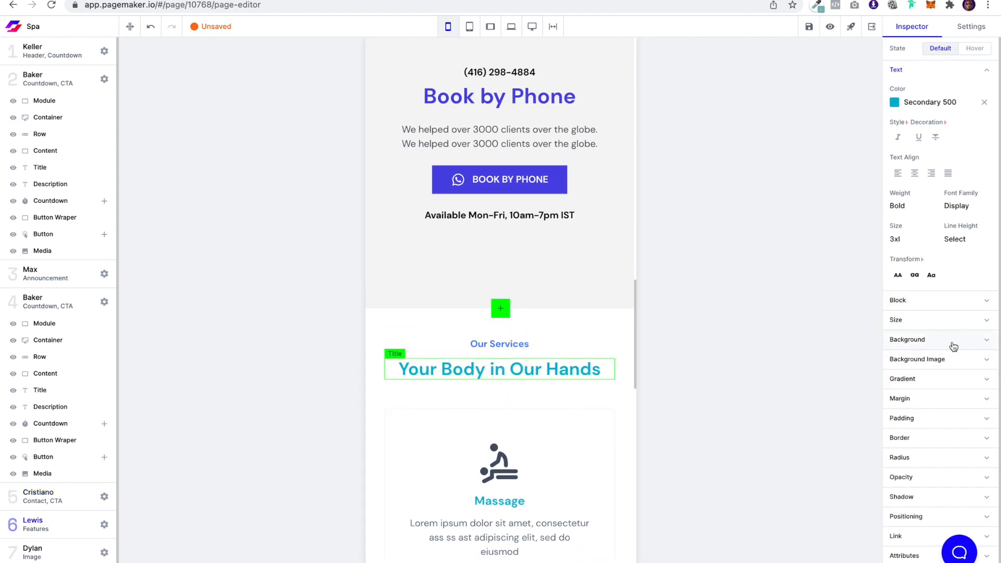
mouse_move(934, 345)
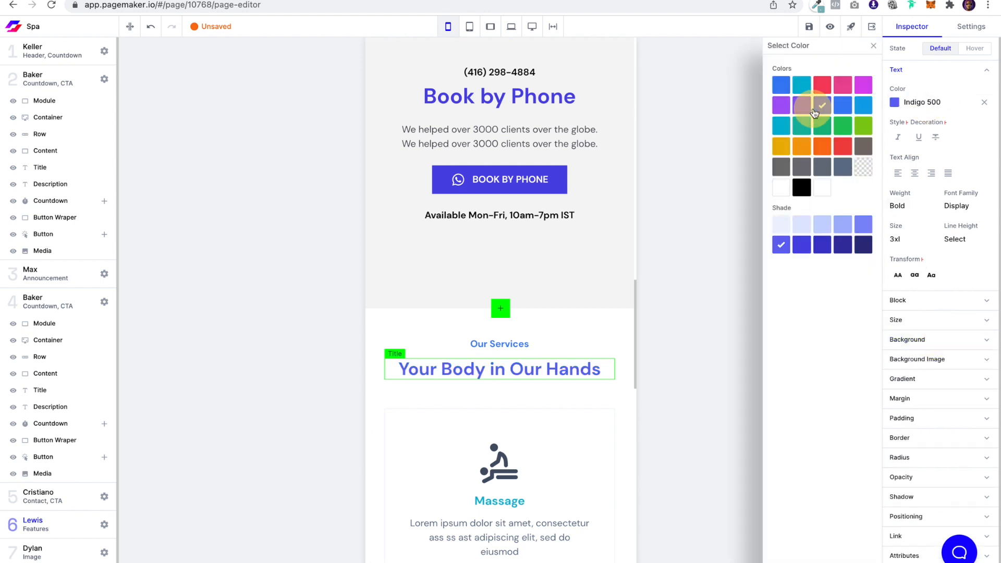
Step: Color the 'Your Body in Our Hands' heading and 'Our Services' subtitle in Indigo 500/600
click(822, 105)
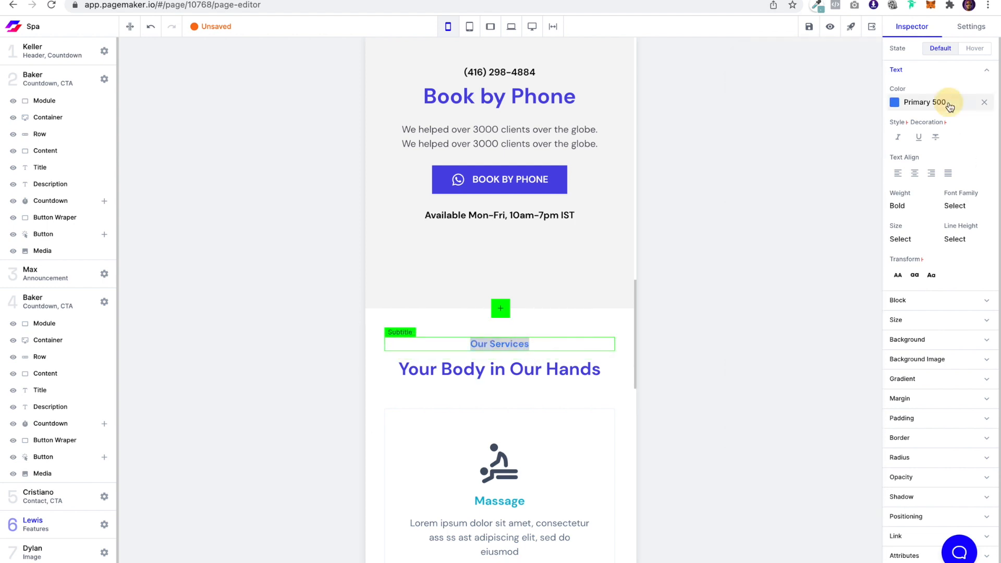
click(895, 102)
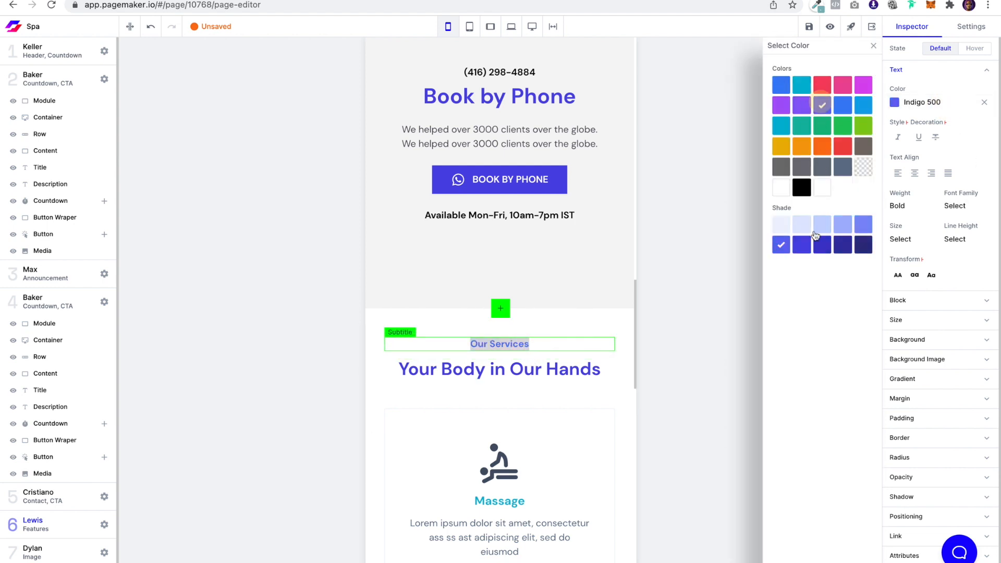
click(802, 244)
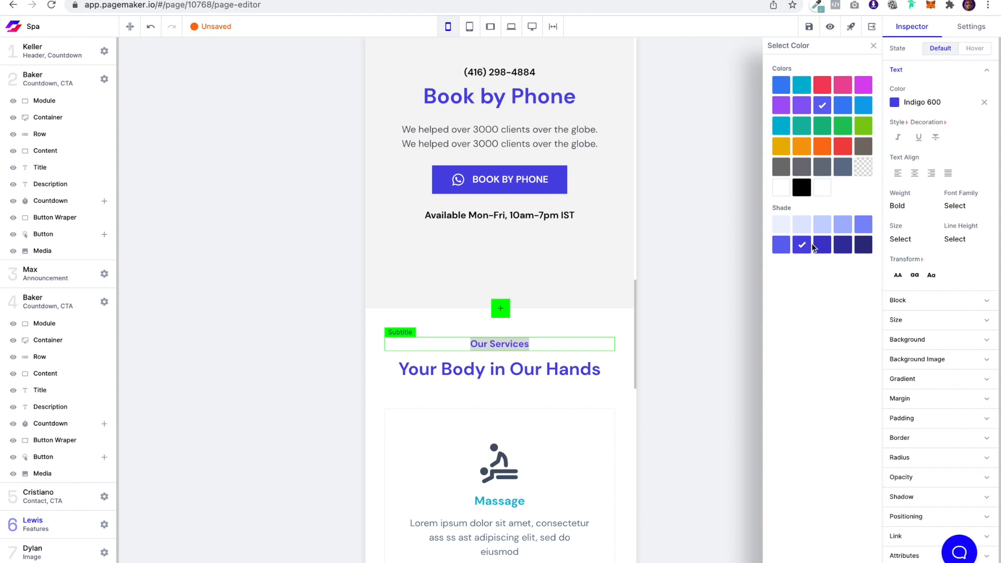
click(500, 369)
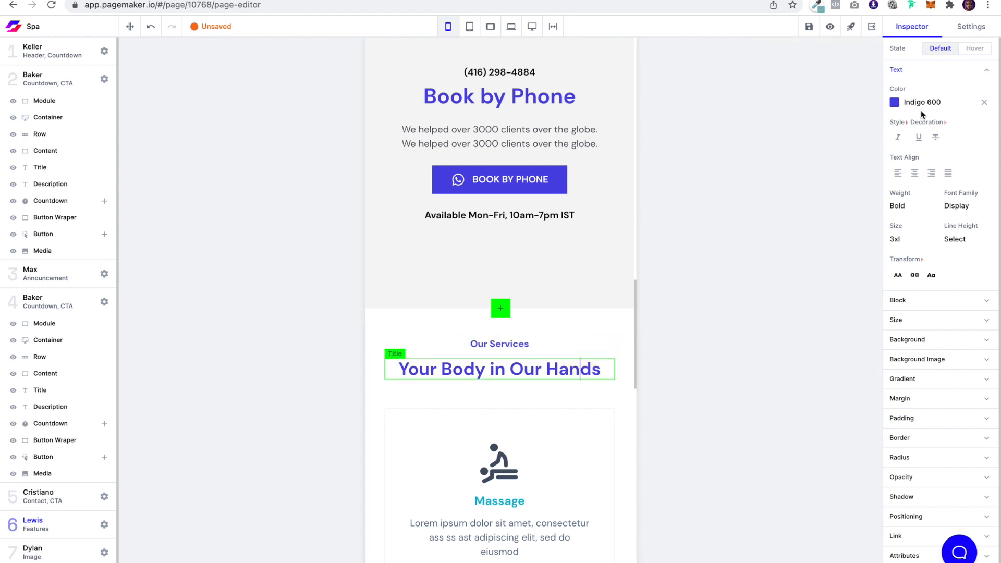
Step: Turn the service card icons pink and the Massage, Facial, Meditate titles Indigo 900
click(598, 355)
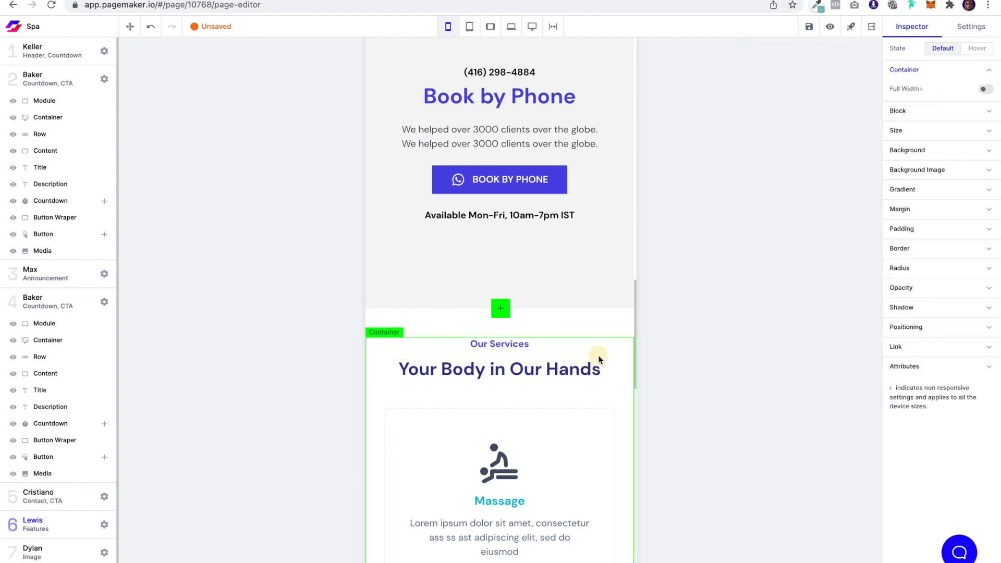
click(500, 293)
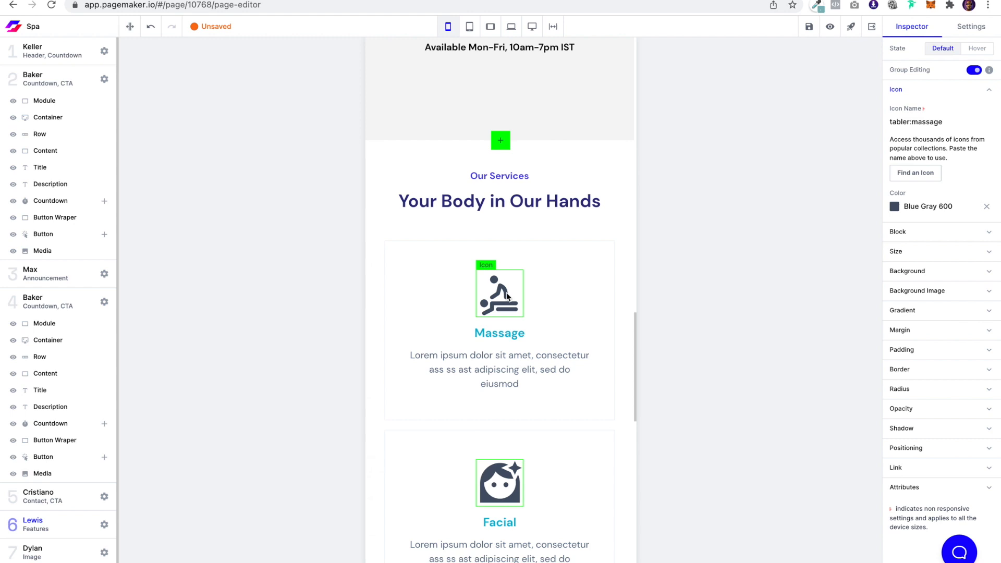
mouse_move(500, 293)
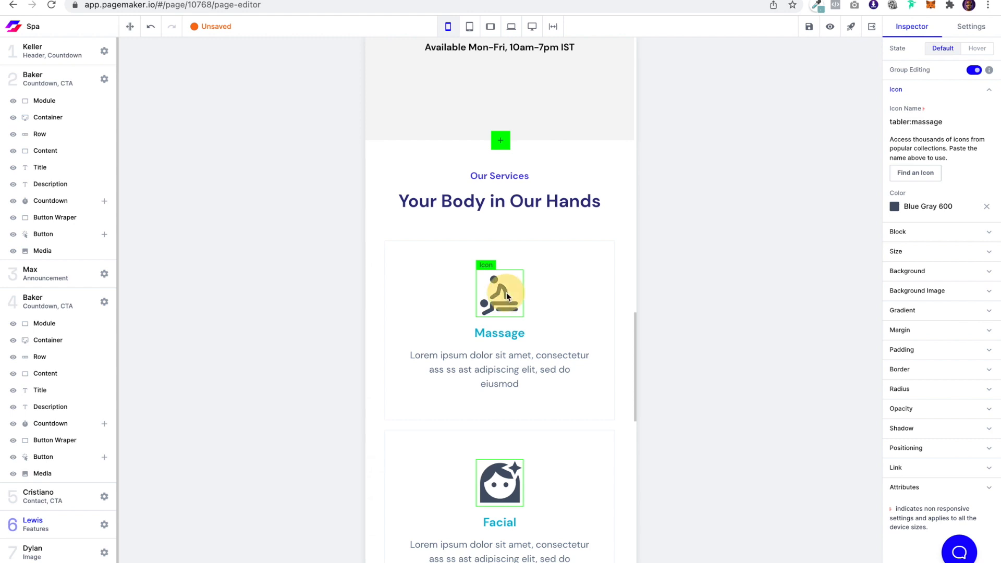
click(894, 206)
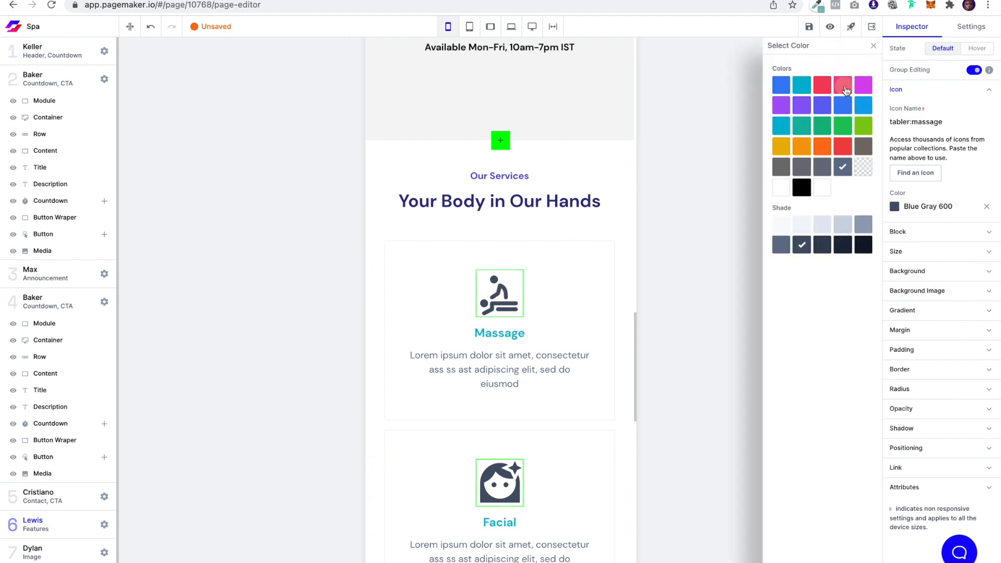
click(843, 84)
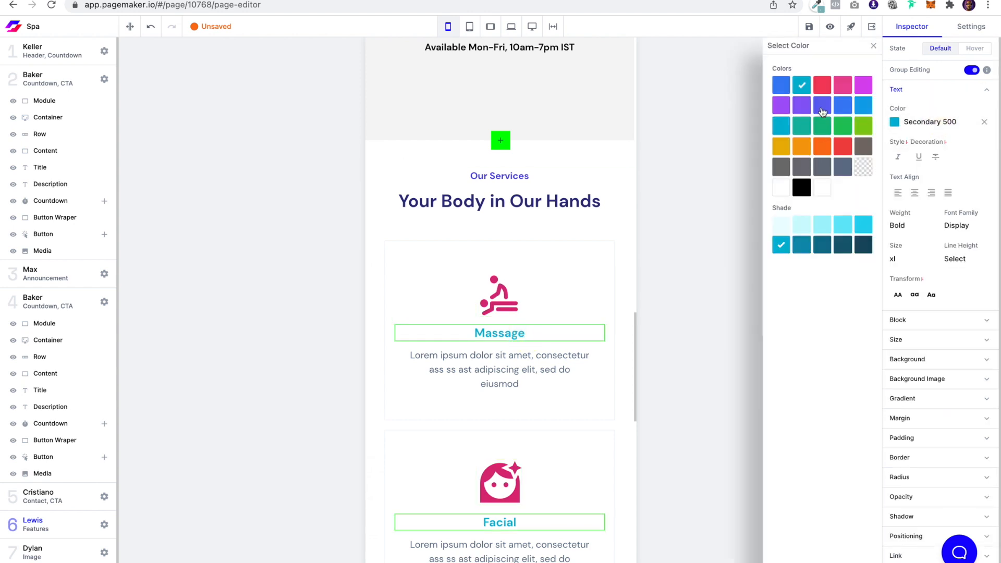
click(822, 105)
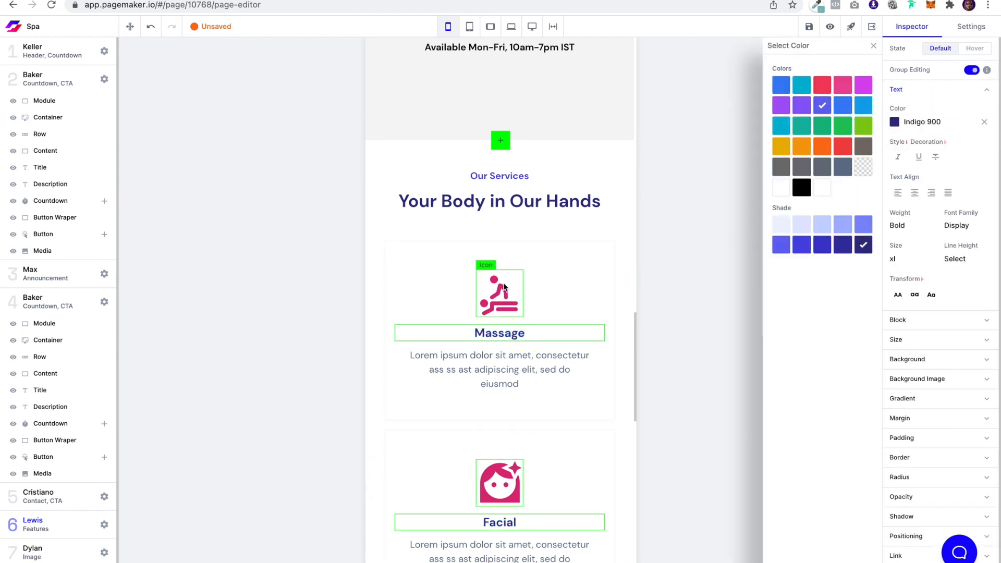
scroll(down, 3)
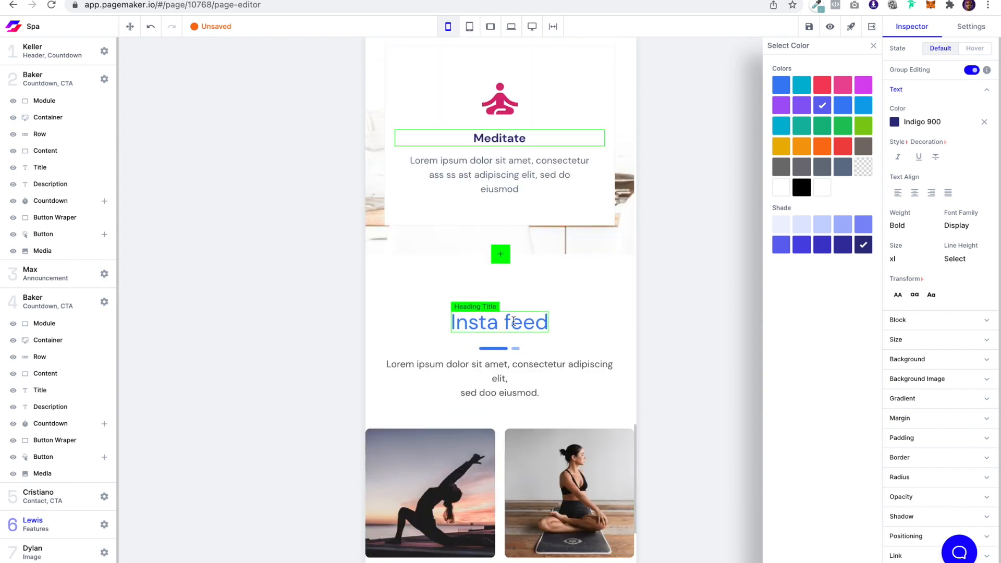
Step: Set the Insta feed heading to Indigo 800 and its description to 'We helped over 3000 clients over the globe.'
click(780, 84)
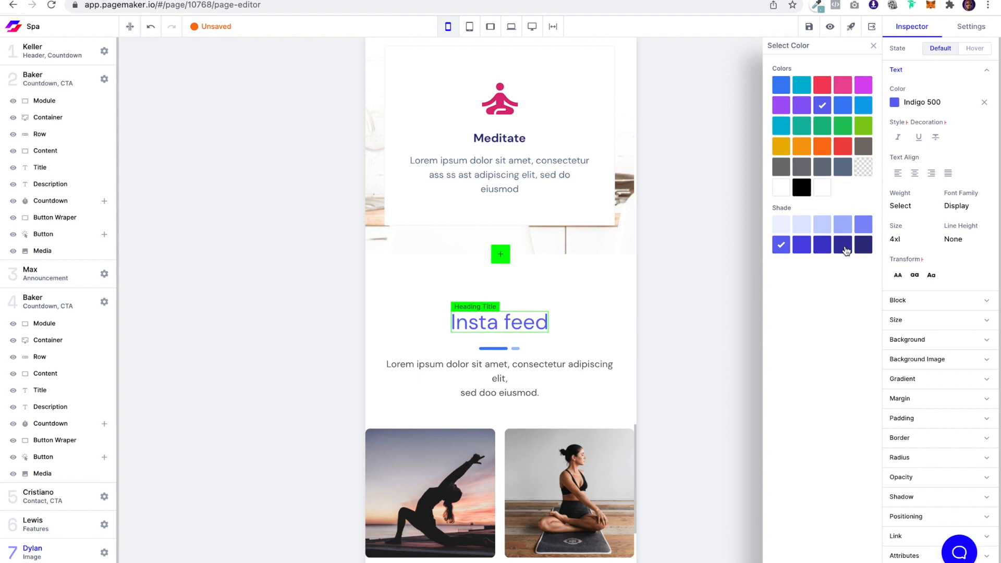
click(842, 244)
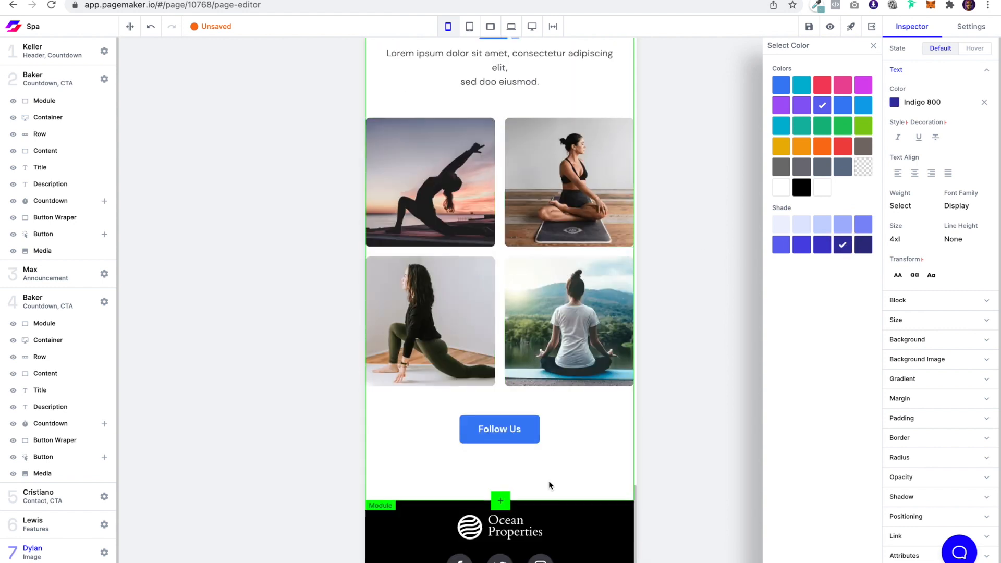
click(500, 430)
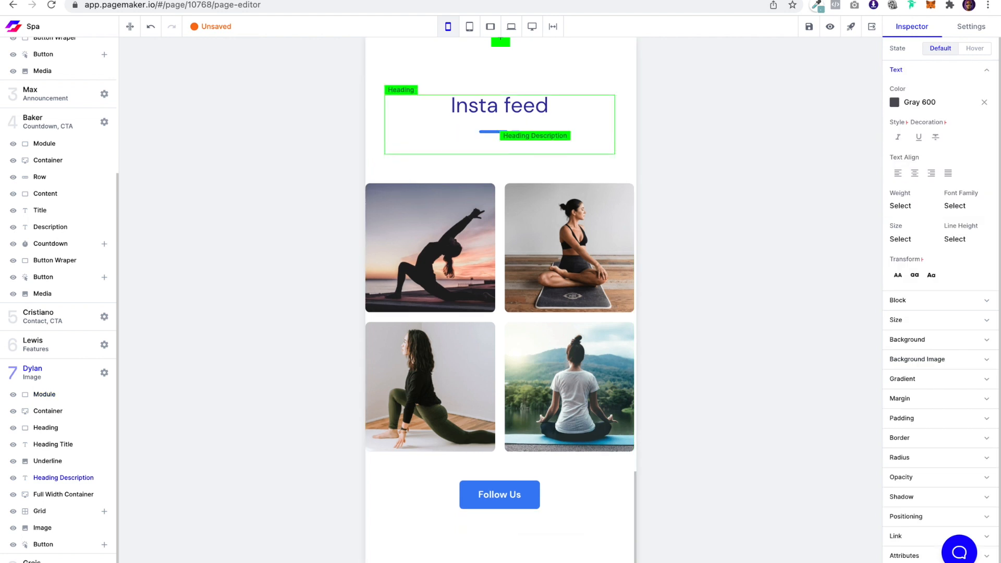
text(We helped over 3000 clients over the globe)
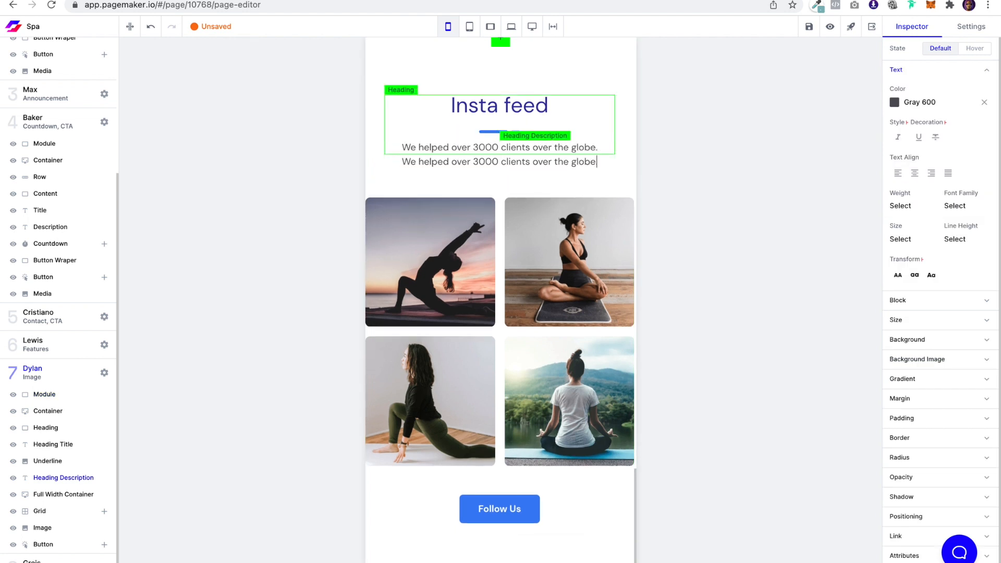
click(499, 509)
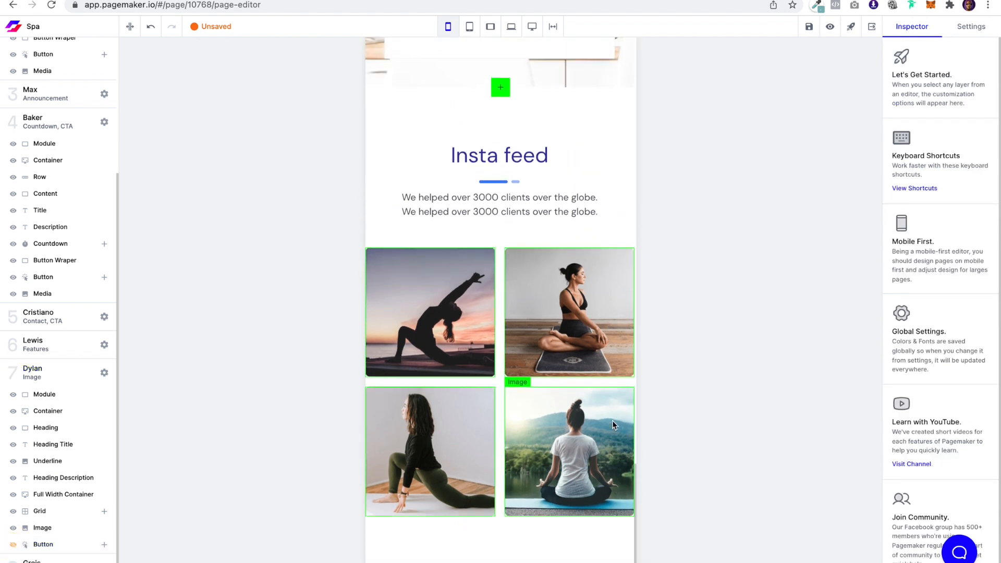
Step: Make the footer social buttons pink and anchor the floral background image toward the bottom
scroll(down, 3)
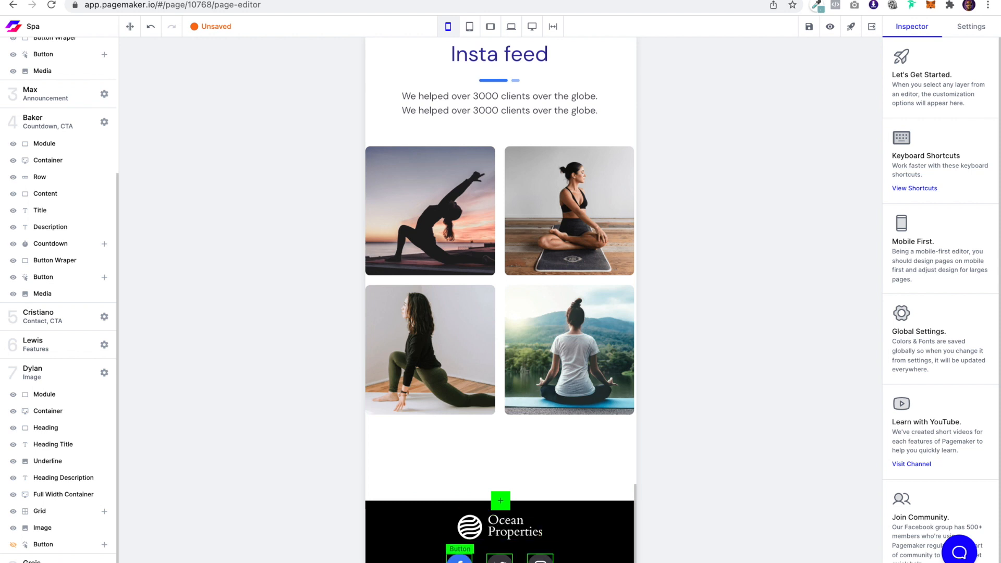
click(460, 549)
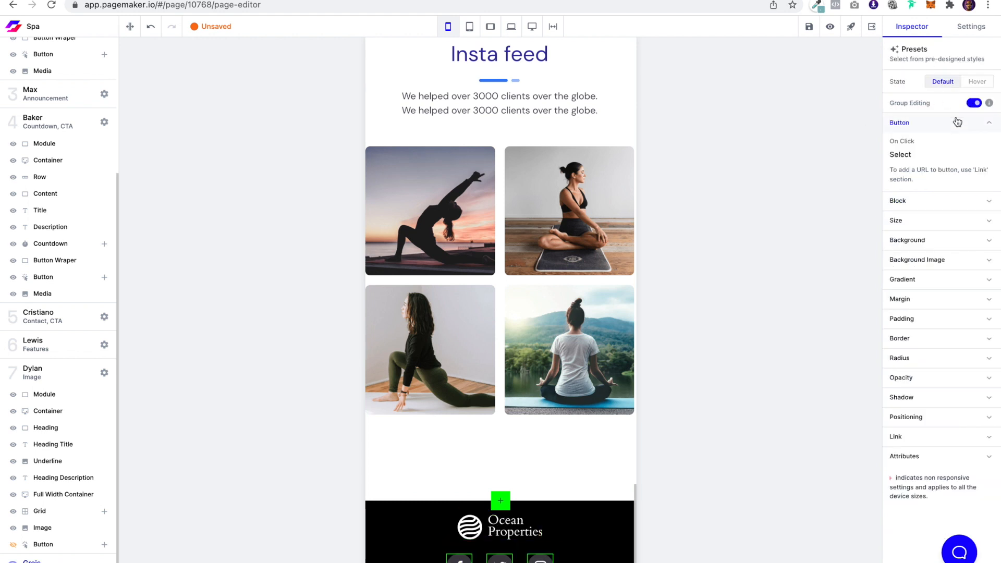
click(908, 240)
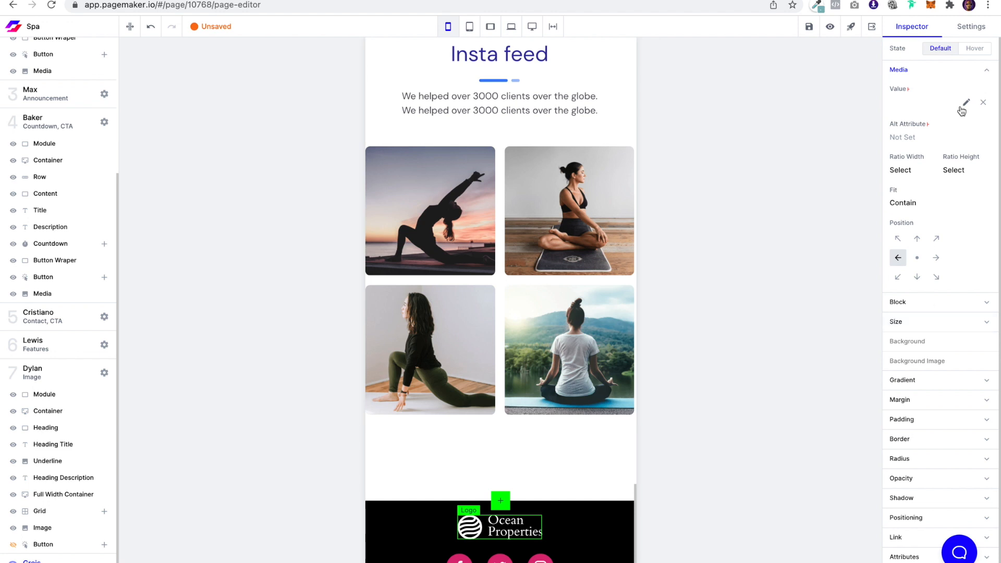
click(967, 102)
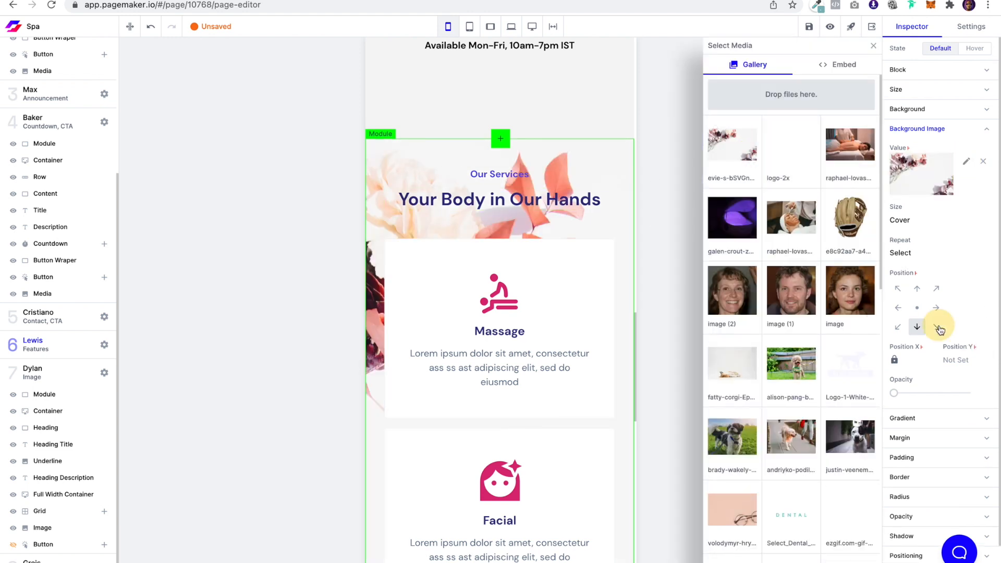
click(936, 327)
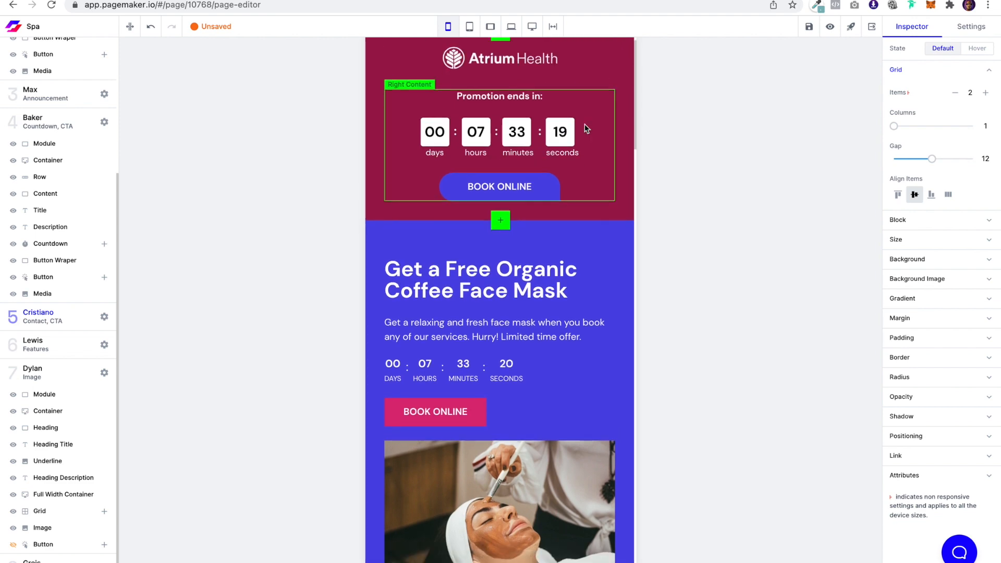
Step: Shrink the footer's Atrium Health logo to a height of 12
scroll(down, 3)
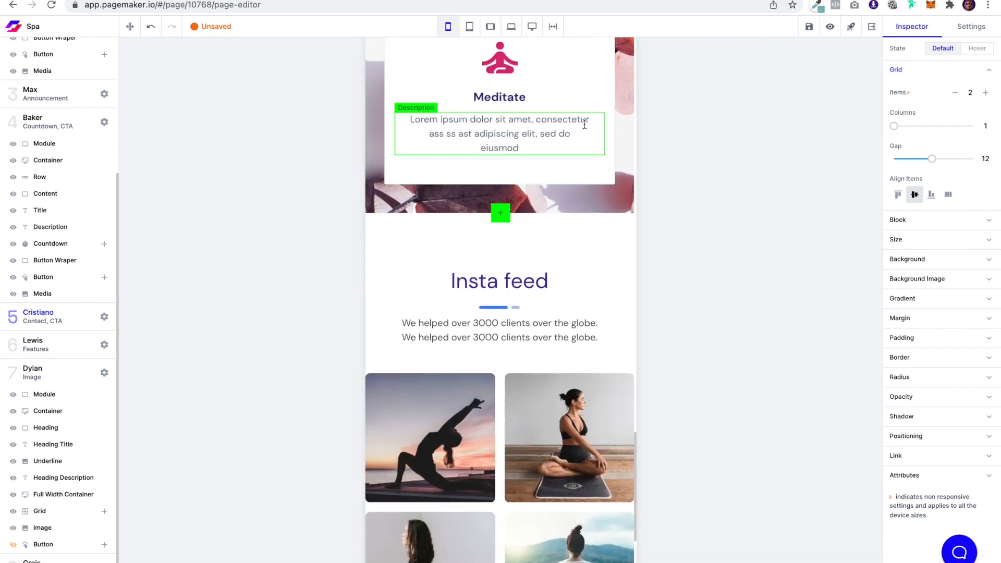
scroll(down, 3)
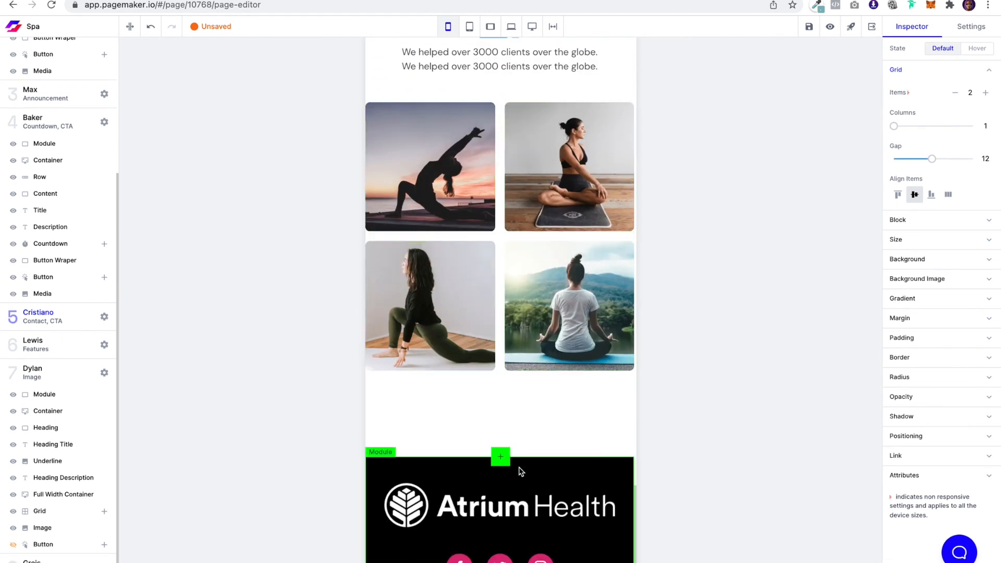
click(500, 505)
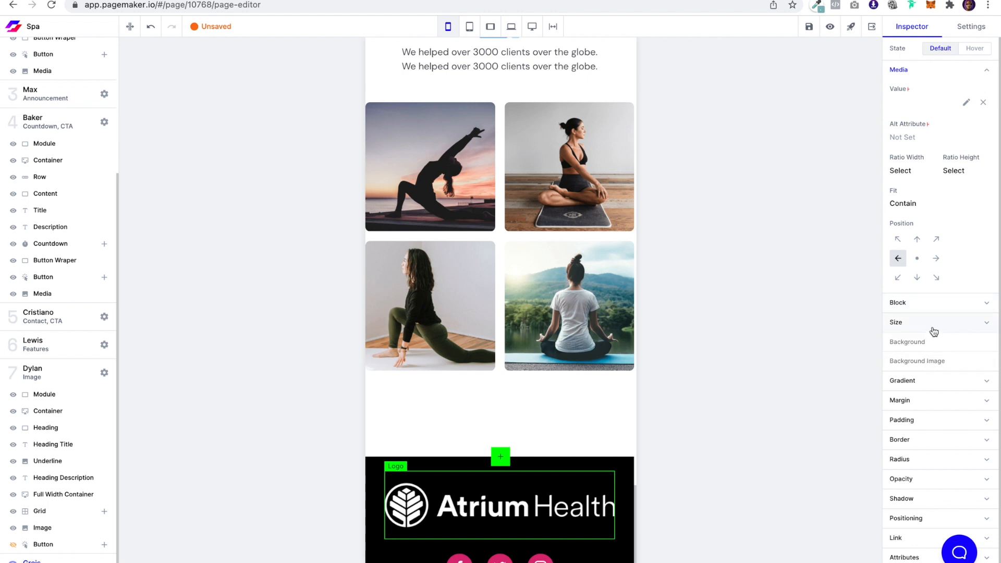
click(896, 322)
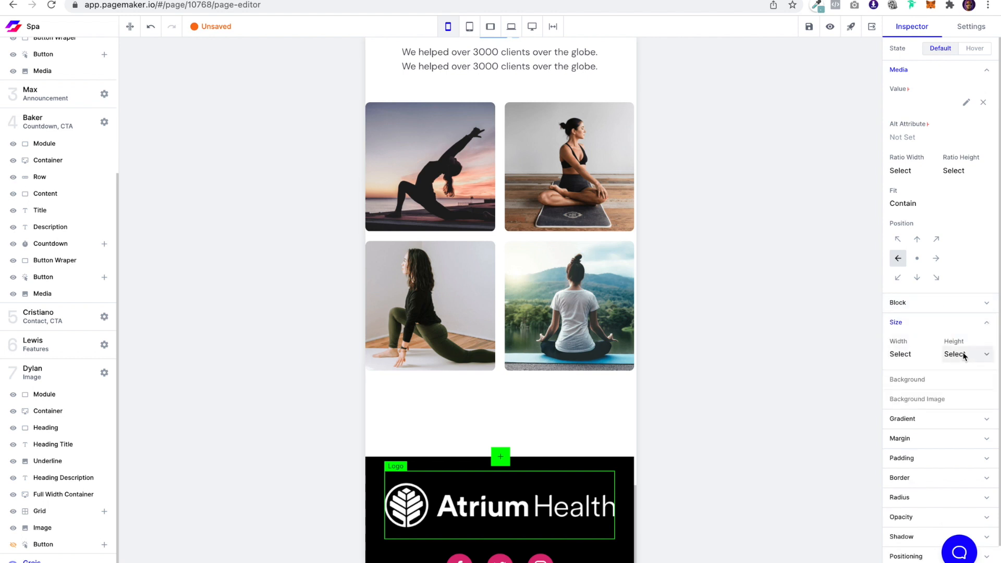
click(961, 354)
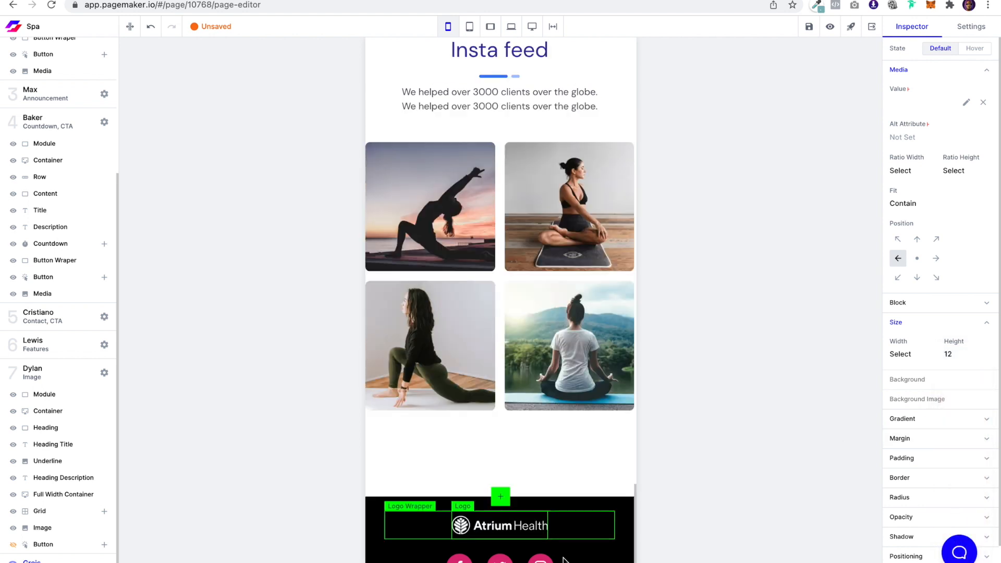
Step: Change the footer module background from black to Indigo 500
click(504, 526)
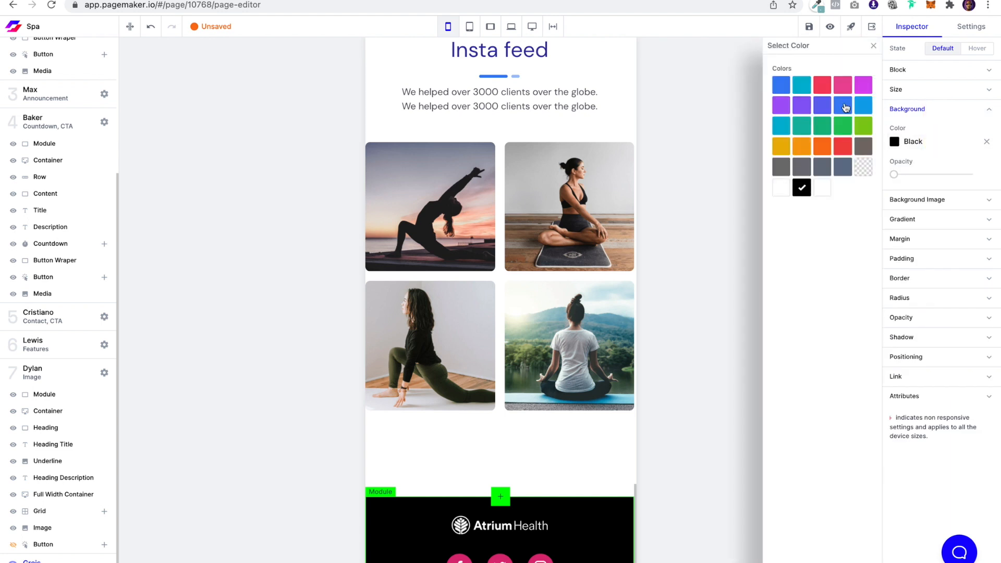
click(823, 105)
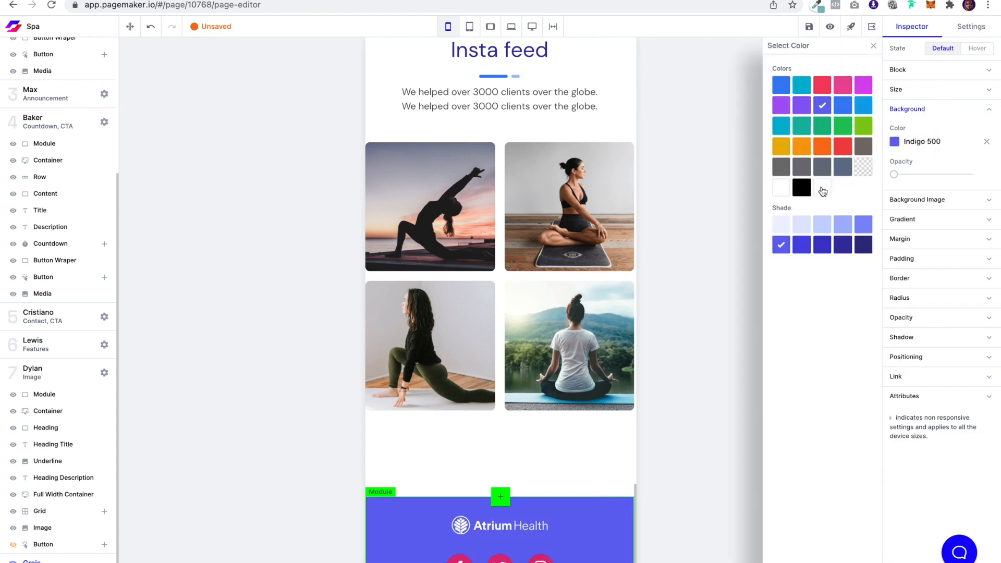
click(862, 244)
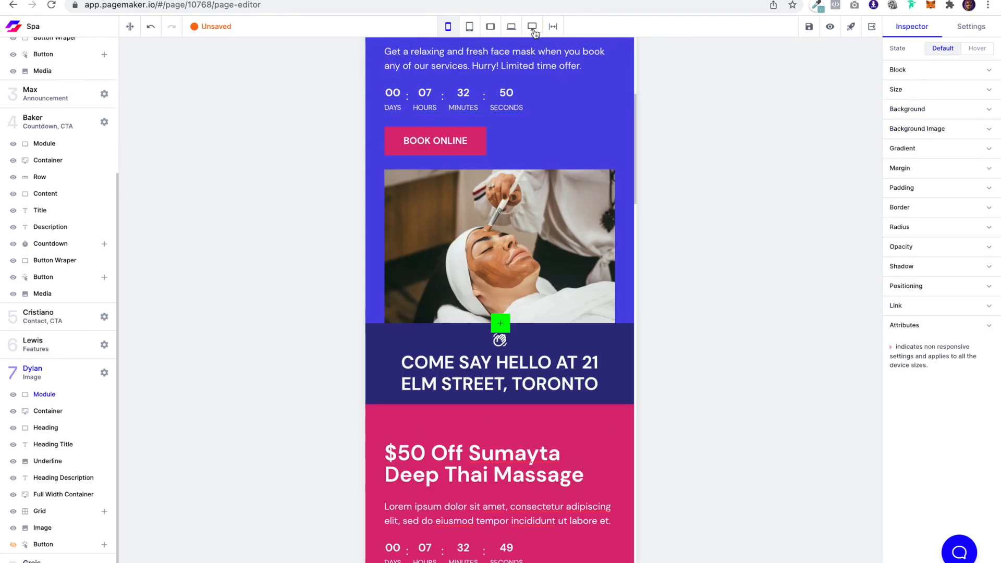
Step: At desktop width, brighten the countdown header background from Pink 800 to Pink 600
click(532, 26)
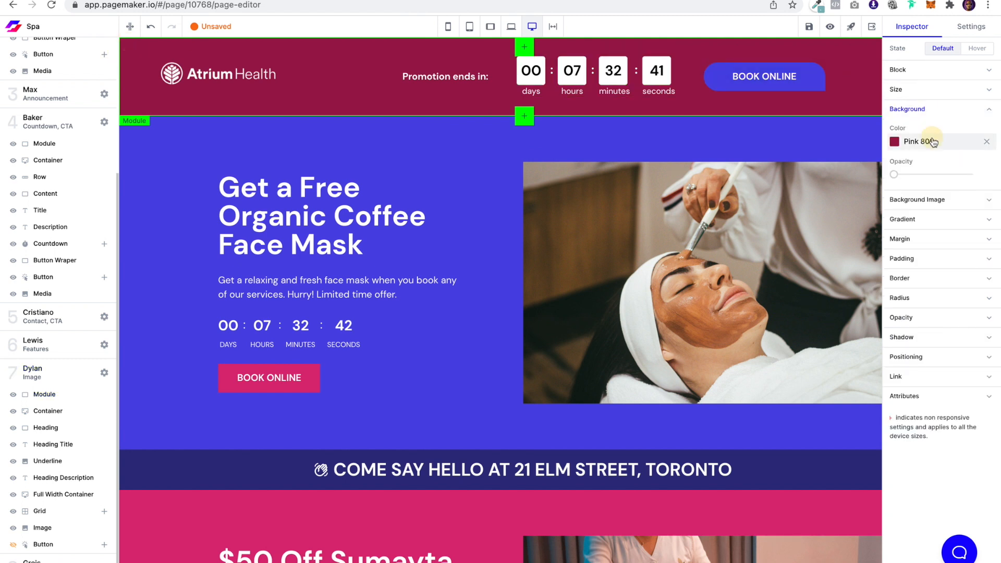
click(896, 142)
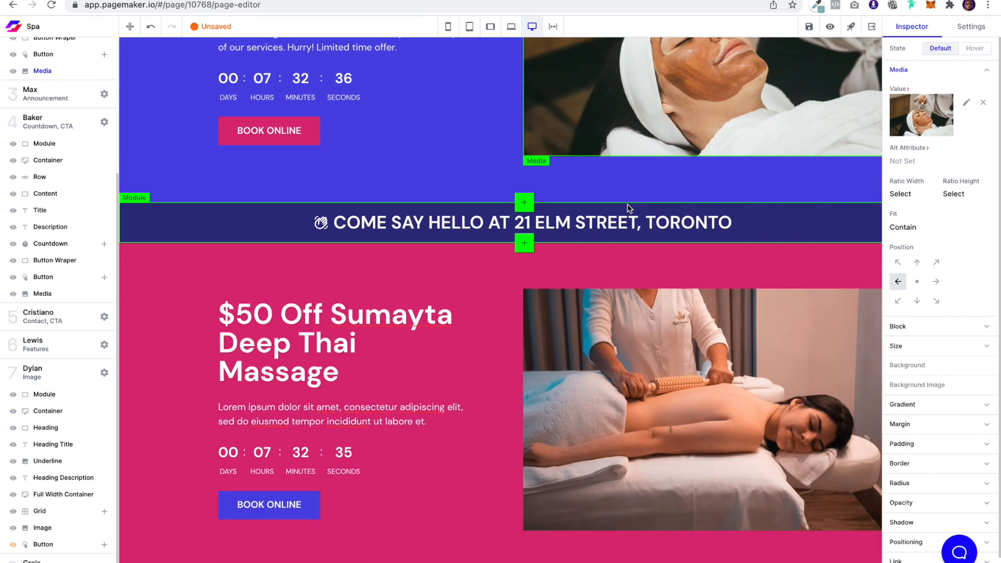
scroll(down, 3)
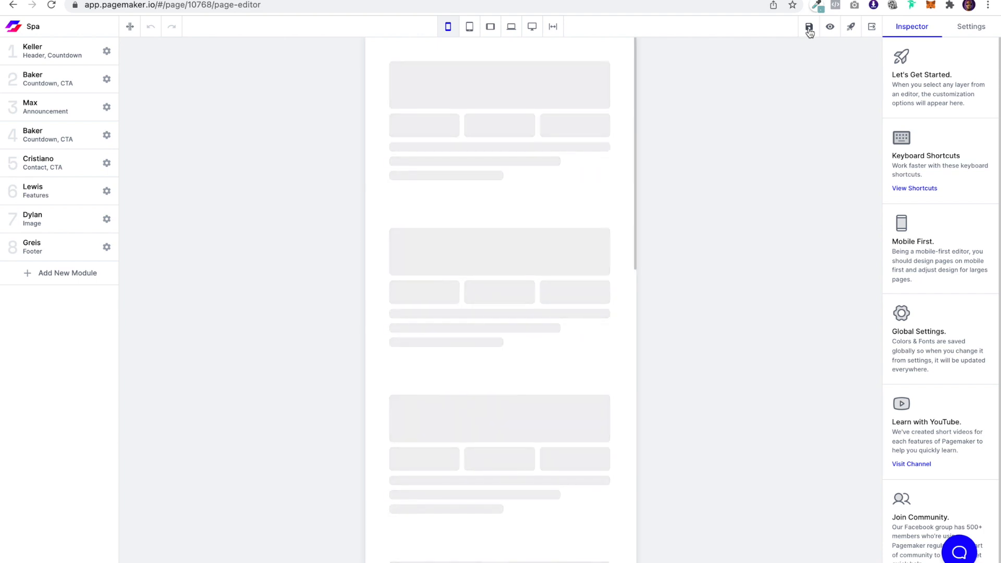
mouse_move(809, 26)
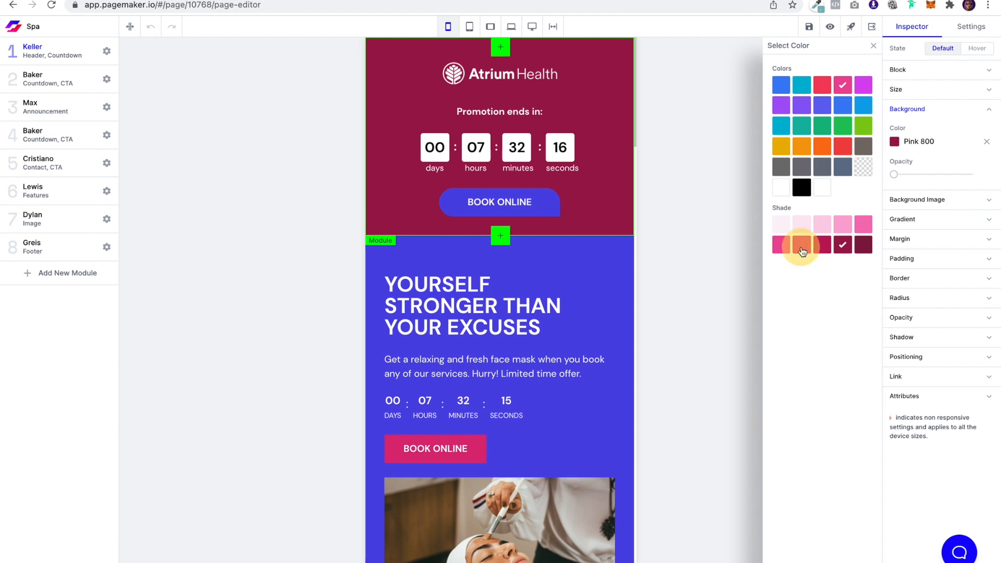
click(801, 245)
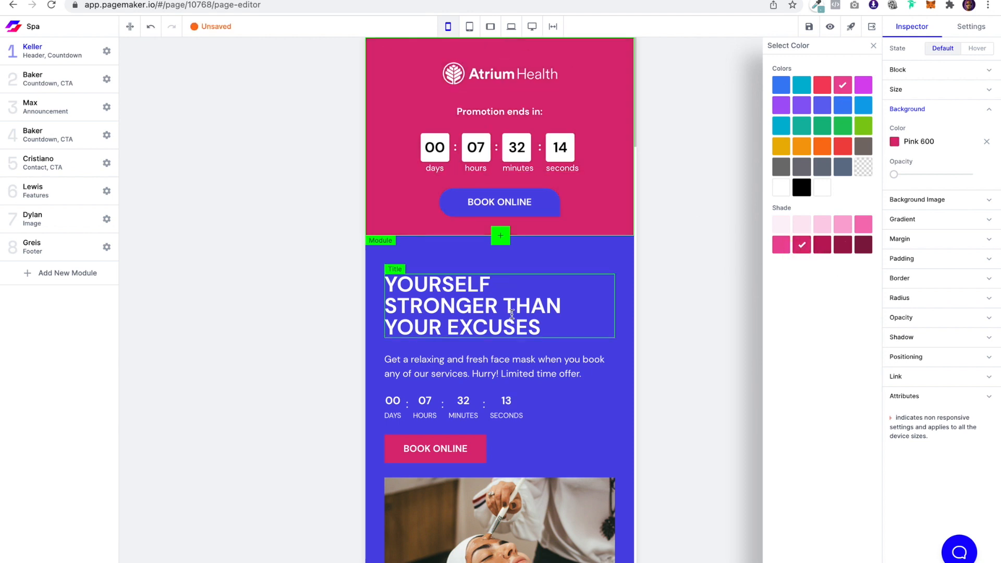
scroll(down, 3)
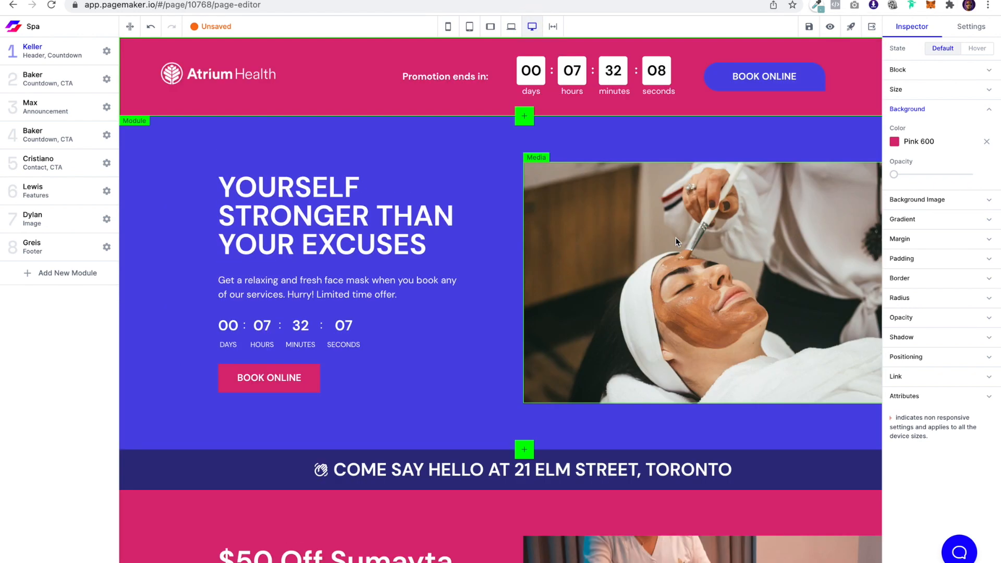
Step: Give the facial photo a slight shadow and a rounded bottom-right corner
click(701, 281)
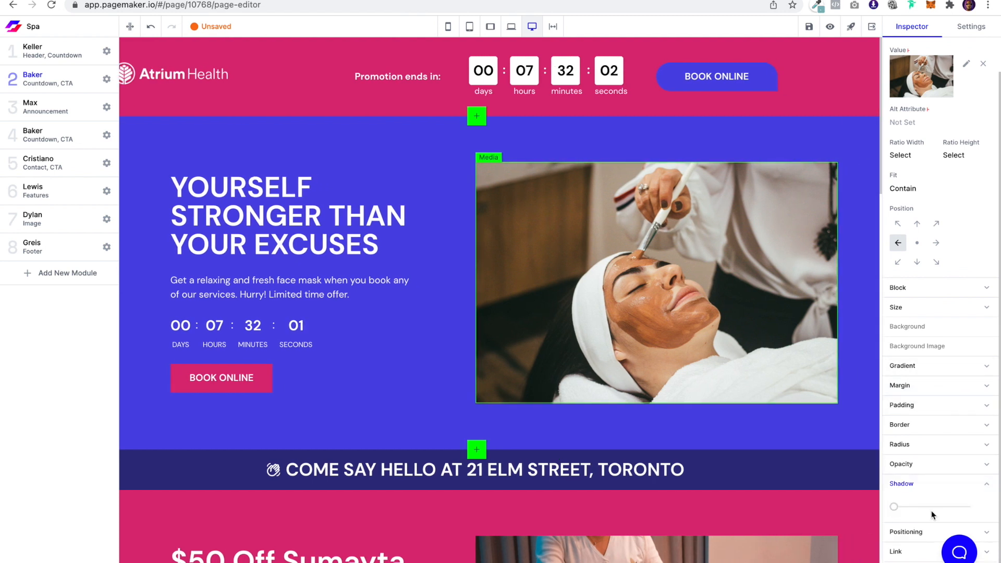
drag(894, 507, 939, 507)
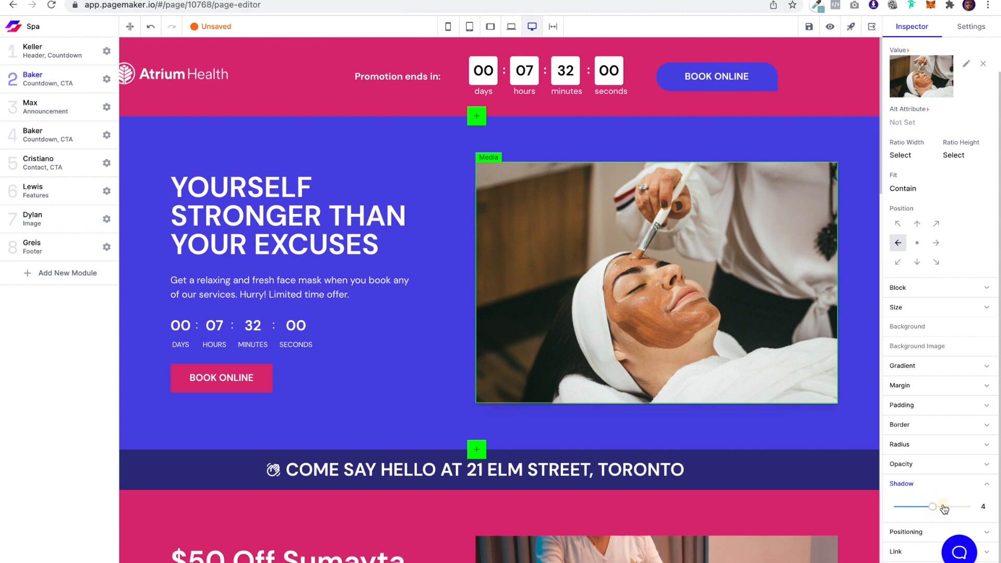
scroll(down, 3)
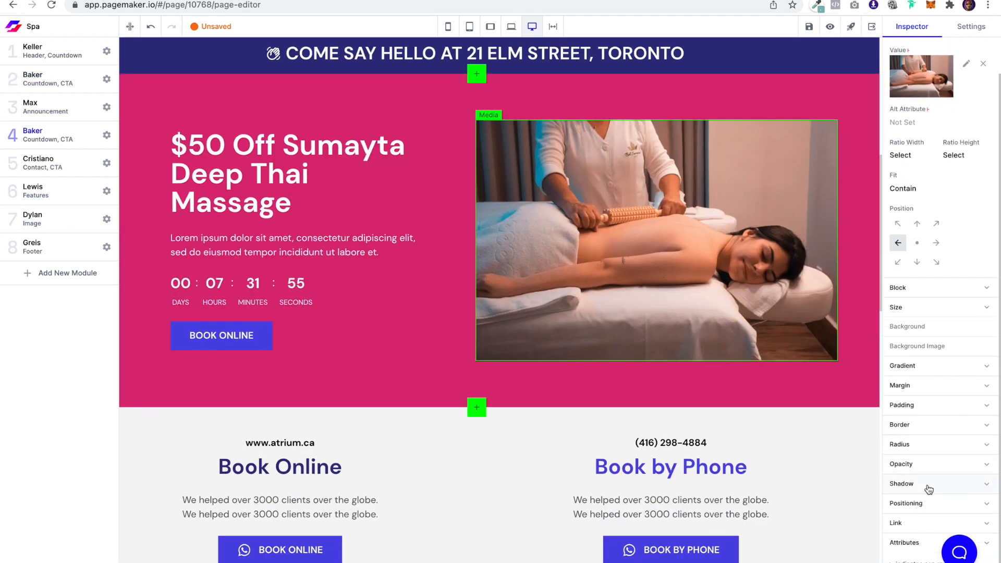
click(902, 483)
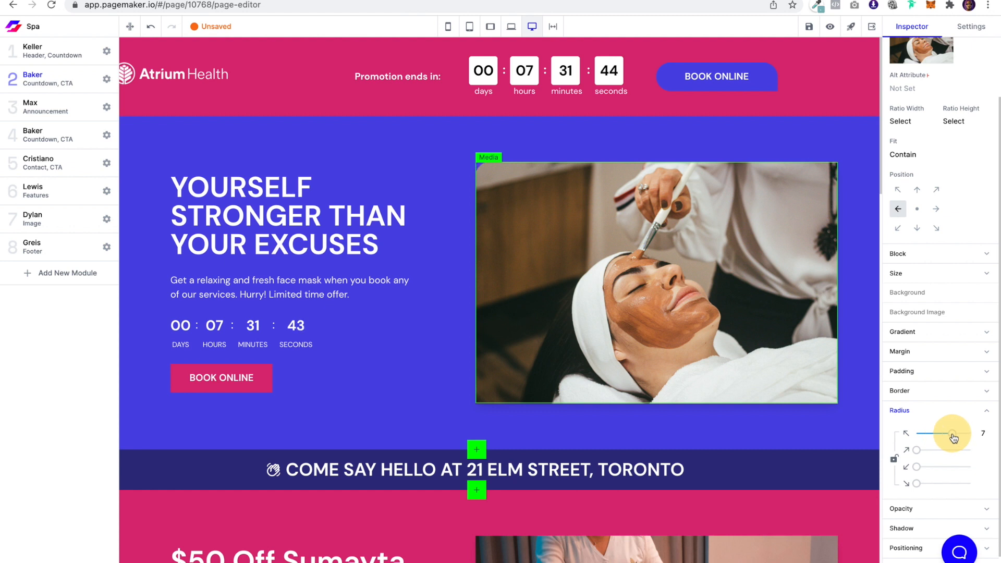
drag(946, 434, 961, 435)
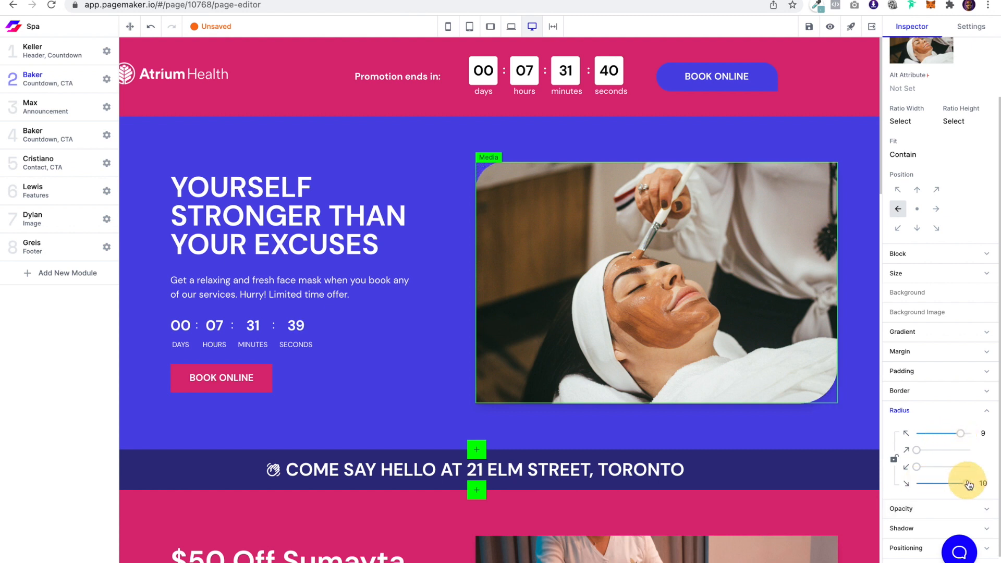
Step: Round the massage photo's top-left and bottom-right corners to about 9 and 10
scroll(down, 3)
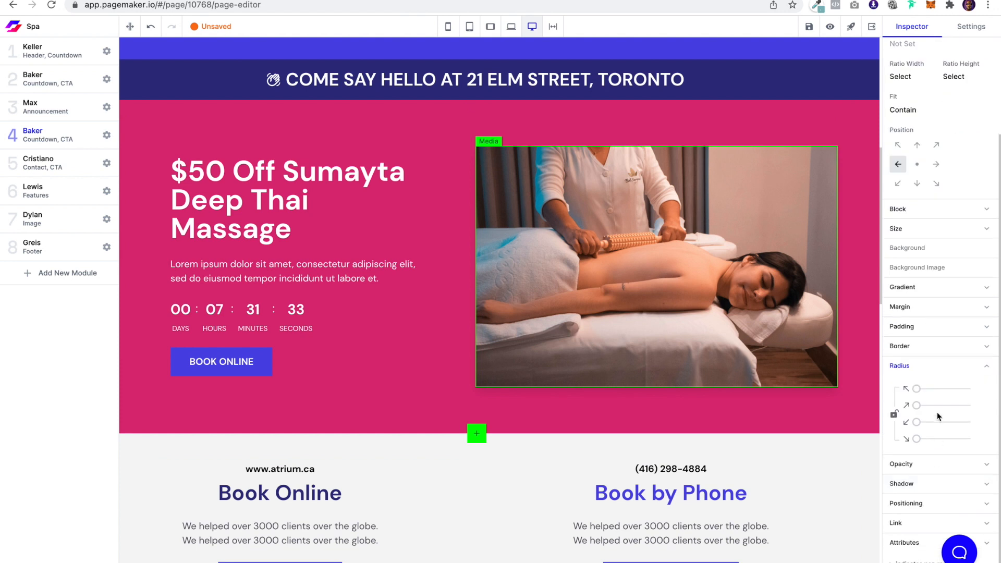
drag(918, 388, 952, 389)
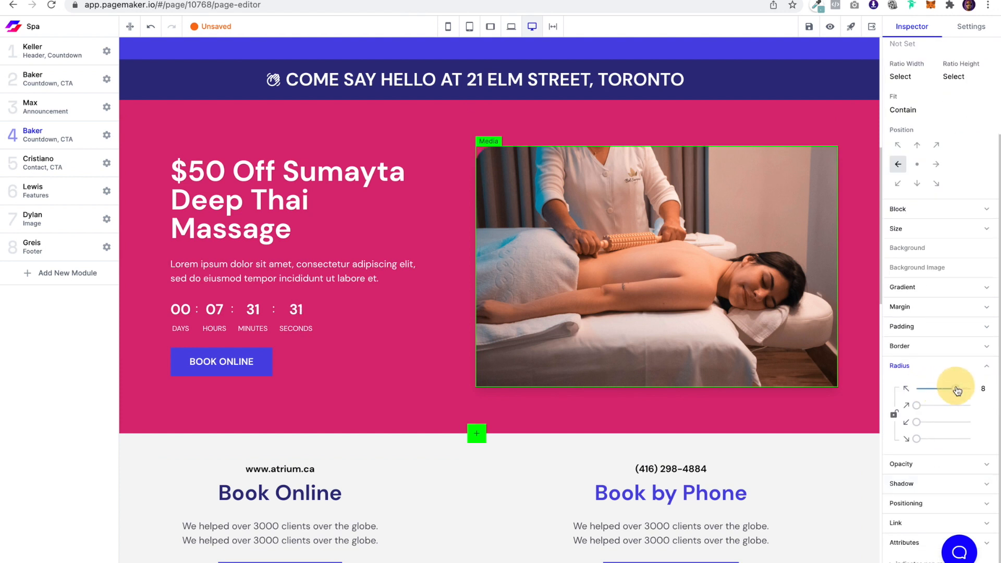
drag(942, 388, 962, 388)
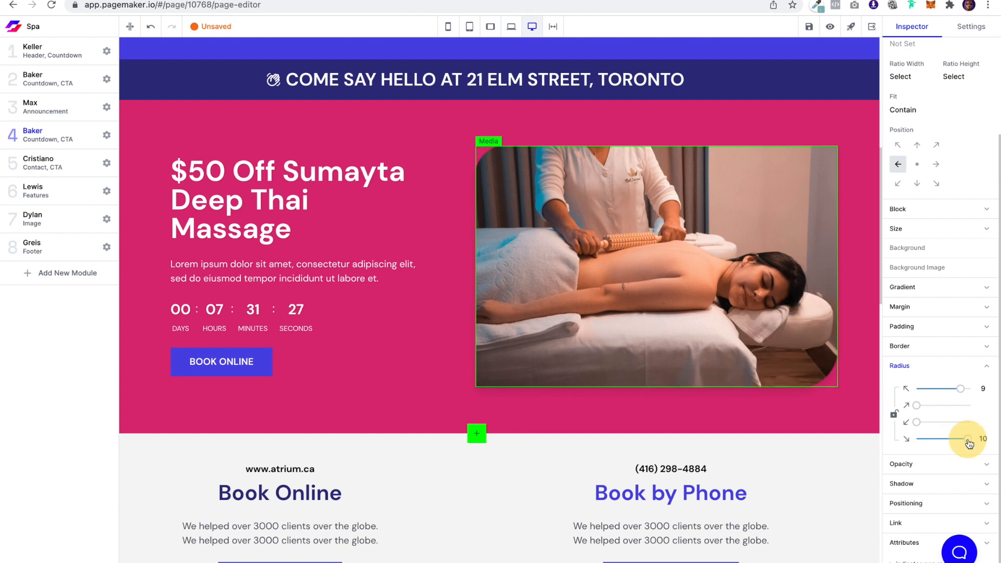
drag(968, 441, 962, 440)
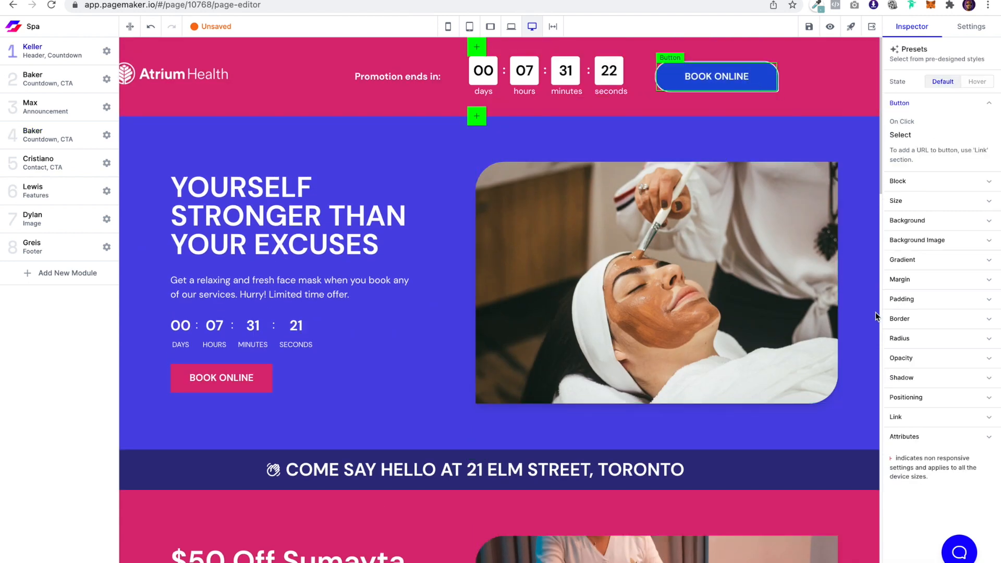
Step: Lock the header Book Online button's corners together at a small equal radius
click(900, 339)
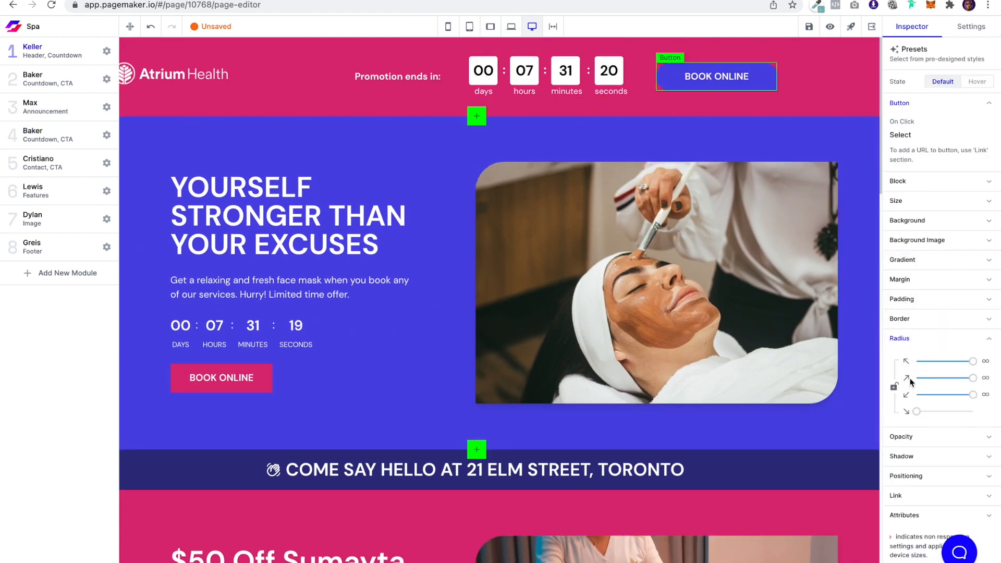
drag(974, 361, 924, 361)
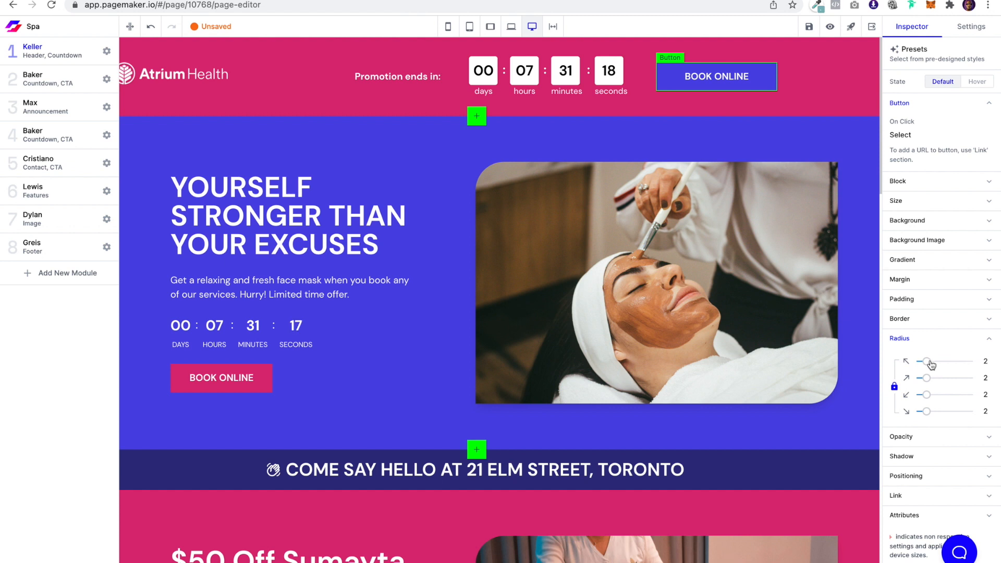
drag(927, 362, 974, 362)
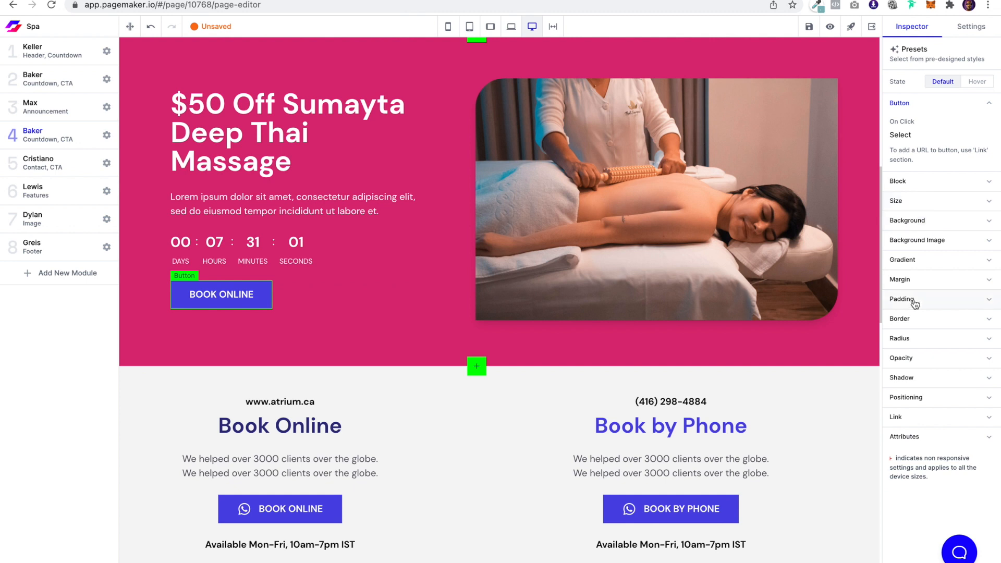
click(900, 339)
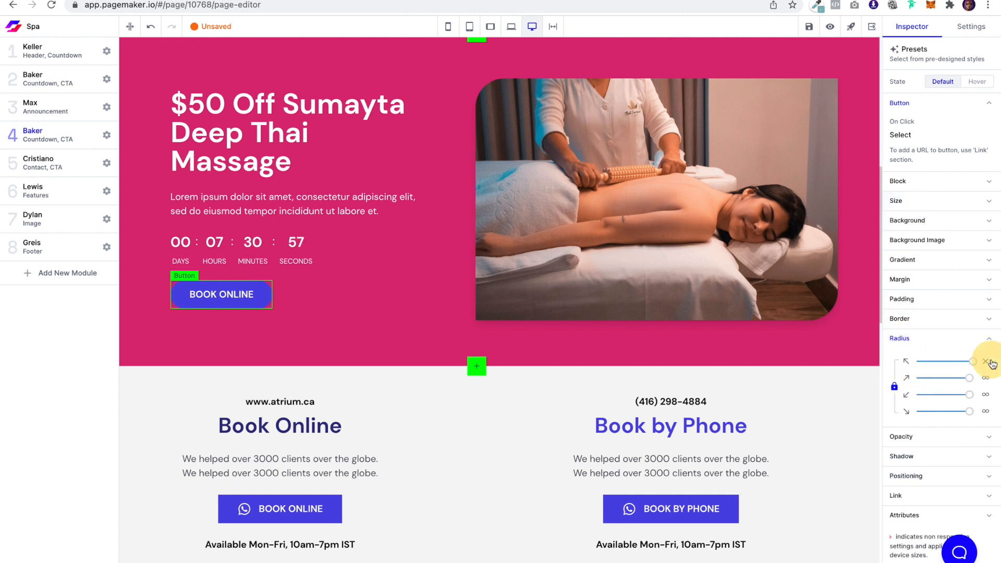
Step: Make the Book Online card's button fully pill-shaped with an infinite corner radius
scroll(down, 3)
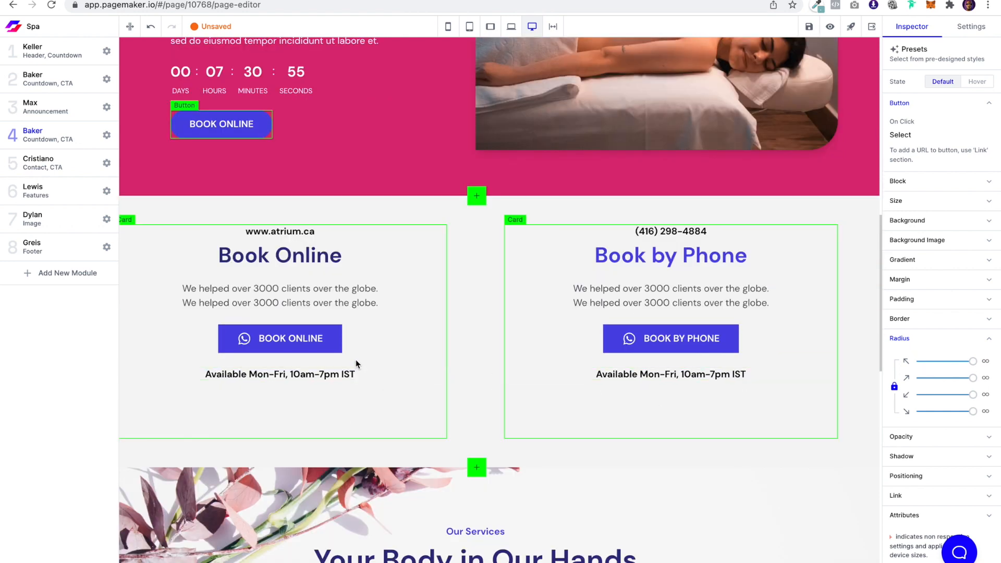
click(279, 338)
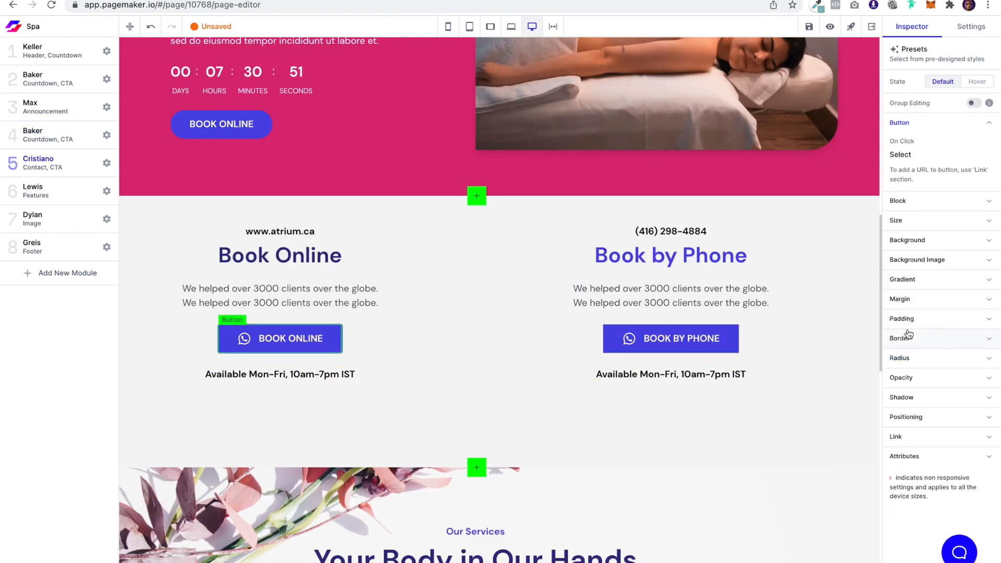
click(900, 358)
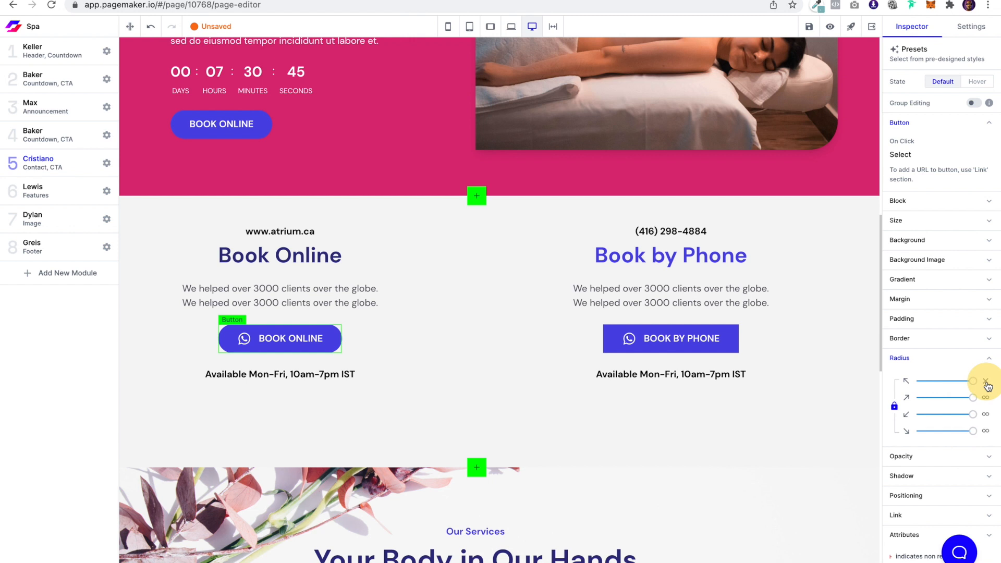
click(671, 339)
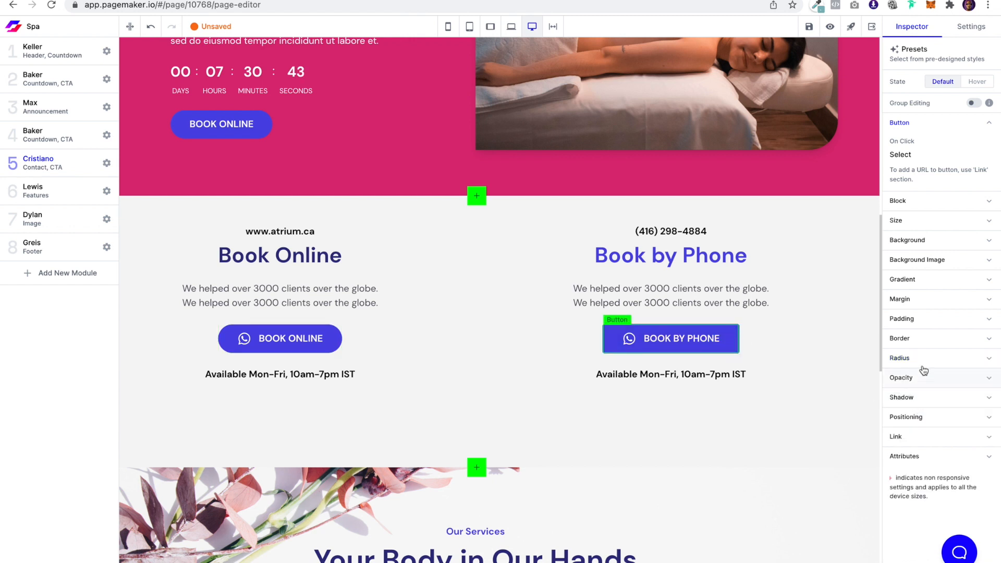
click(899, 358)
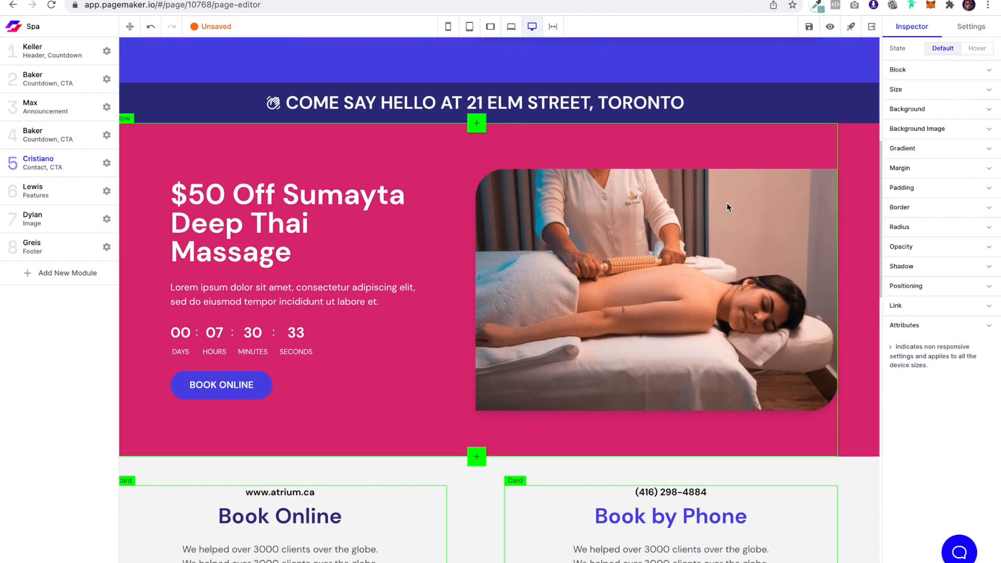
click(670, 347)
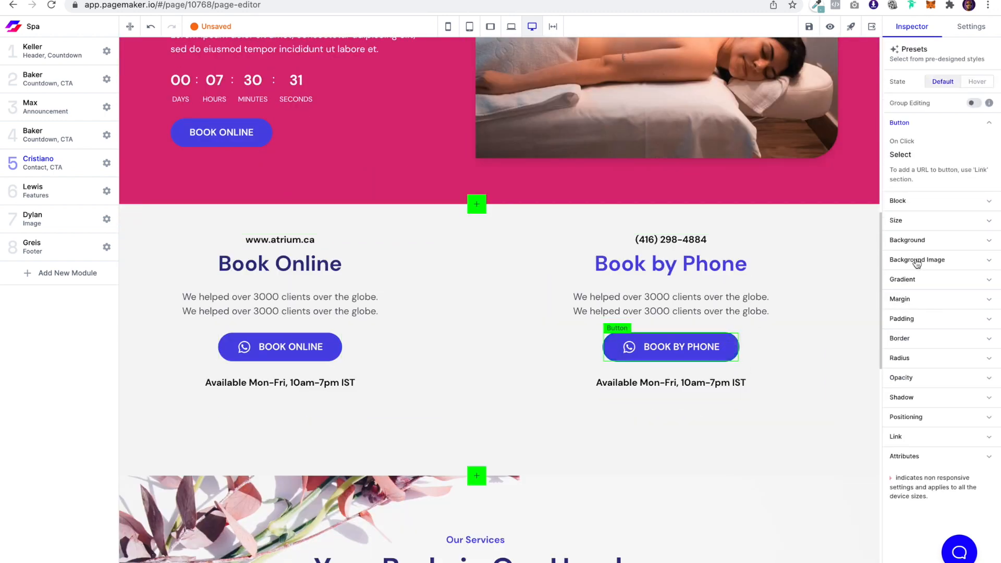
click(907, 240)
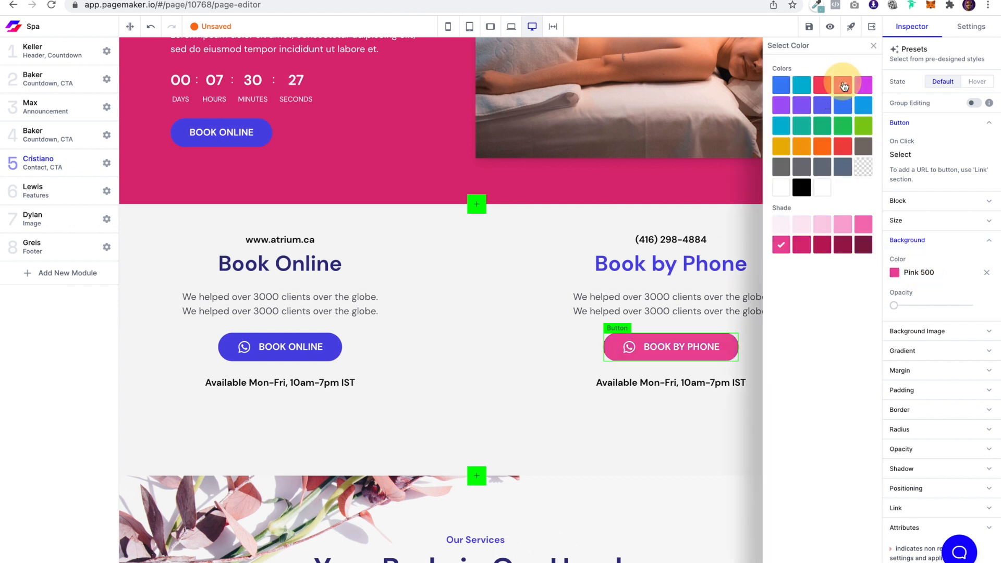
click(802, 245)
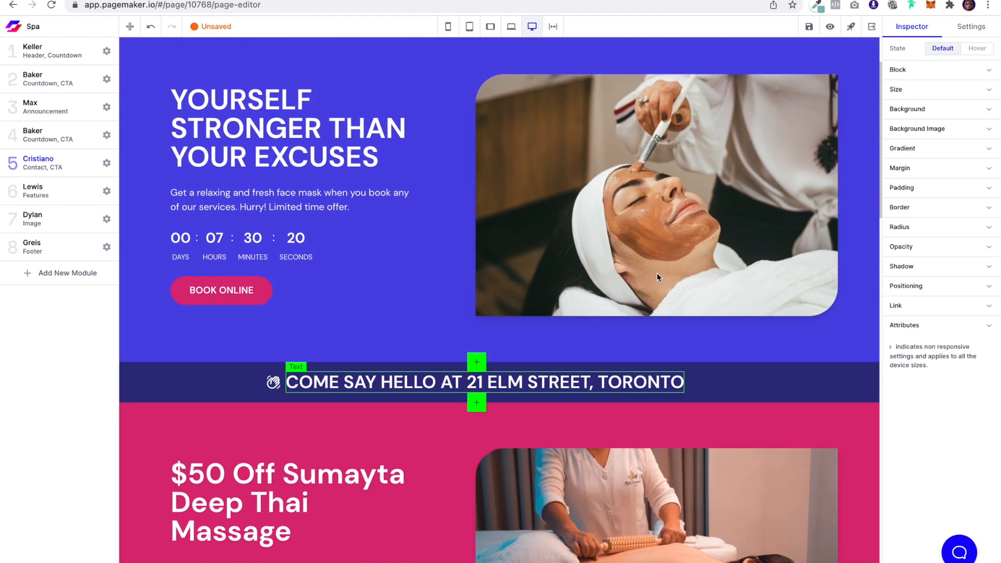
scroll(down, 3)
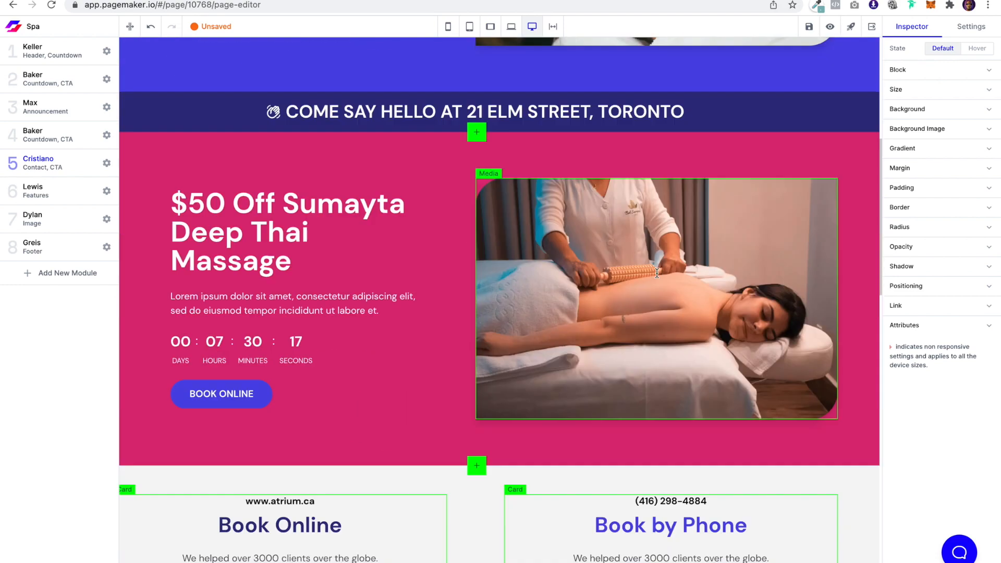
scroll(down, 3)
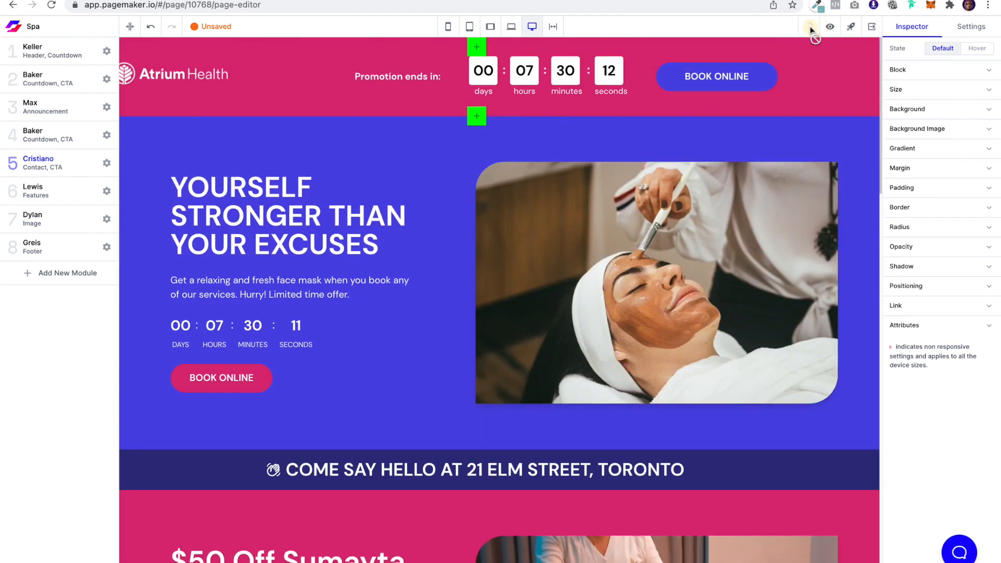
Step: Save the spa page edits and return the canvas to desktop width
click(811, 26)
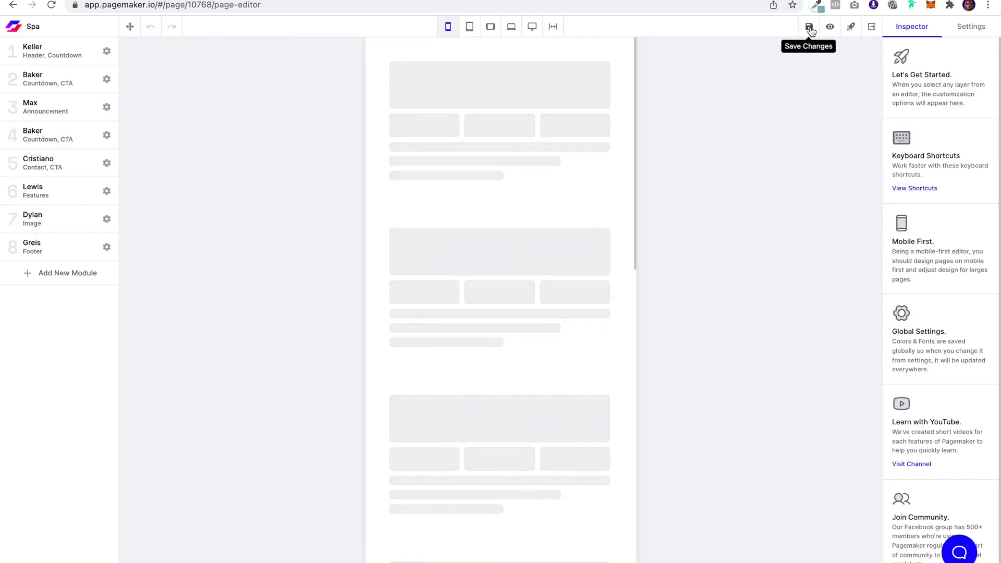
click(532, 26)
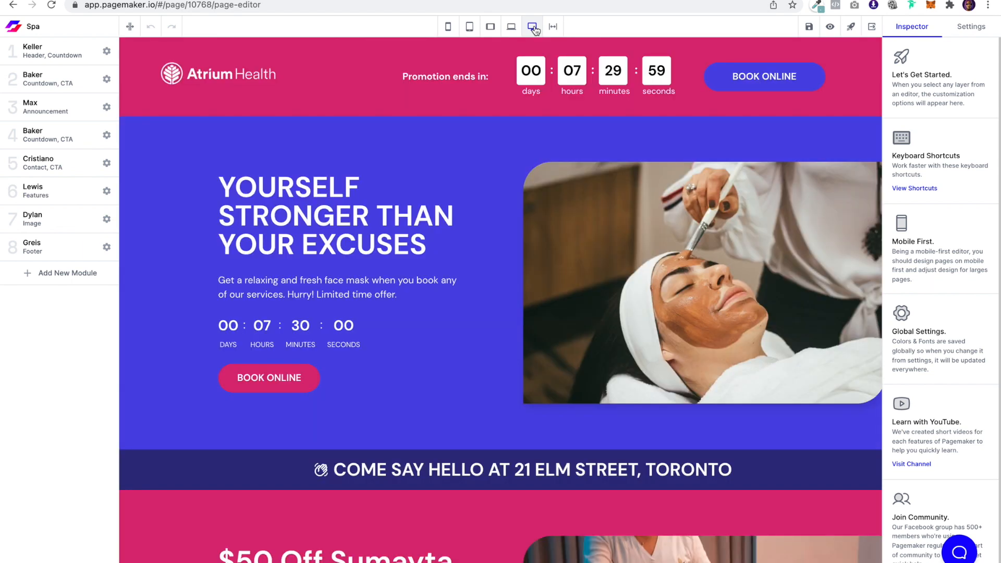
scroll(down, 3)
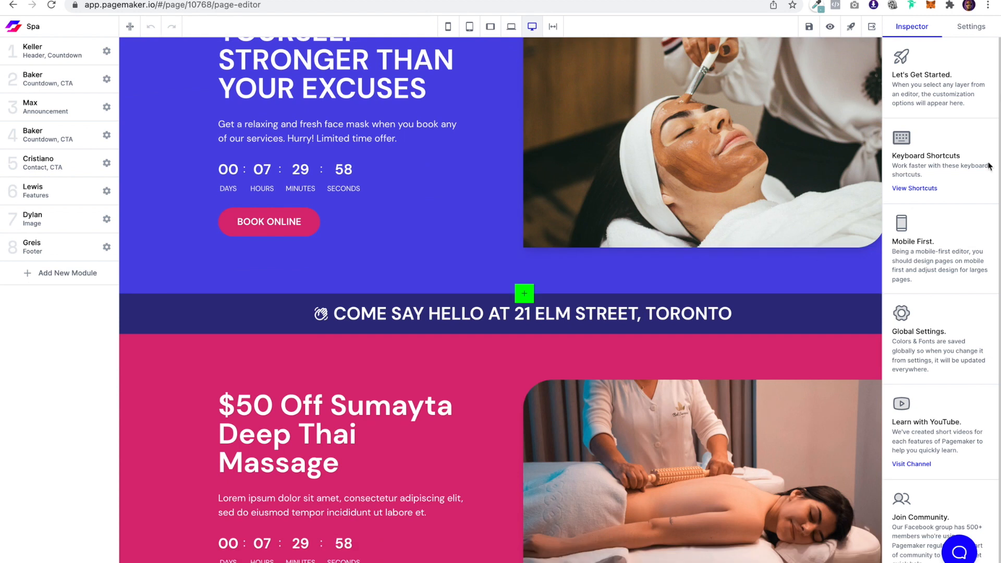
mouse_move(892, 83)
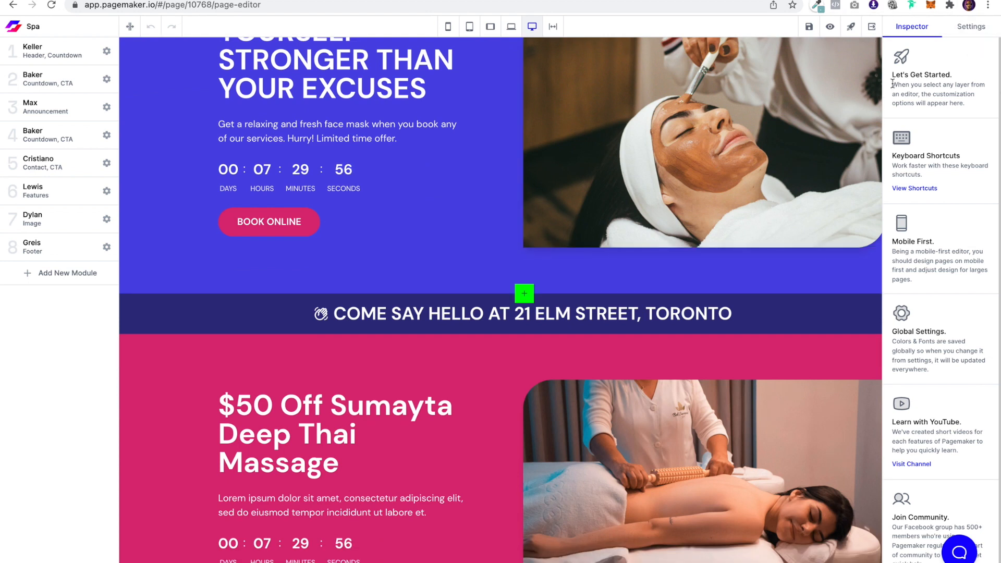
Step: Browse site settings Fonts, Colors, CSS and Javascripts, ending on Plugins (Facebook Pixel, Google Analytics)
click(971, 27)
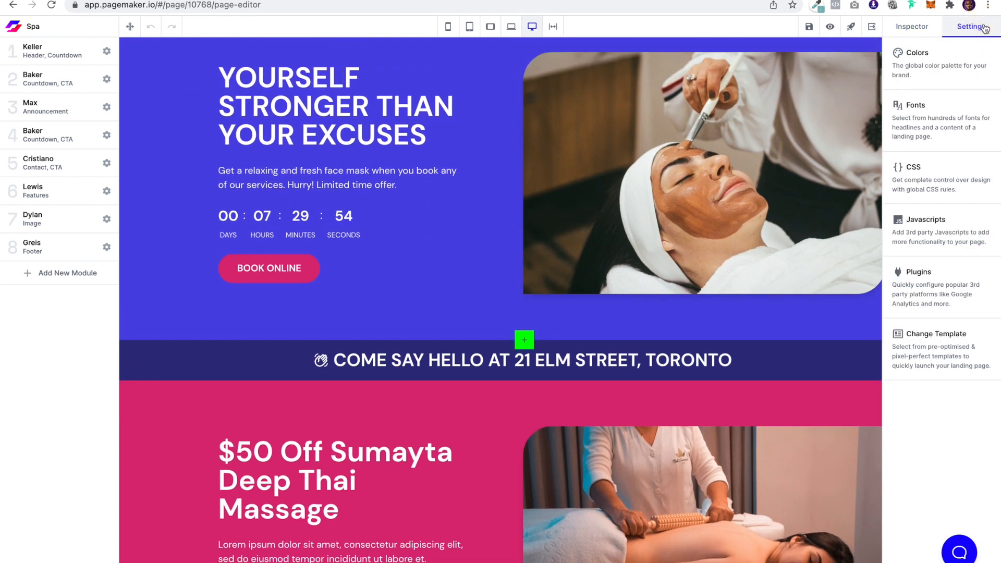
click(917, 105)
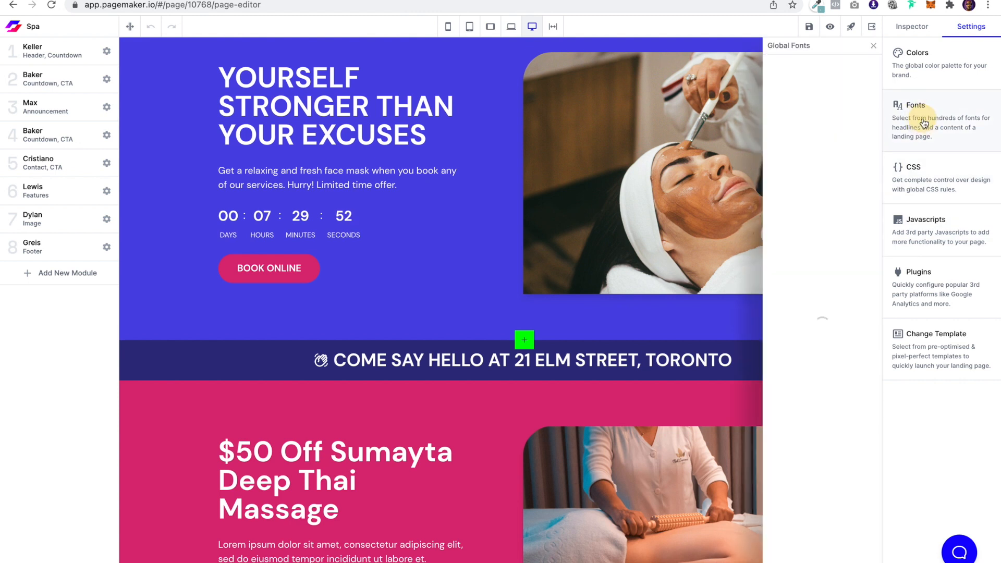
click(915, 105)
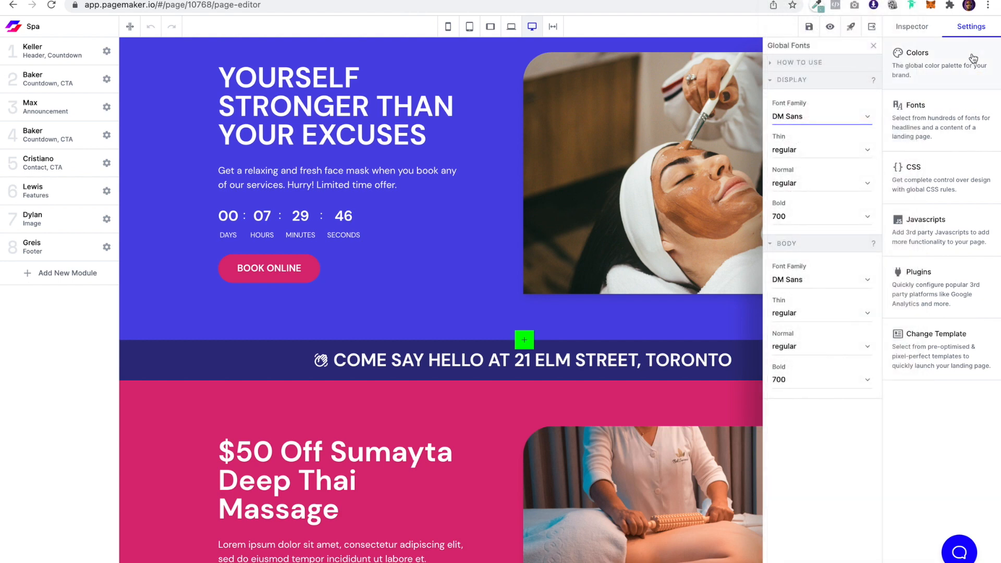
click(916, 53)
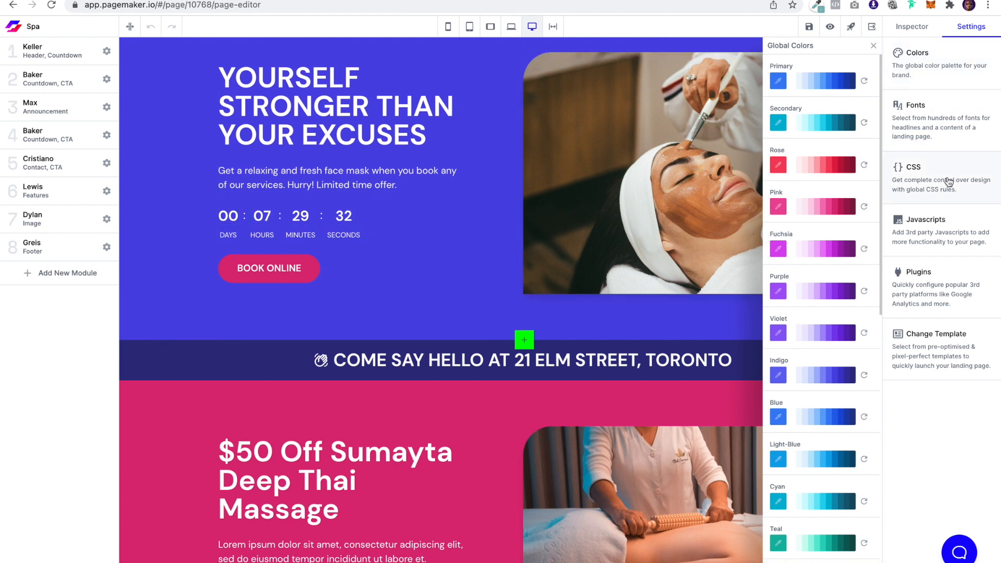
click(914, 167)
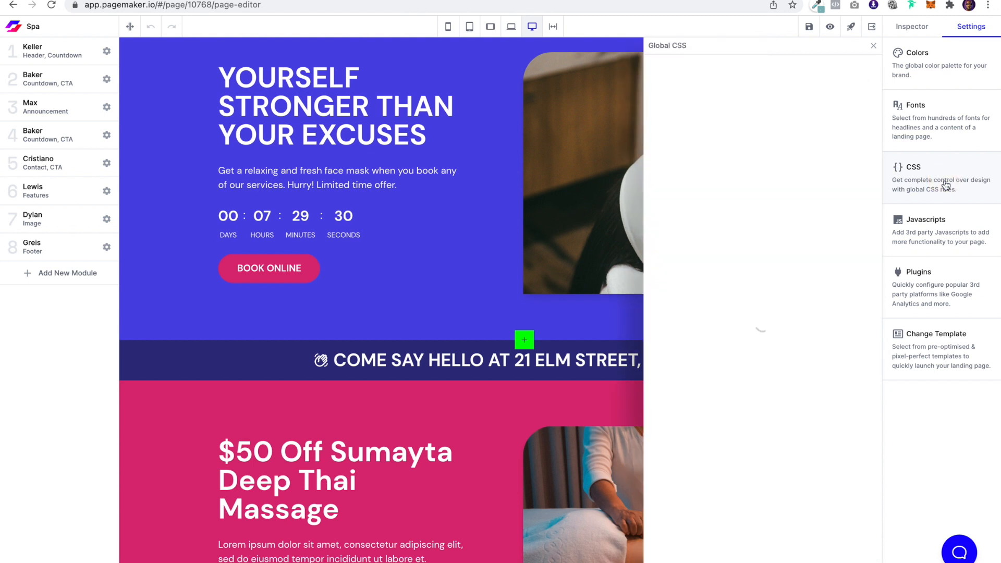
click(924, 219)
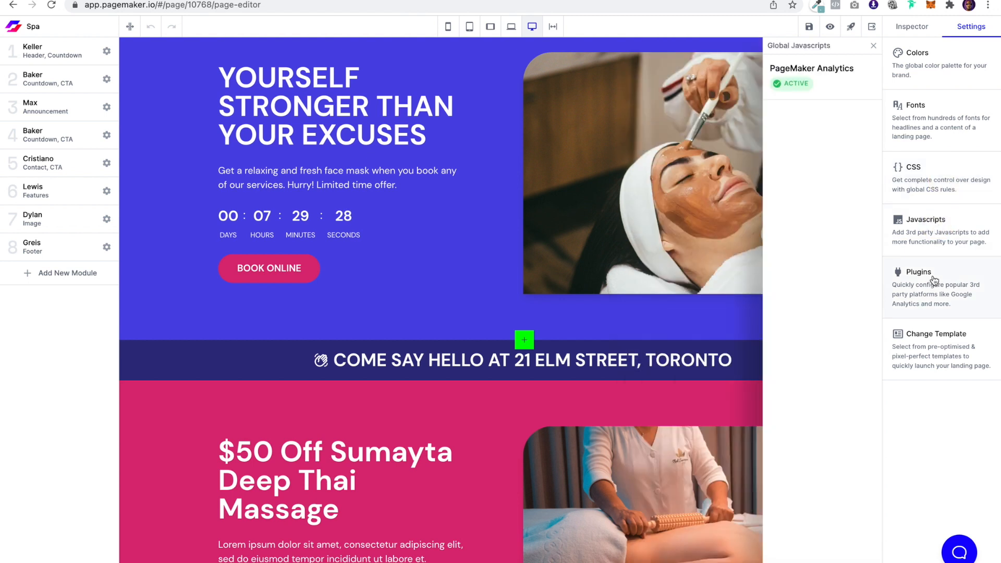
click(918, 273)
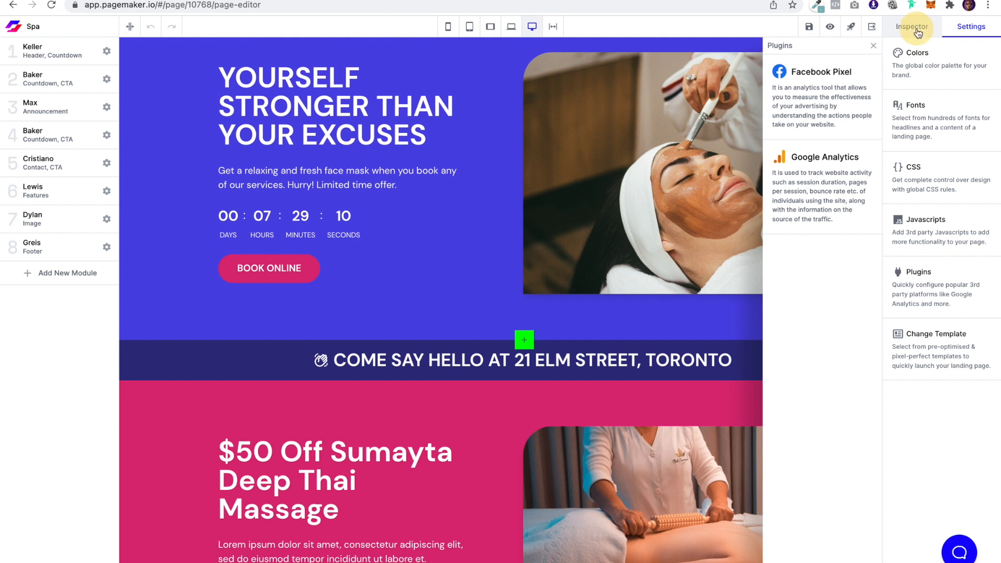
Step: Raise the Poppins display font's bold weight from 700 to 800
click(912, 26)
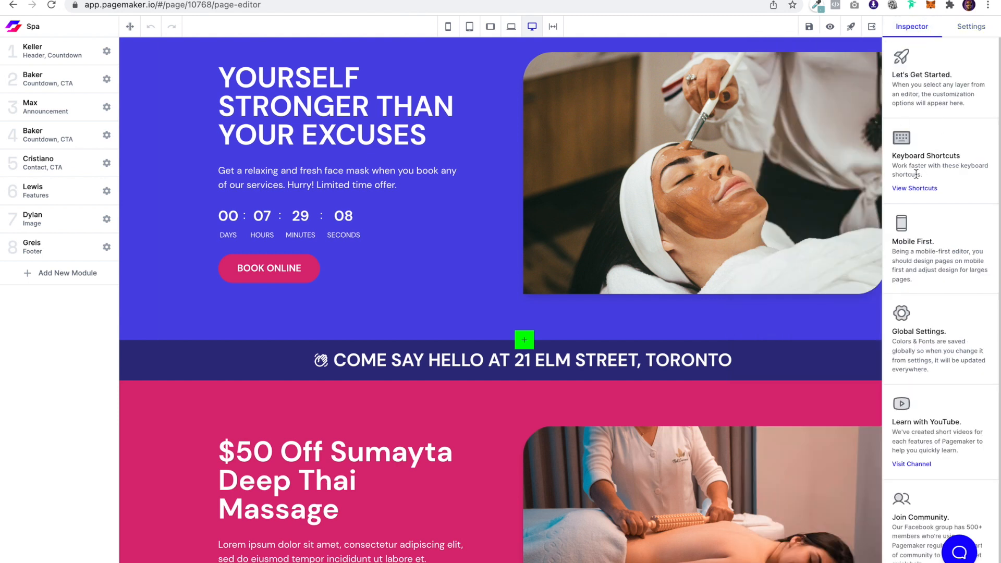
click(970, 26)
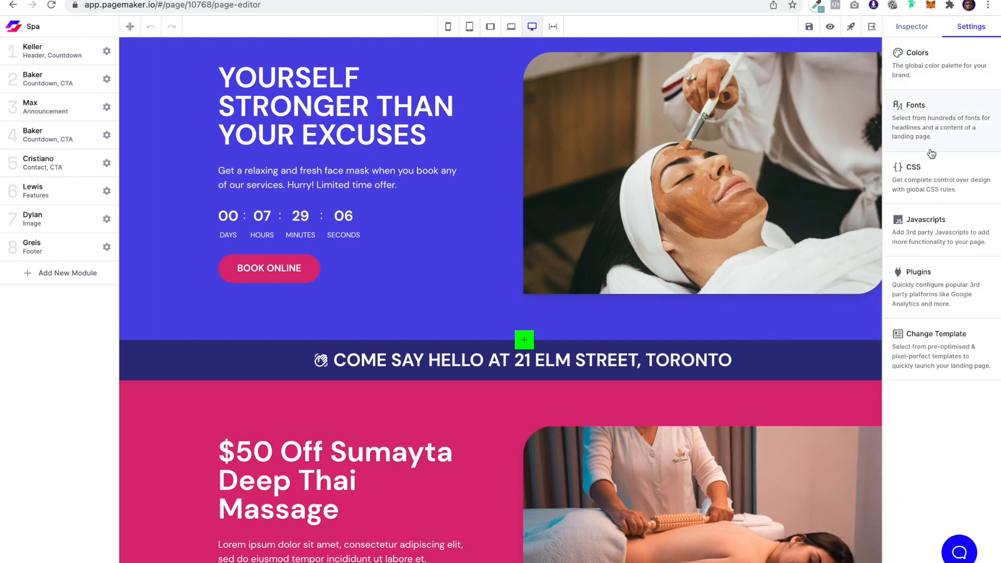
click(914, 105)
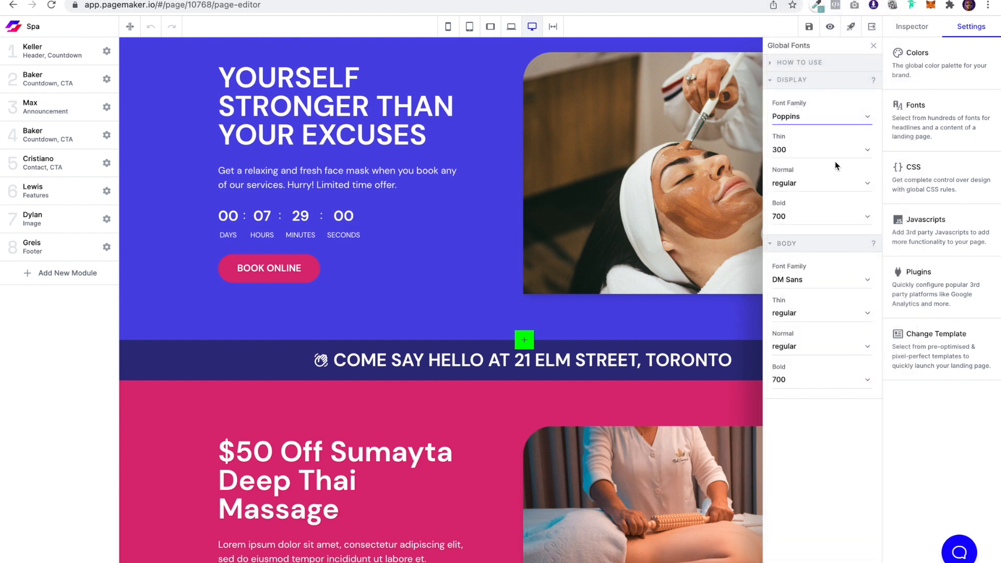
click(821, 216)
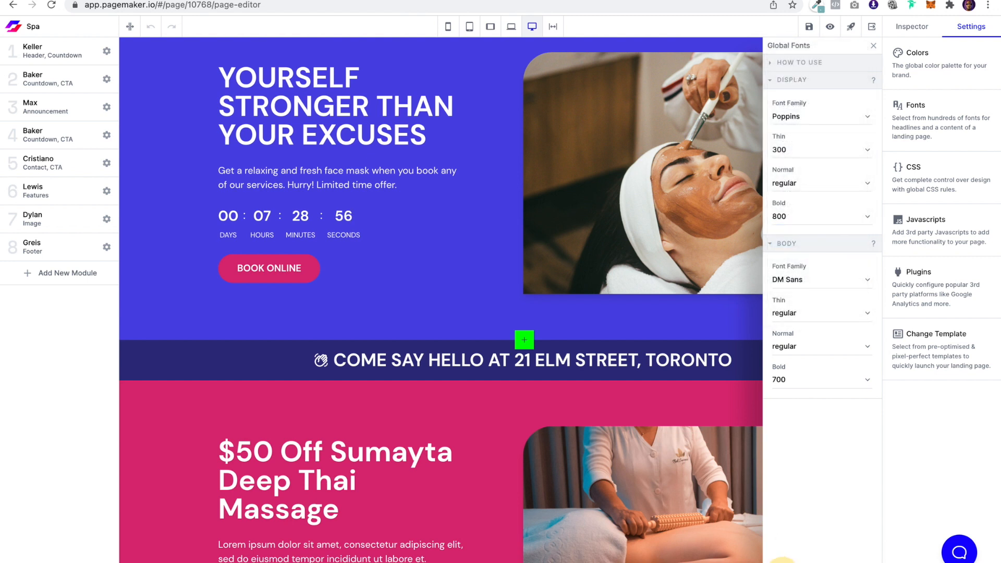
mouse_move(760, 471)
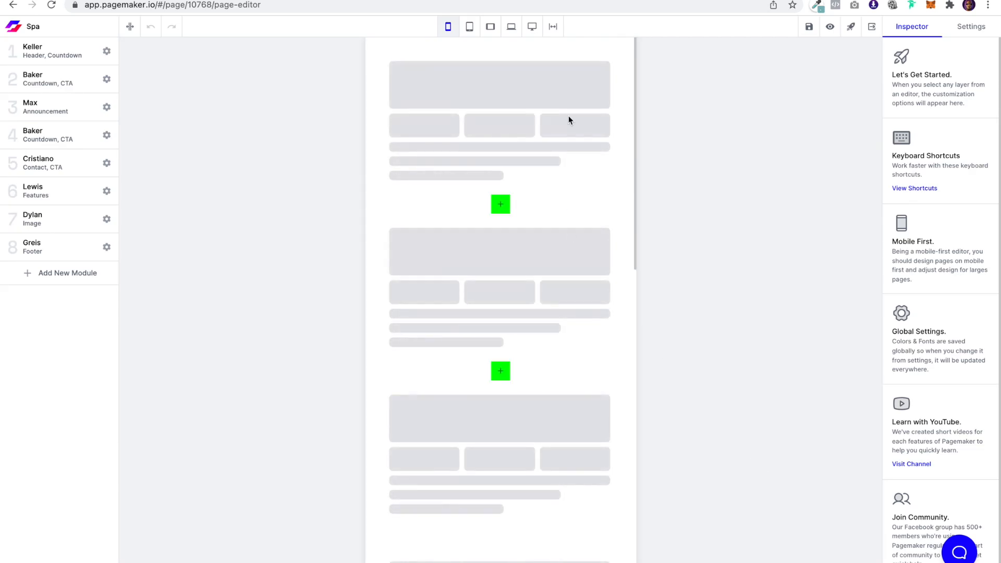
Step: At desktop width, give the address banner the Display heading font
click(532, 26)
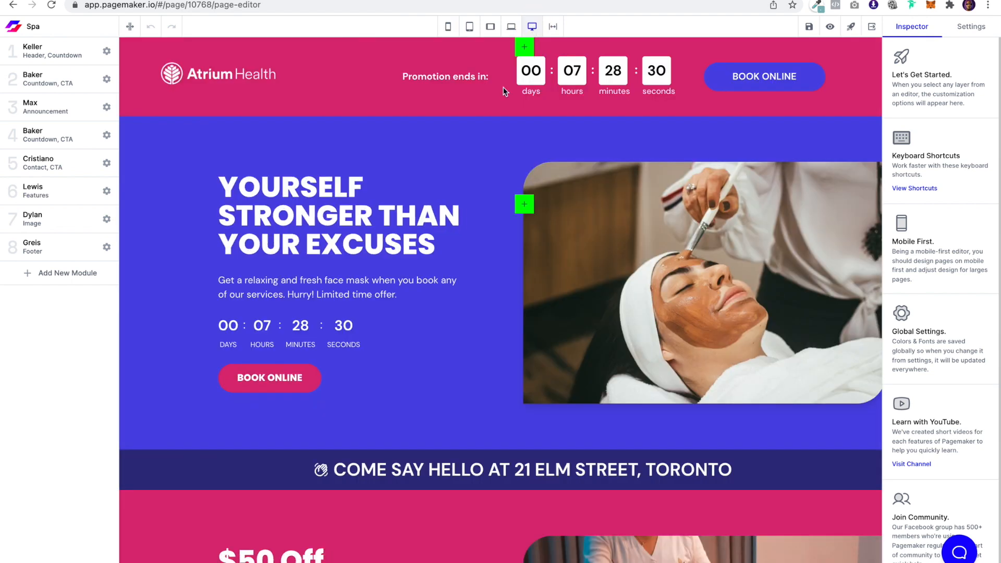
scroll(down, 3)
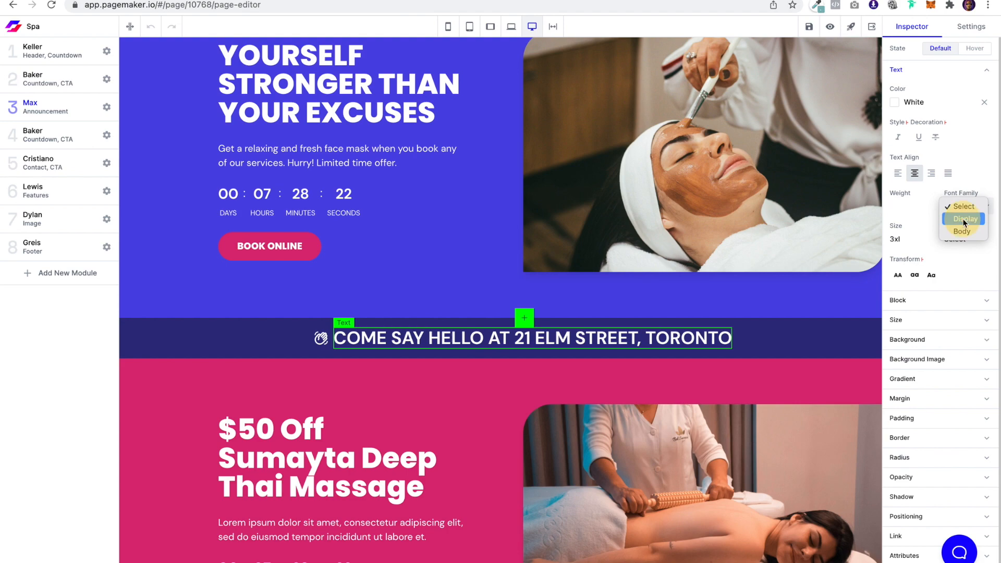
click(965, 218)
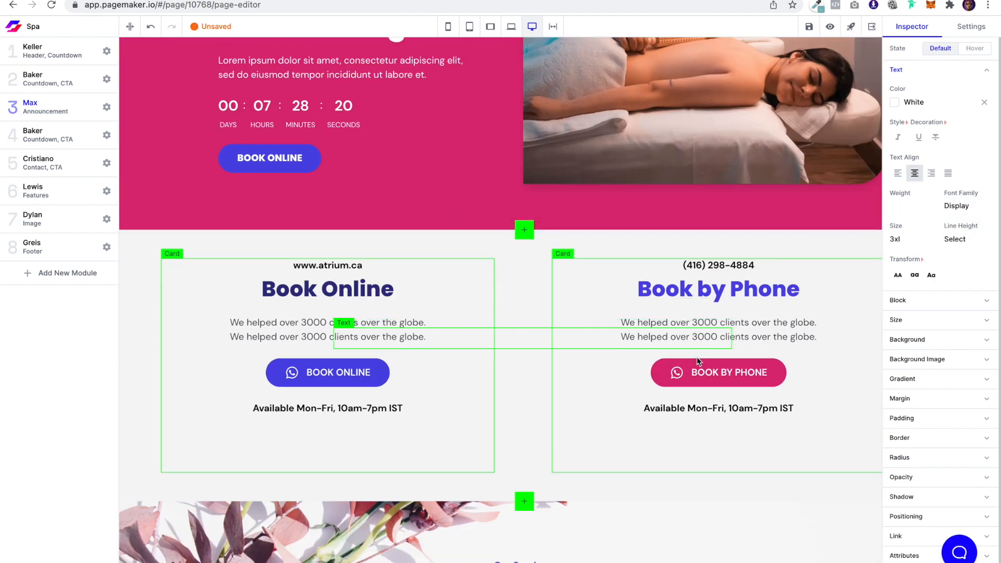
scroll(down, 3)
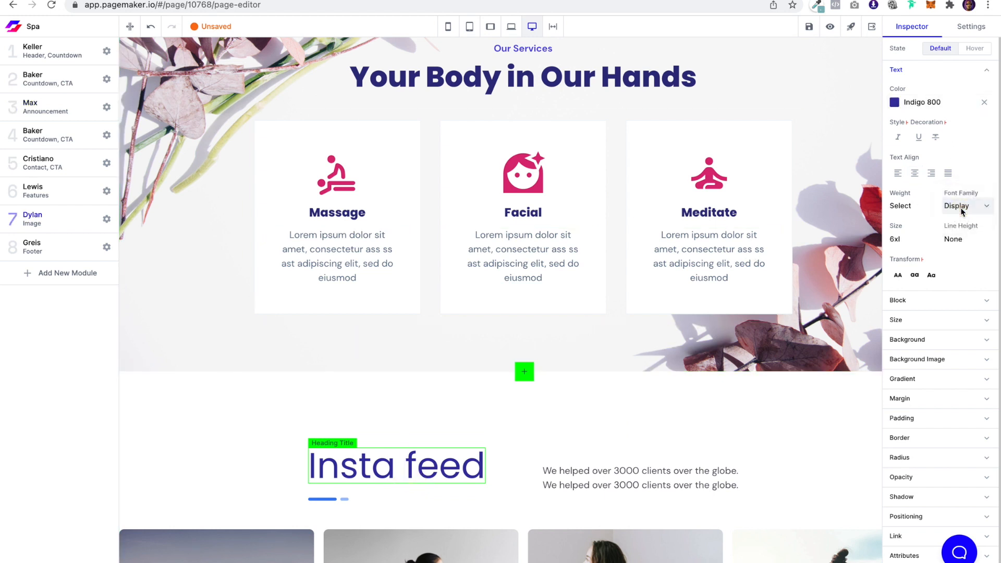
scroll(down, 3)
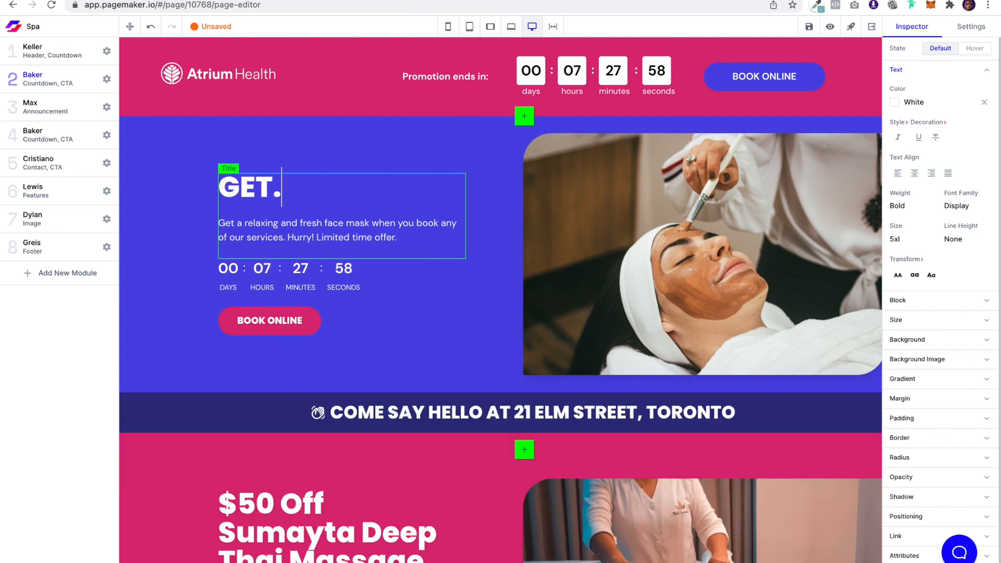
Step: Type 'FREE ORRGANIC F' into the Title element and select the misspelled word
text(A)
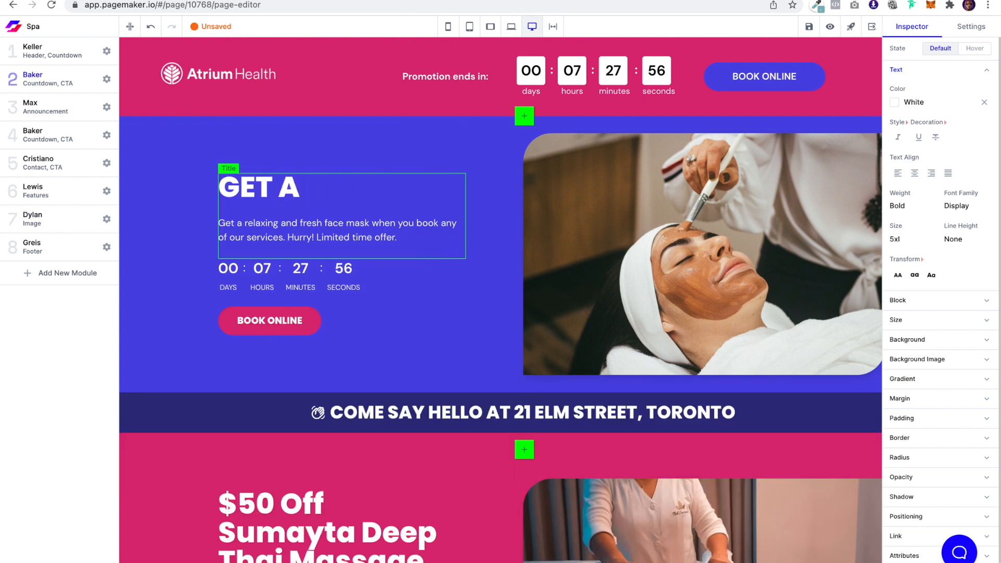
text(FREE ORRGANIC F)
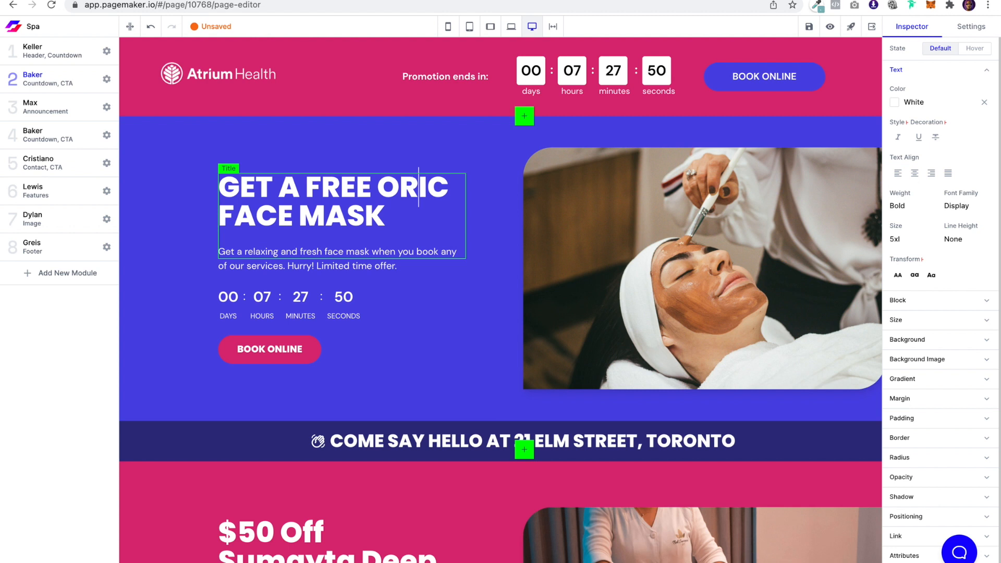
double_click(300, 216)
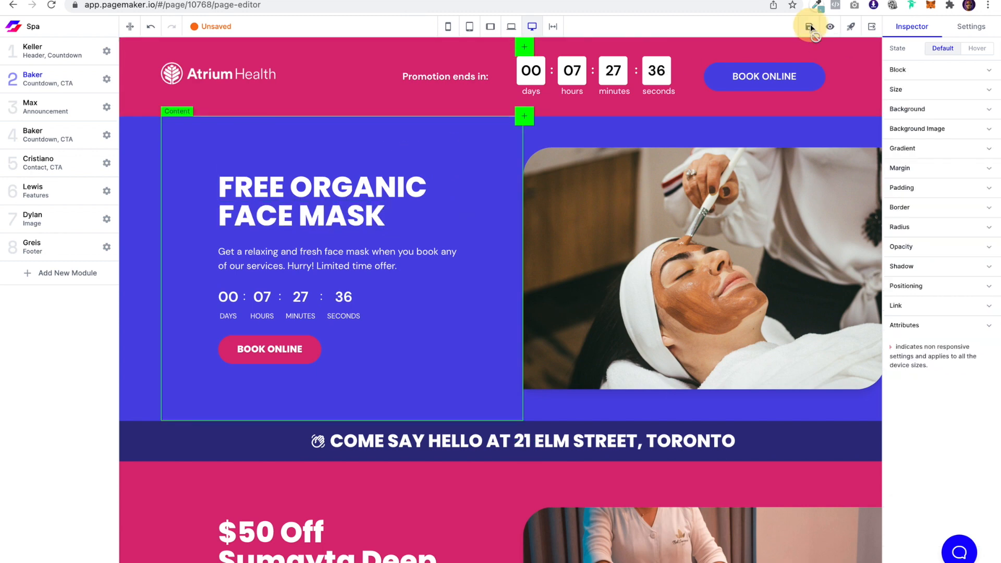
Step: Save the Spa page and review the FREE ORGANIC FACE MASK draft preview
click(811, 26)
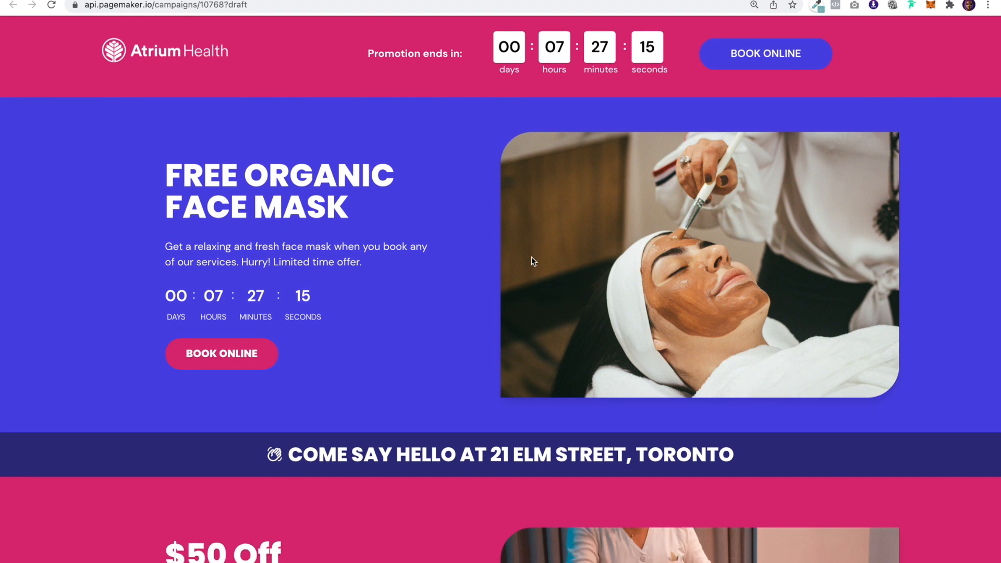
scroll(down, 3)
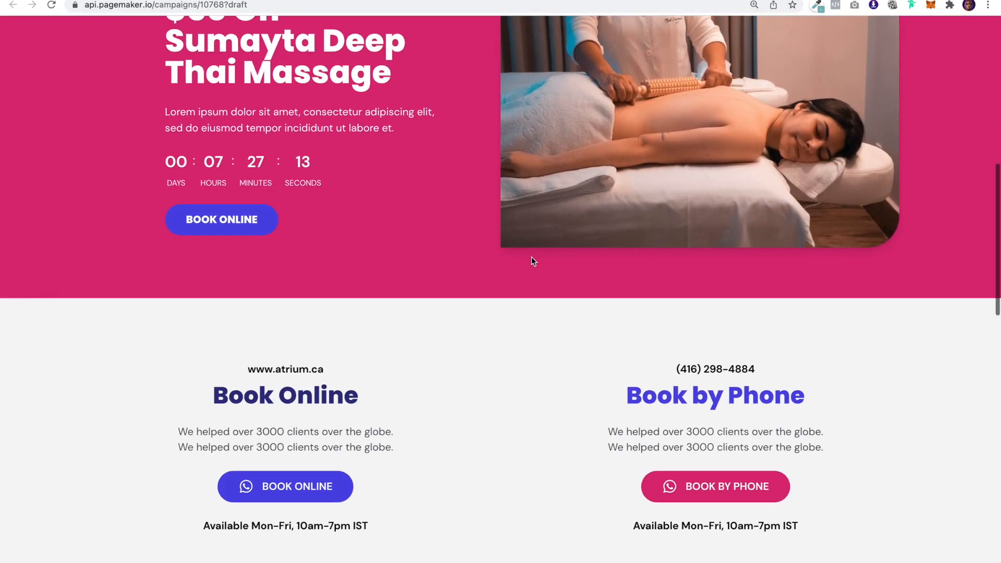
scroll(down, 3)
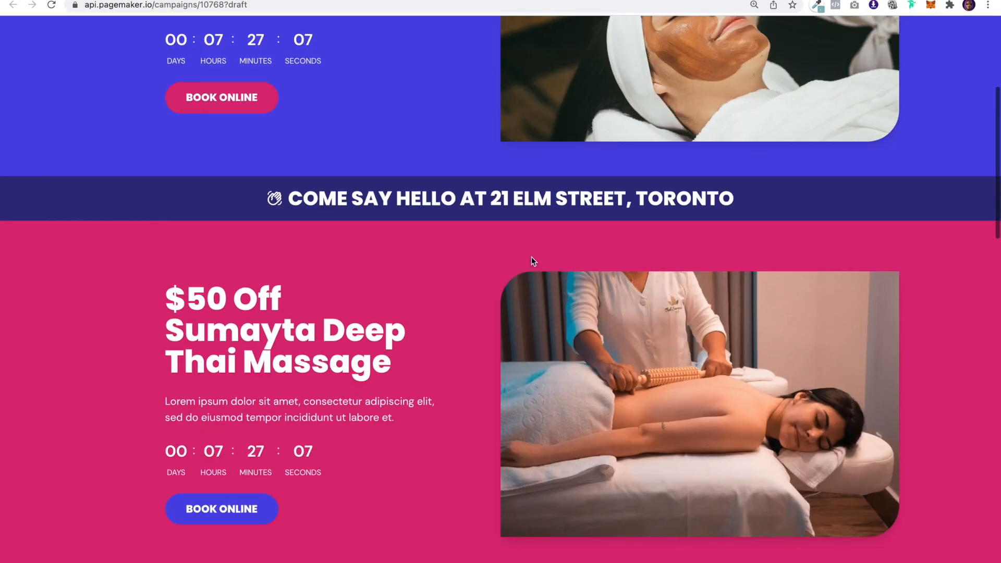
scroll(up, 3)
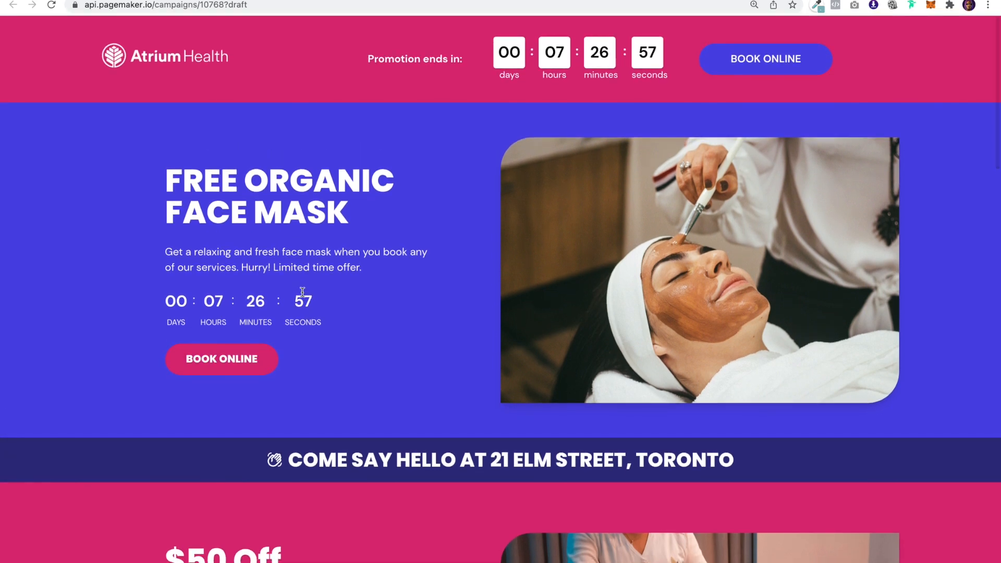
scroll(down, 3)
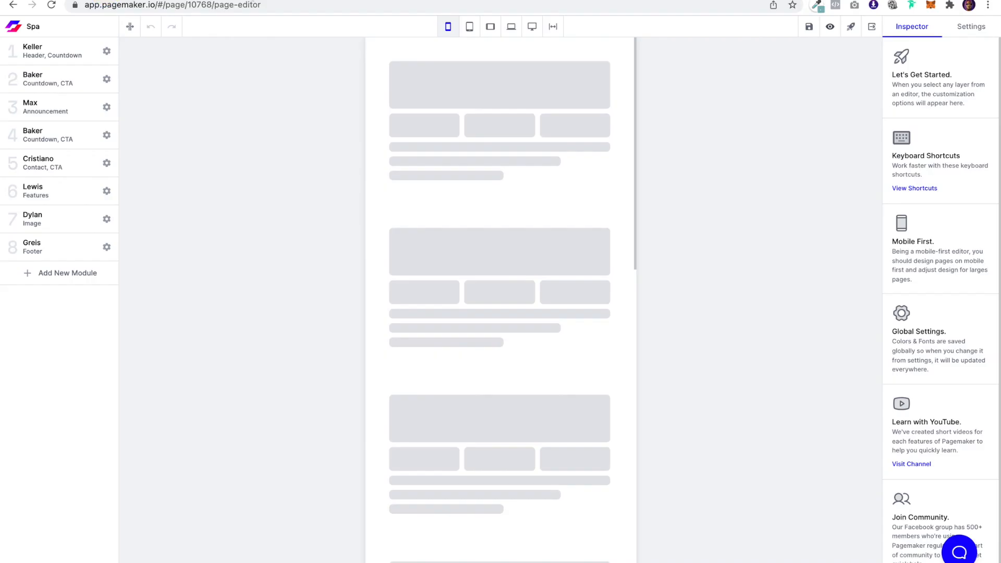
click(851, 26)
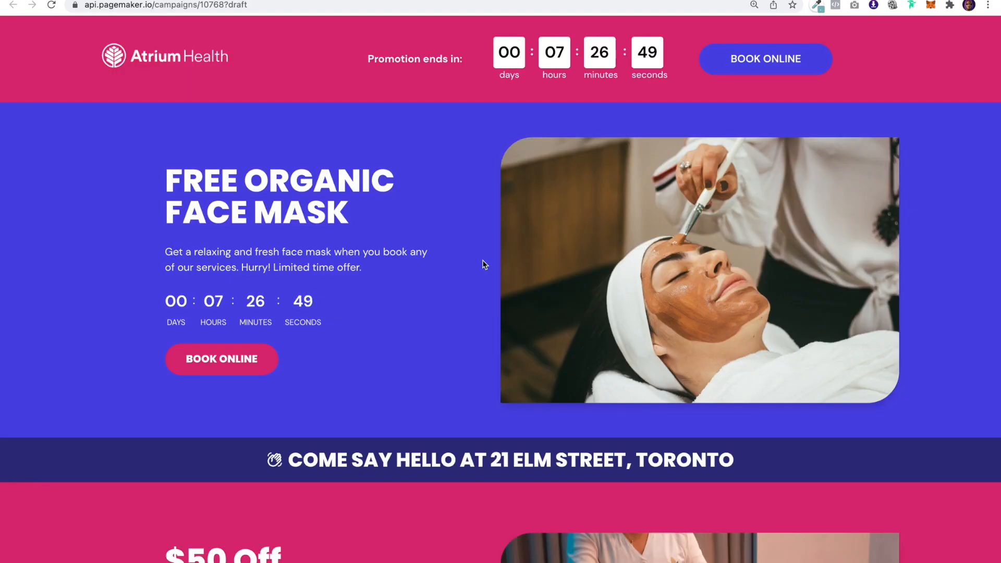